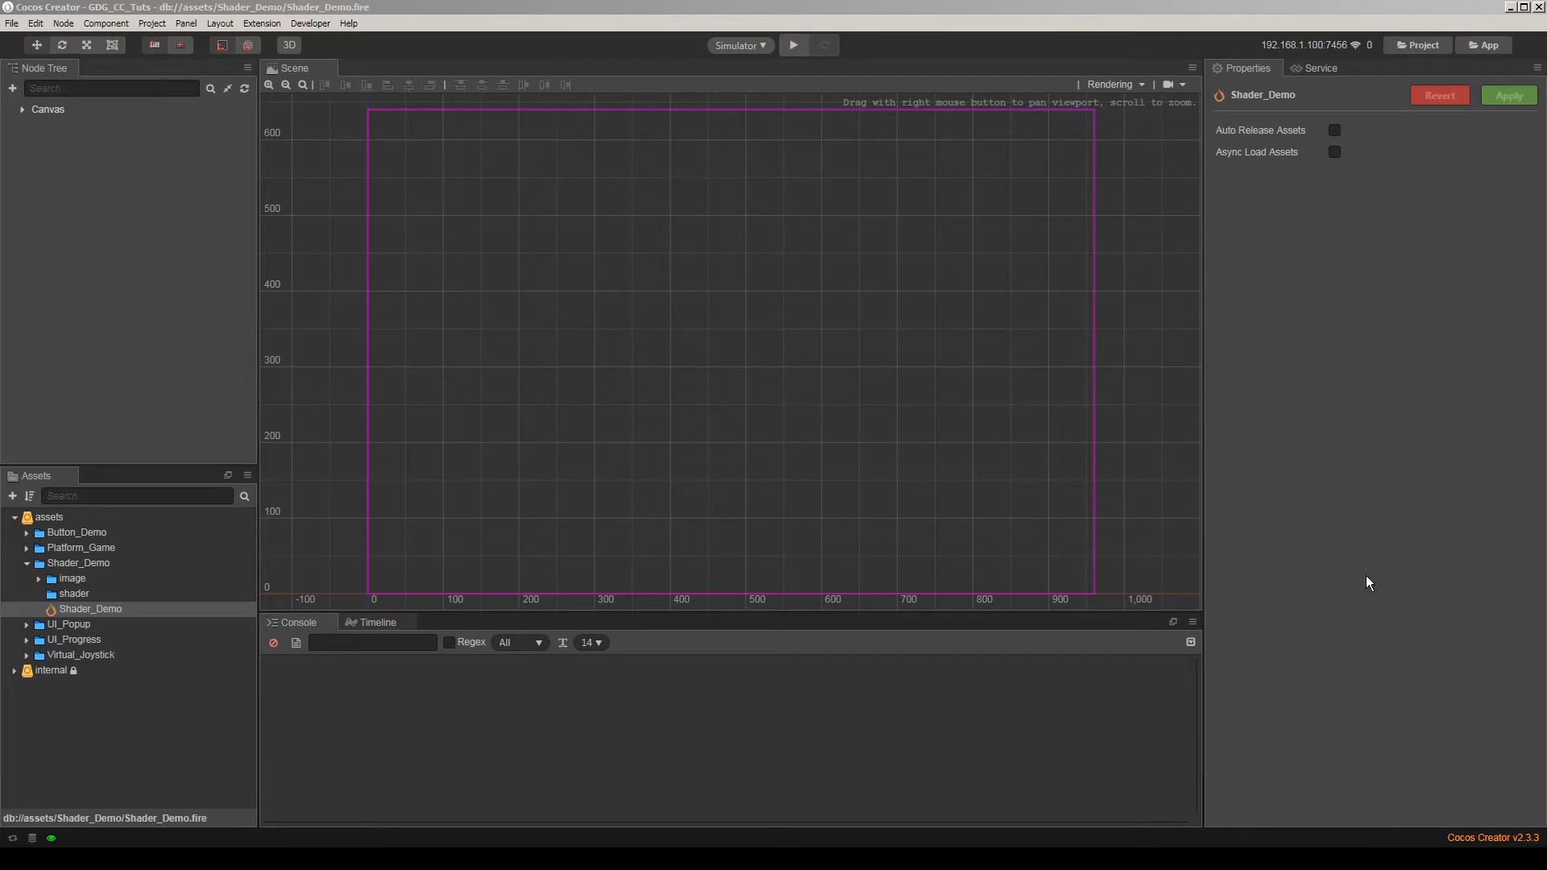
Place the crate_big_01 sprite near the canvas centre and scale it to about 1.8.
click(39, 579)
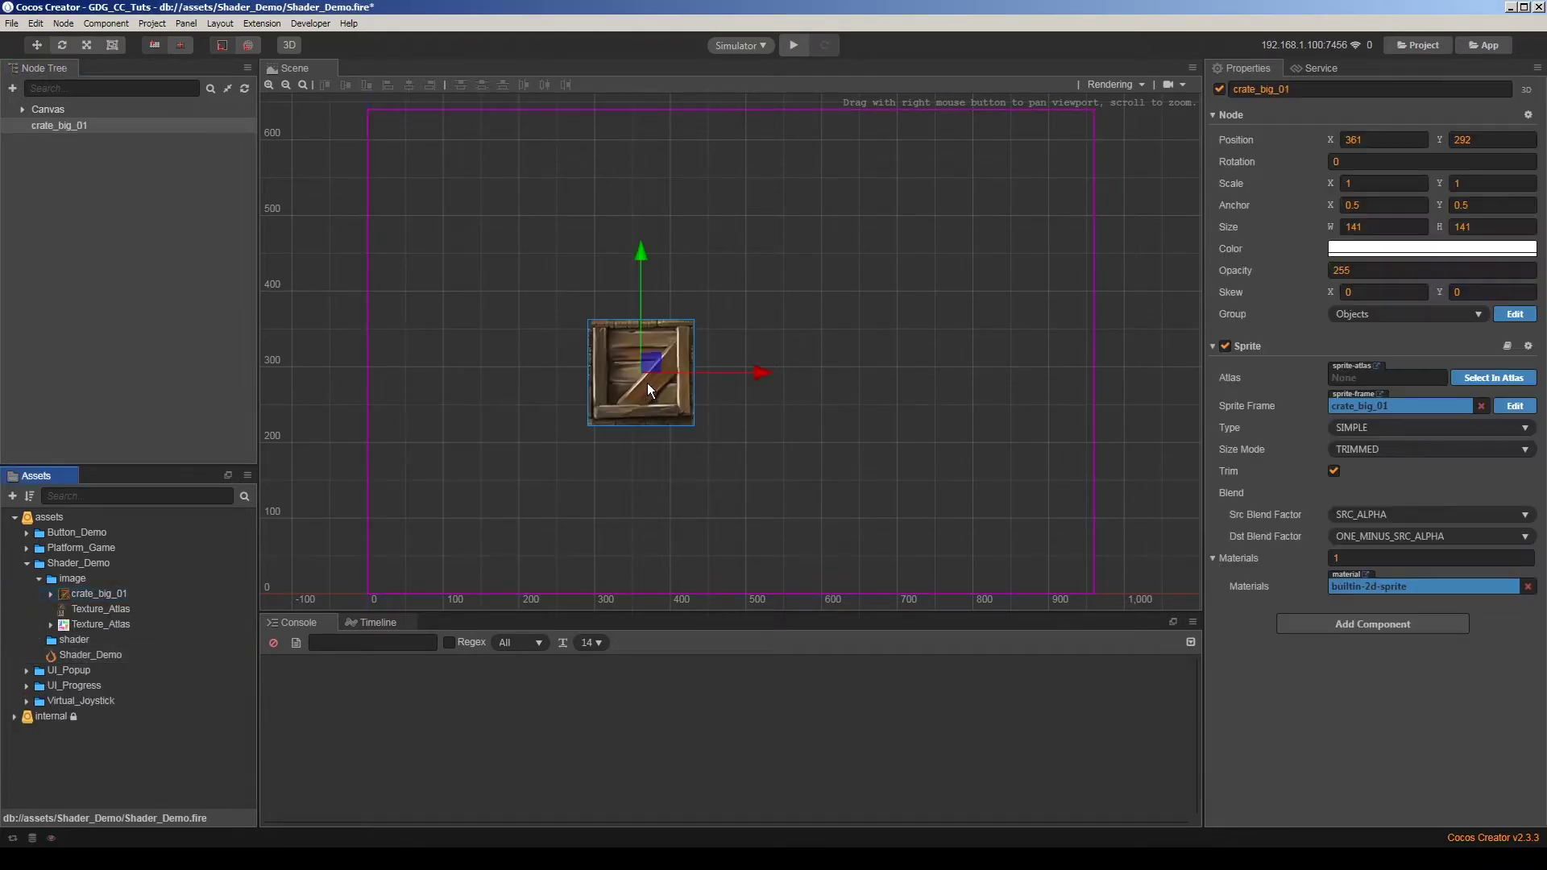
drag(641, 376, 732, 341)
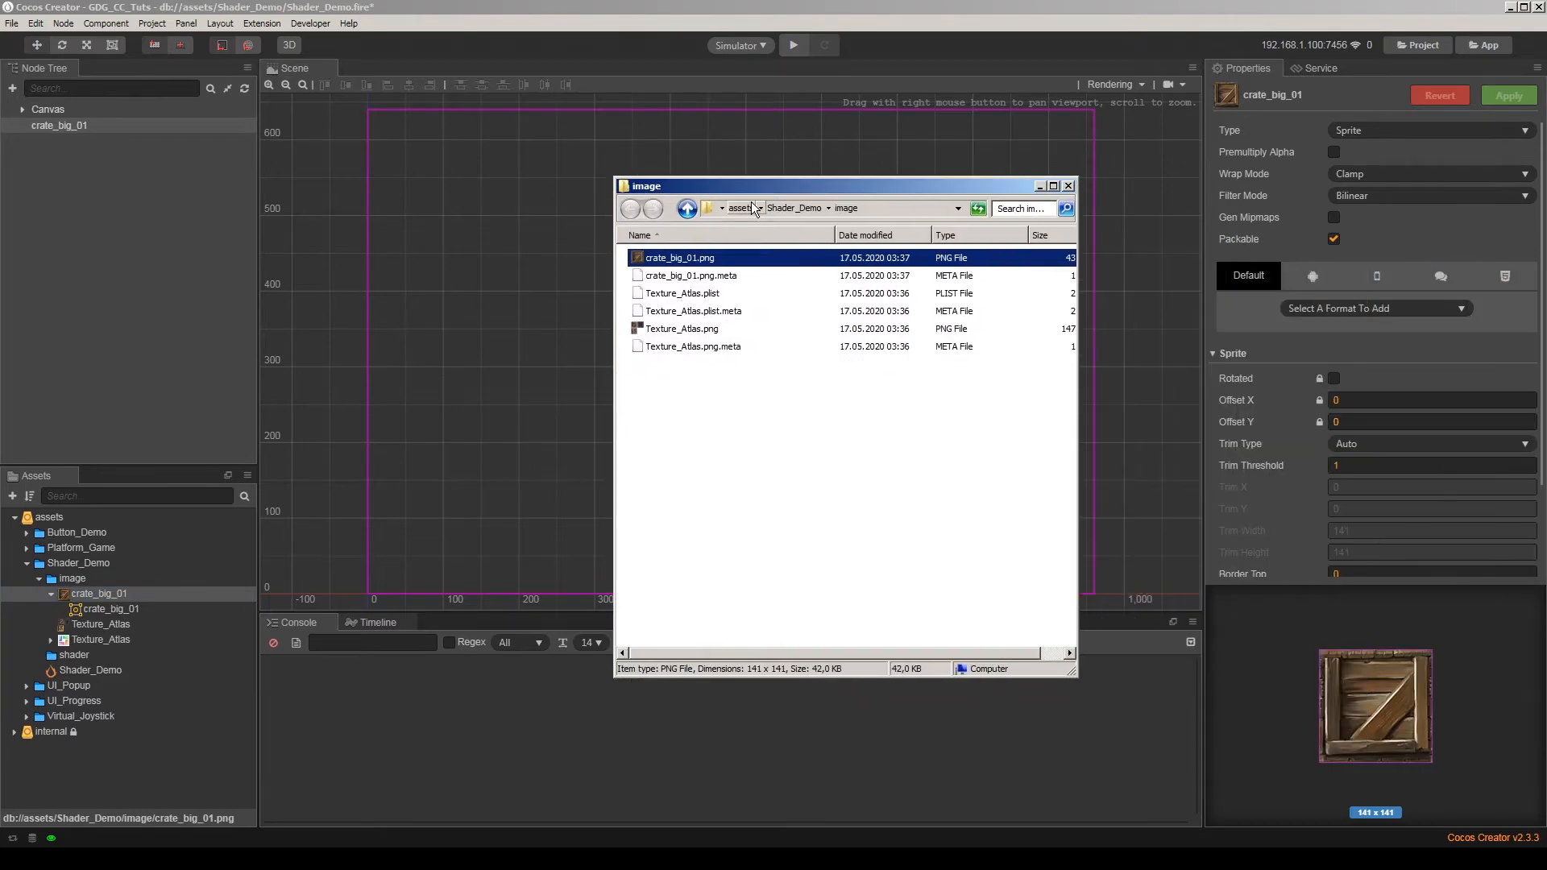
double_click(680, 258)
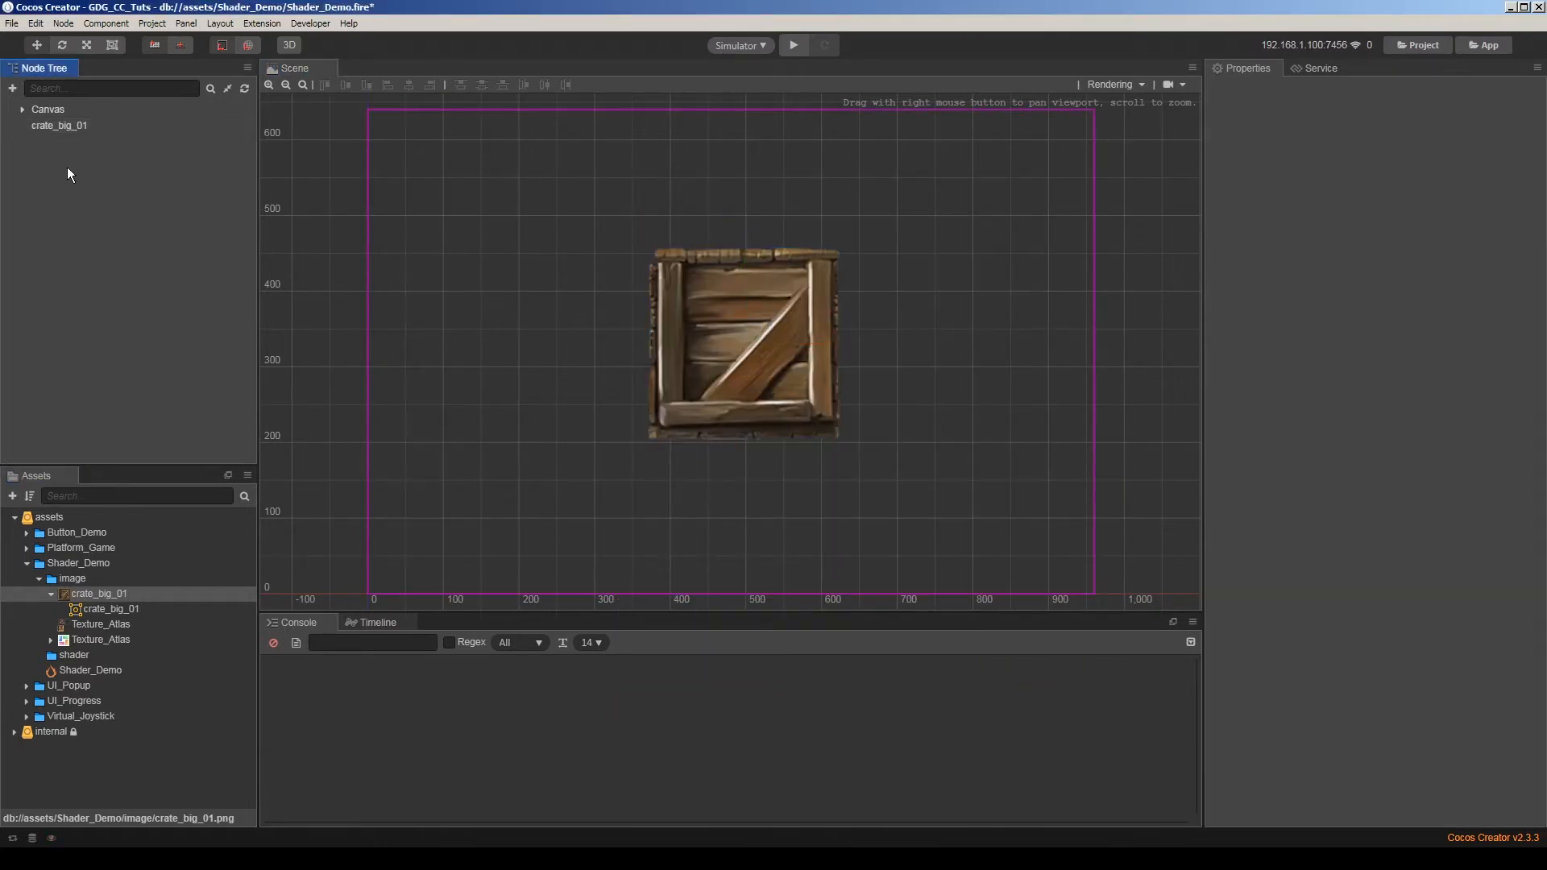
mouse_move(149, 200)
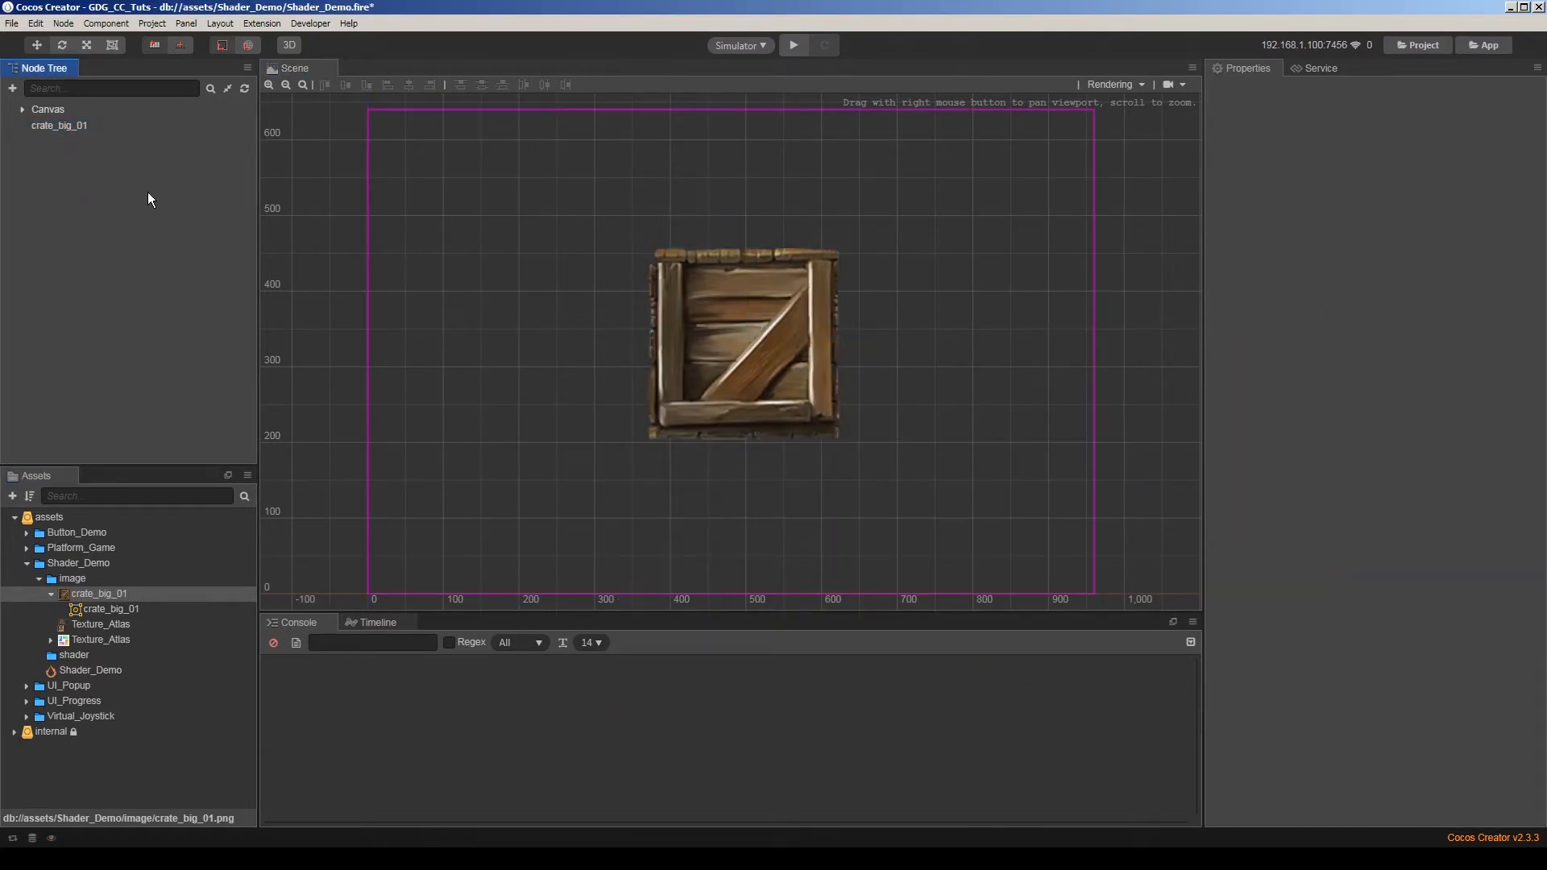
Create a new material named demo_material in the shader folder.
click(58, 125)
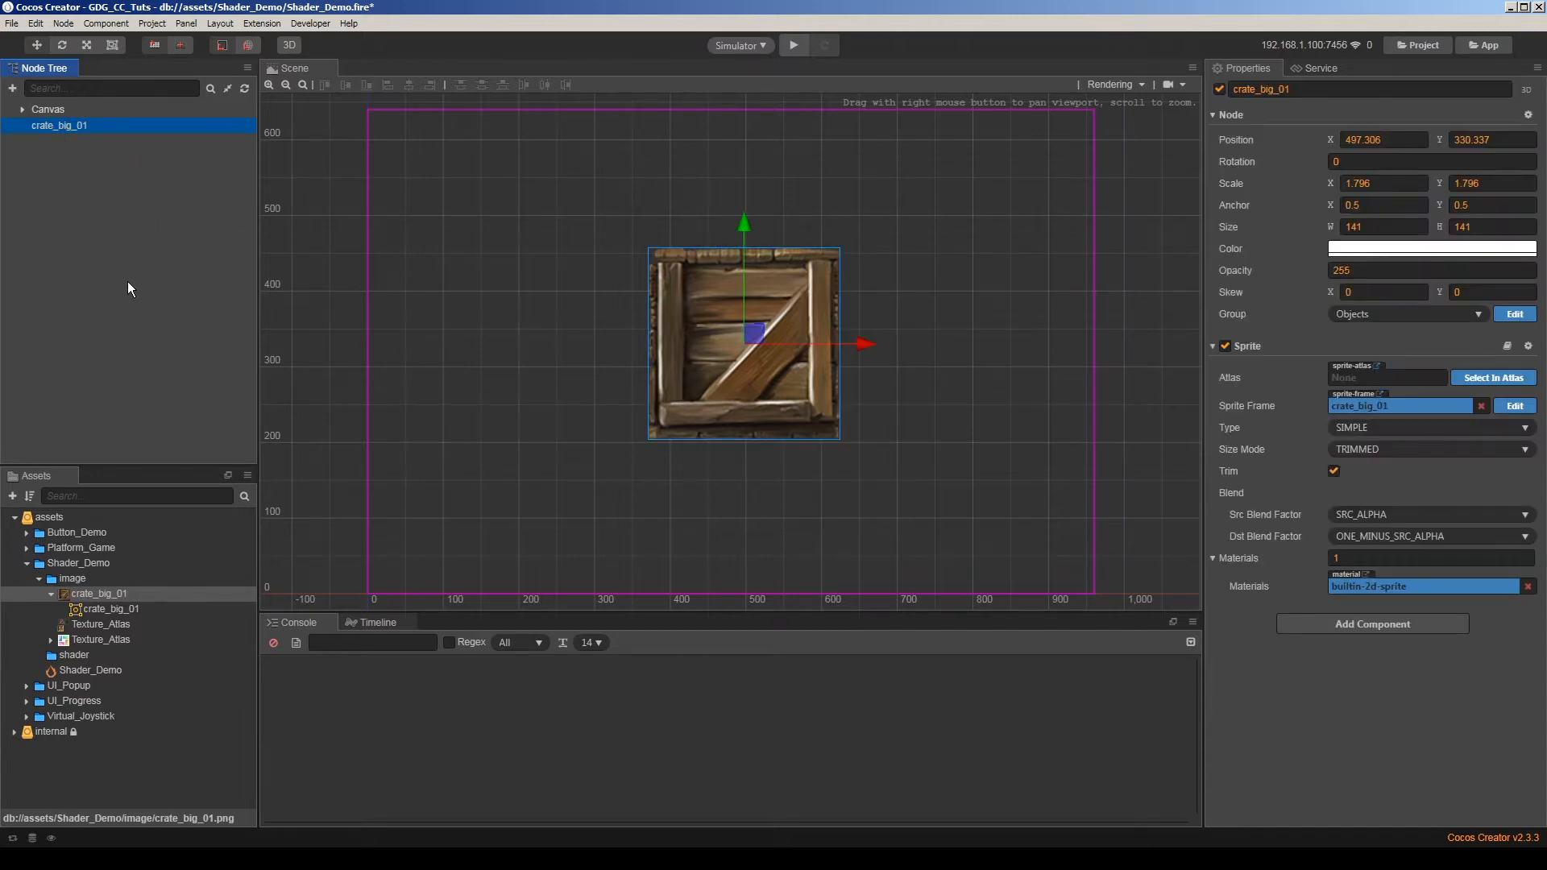
mouse_move(124, 419)
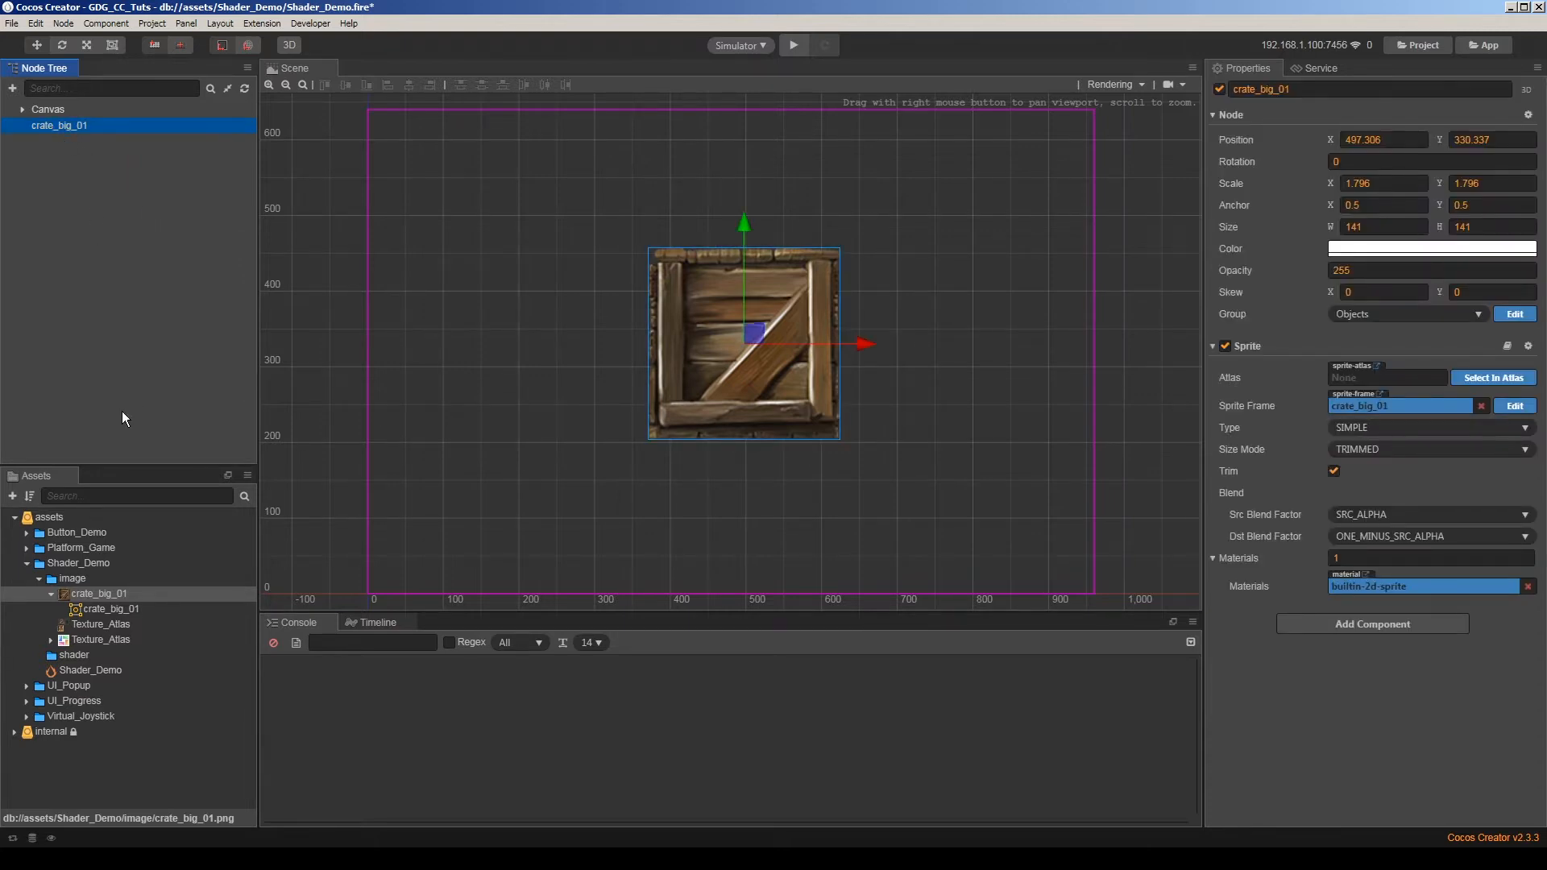
mouse_move(121, 487)
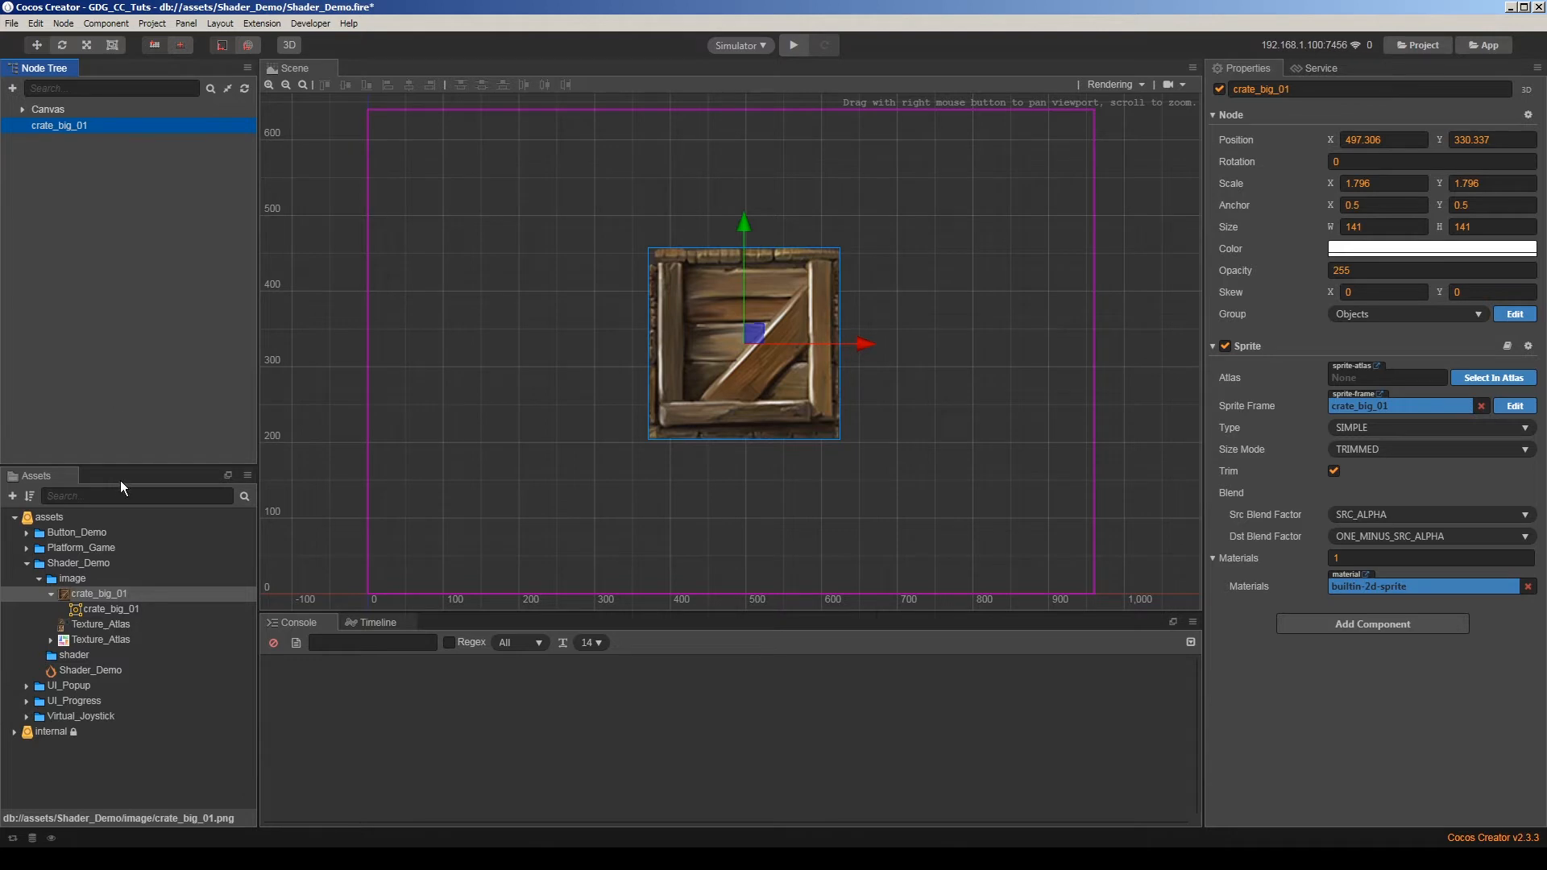
right_click(60, 654)
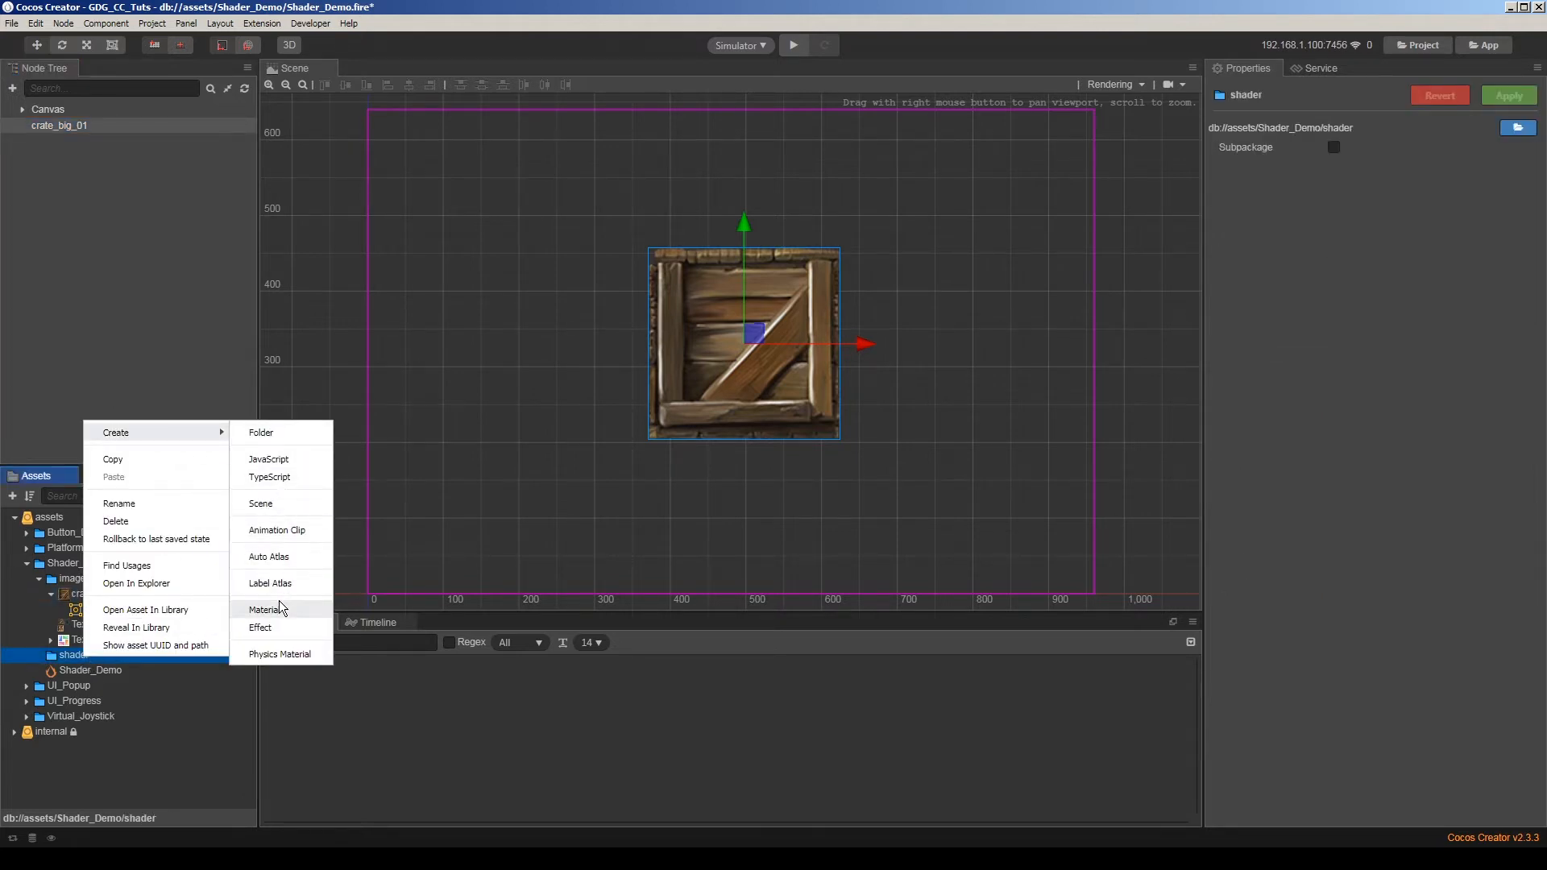
click(264, 609)
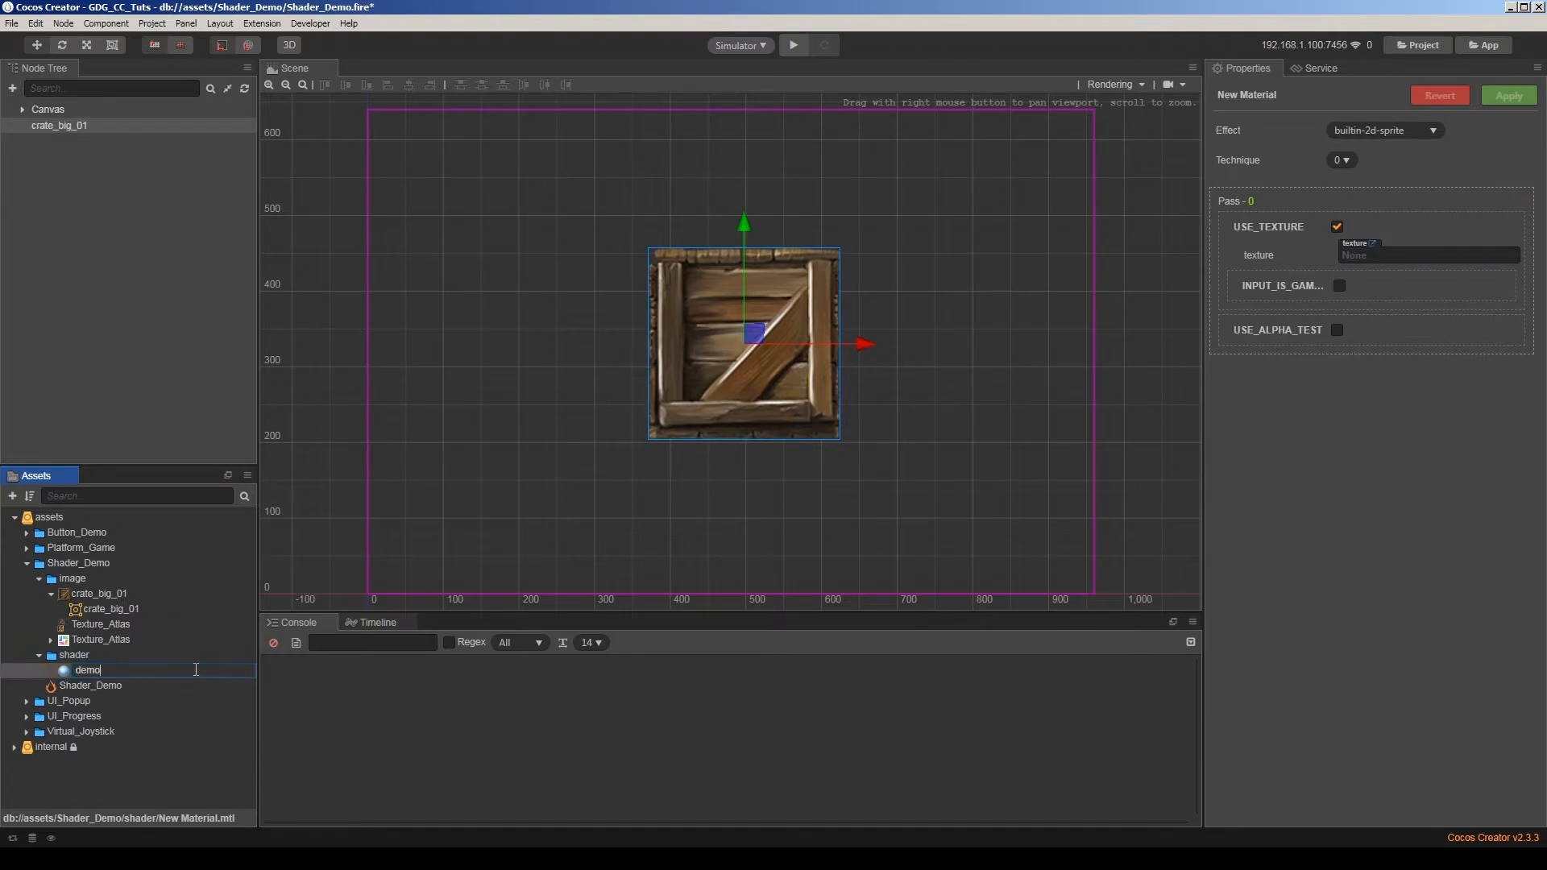
text(_ma)
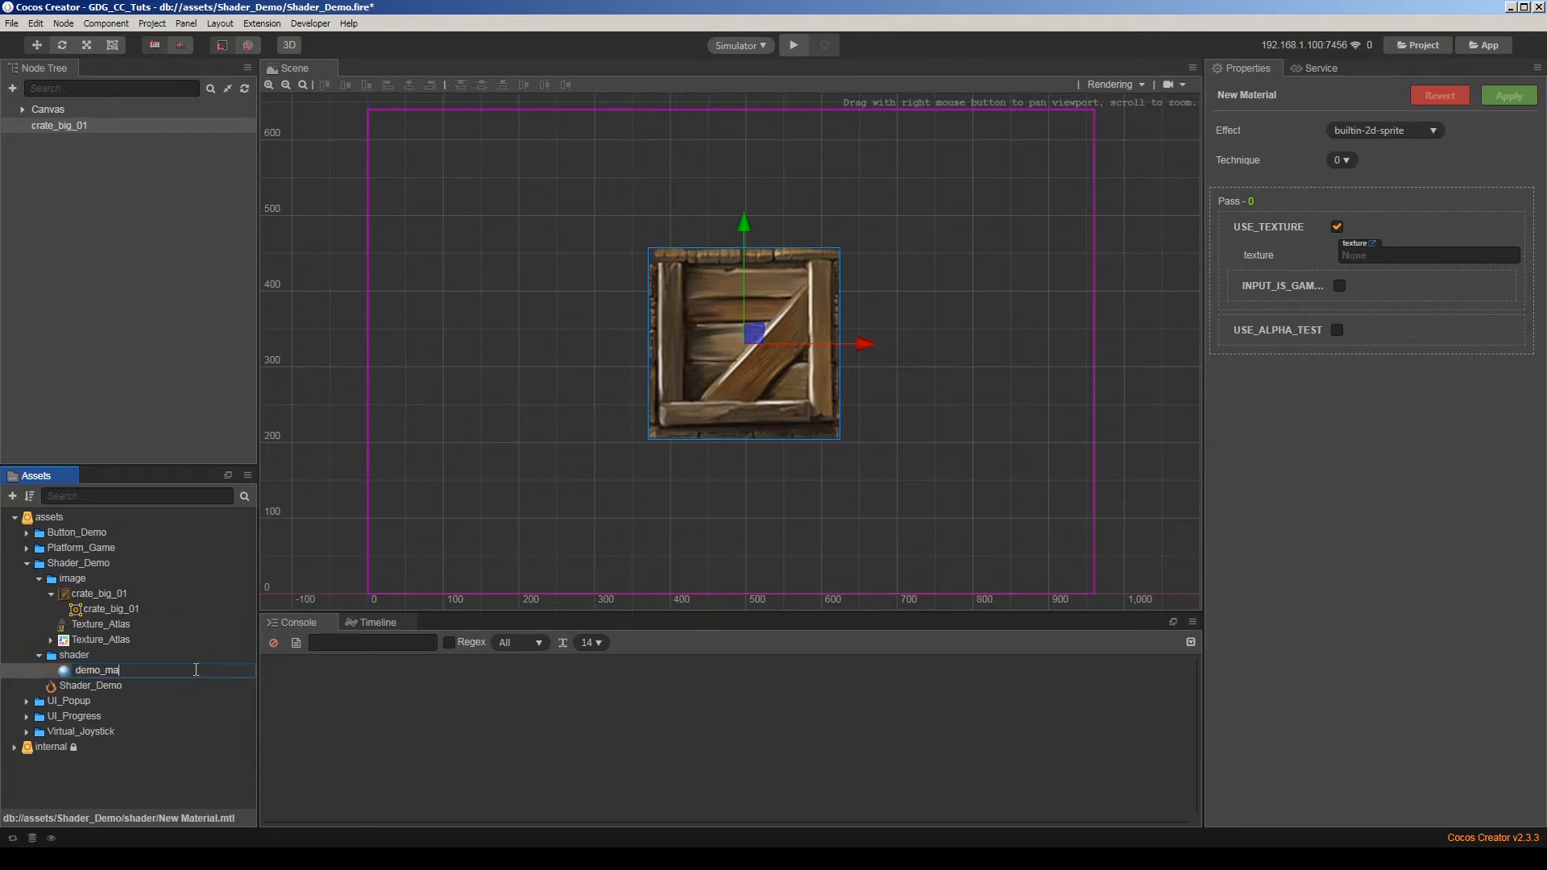
key(Enter)
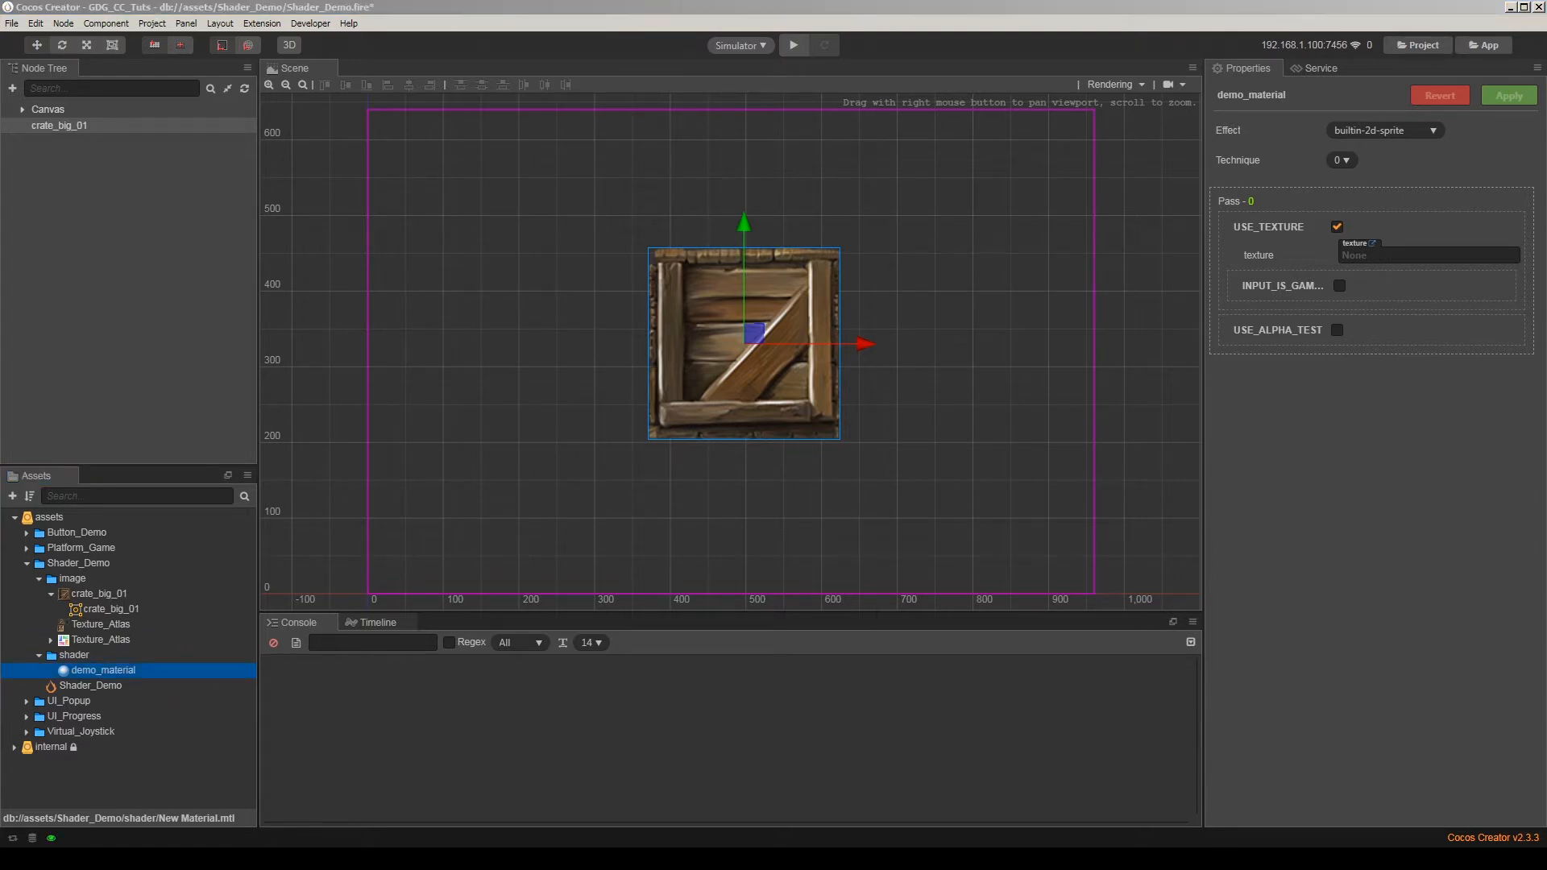
mouse_move(367, 661)
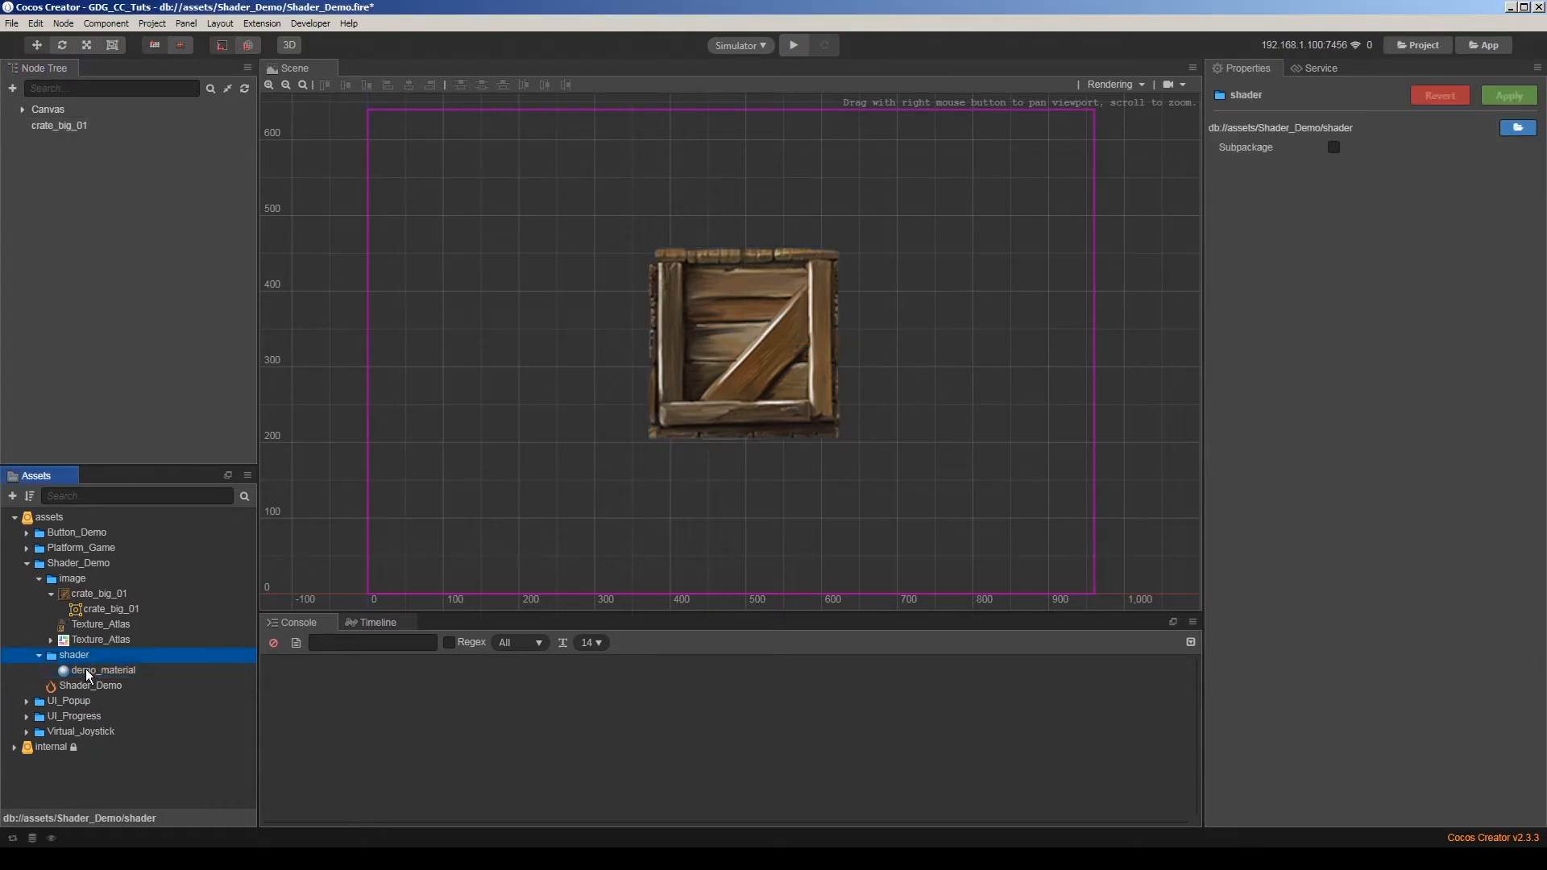
Review demo_material's Effect list and keep builtin-2d-sprite.
click(100, 668)
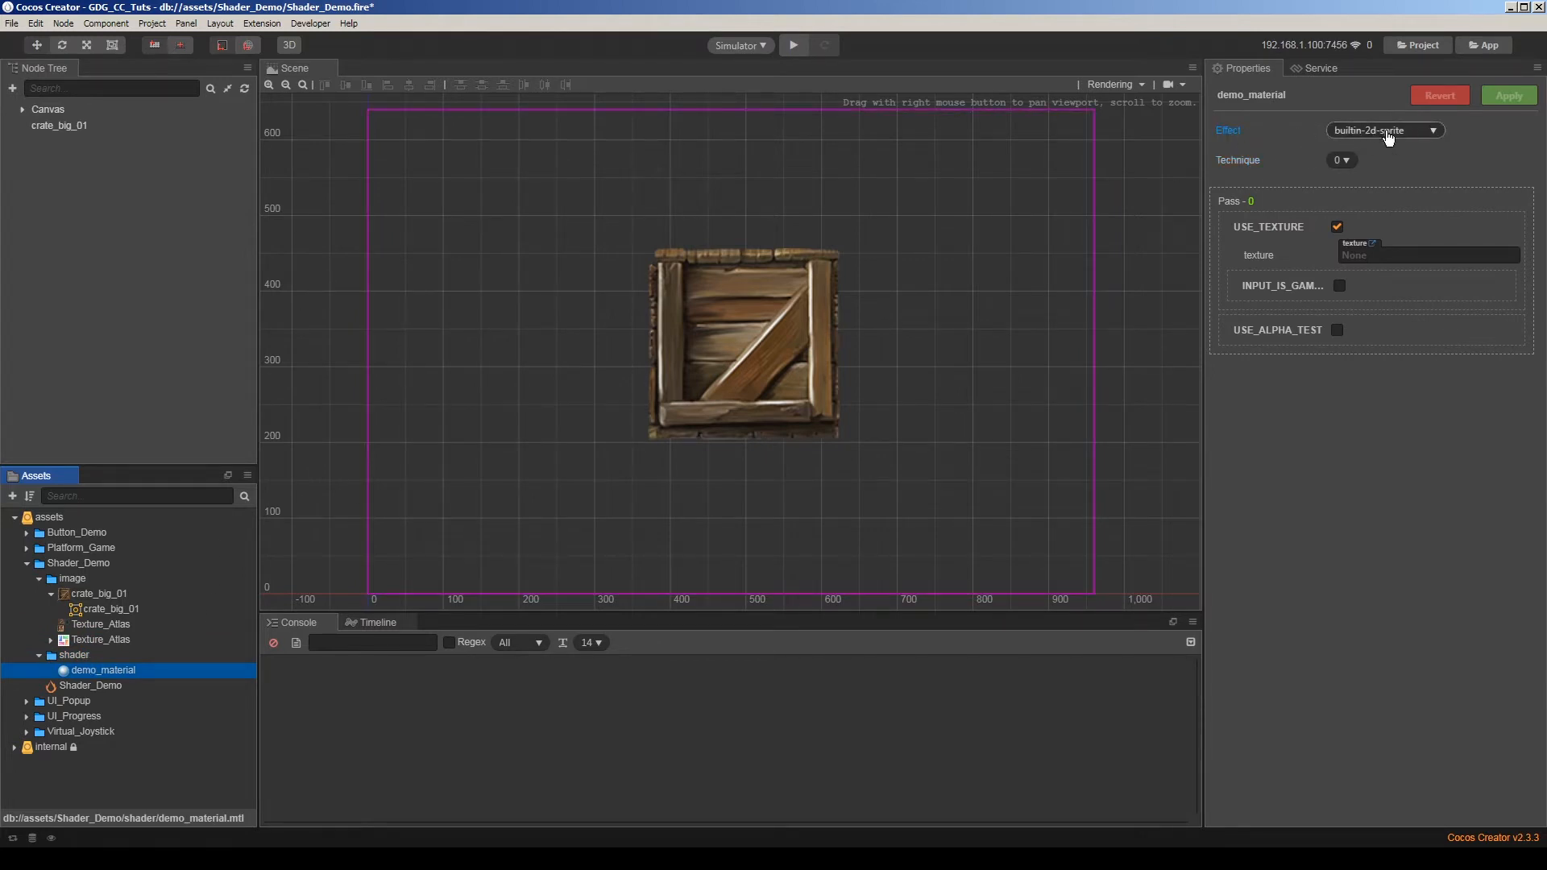
click(1386, 129)
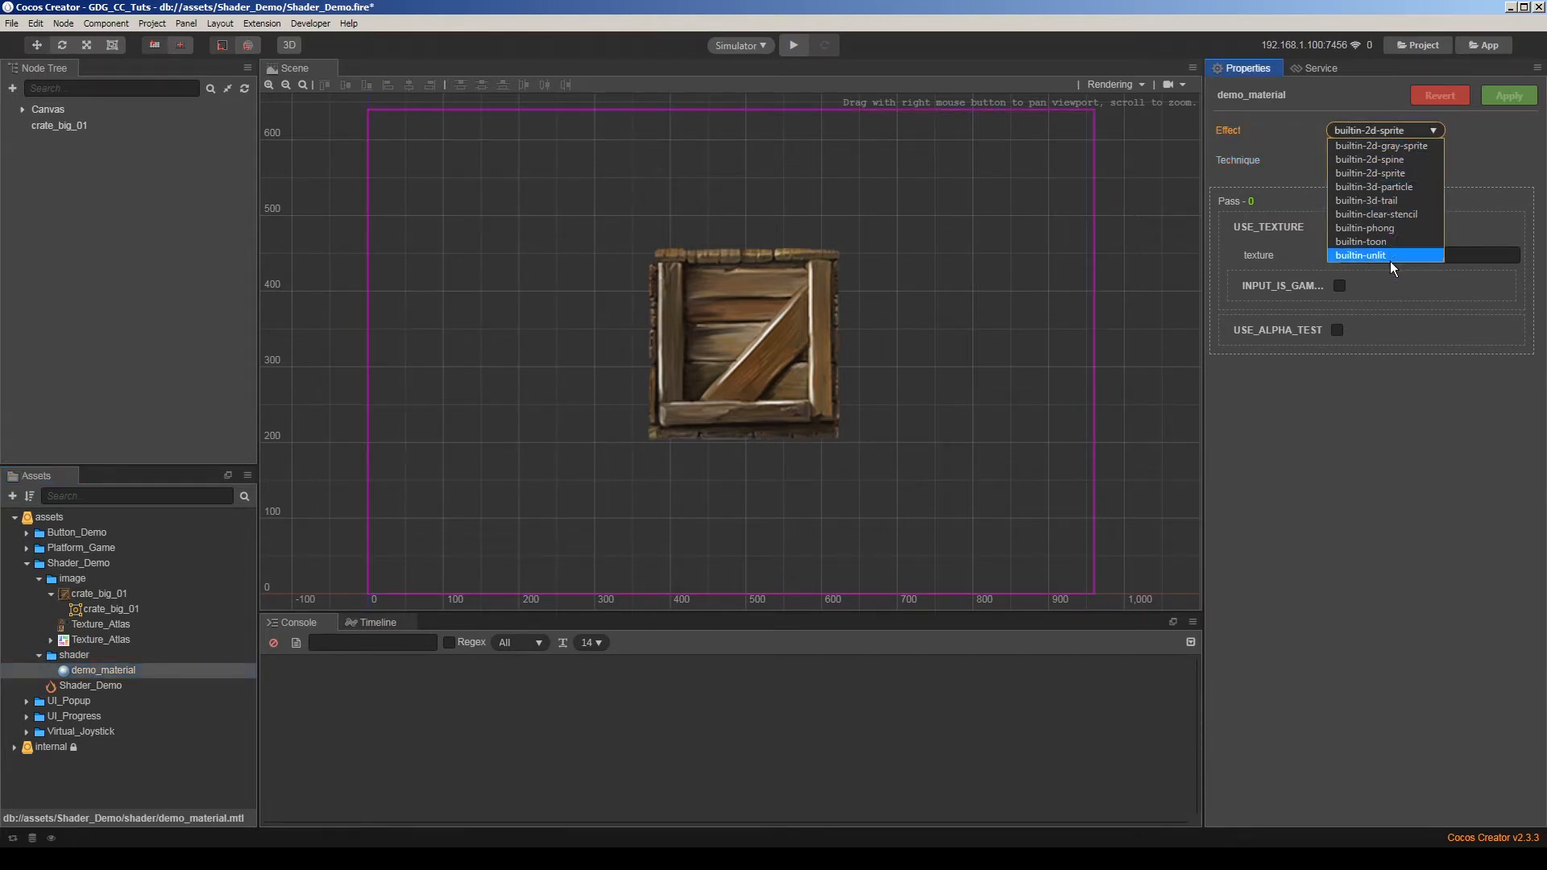
mouse_move(1396, 173)
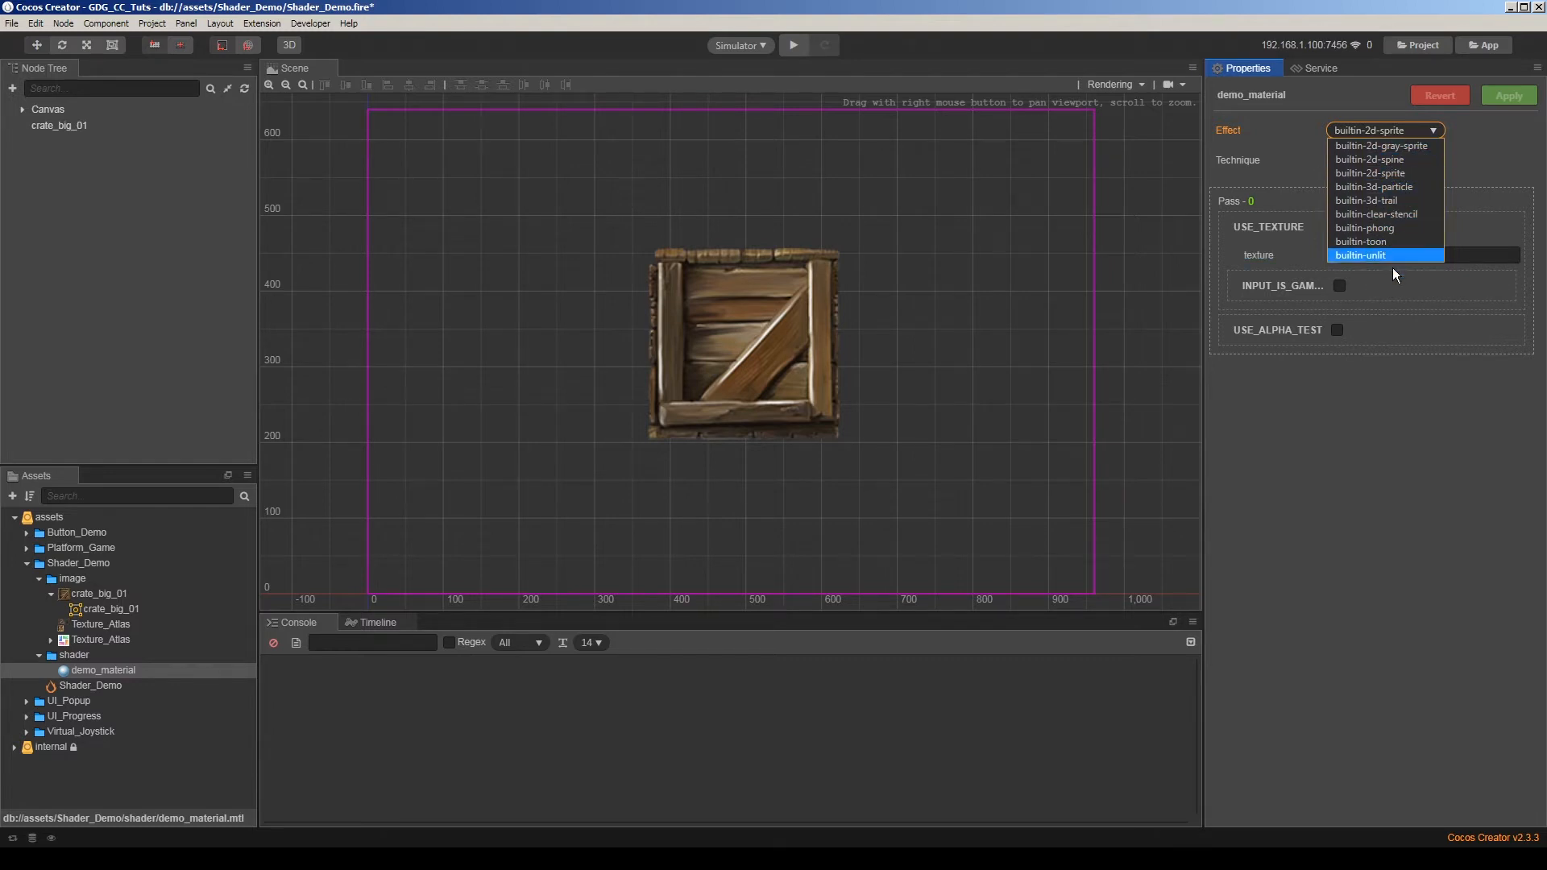
mouse_move(1382, 232)
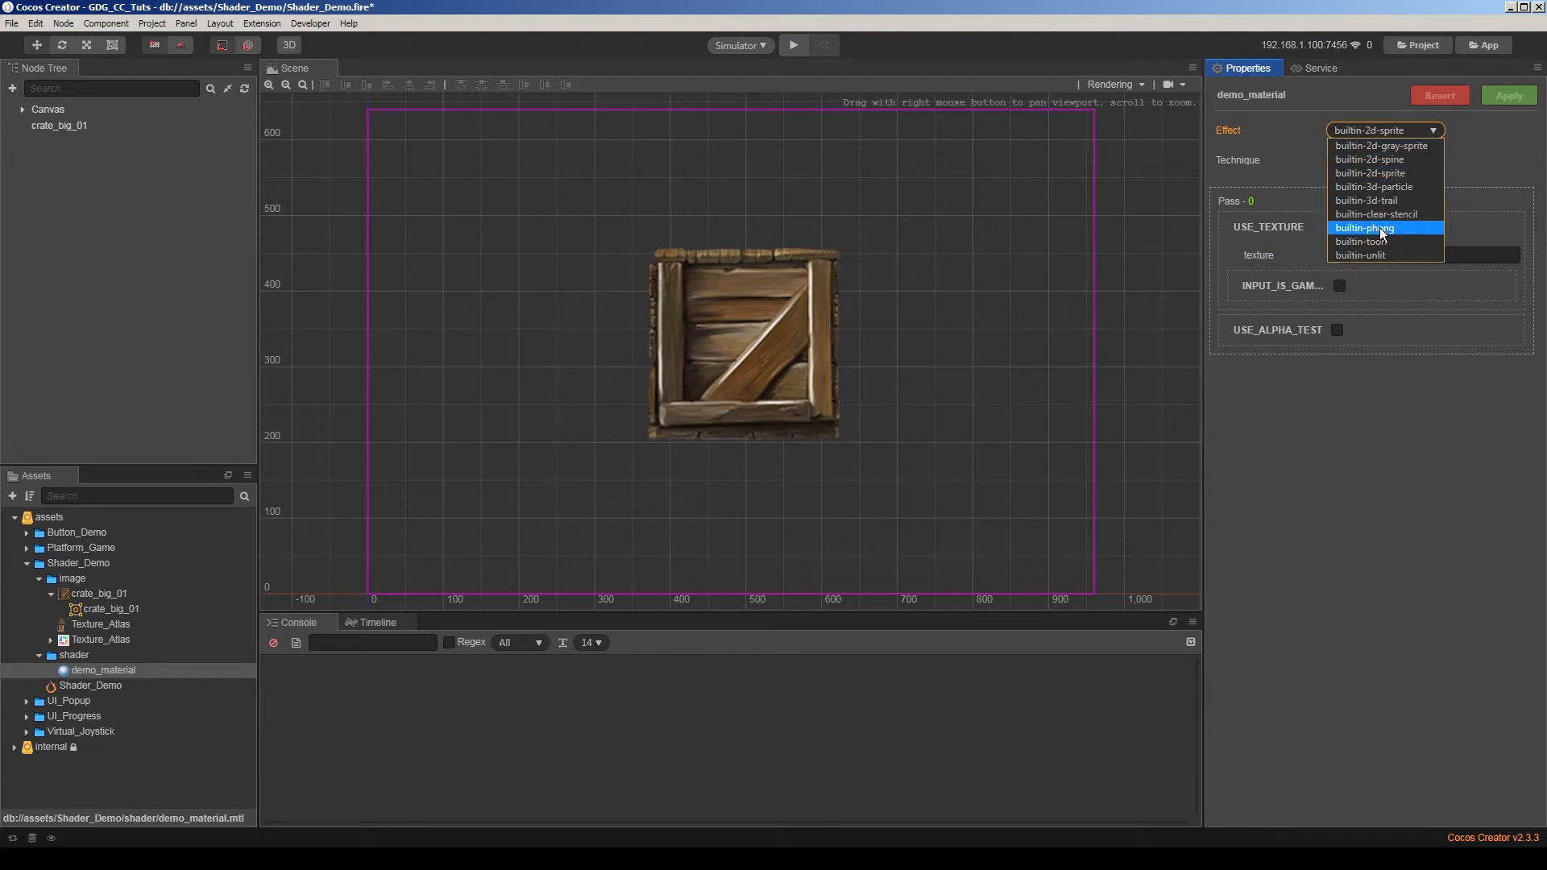
click(1370, 172)
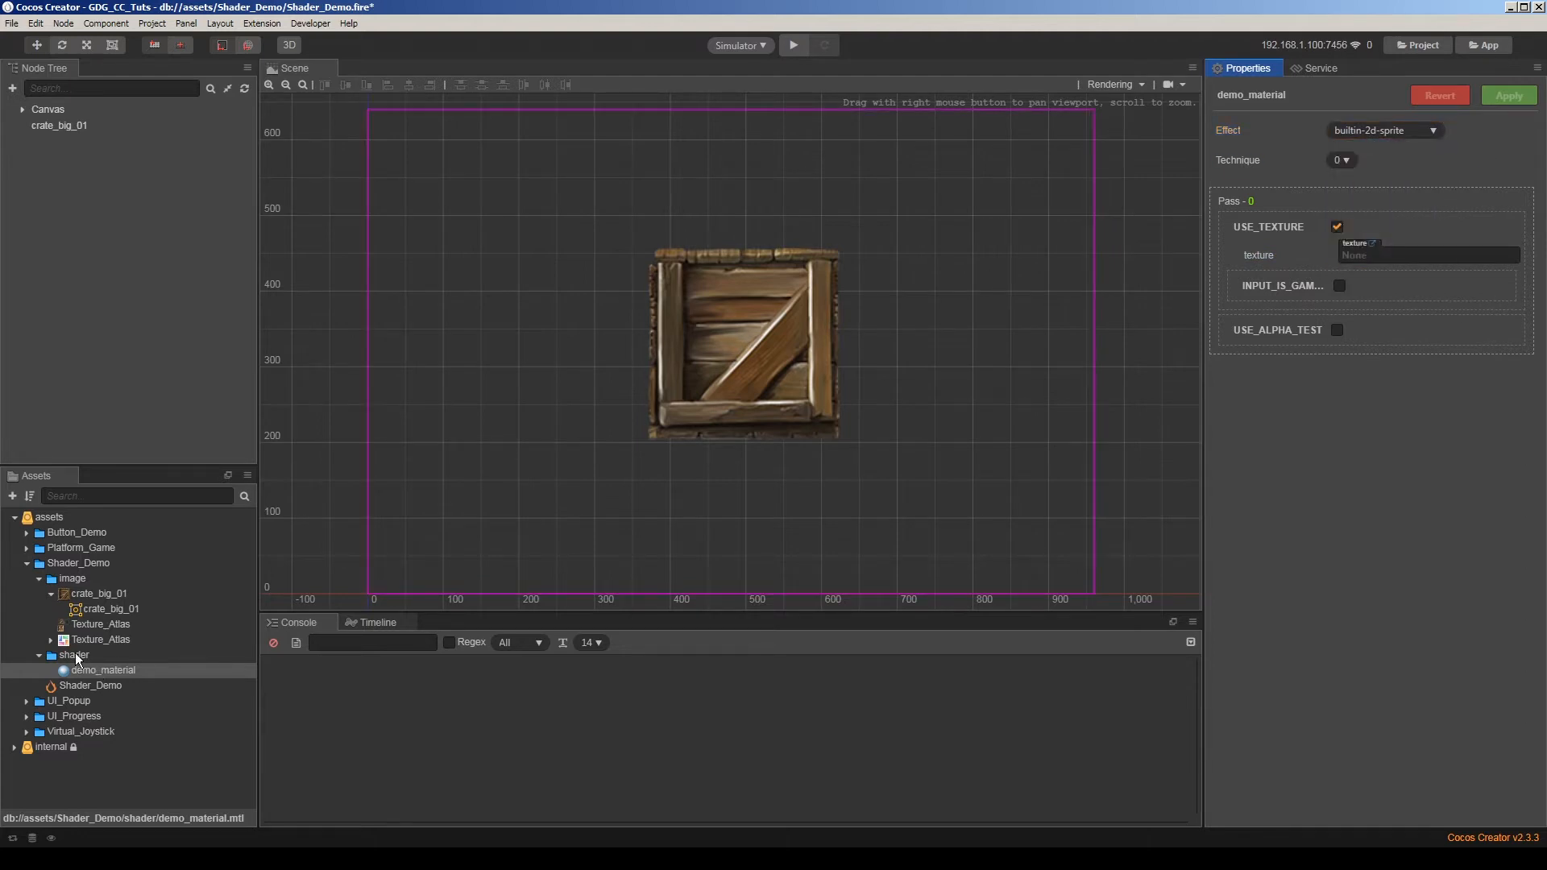
Create a new effect named demo_shader in the shader folder.
right_click(73, 654)
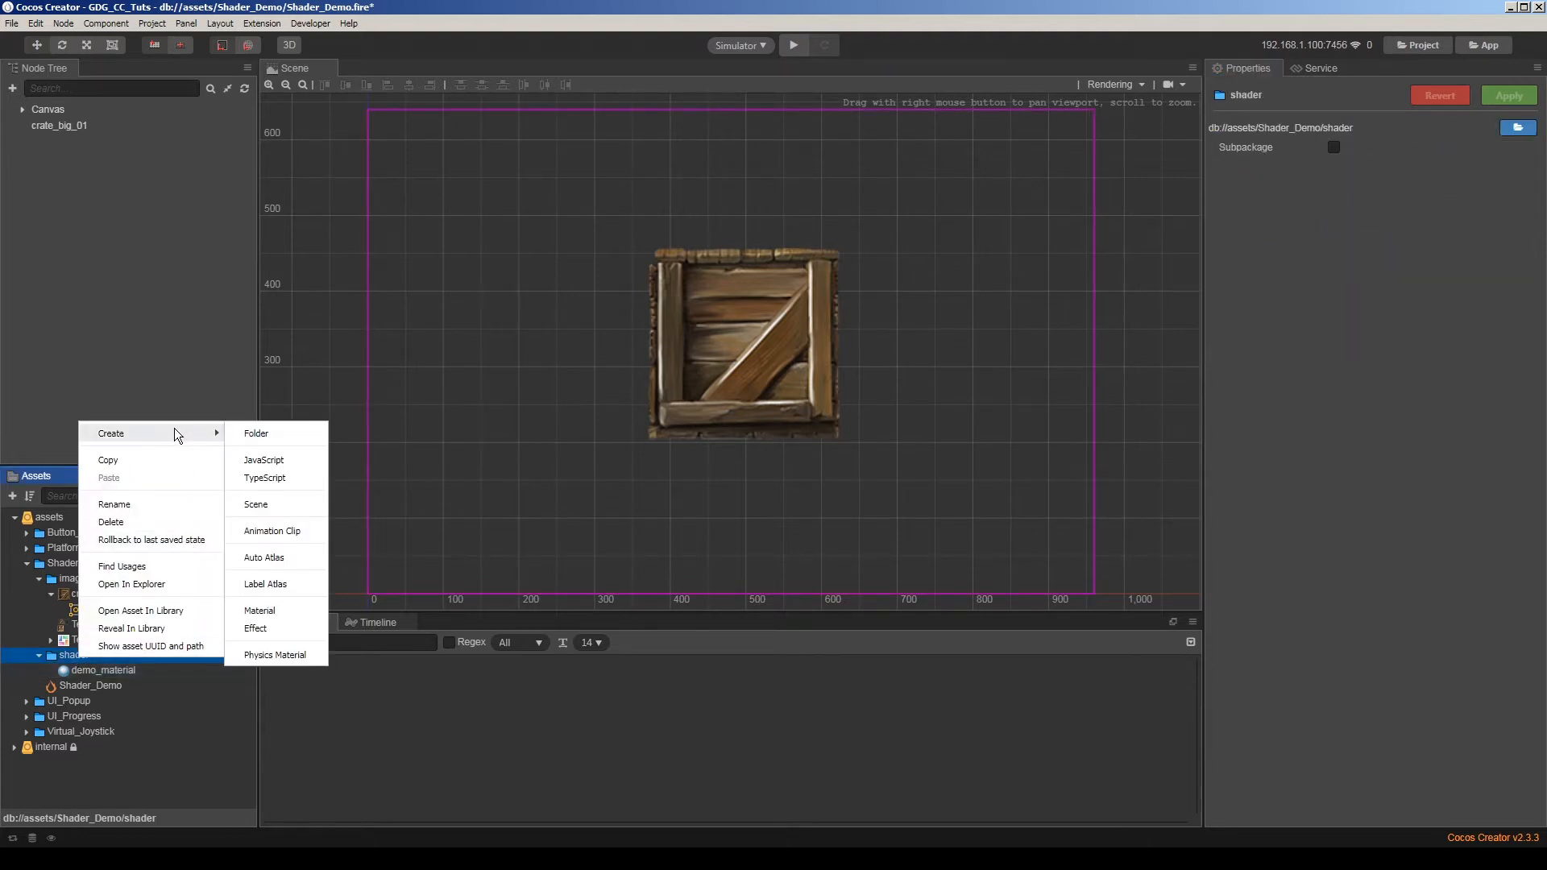
click(255, 628)
text(demo_)
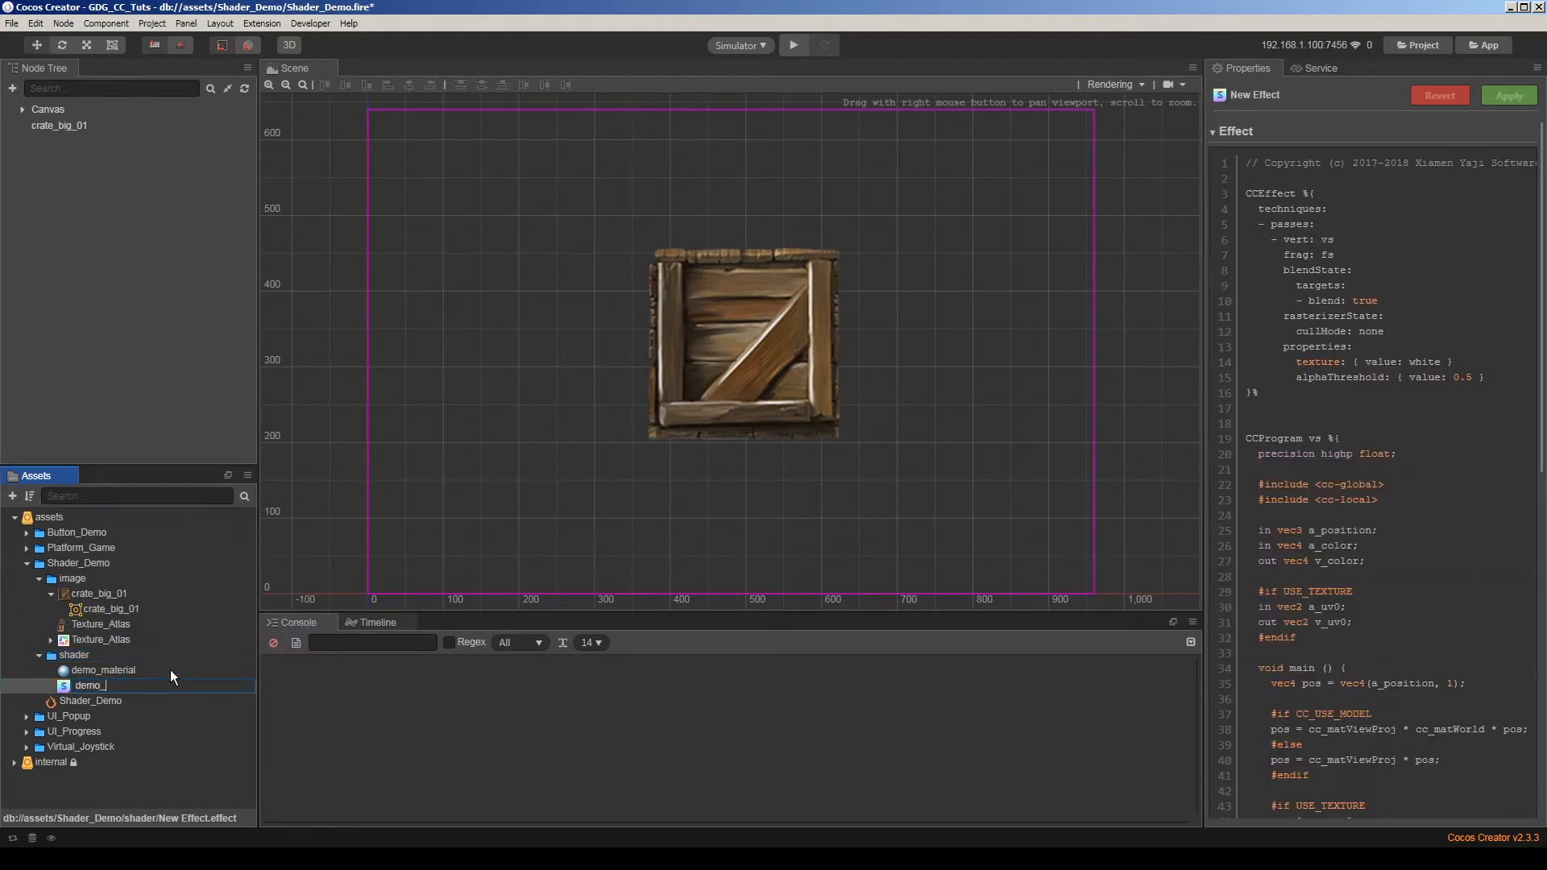
text(shader)
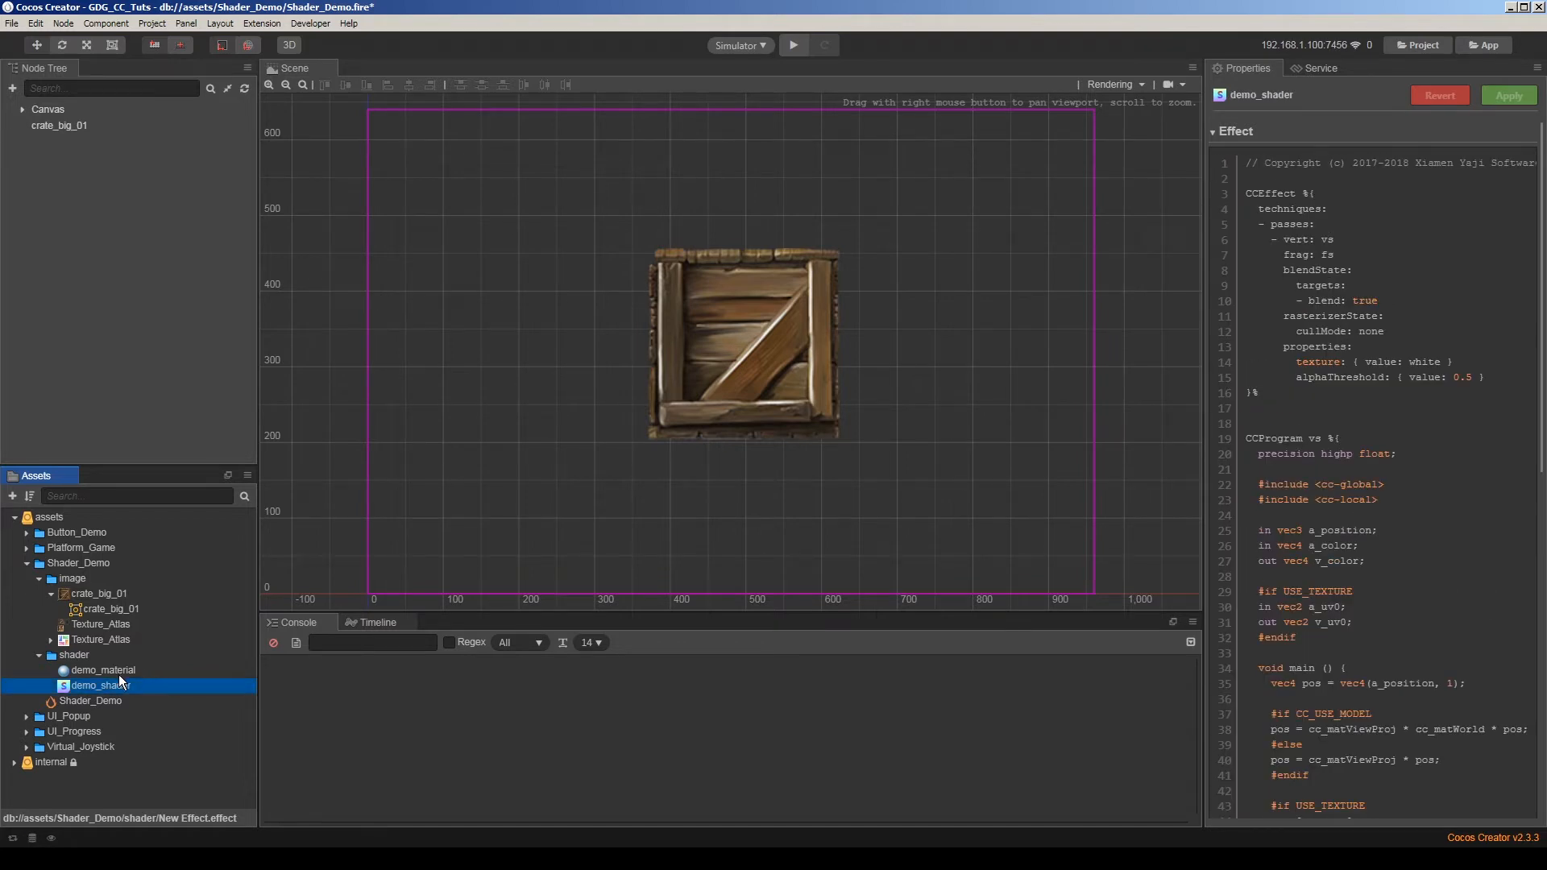
Set demo_material's effect to demo_shader and apply the change.
click(100, 671)
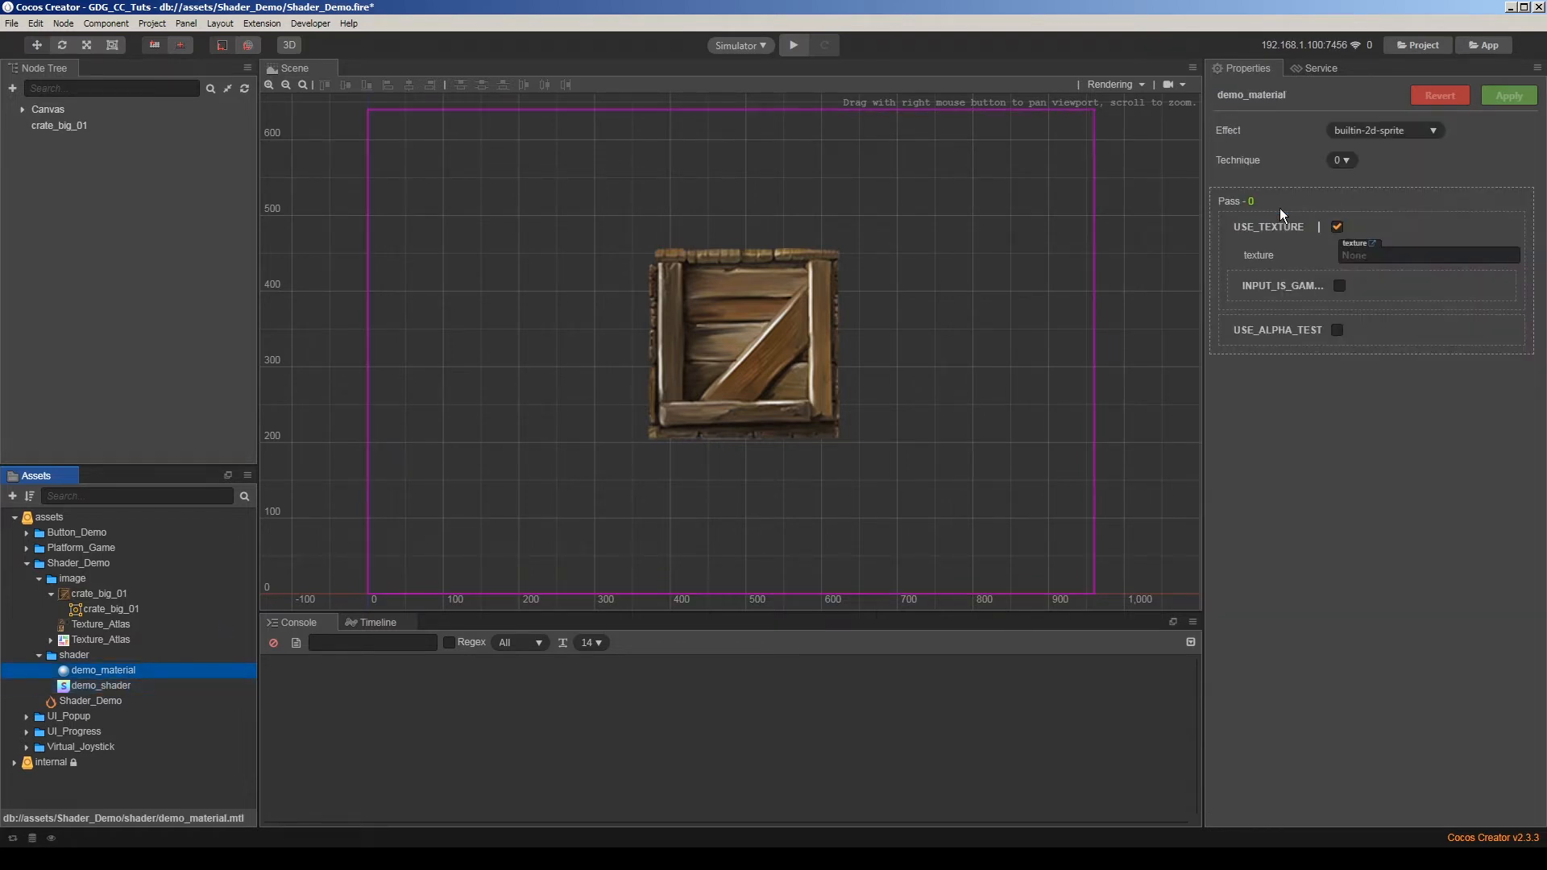
click(1386, 129)
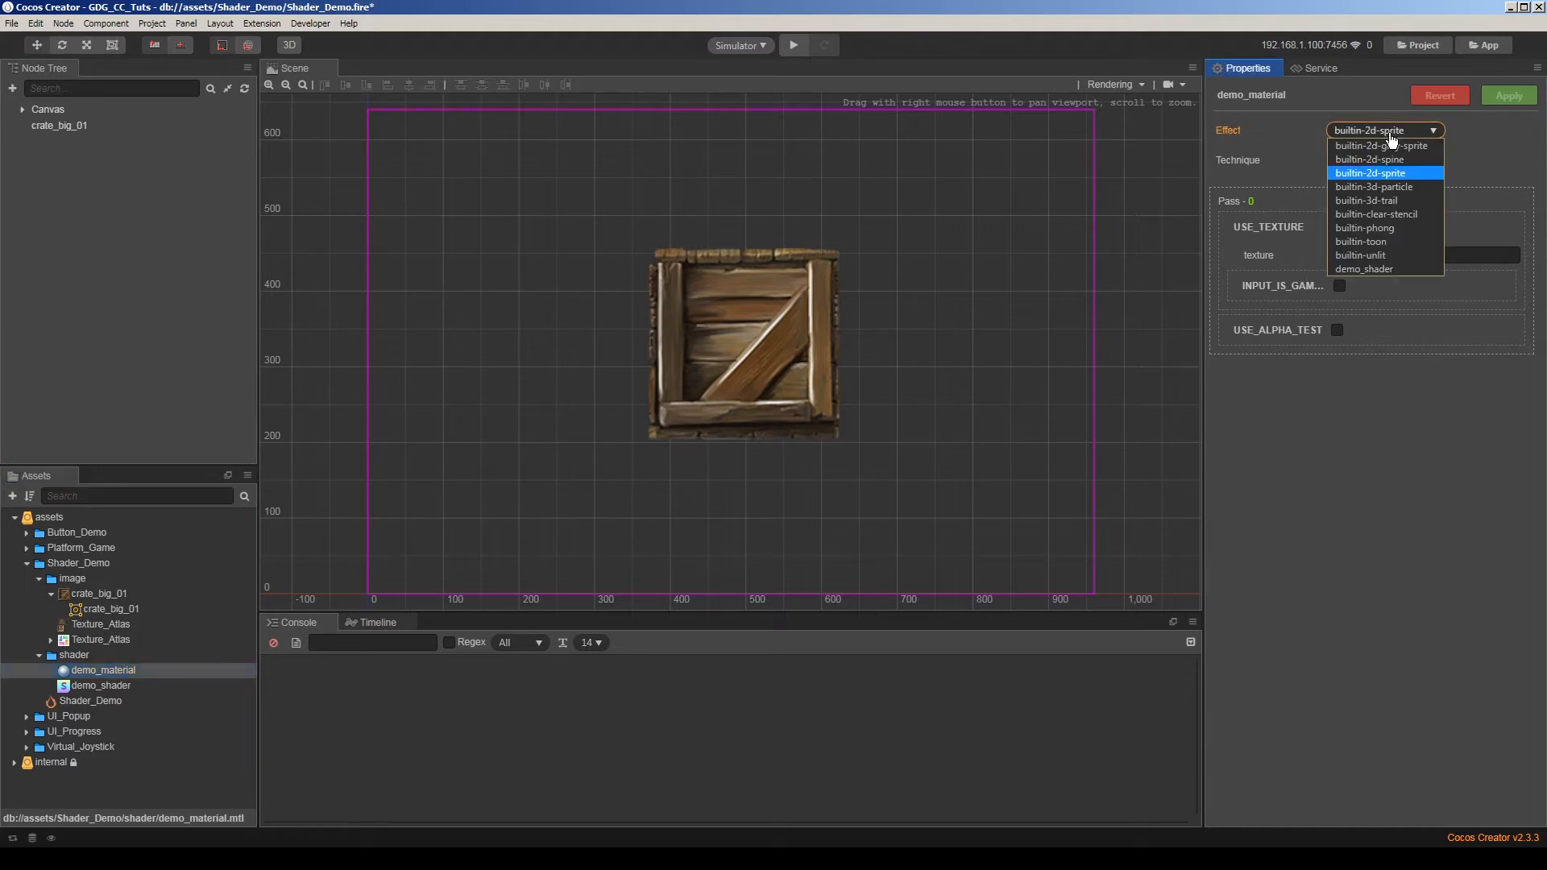
click(1364, 267)
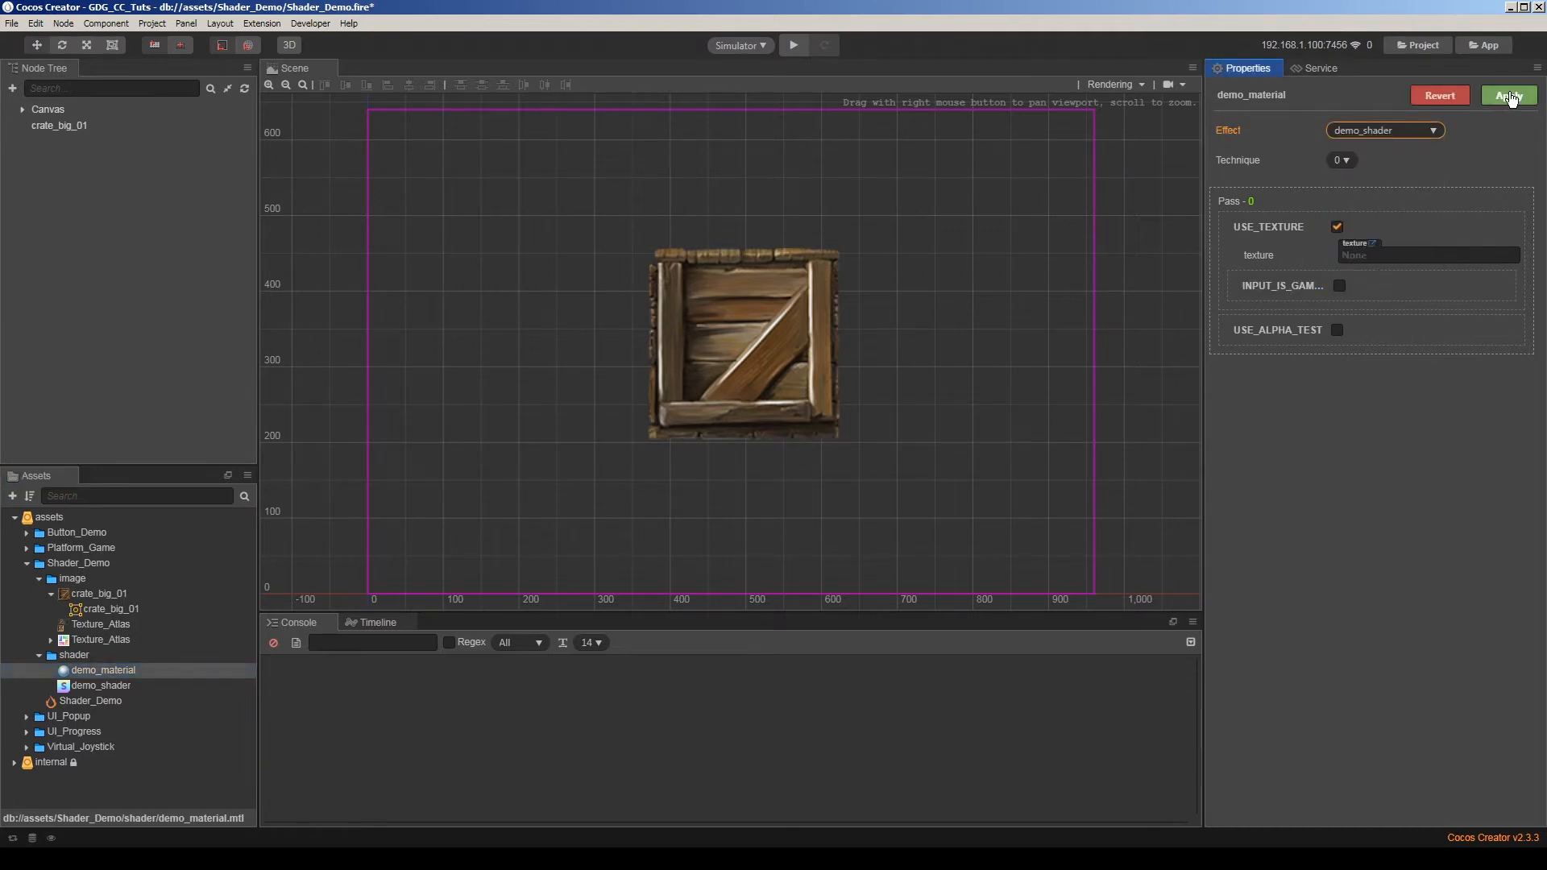
click(1508, 93)
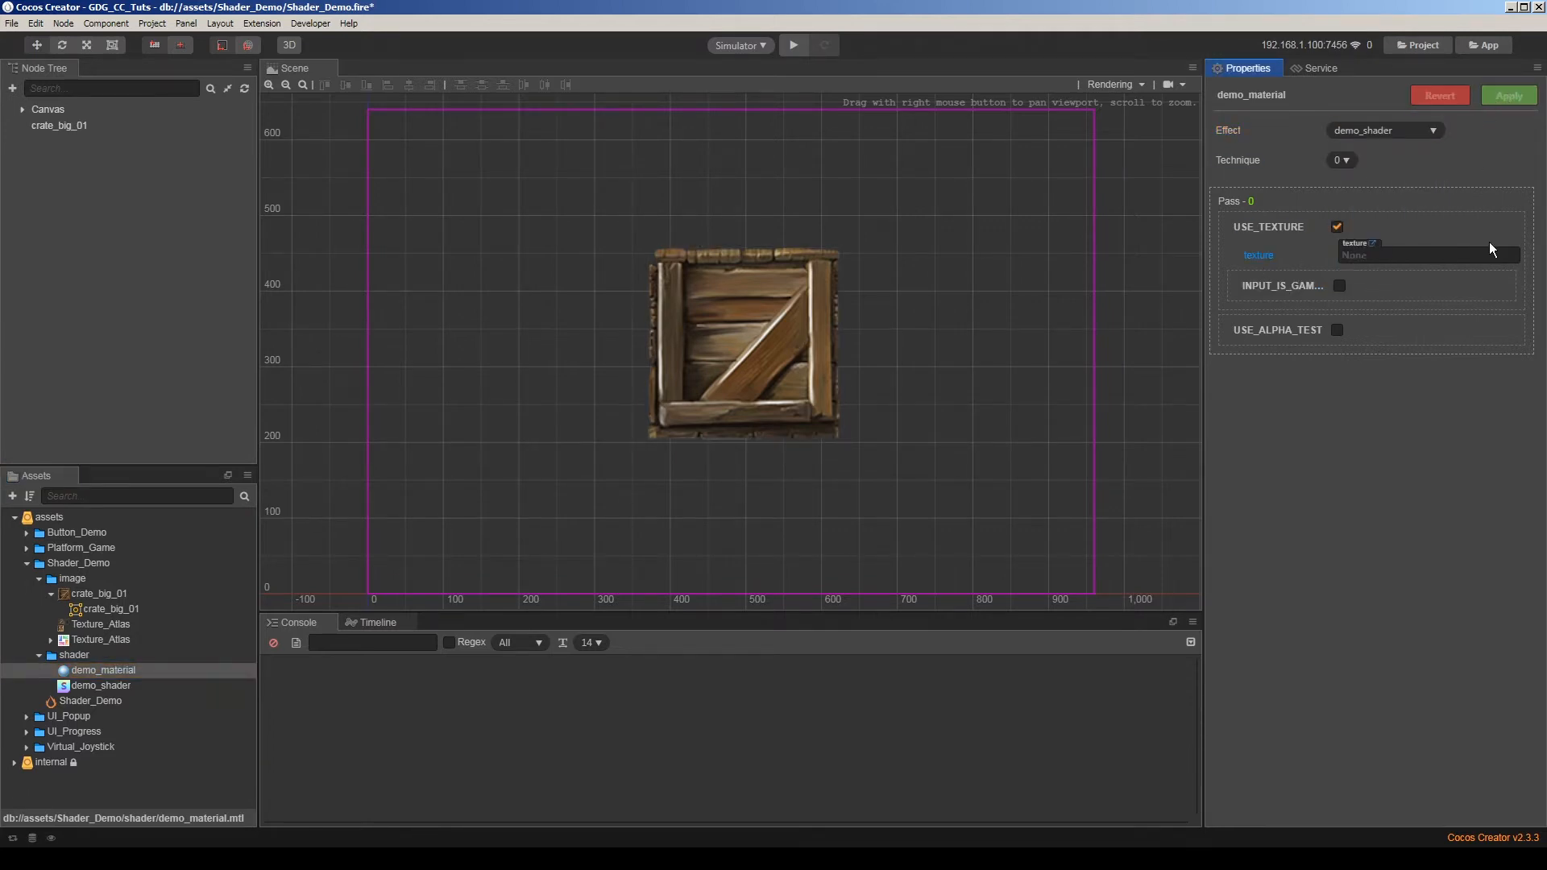
mouse_move(1348, 261)
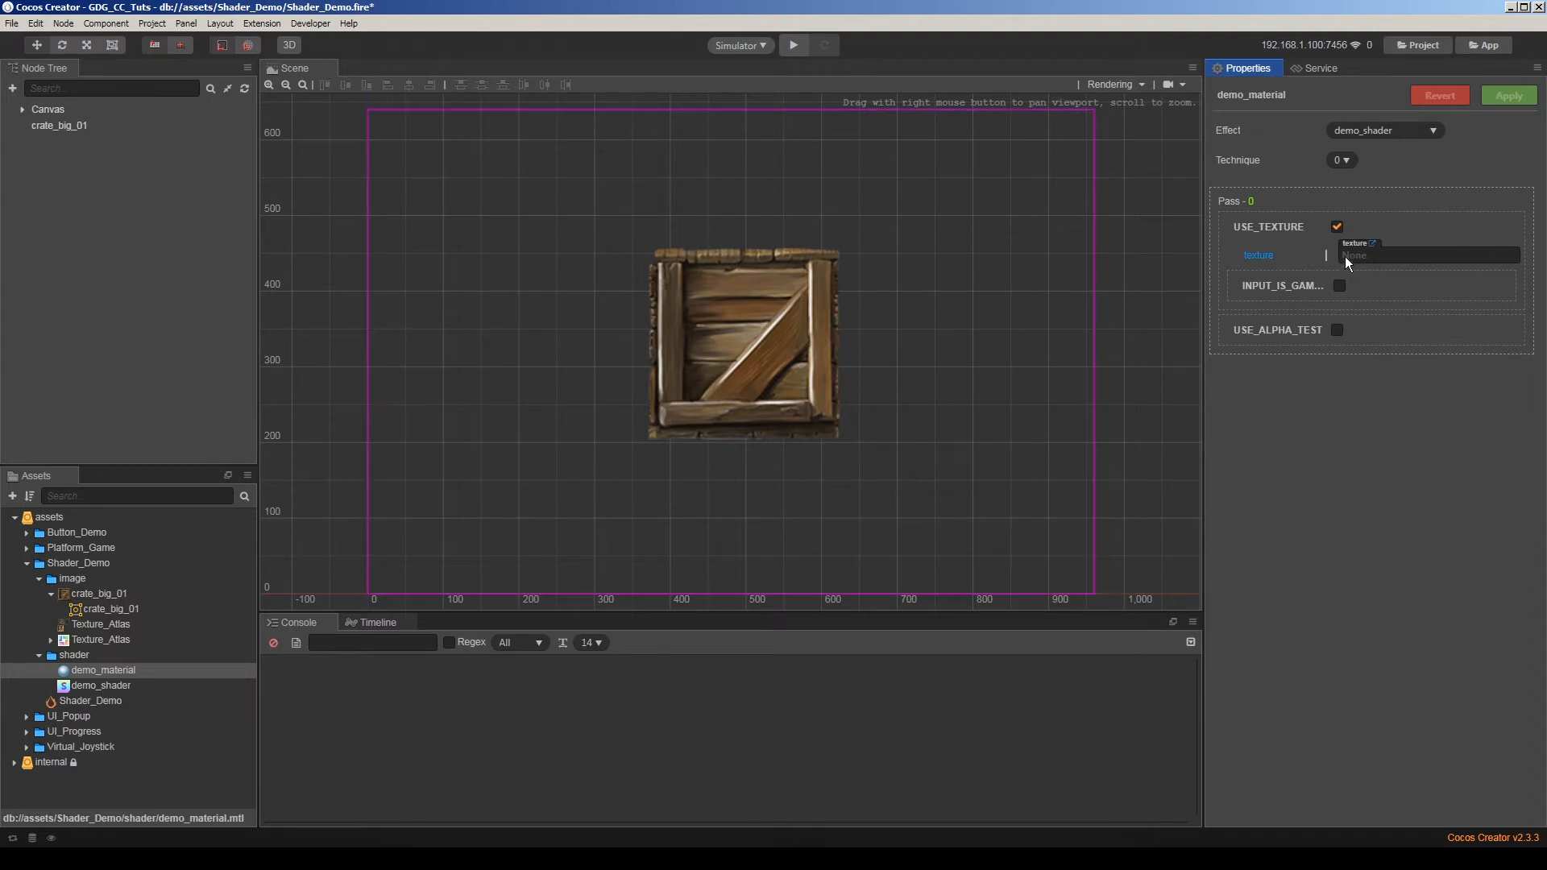
mouse_move(118, 691)
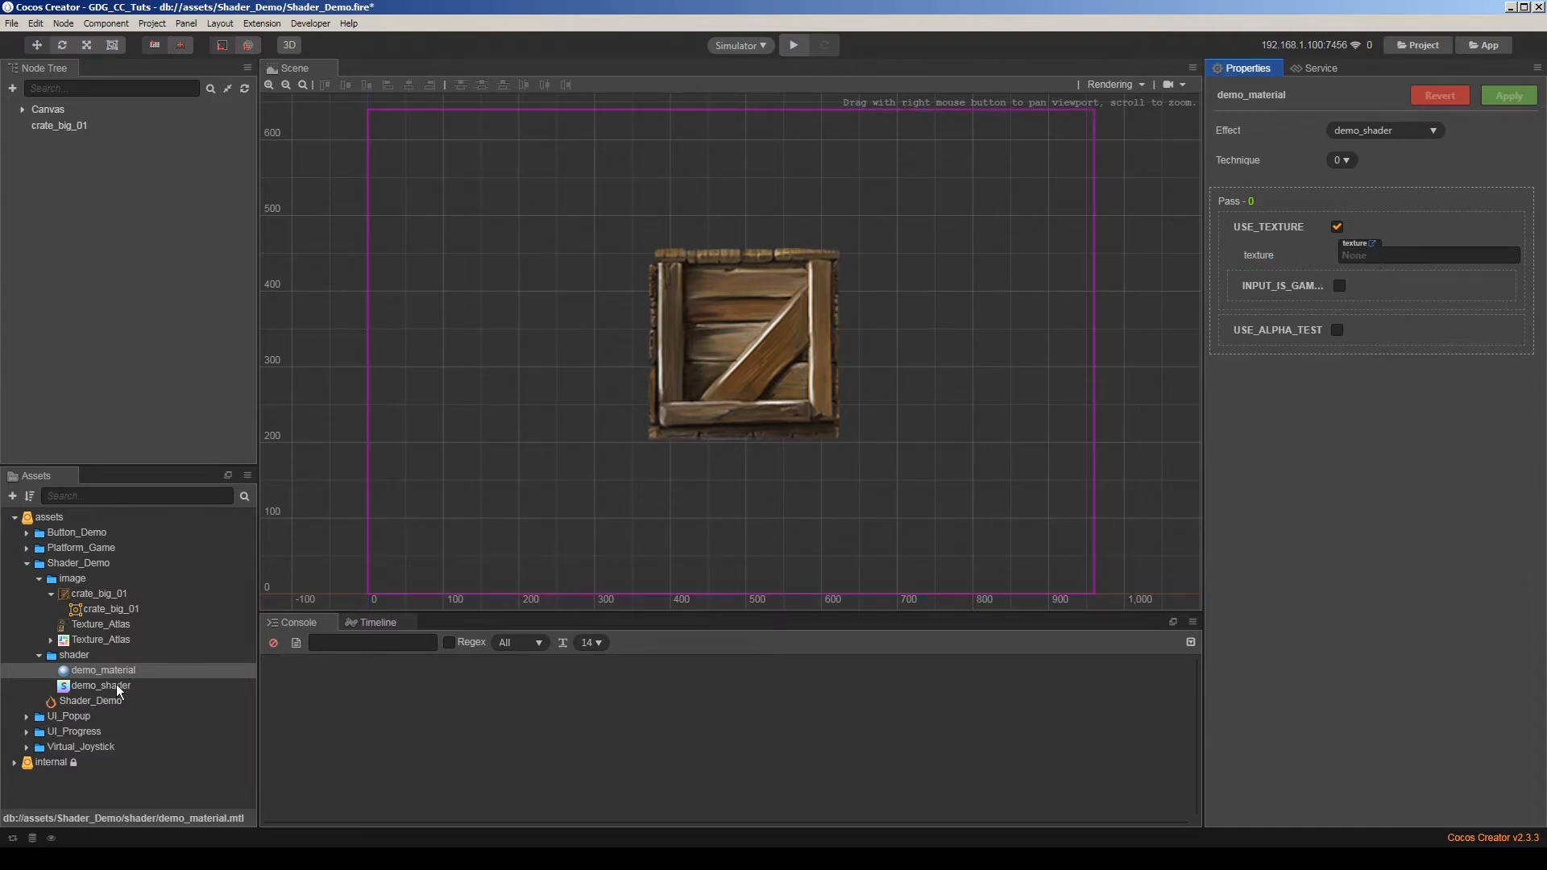
Select the crate_big_01 node in the scene.
click(58, 126)
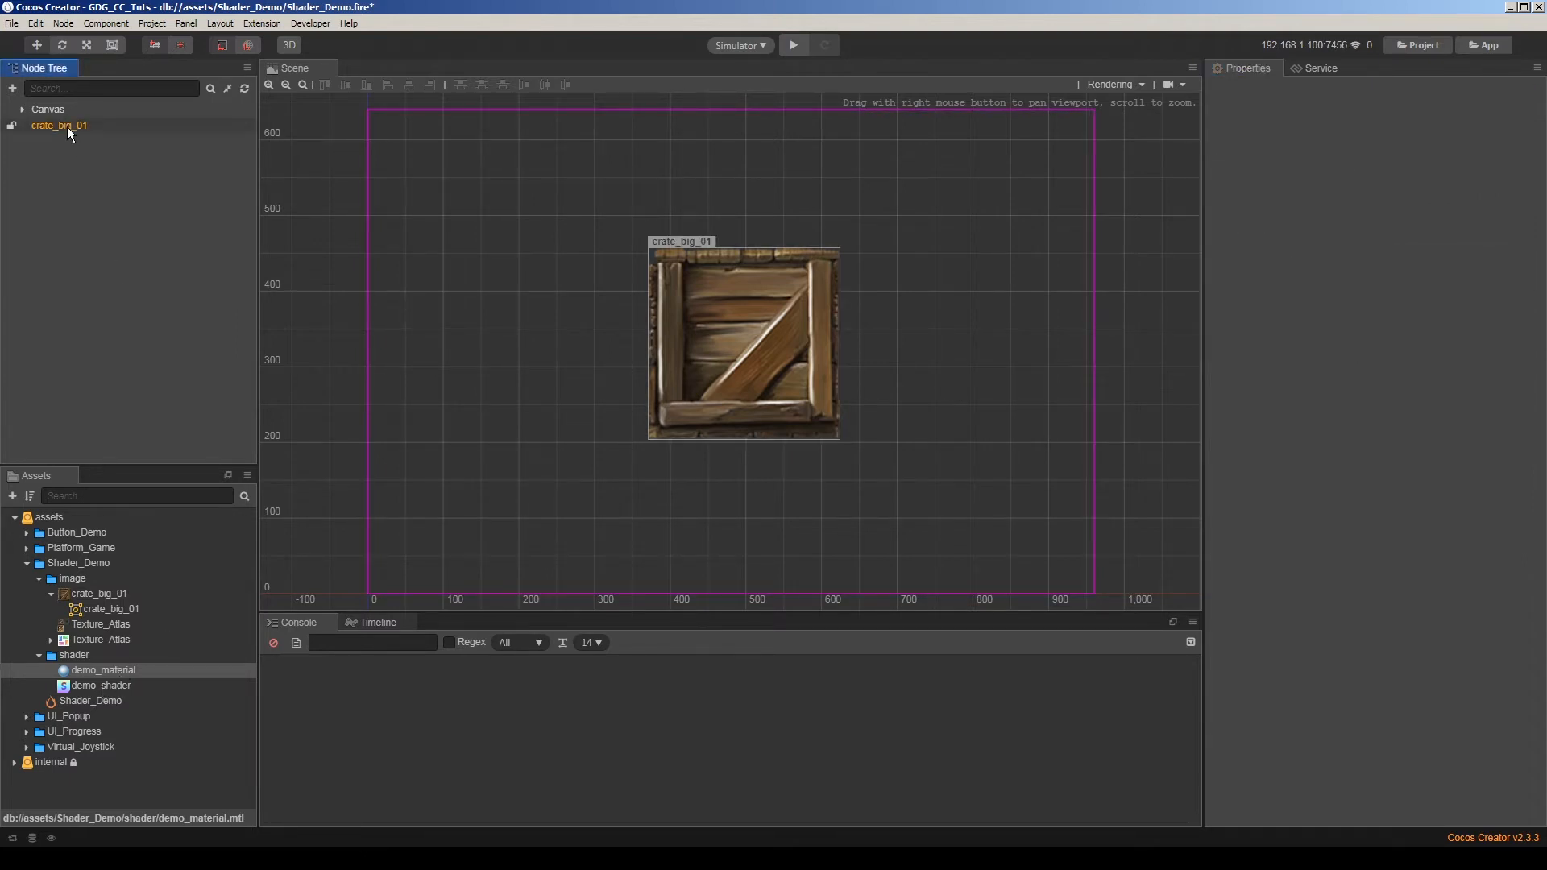
click(59, 126)
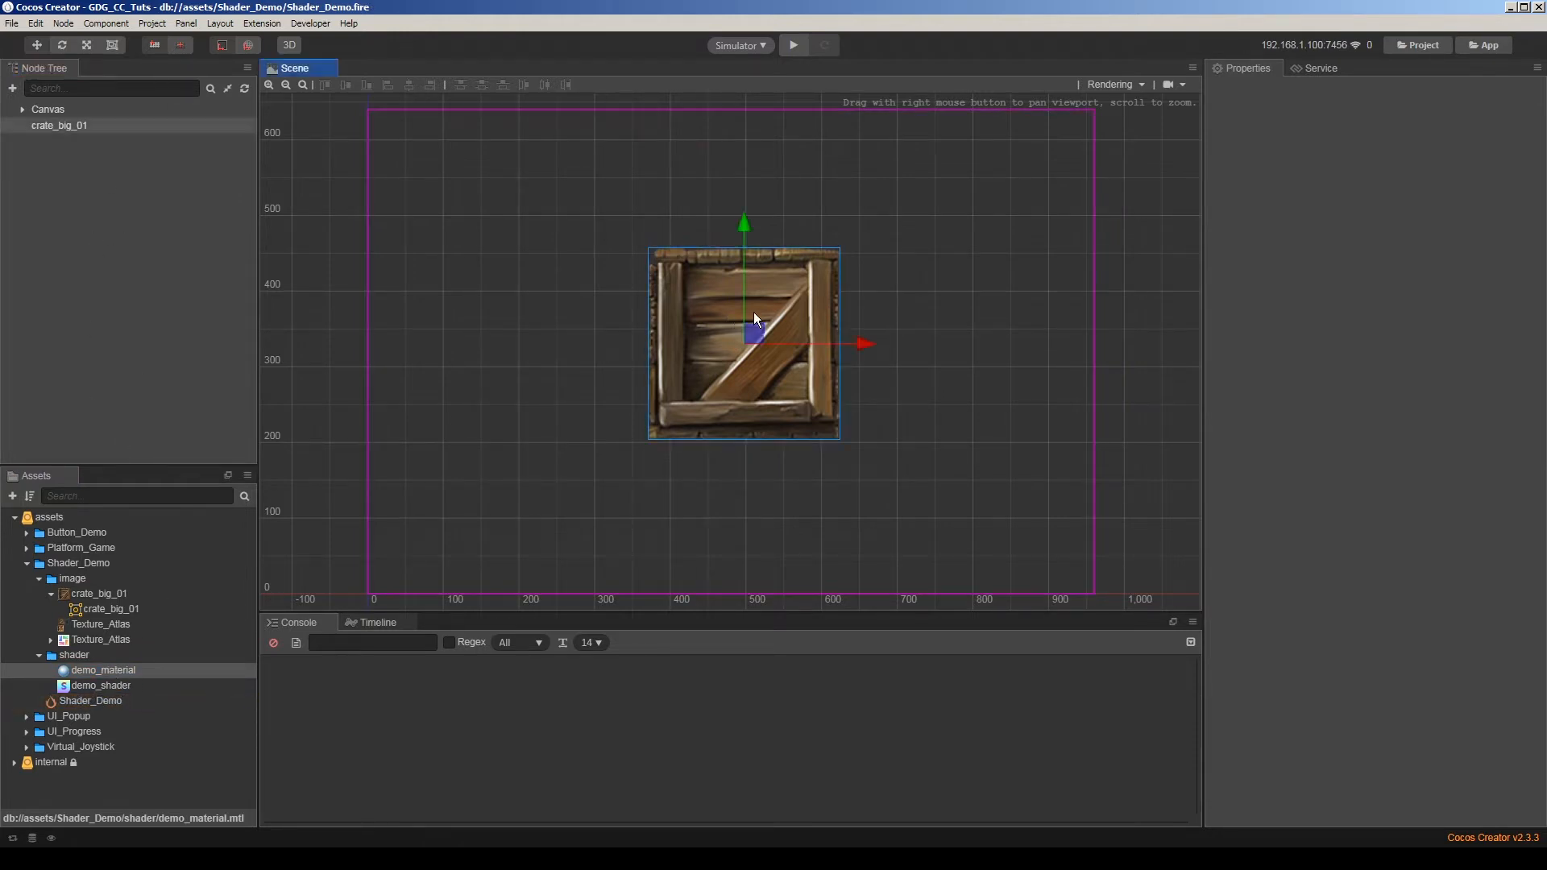
click(48, 126)
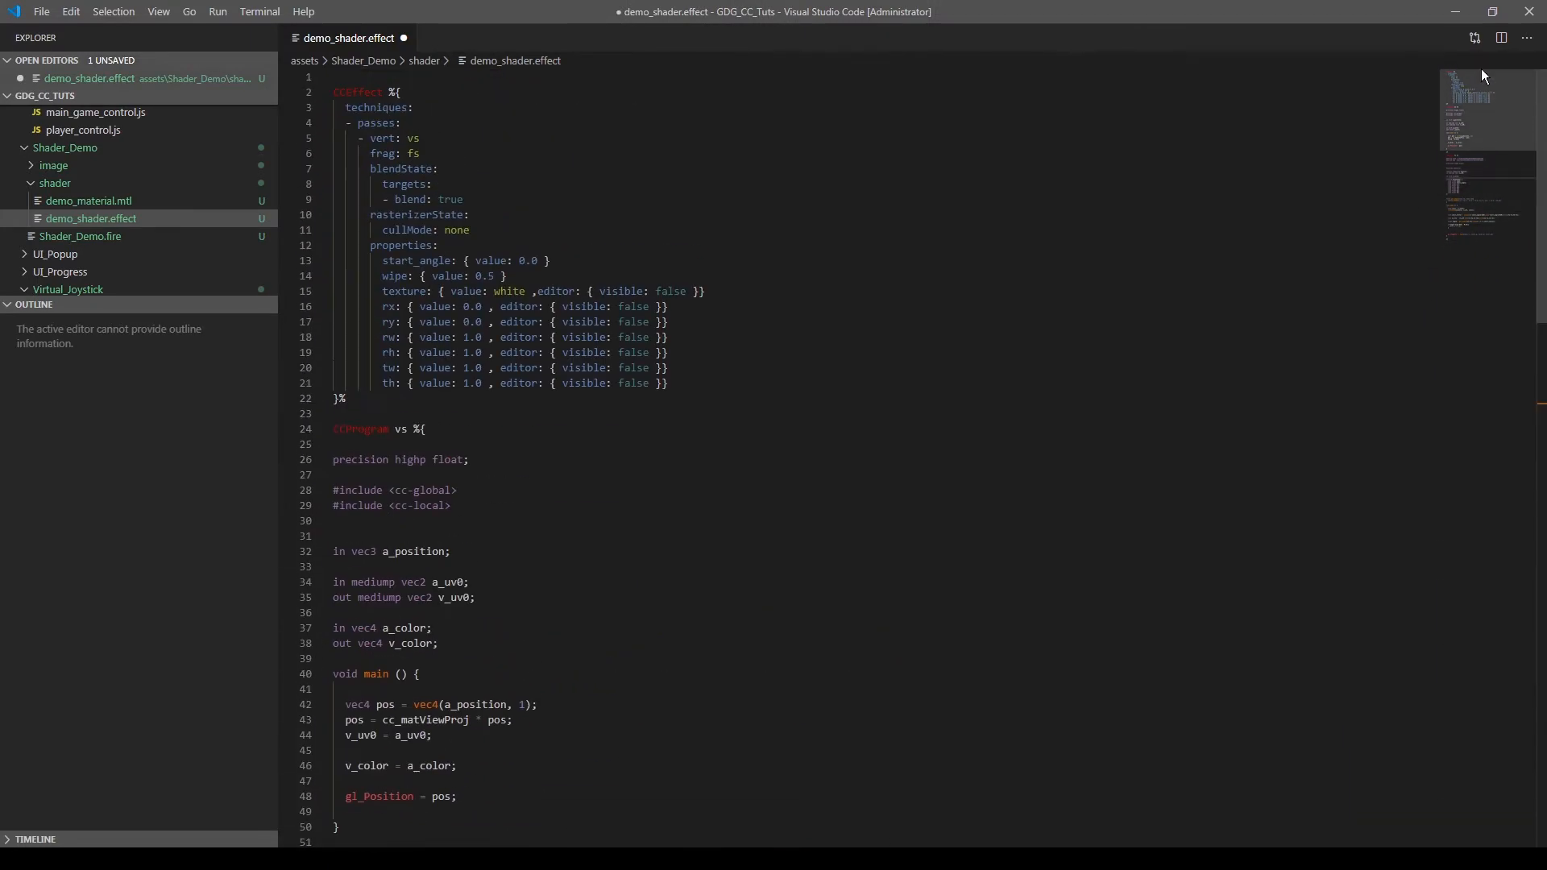
Review the wipe shader's rx/ry/rw/rh/tw/th properties and uv_fix code in demo_shader.effect and save it.
click(872, 290)
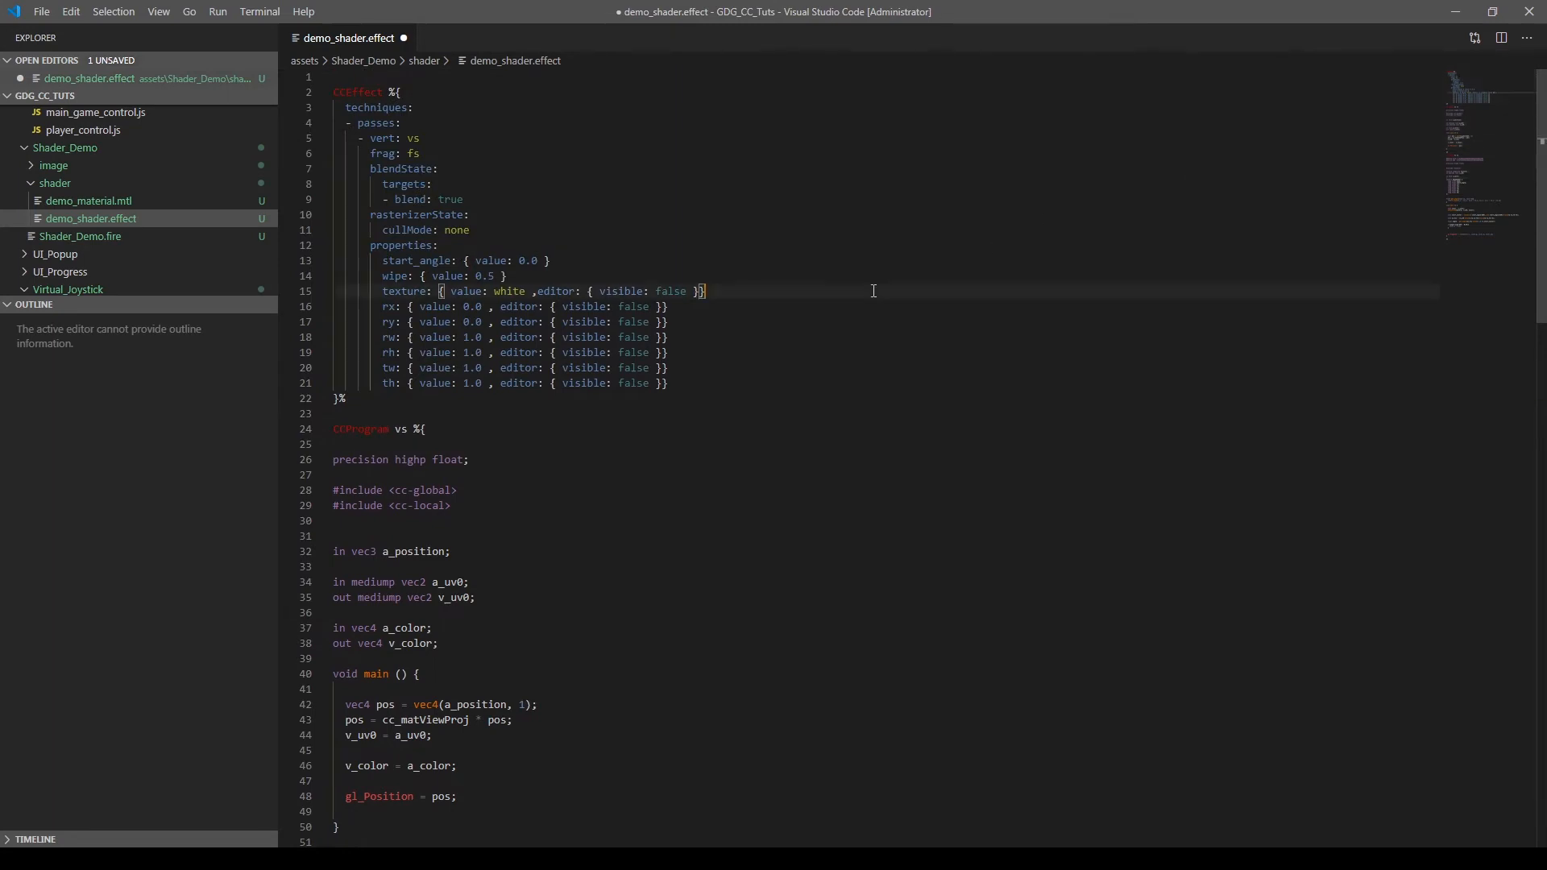
mouse_move(554, 287)
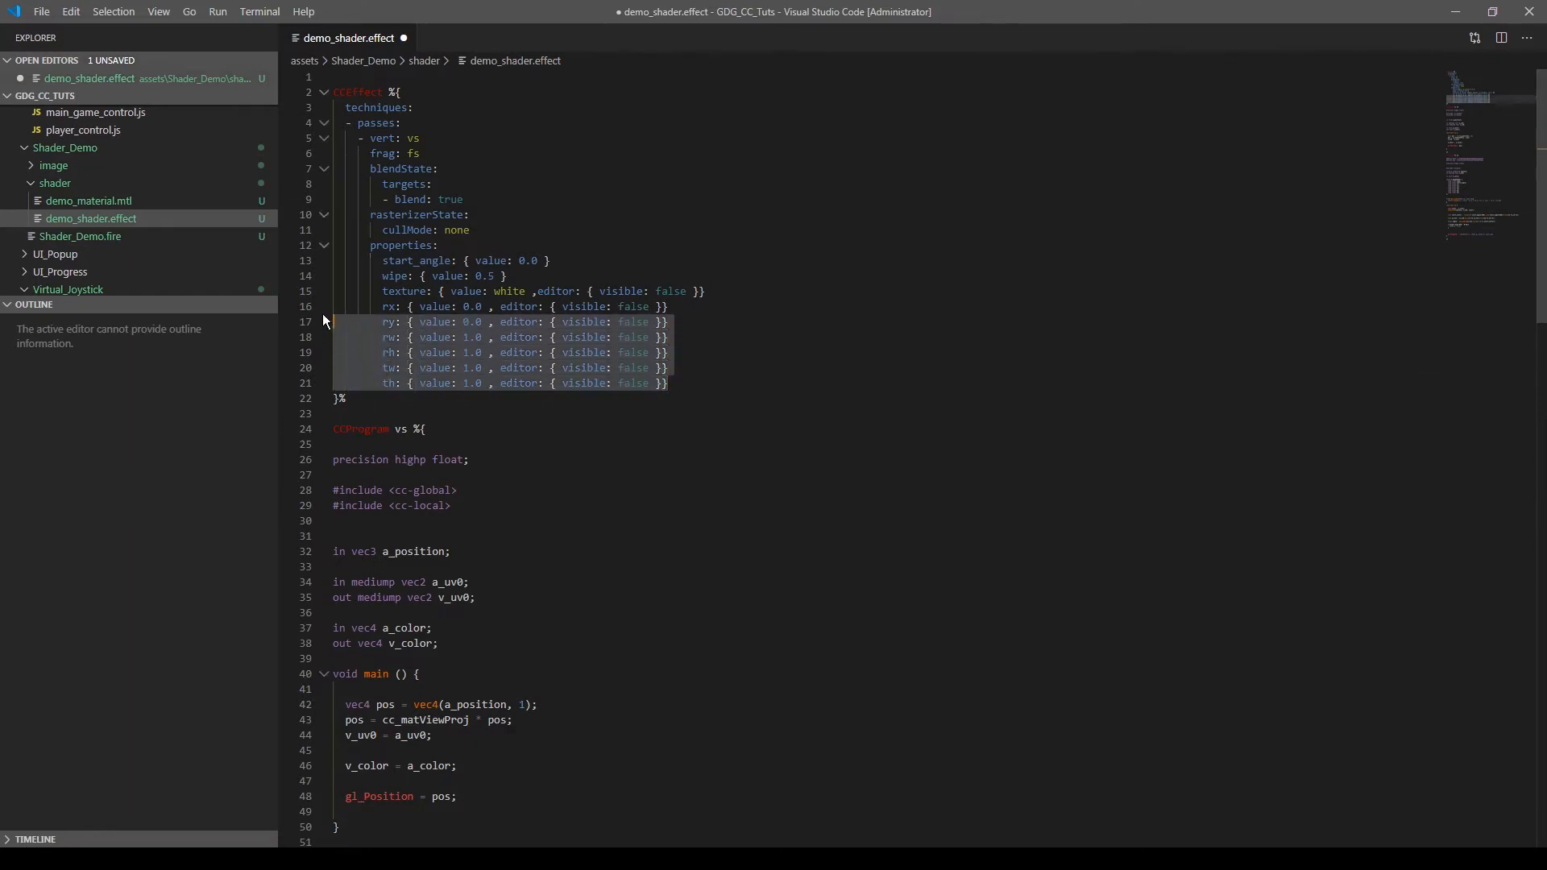
mouse_move(290, 325)
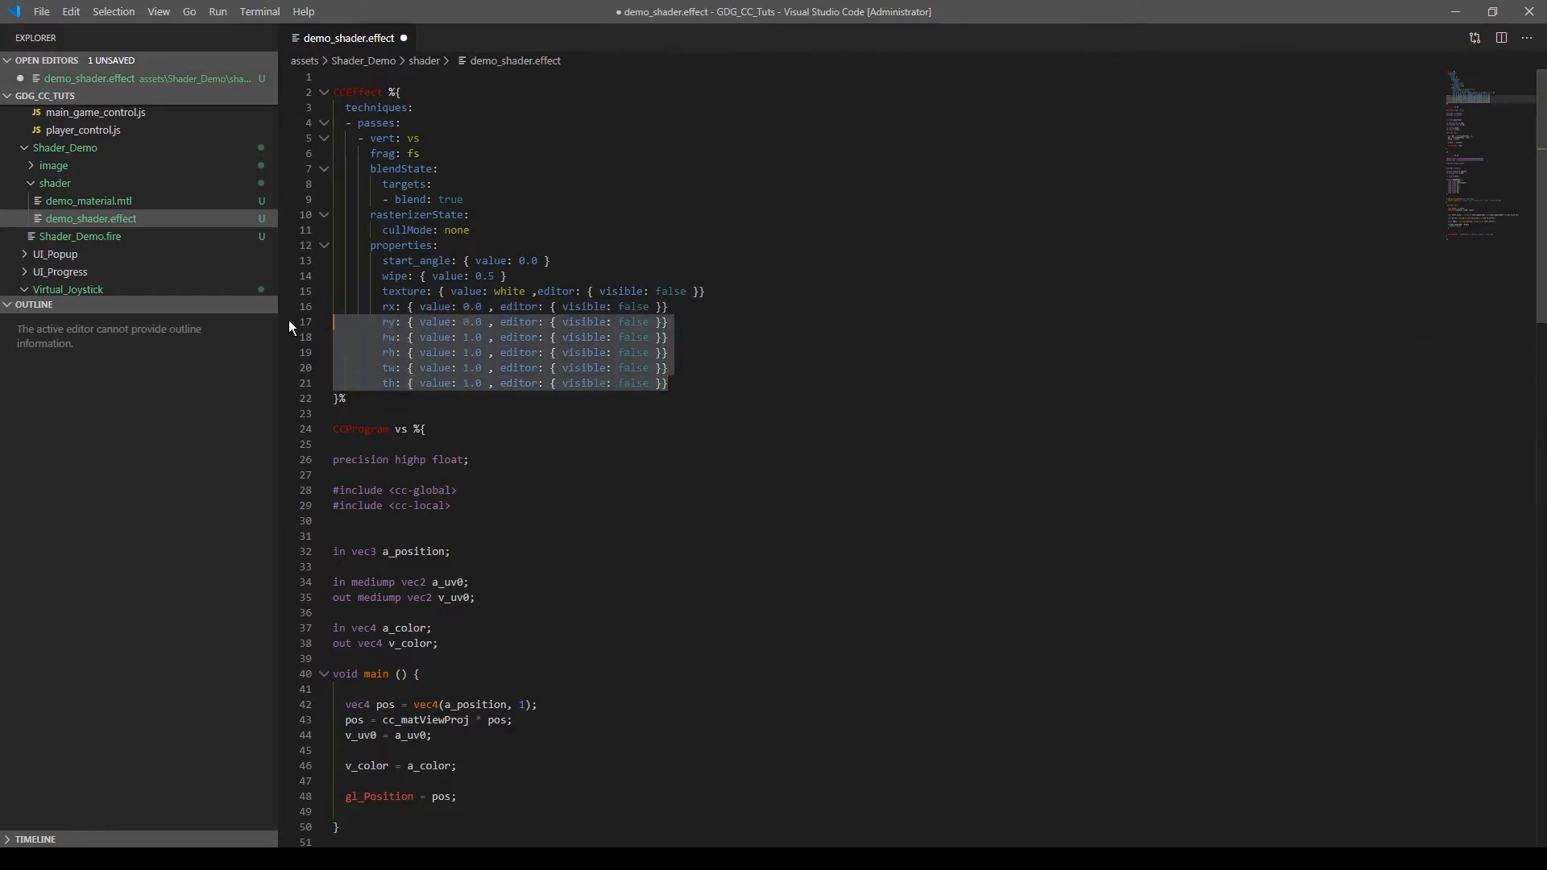
scroll(down, 3)
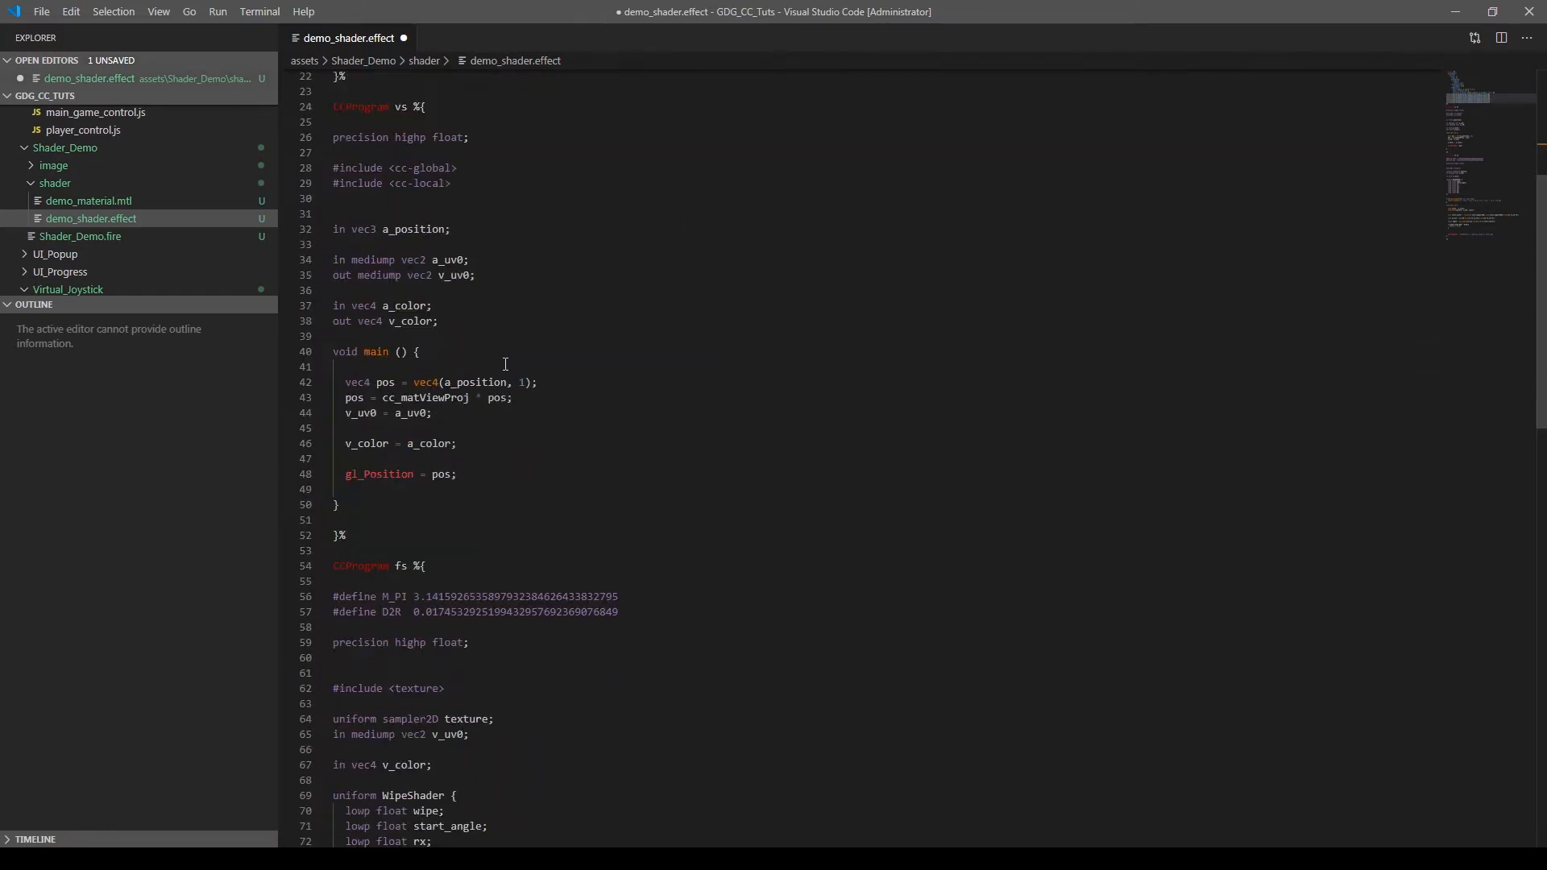
scroll(down, 3)
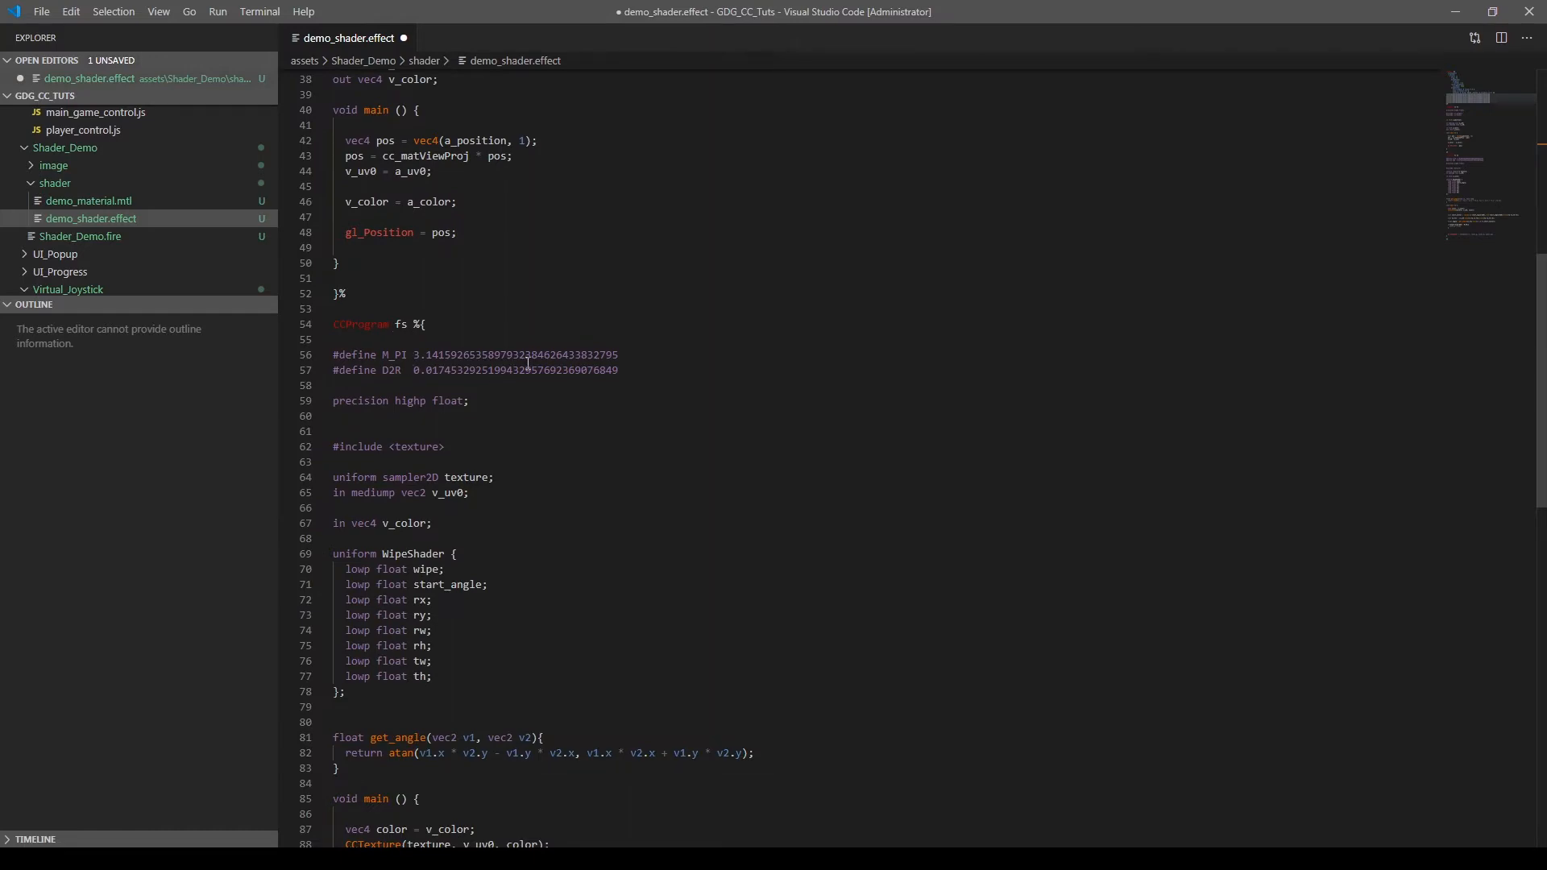
scroll(down, 3)
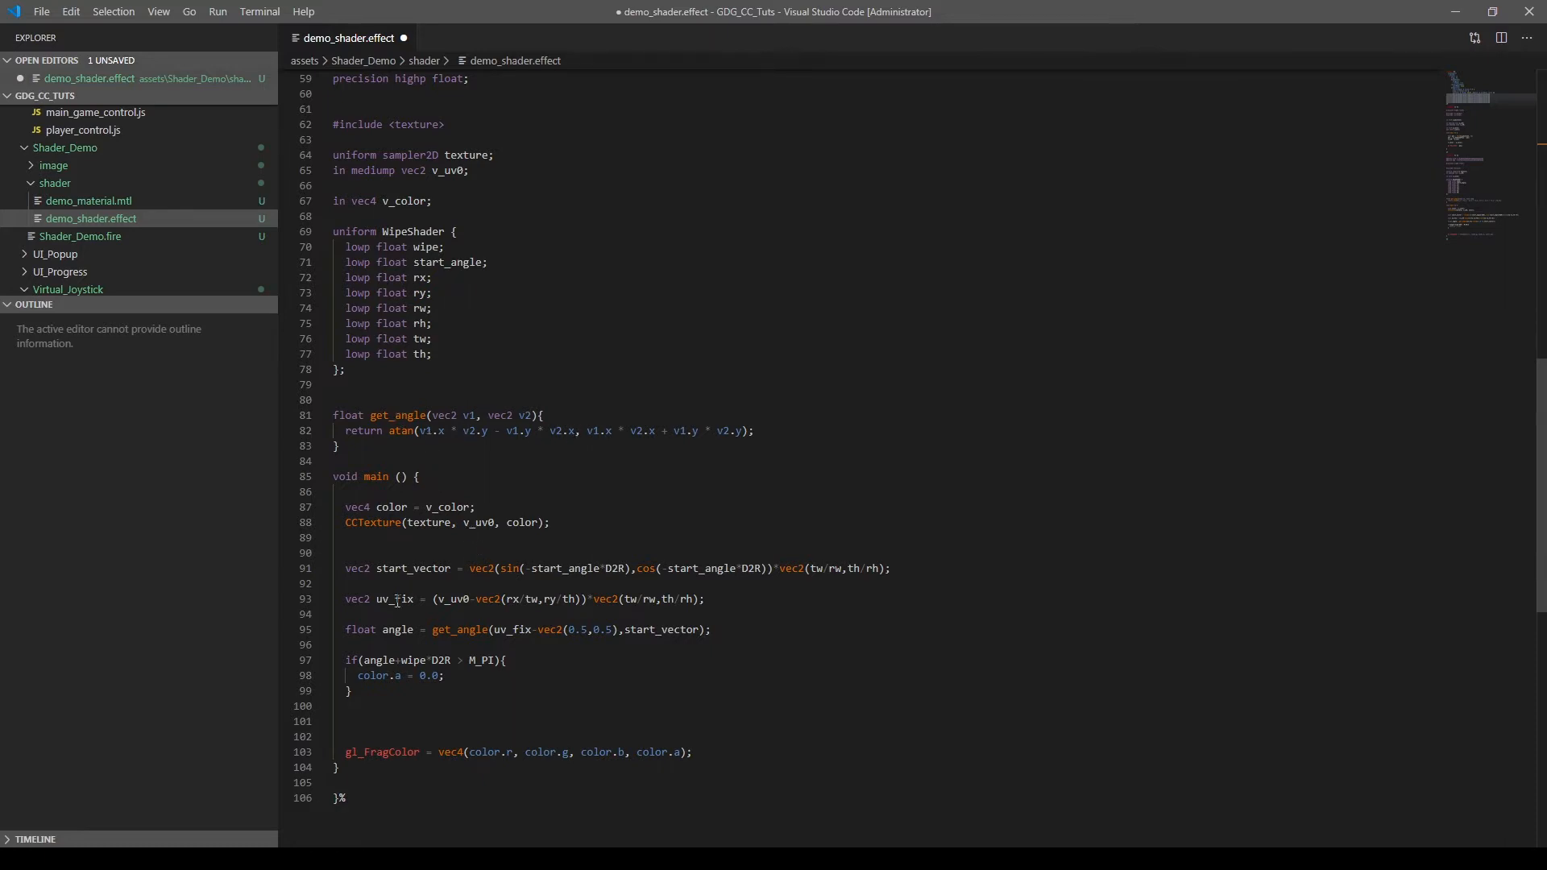
scroll(down, 3)
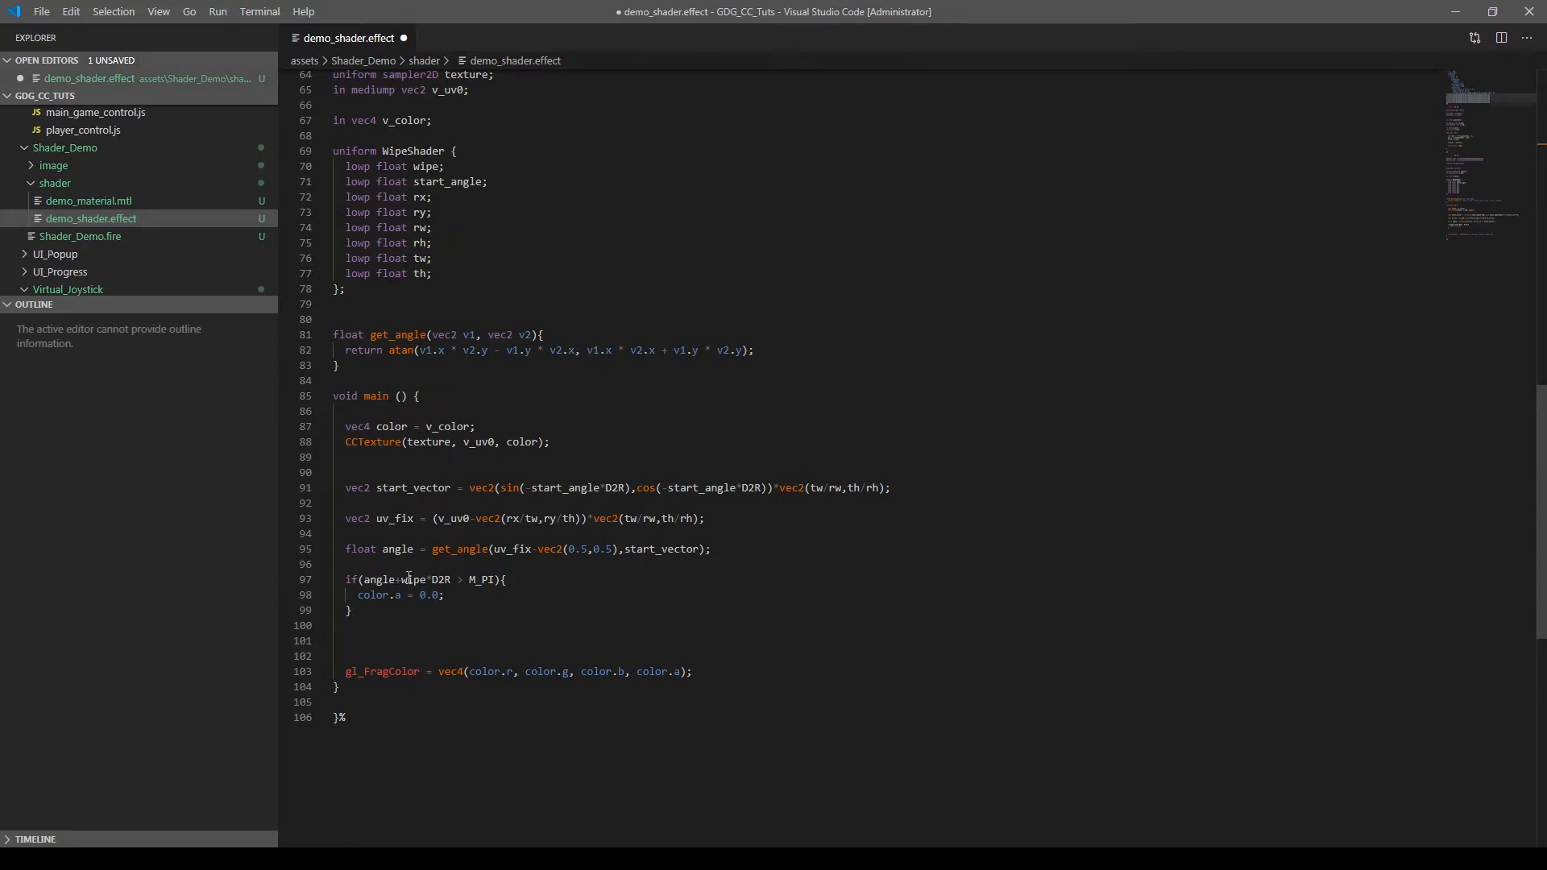
mouse_move(422, 595)
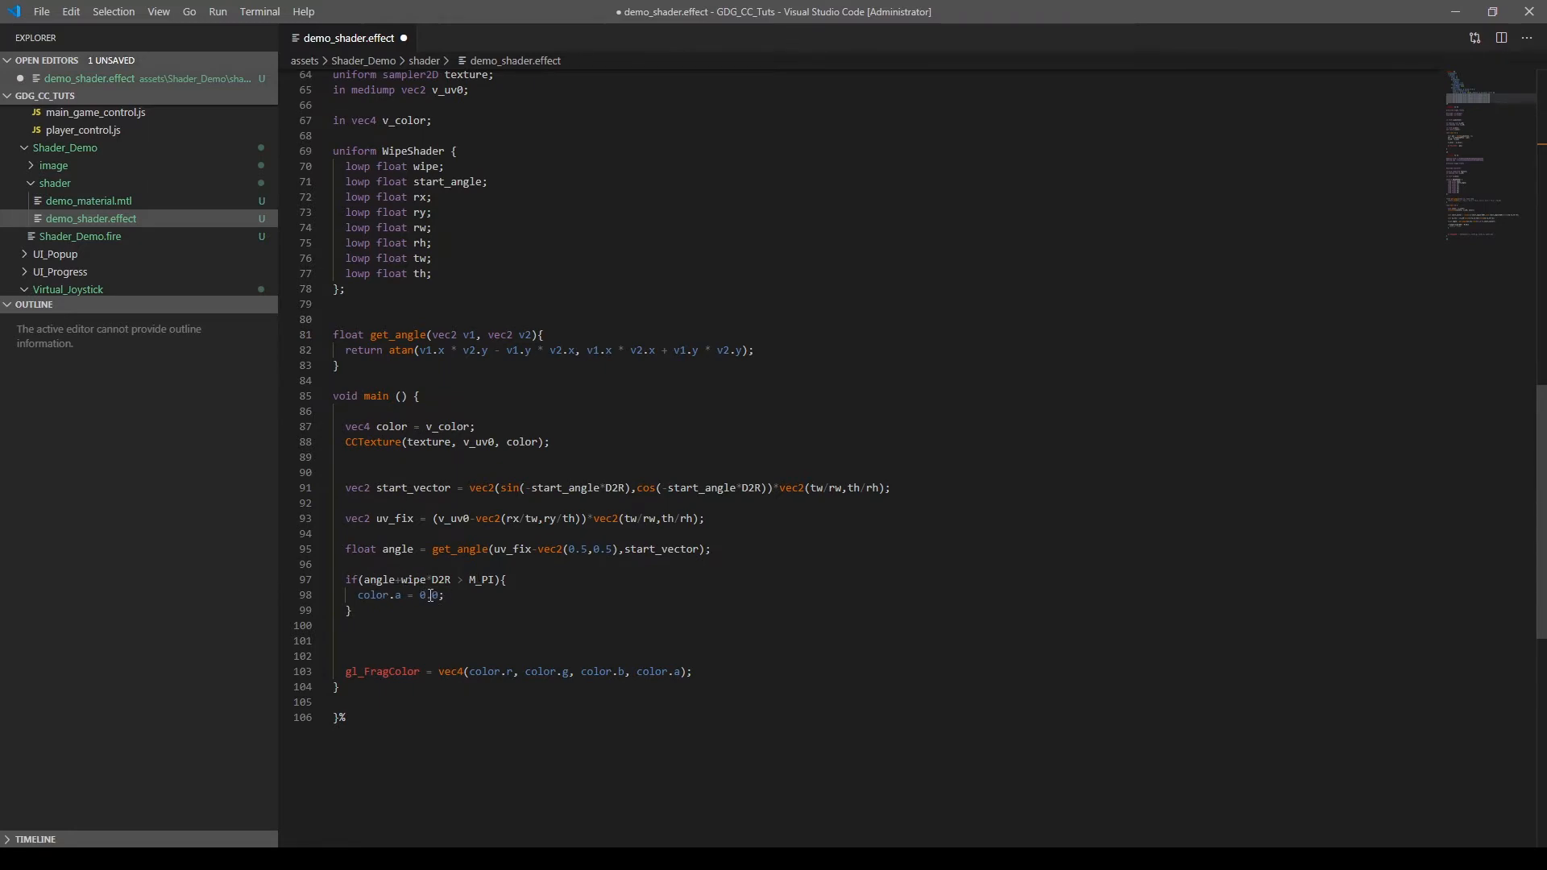
key(ctrl+s)
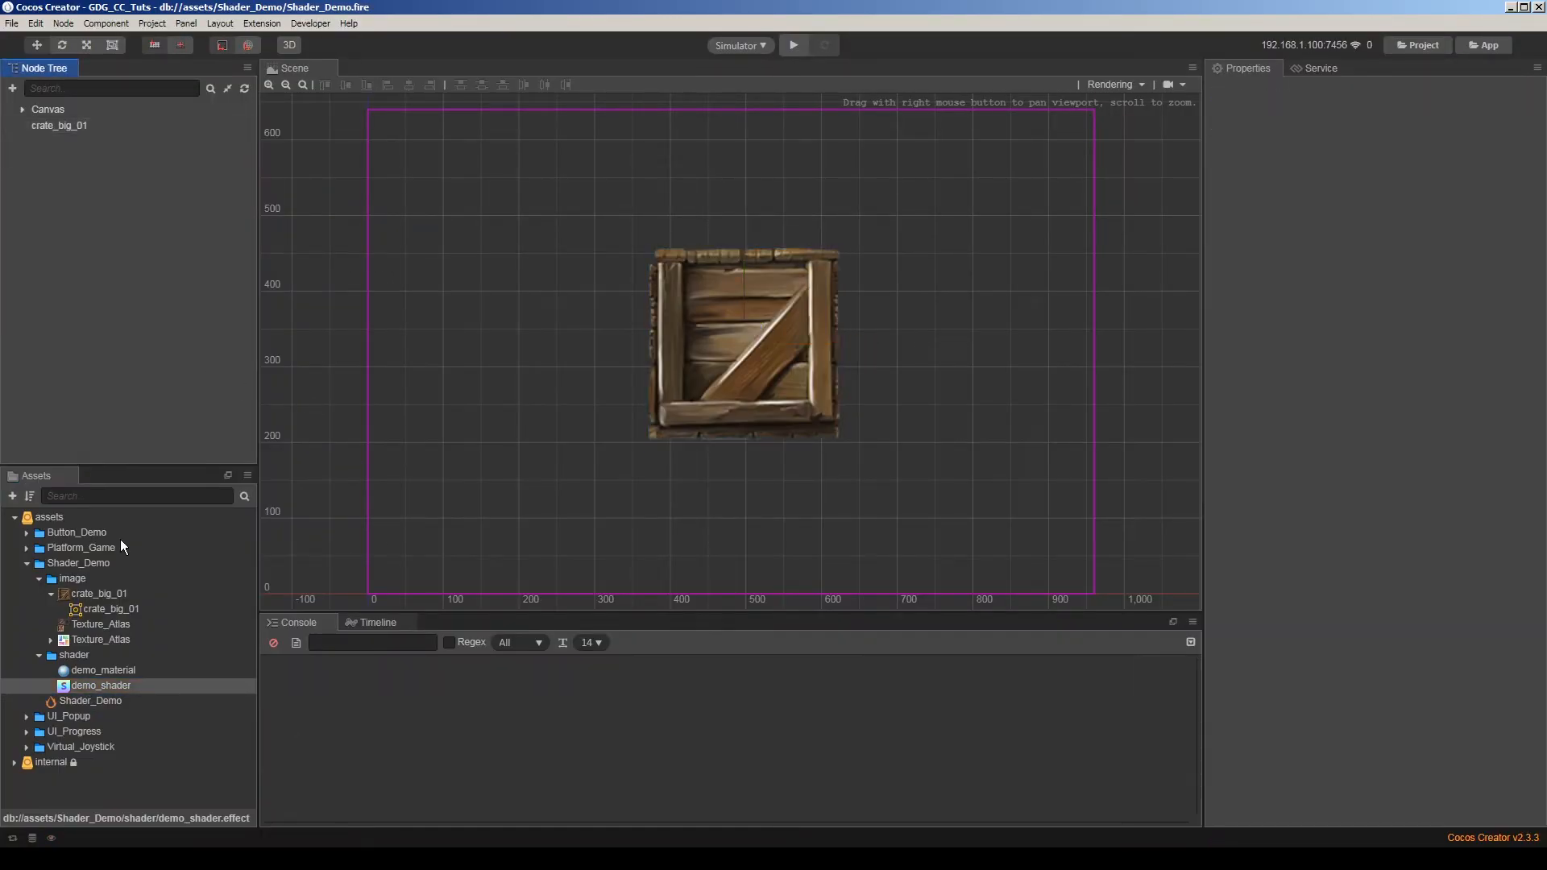
Apply demo_material with start_angle -27.6 and wipe 120.7 so the crate shows a partial wipe.
click(100, 669)
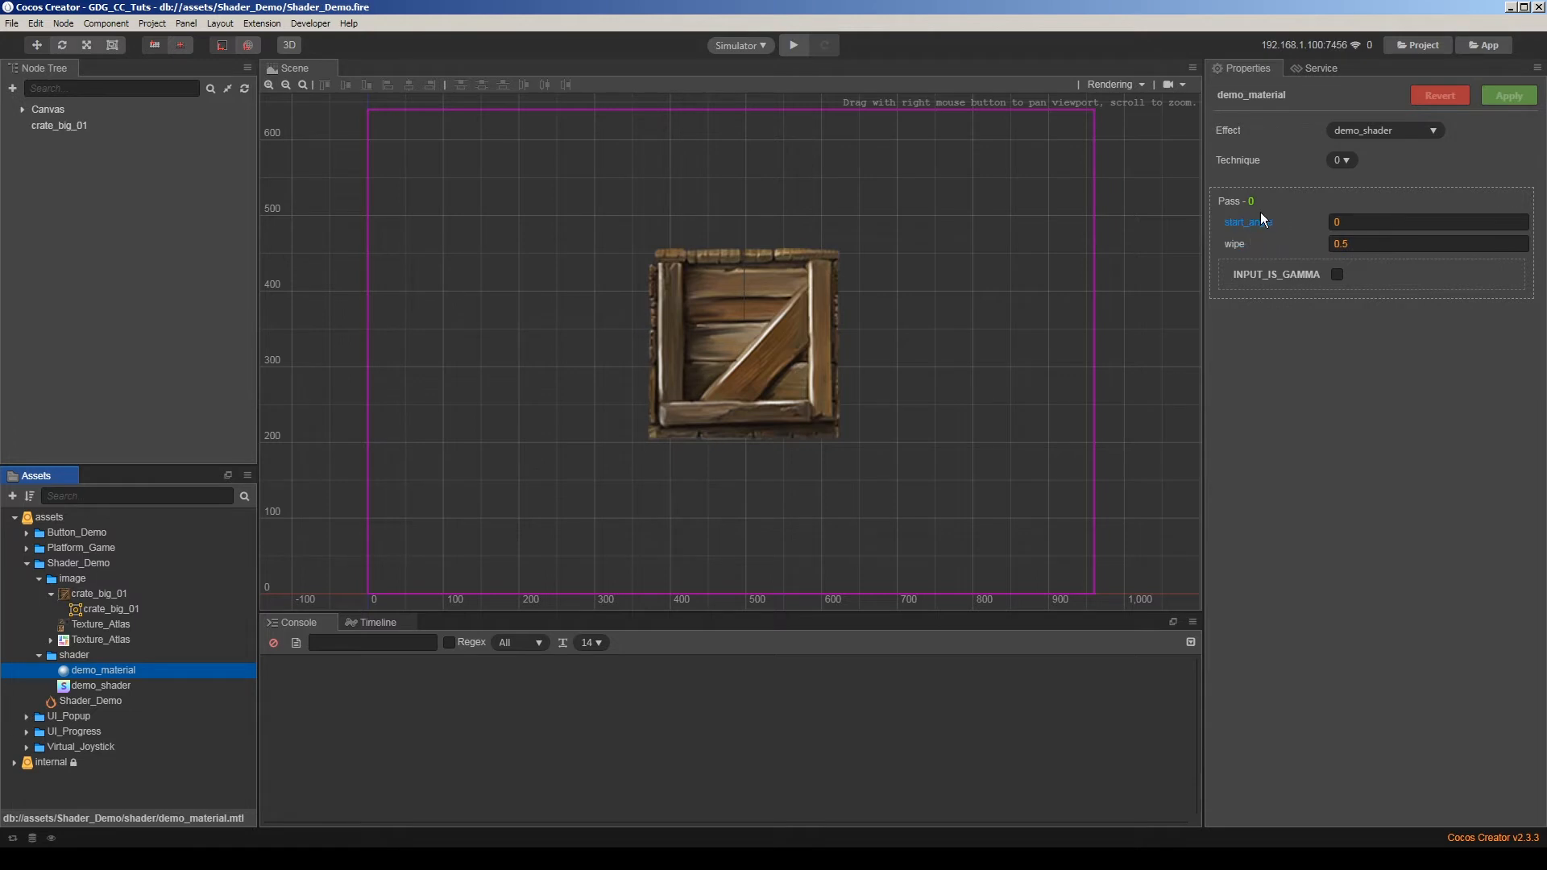
mouse_move(1236, 244)
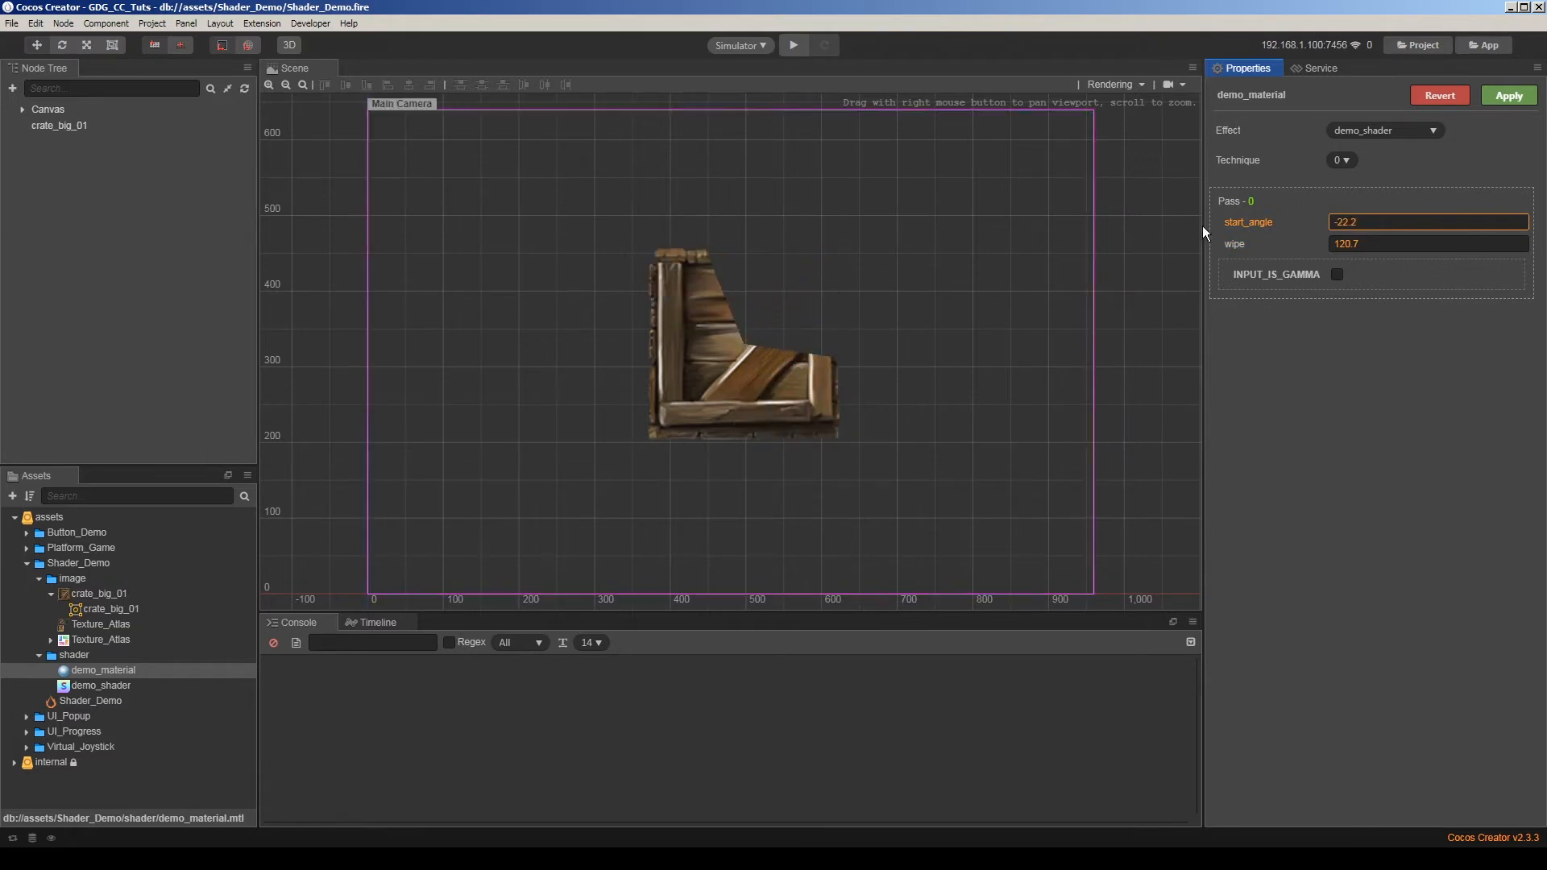
drag(1382, 223, 1377, 231)
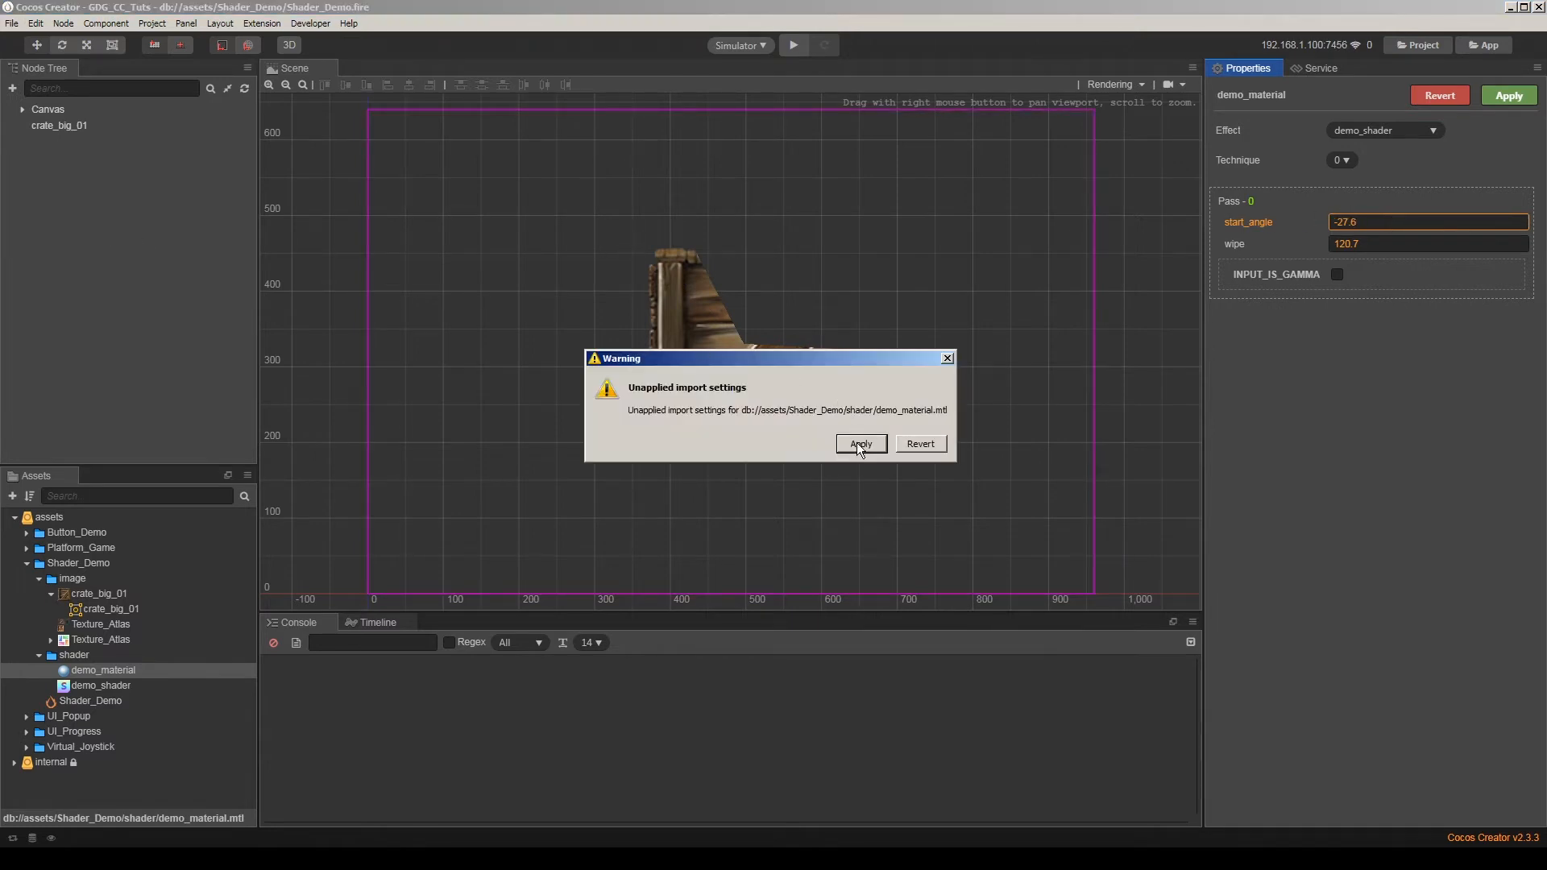
click(861, 443)
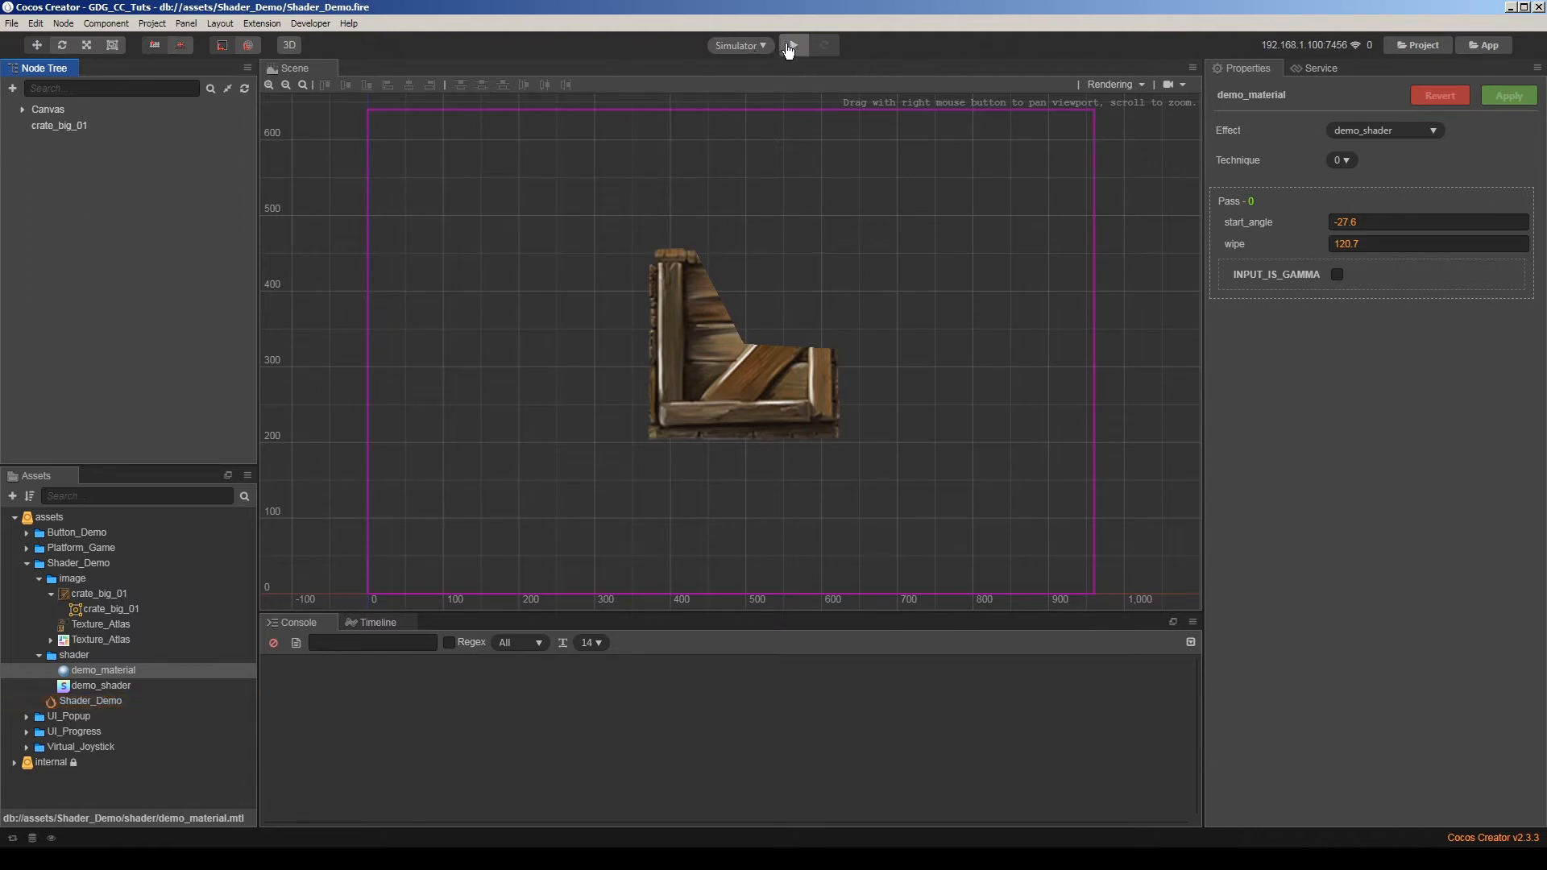
Set the game preview platform to Browser instead of Simulator.
click(793, 46)
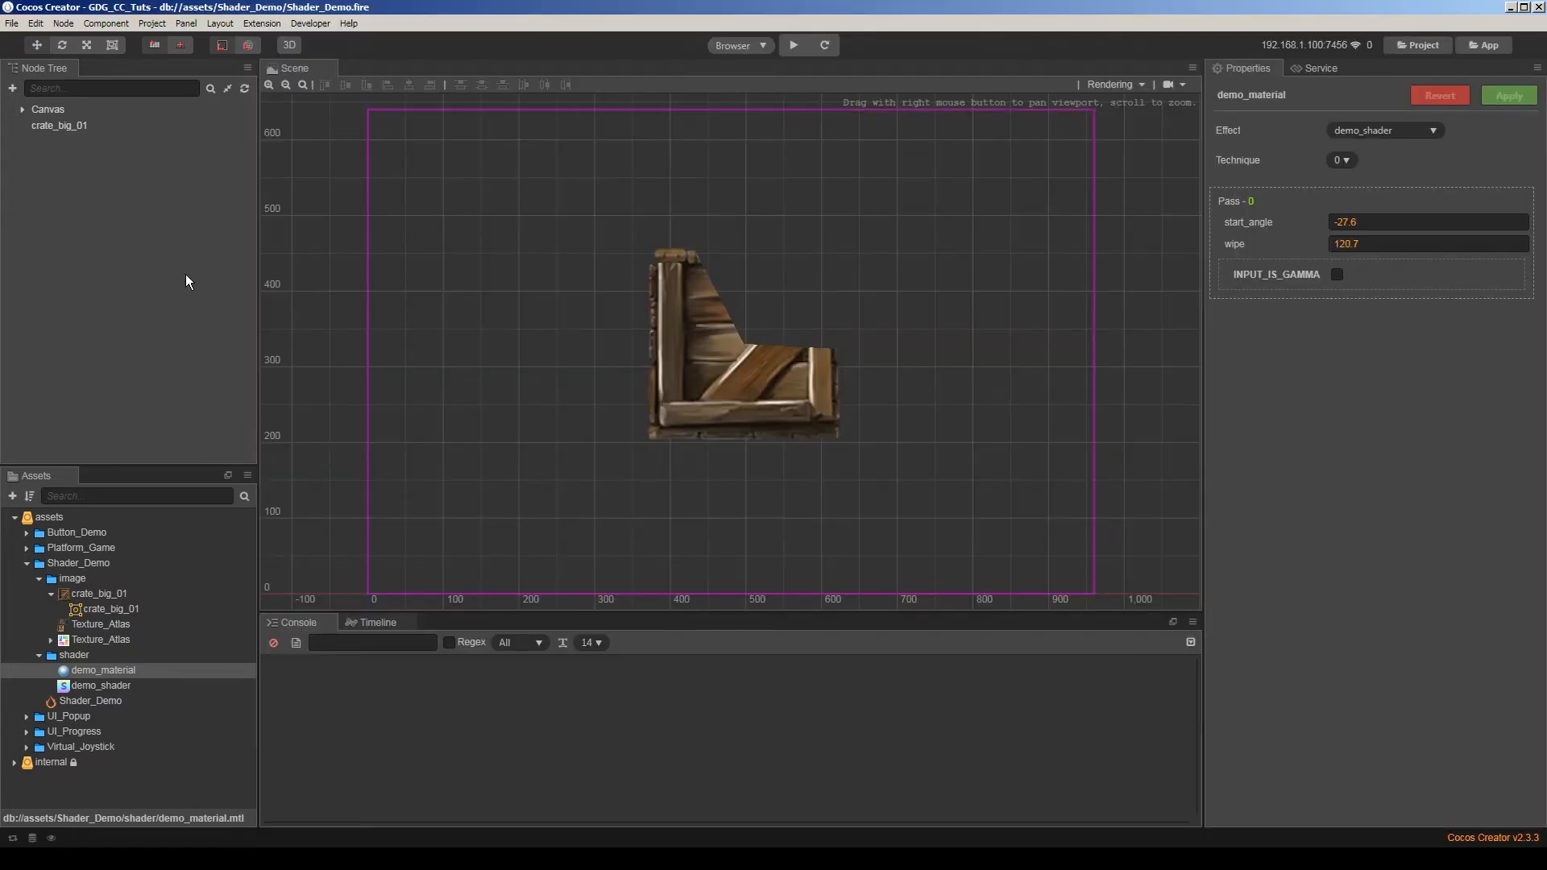
mouse_move(136, 307)
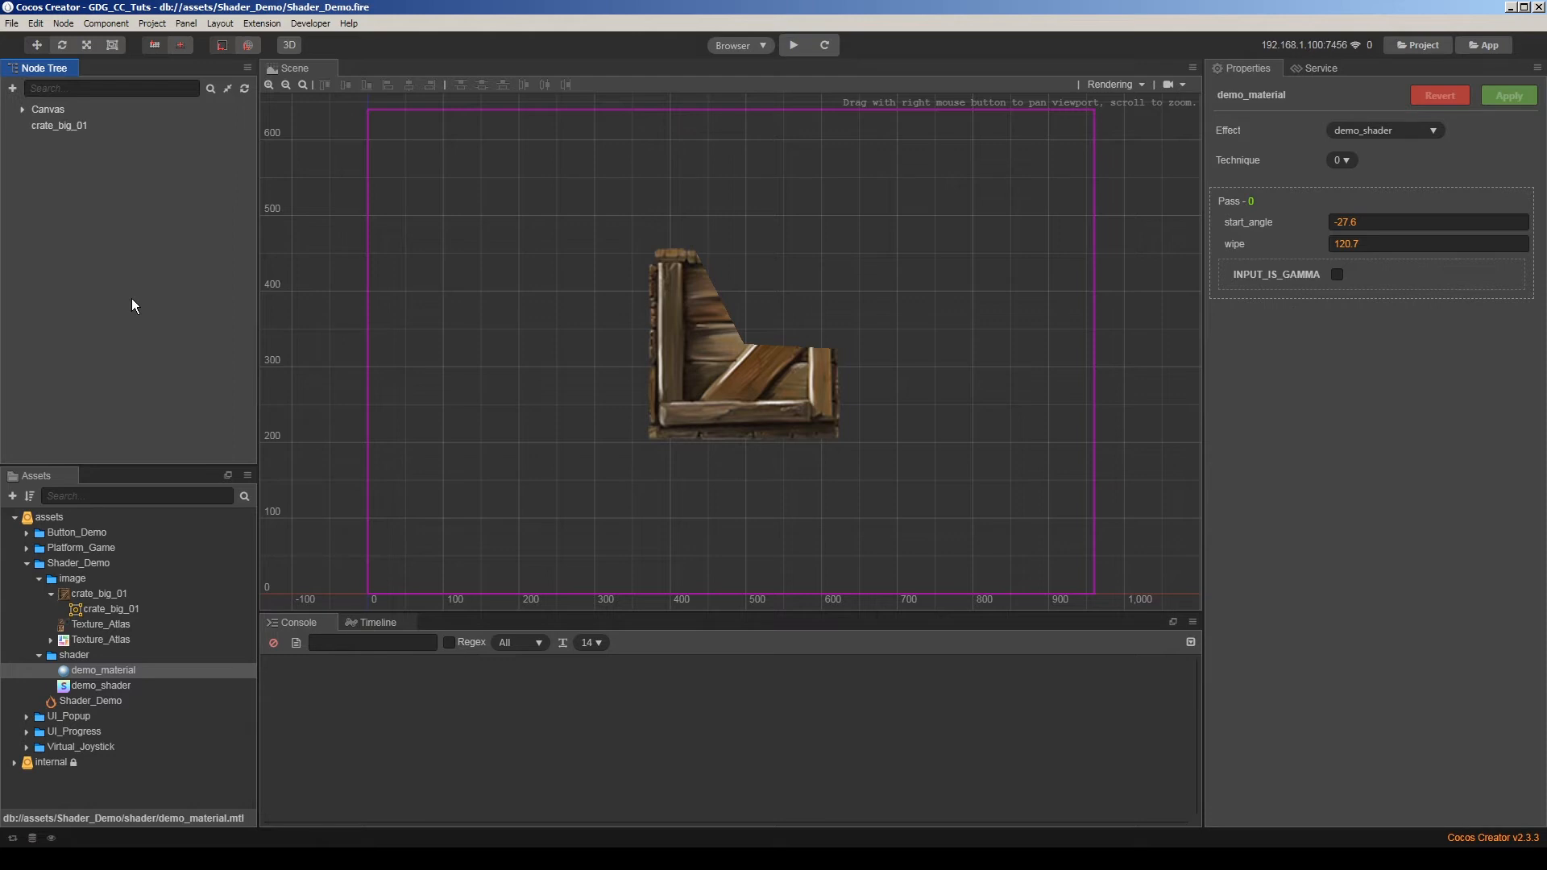
click(743, 329)
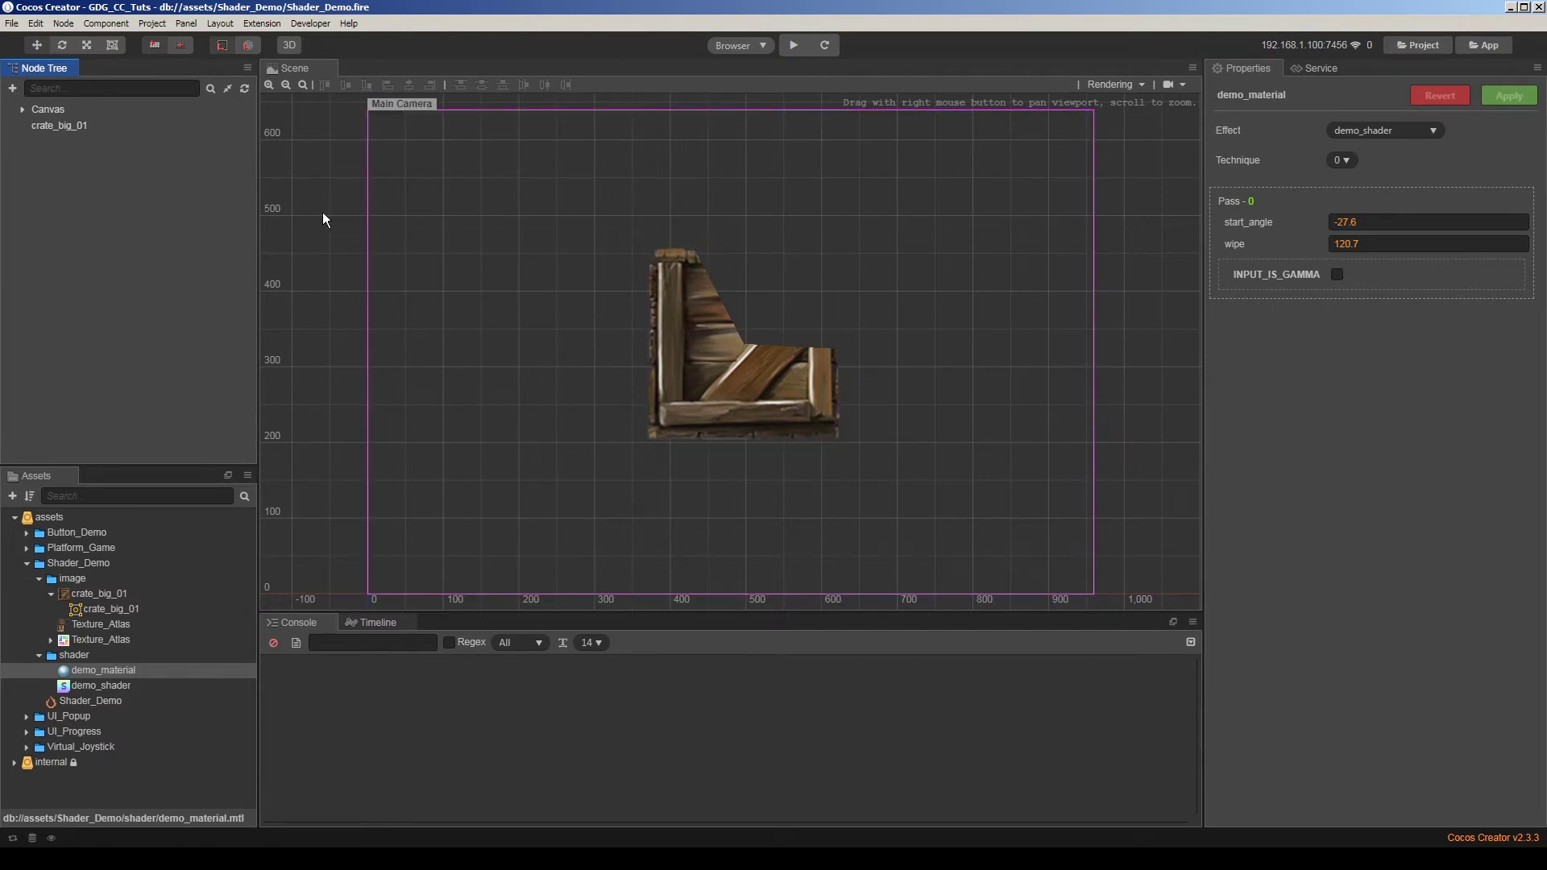
mouse_move(145, 223)
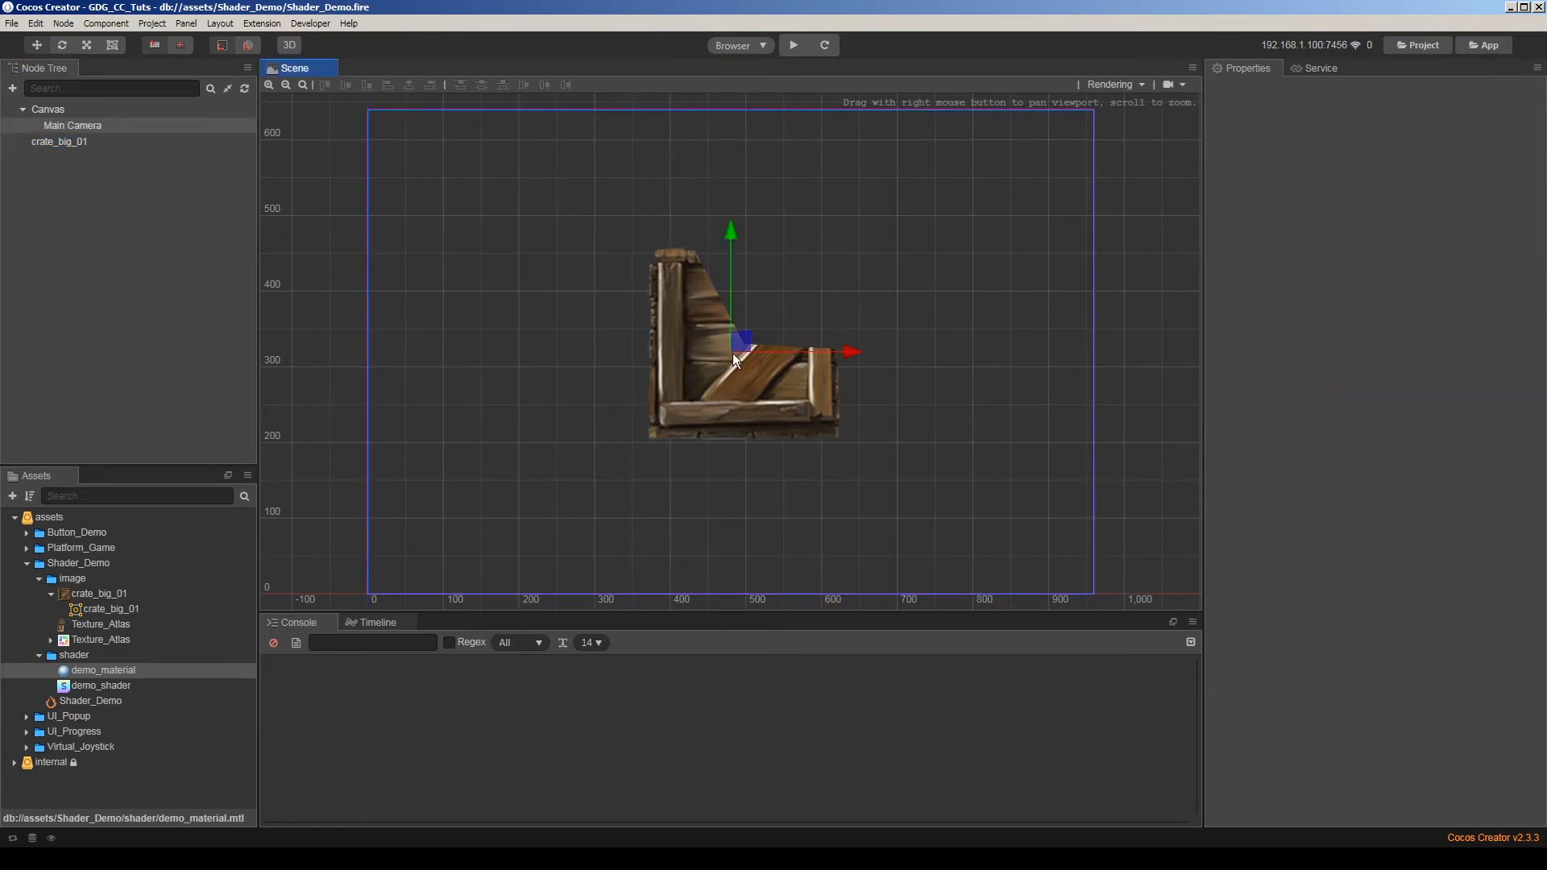
Add an empty node named main_game_control above crate_big_01 in the Node Tree.
click(71, 126)
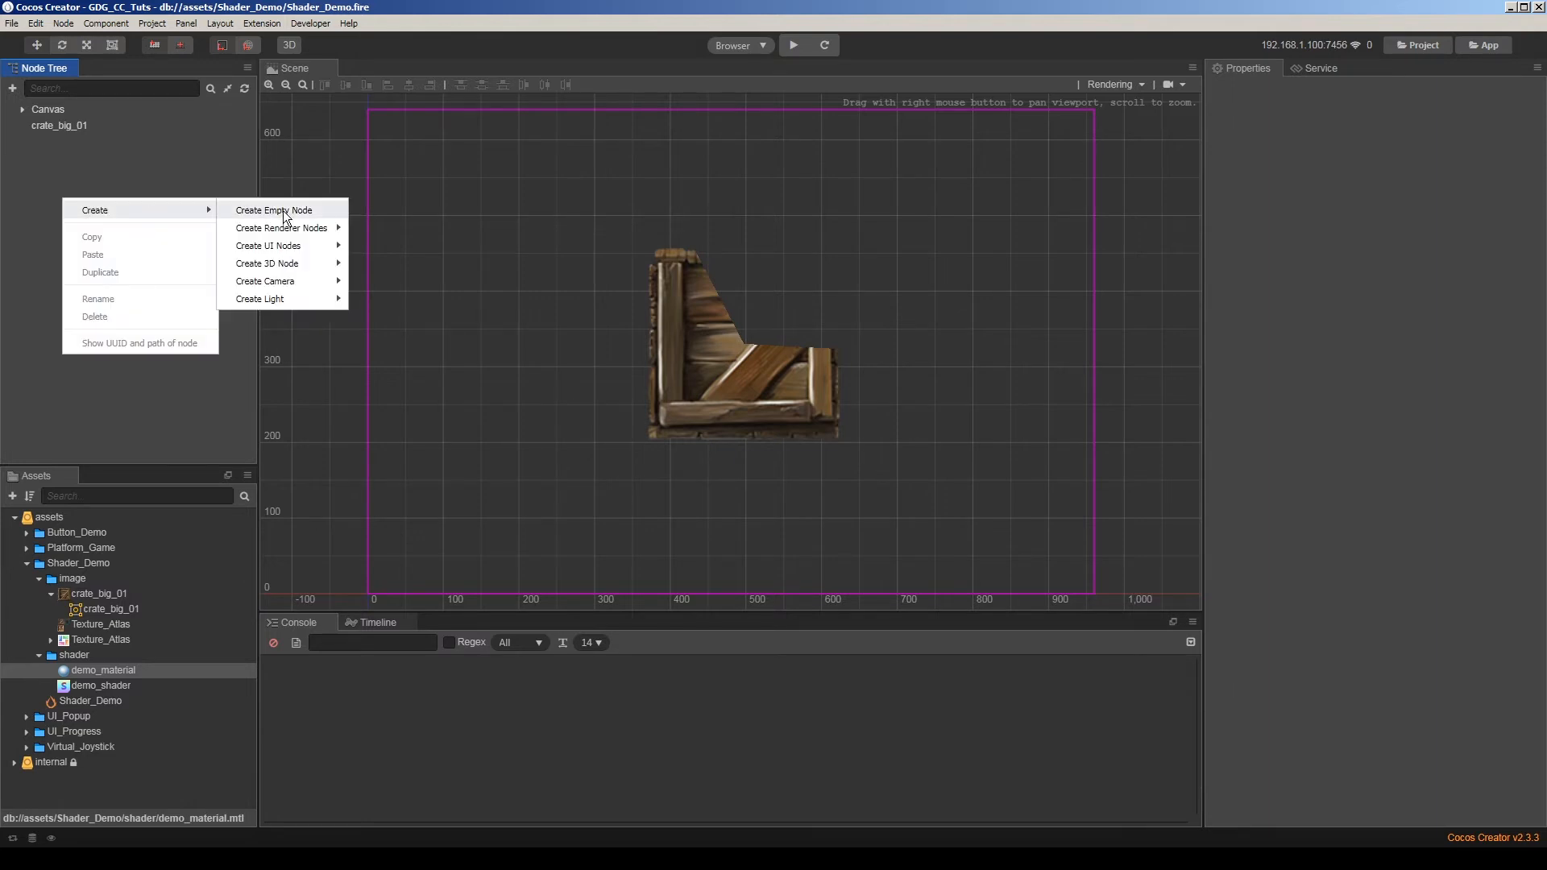
click(274, 209)
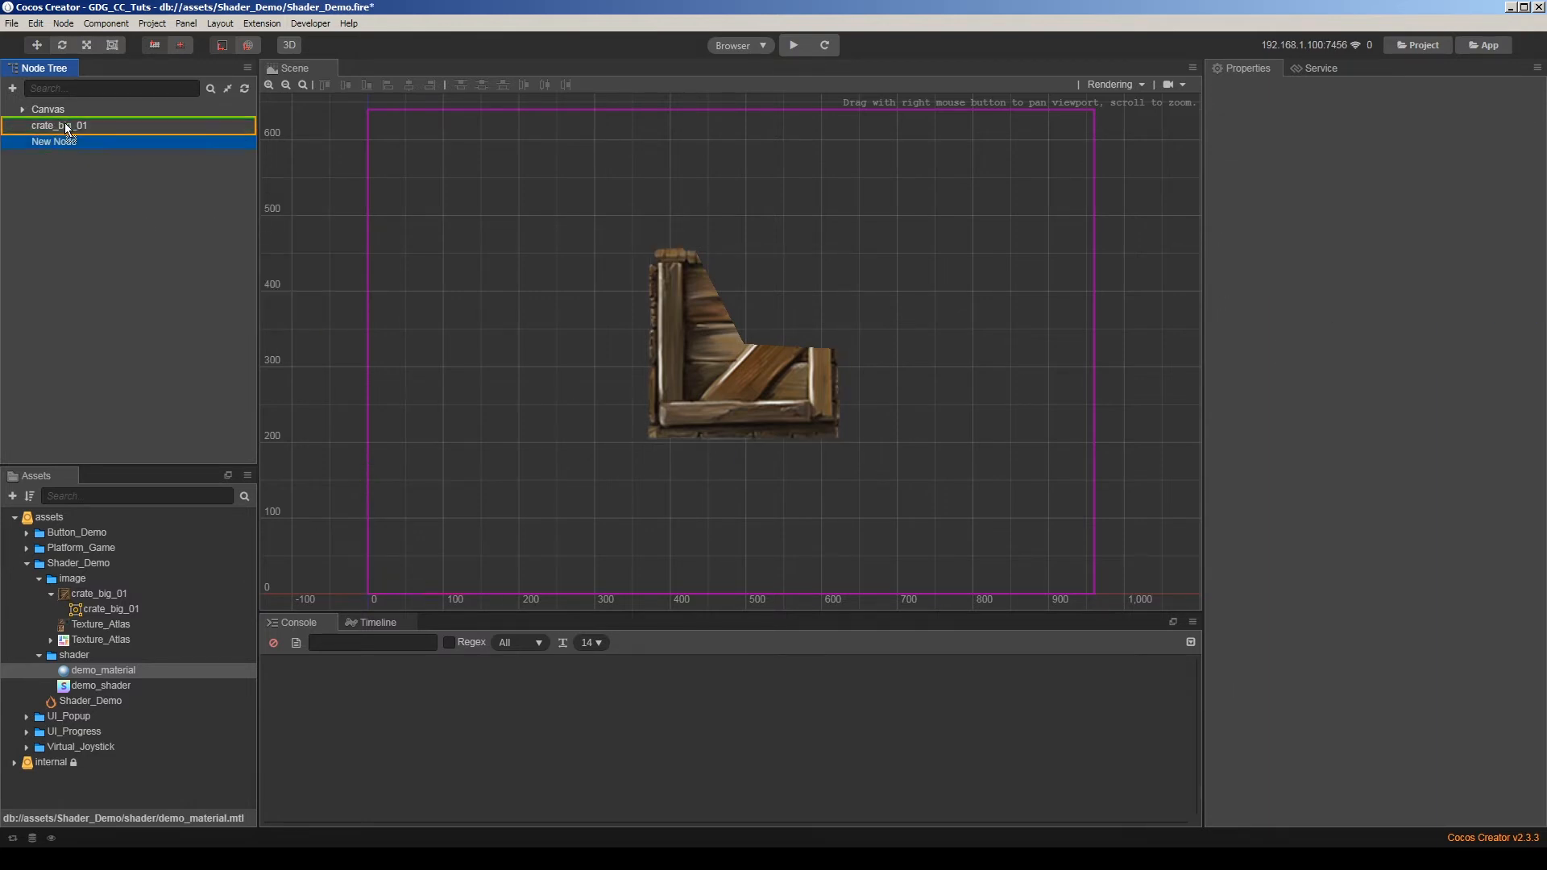
click(53, 142)
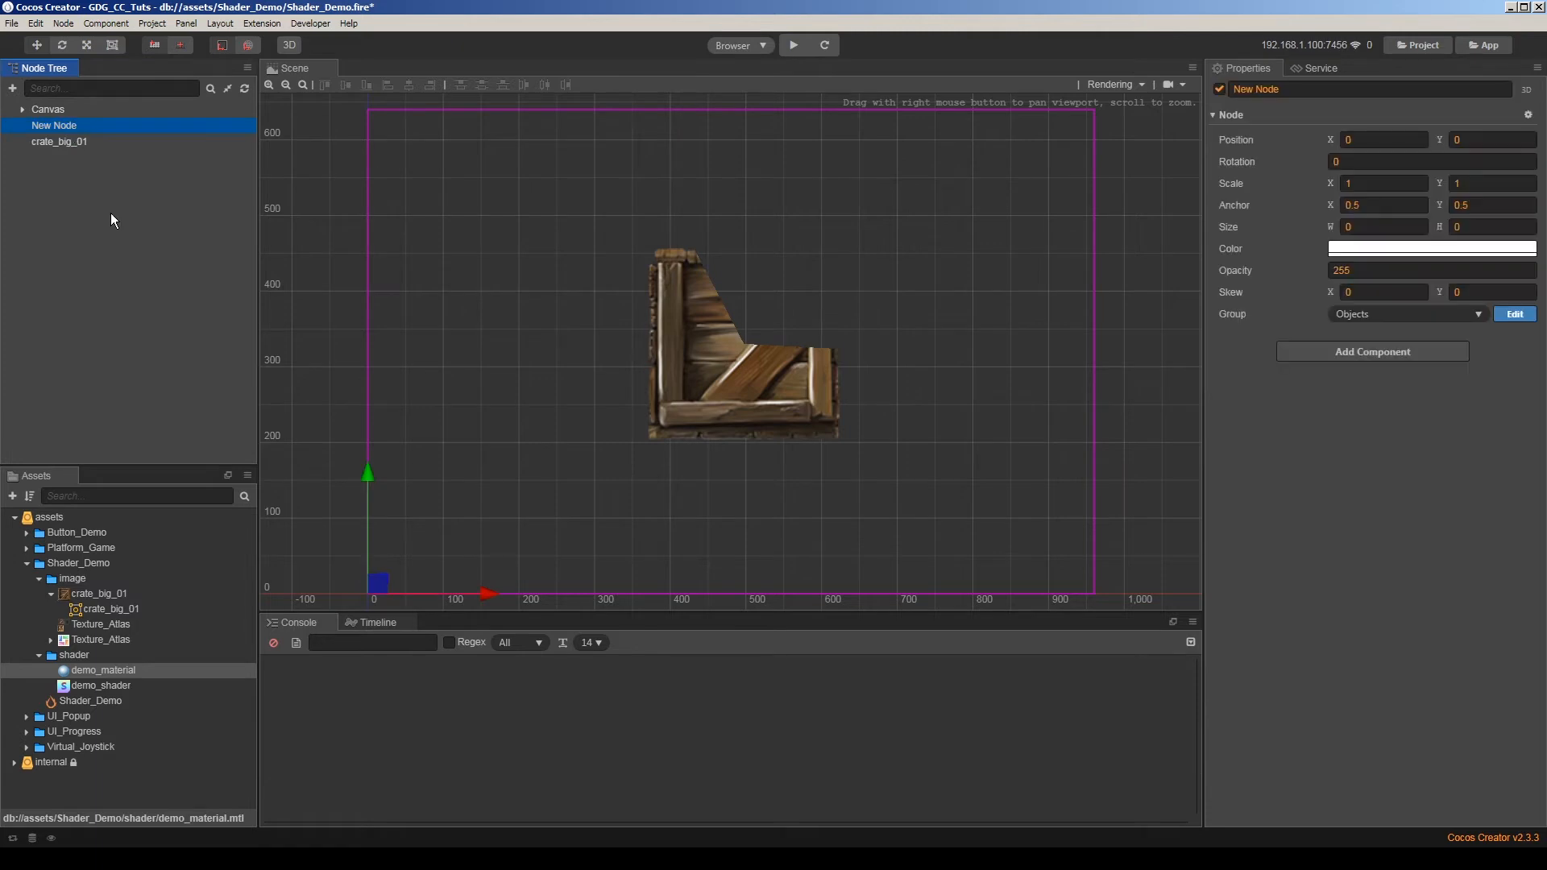
mouse_move(73, 190)
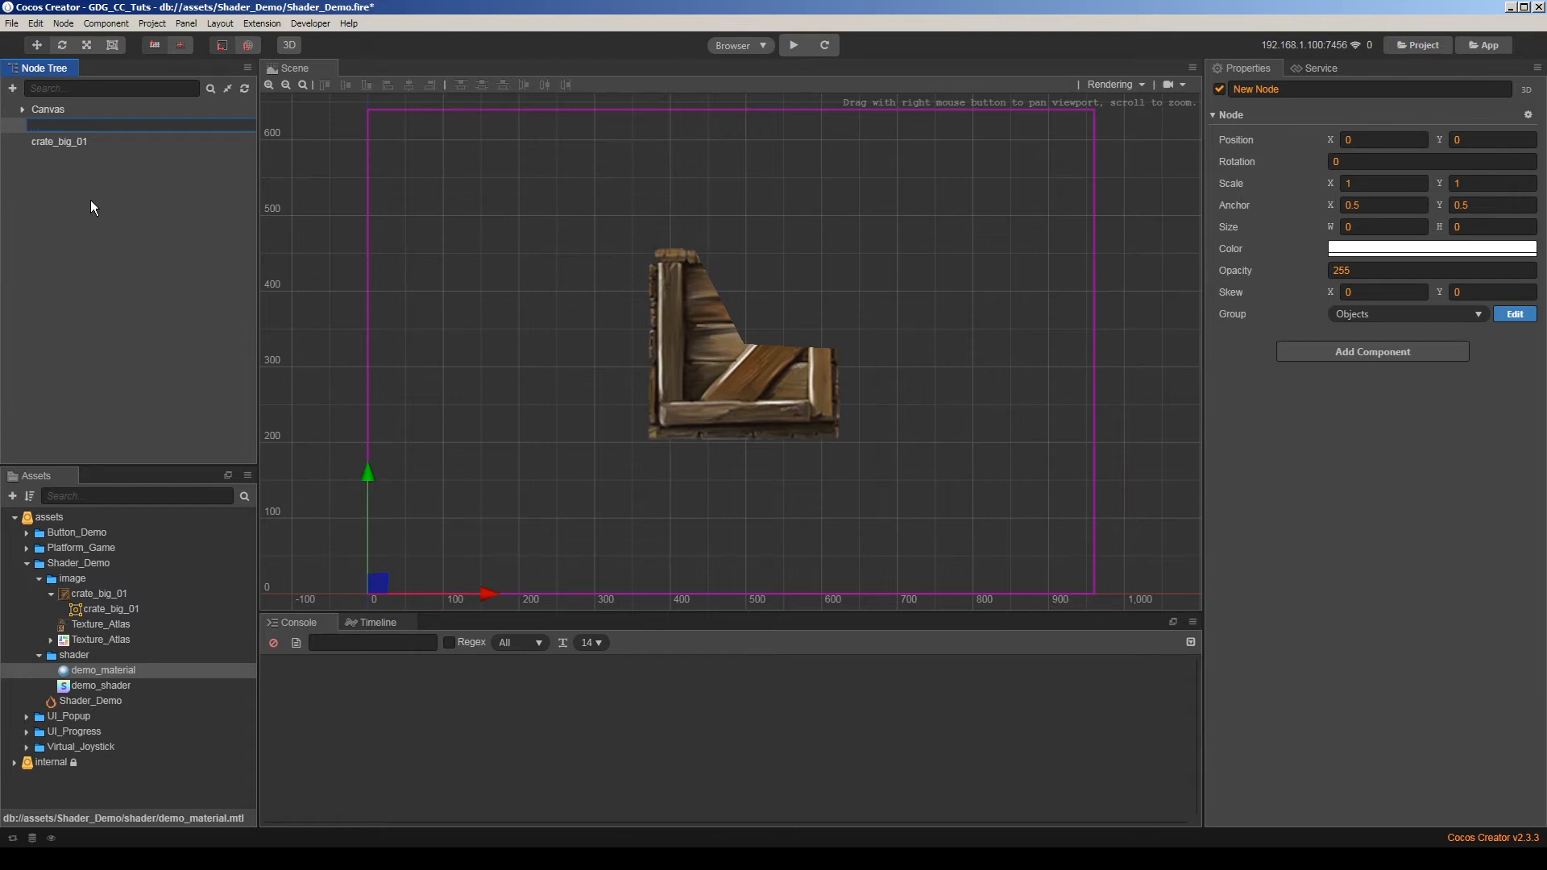
text(mat)
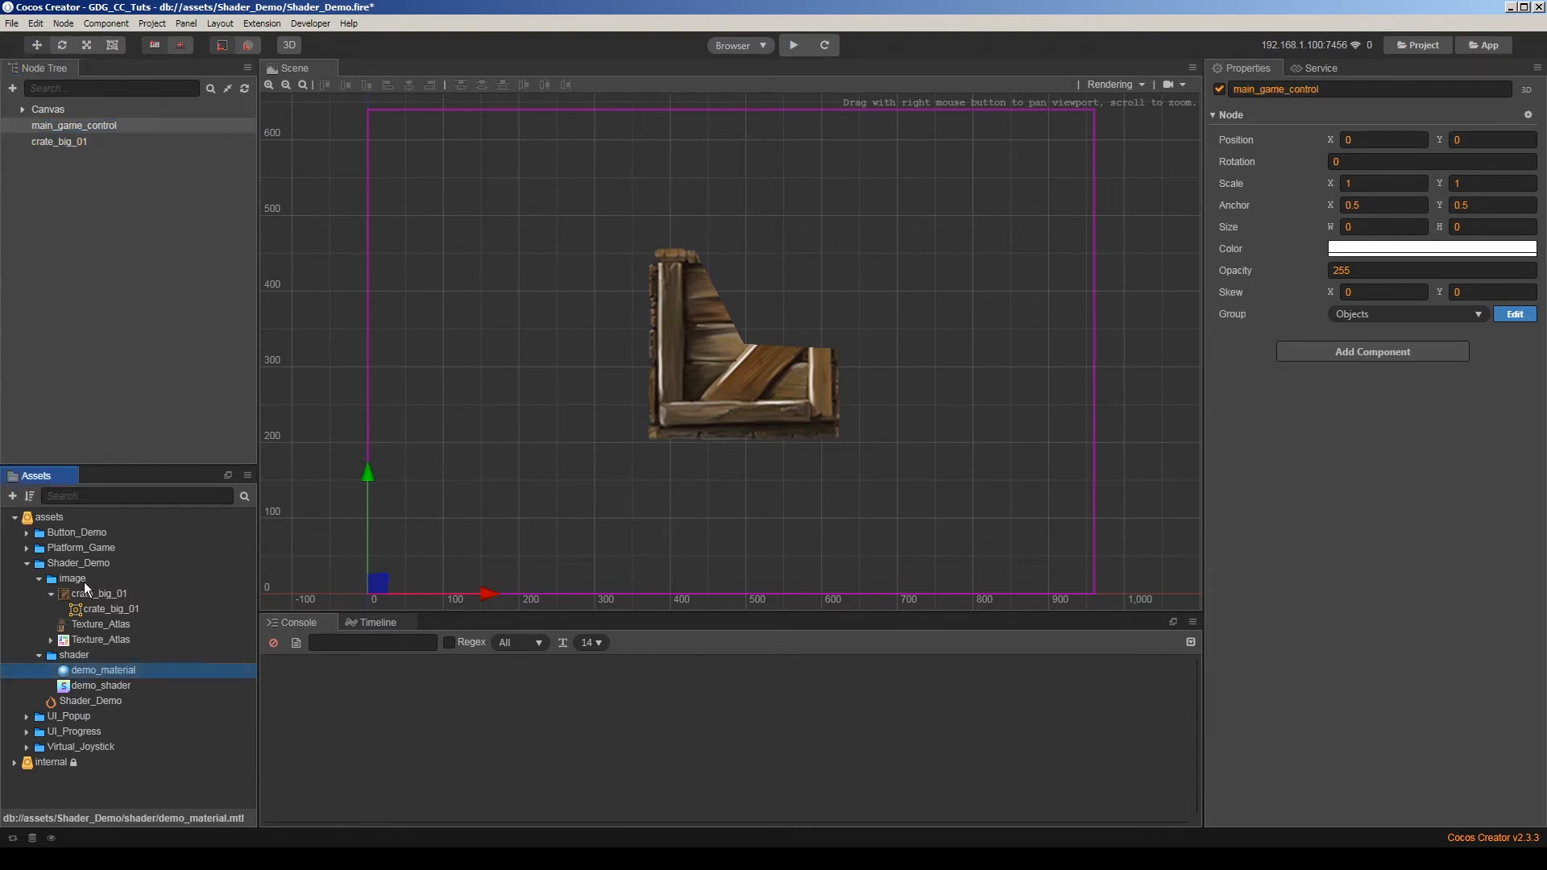
Create a JavaScript script shader_control in Shader_Demo and attach it to the renamed shader_control node.
right_click(77, 563)
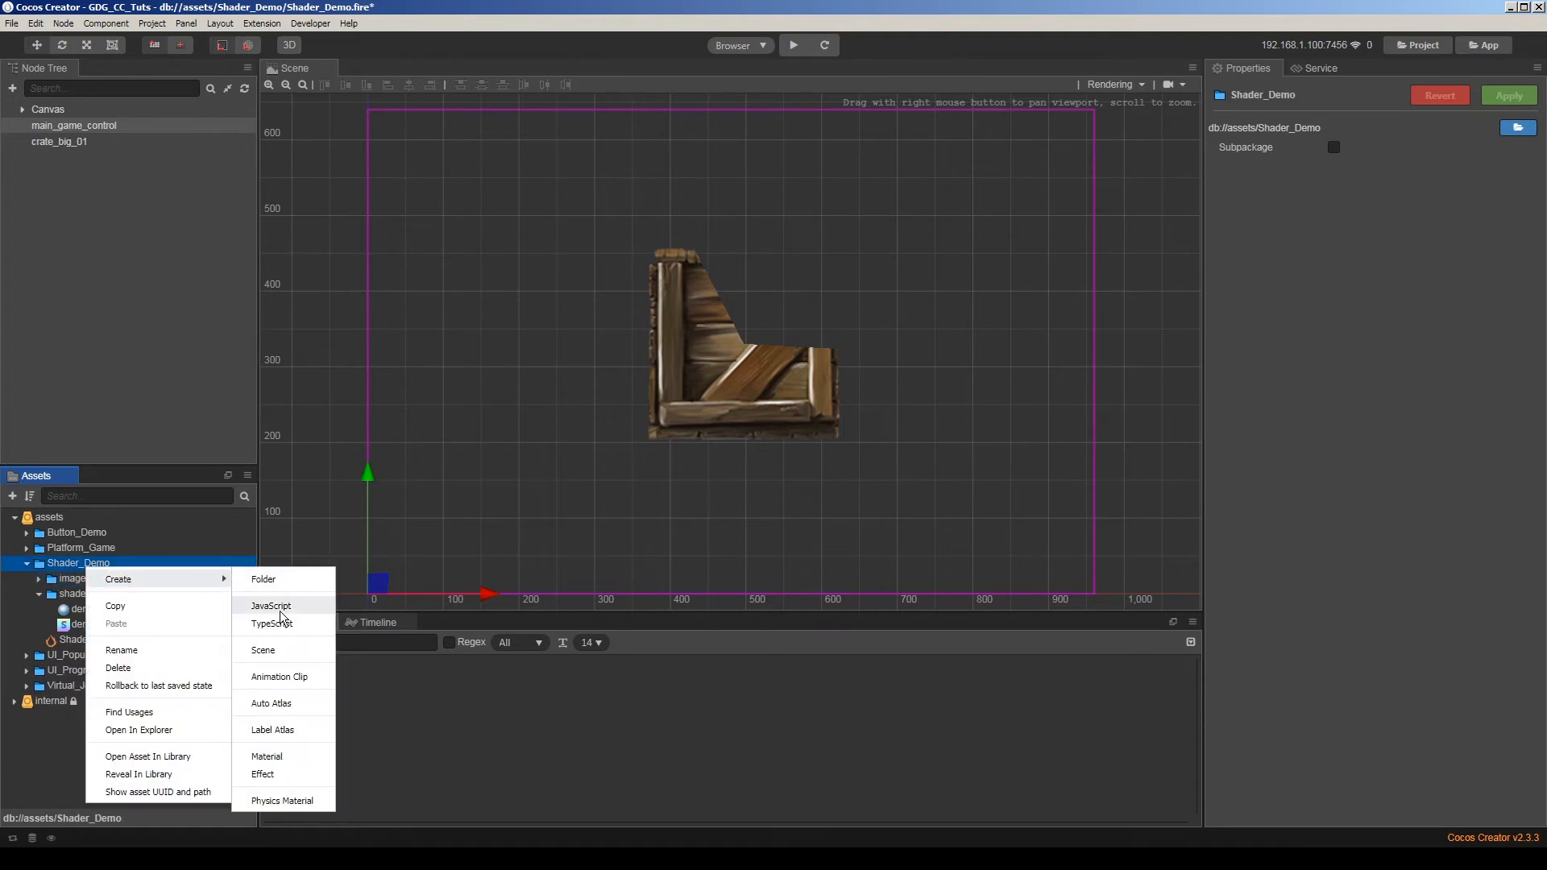
click(271, 606)
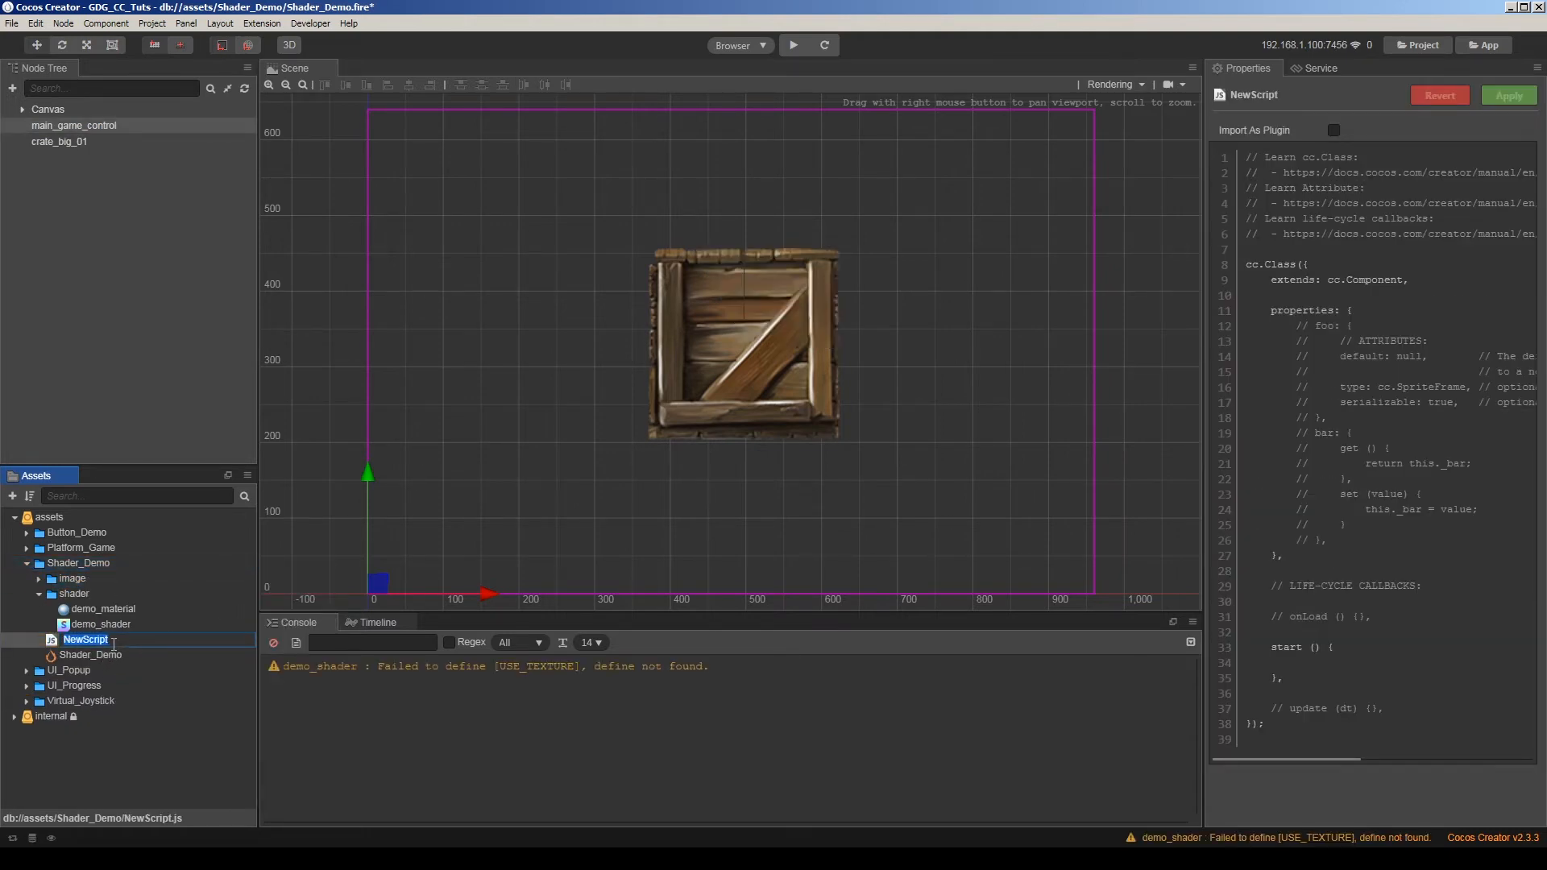
text(main)
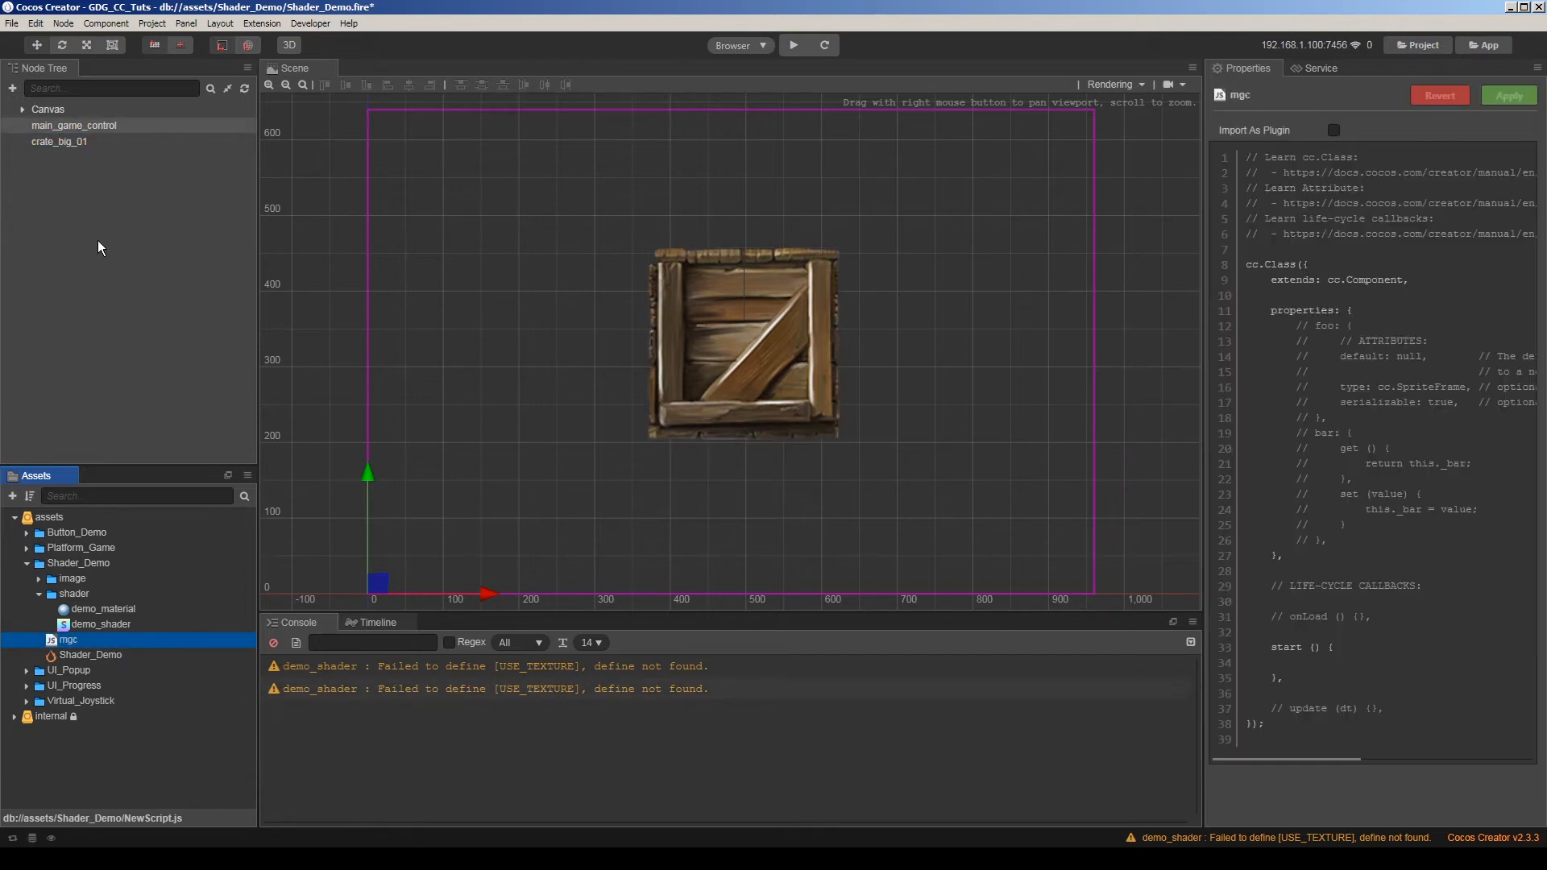
click(74, 126)
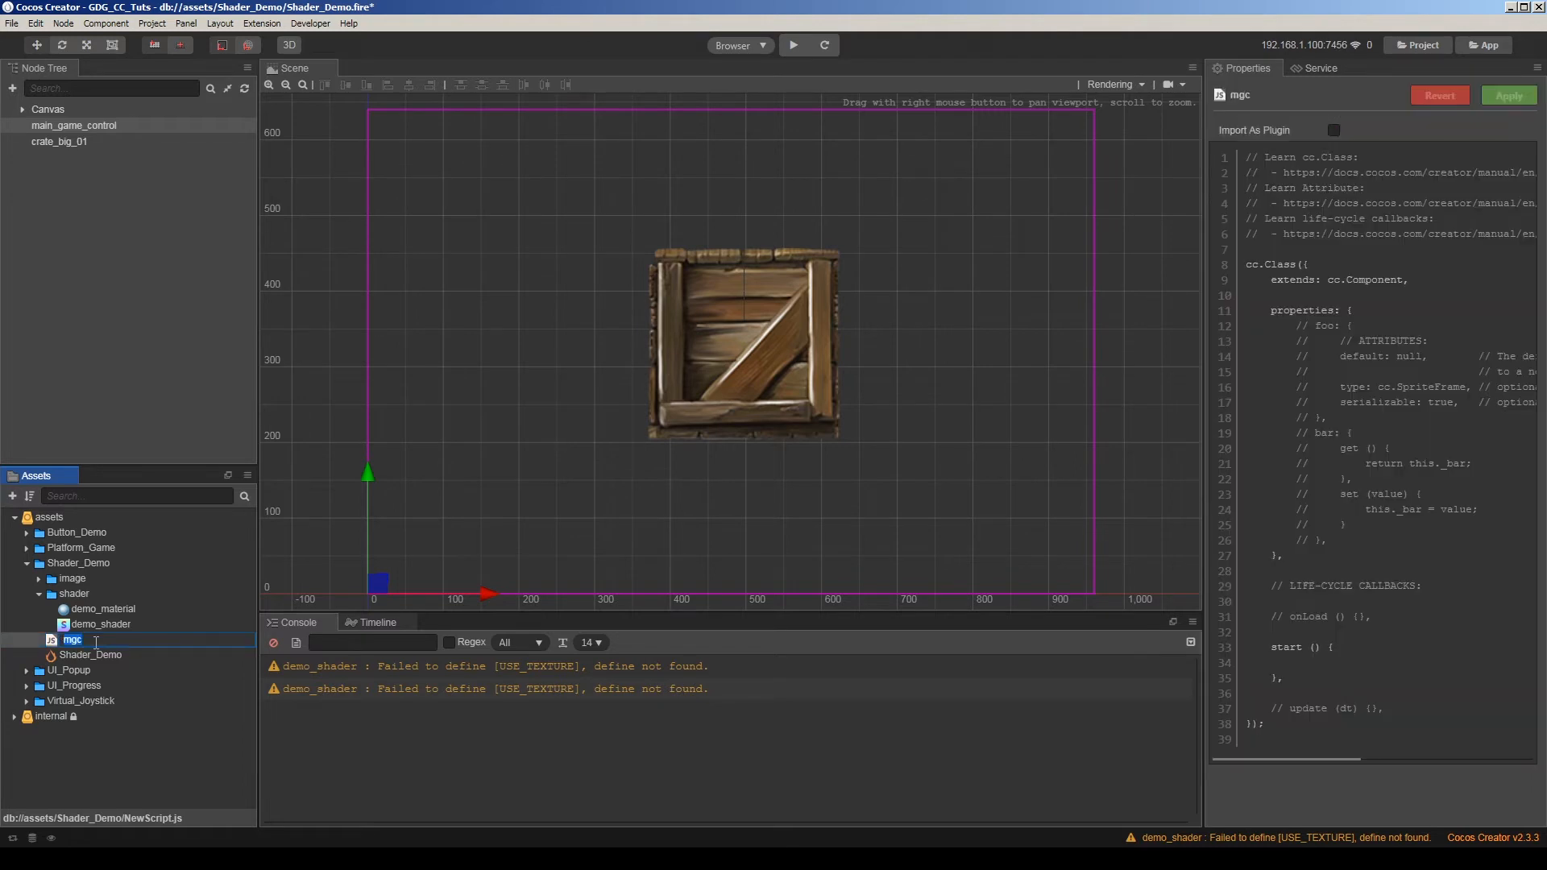
text(shader_control)
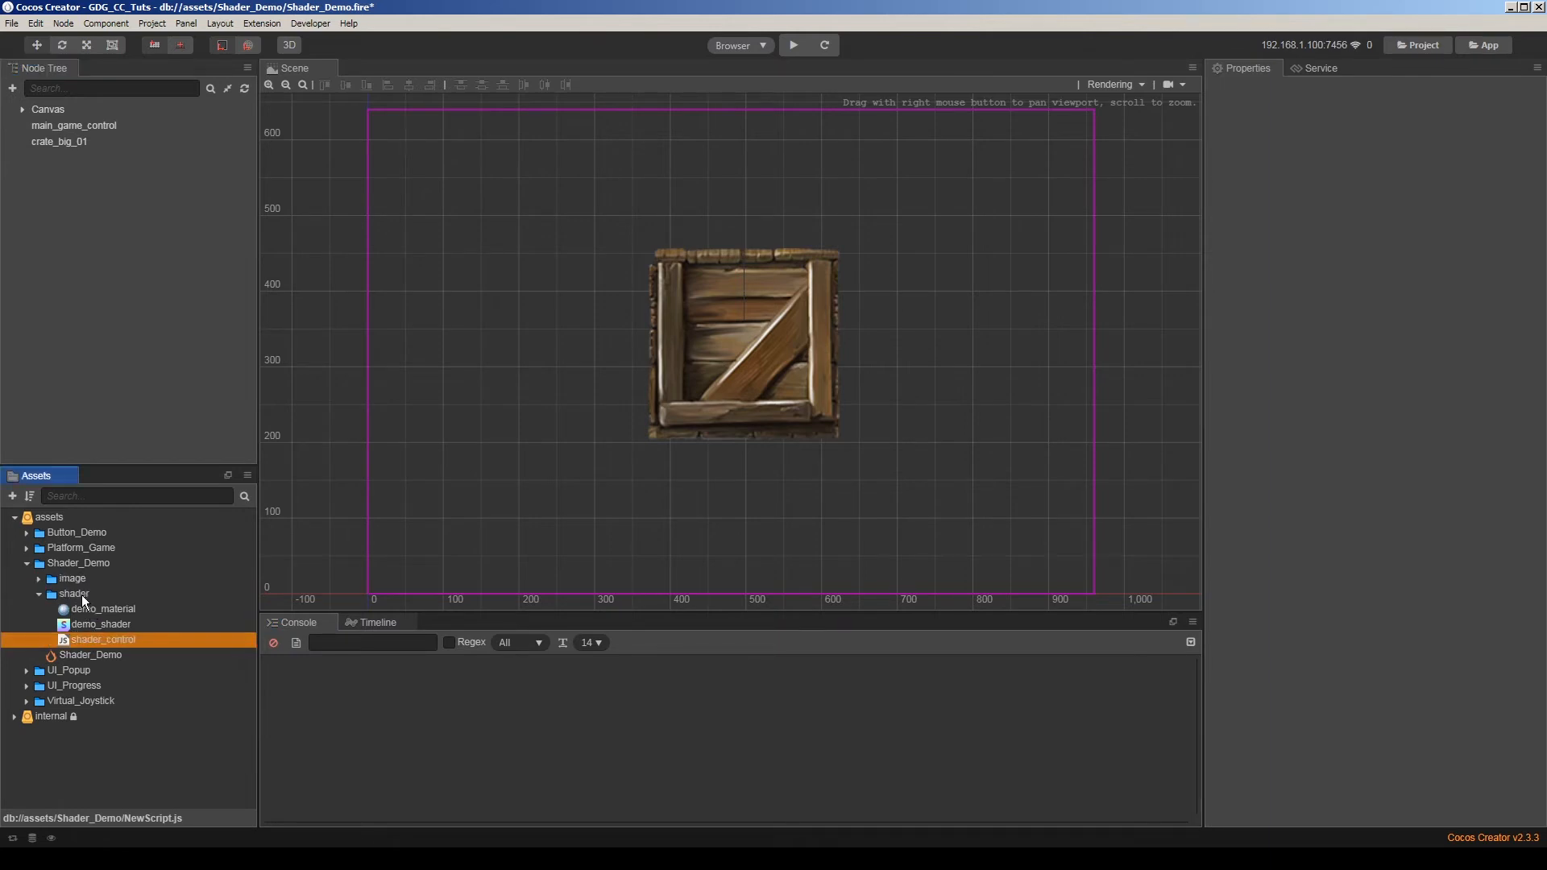
click(73, 126)
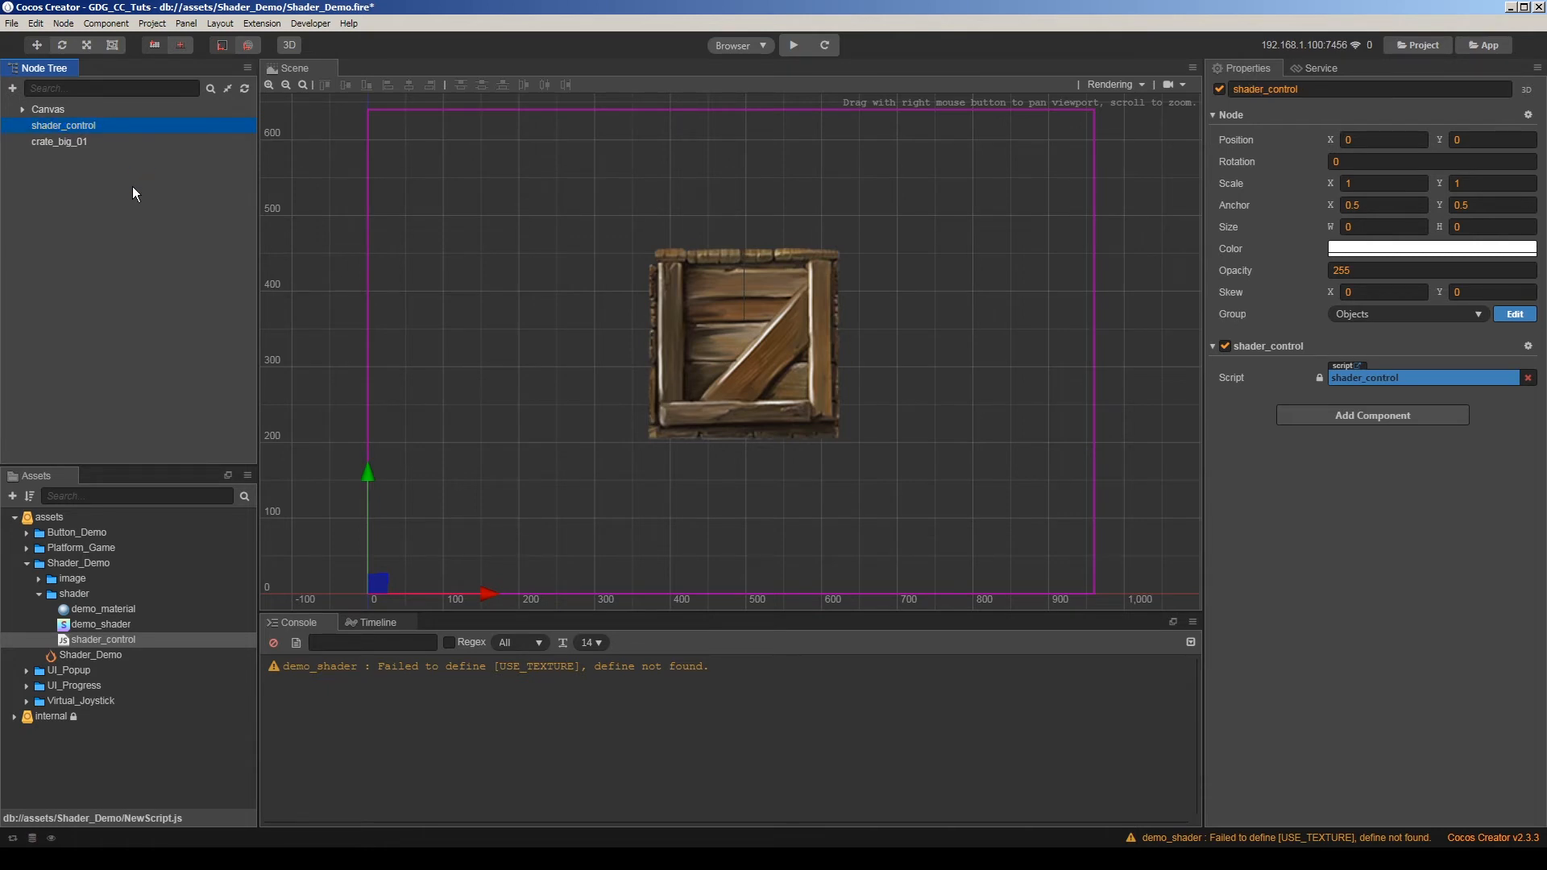
mouse_move(224, 334)
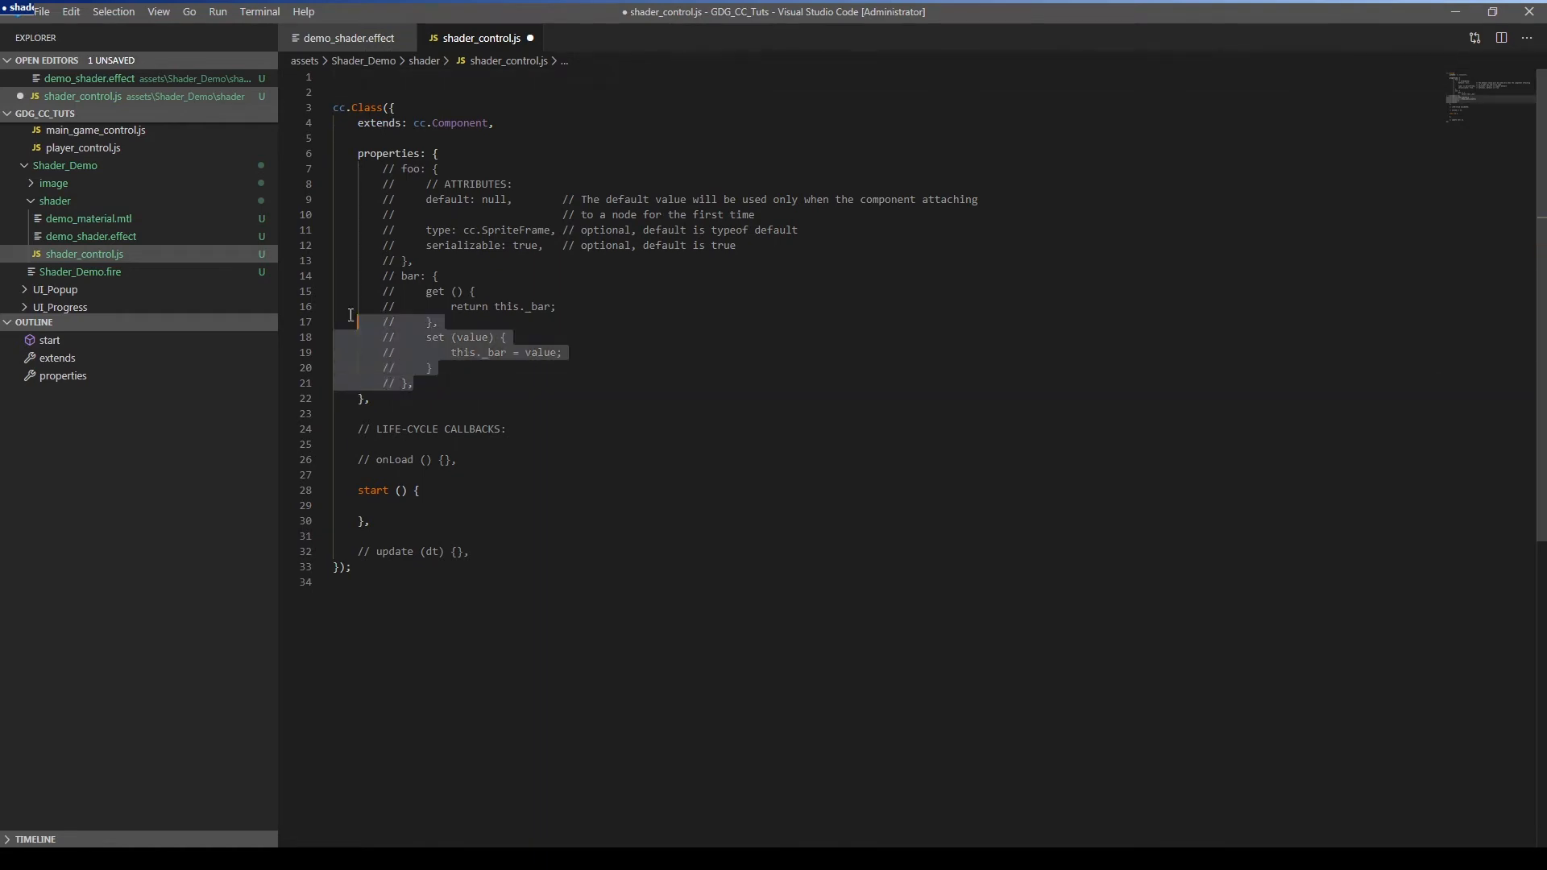
Strip the template comments and add cc.dynamicAtlasManager.enabled = false; inside onLoad.
key(Delete)
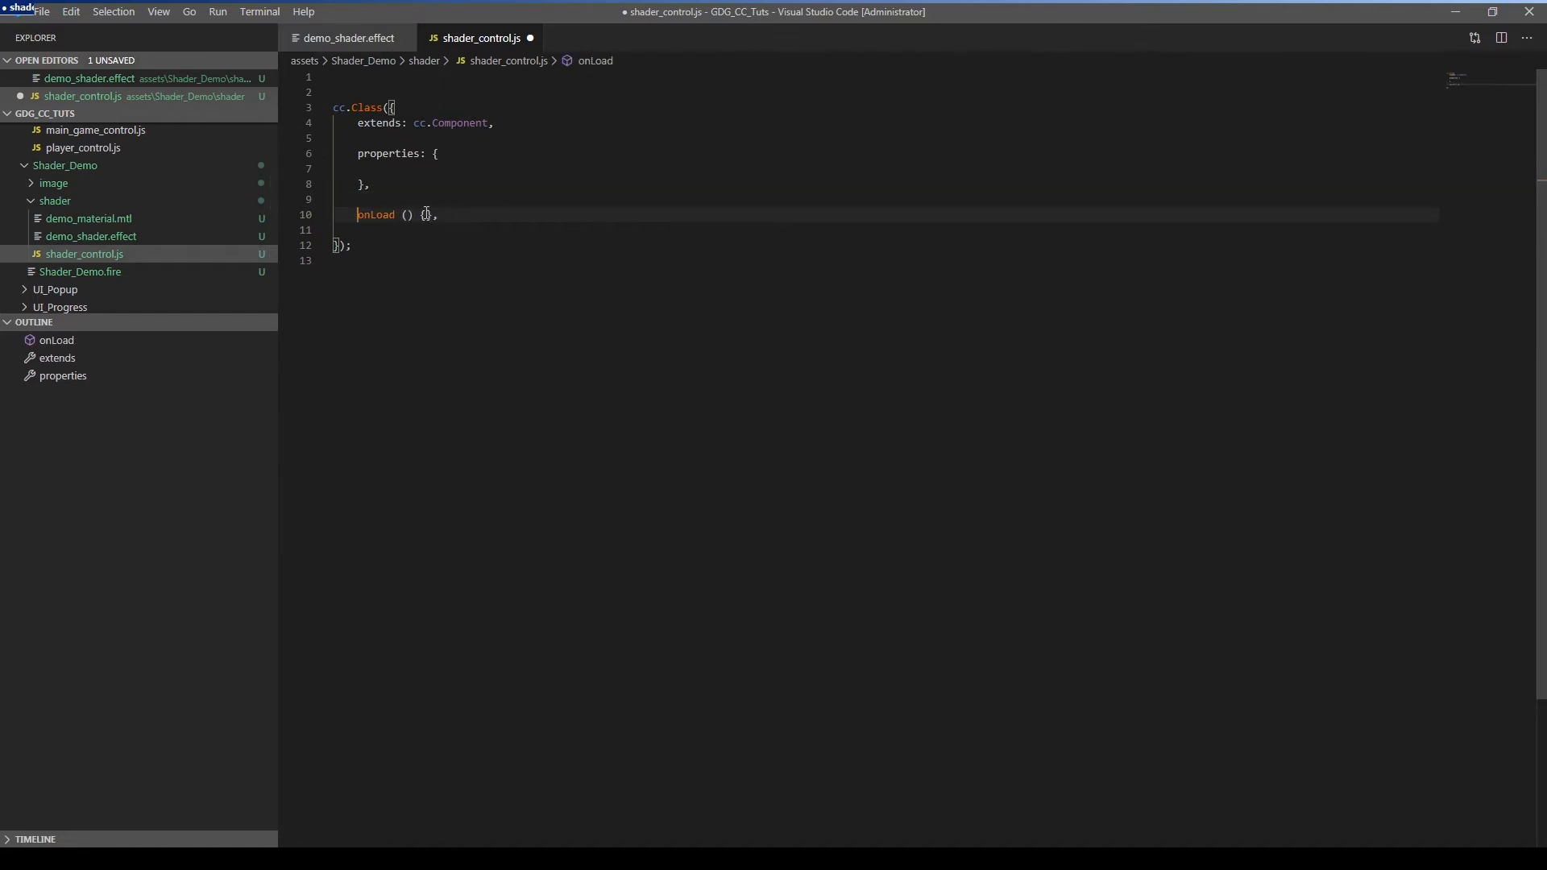
key(Enter)
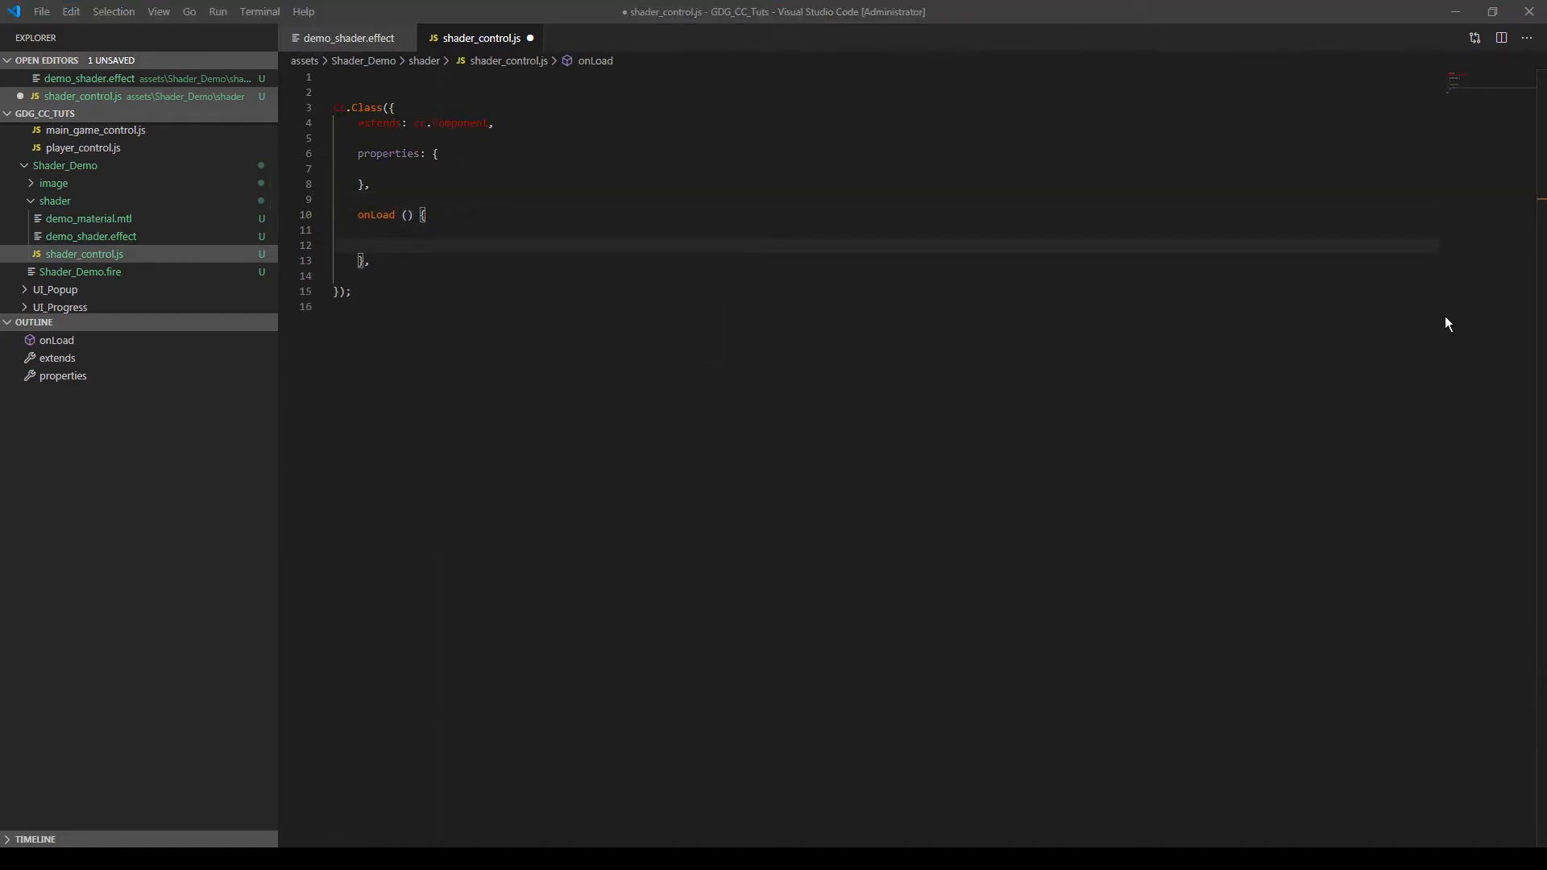
text(cc.dynamicAtlasManager.enabled = false;)
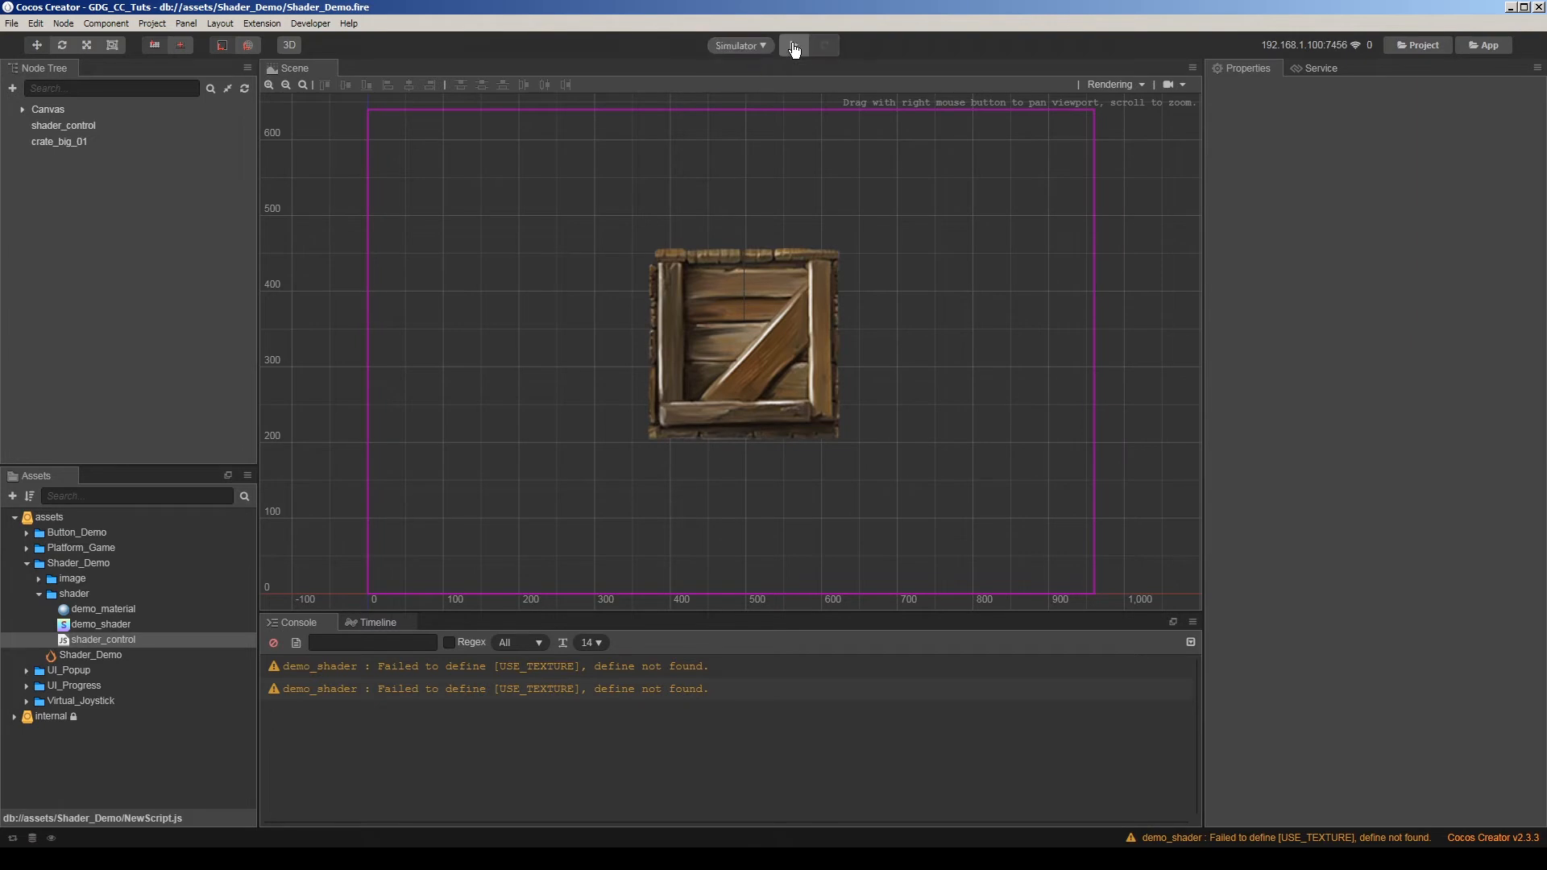
Apply the edited demo_material values and set the preview target back to Browser.
click(793, 46)
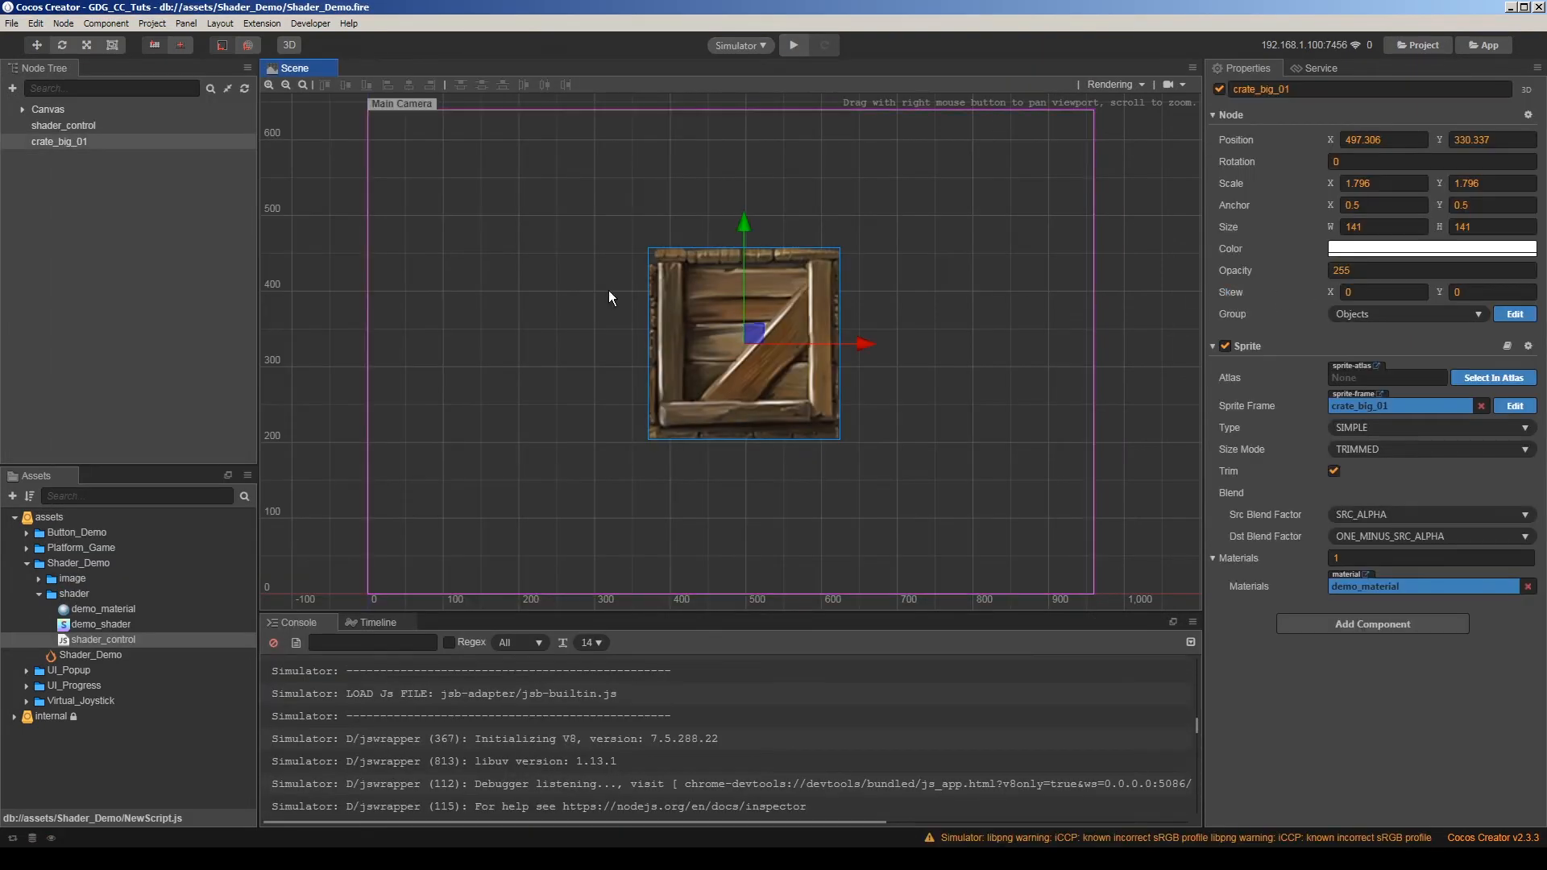
click(101, 609)
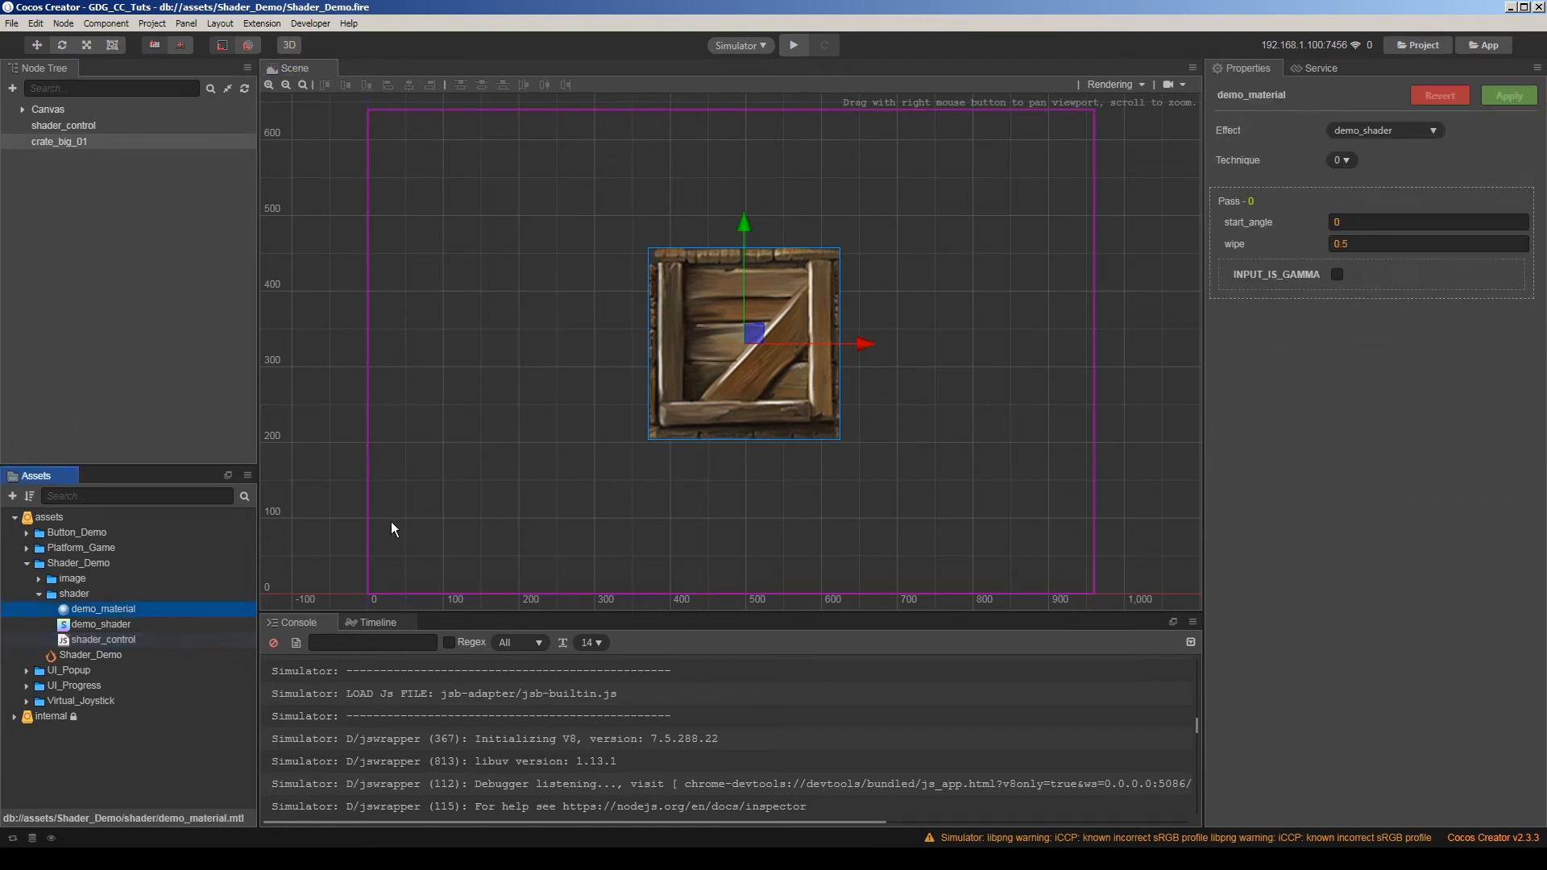
text(89.6)
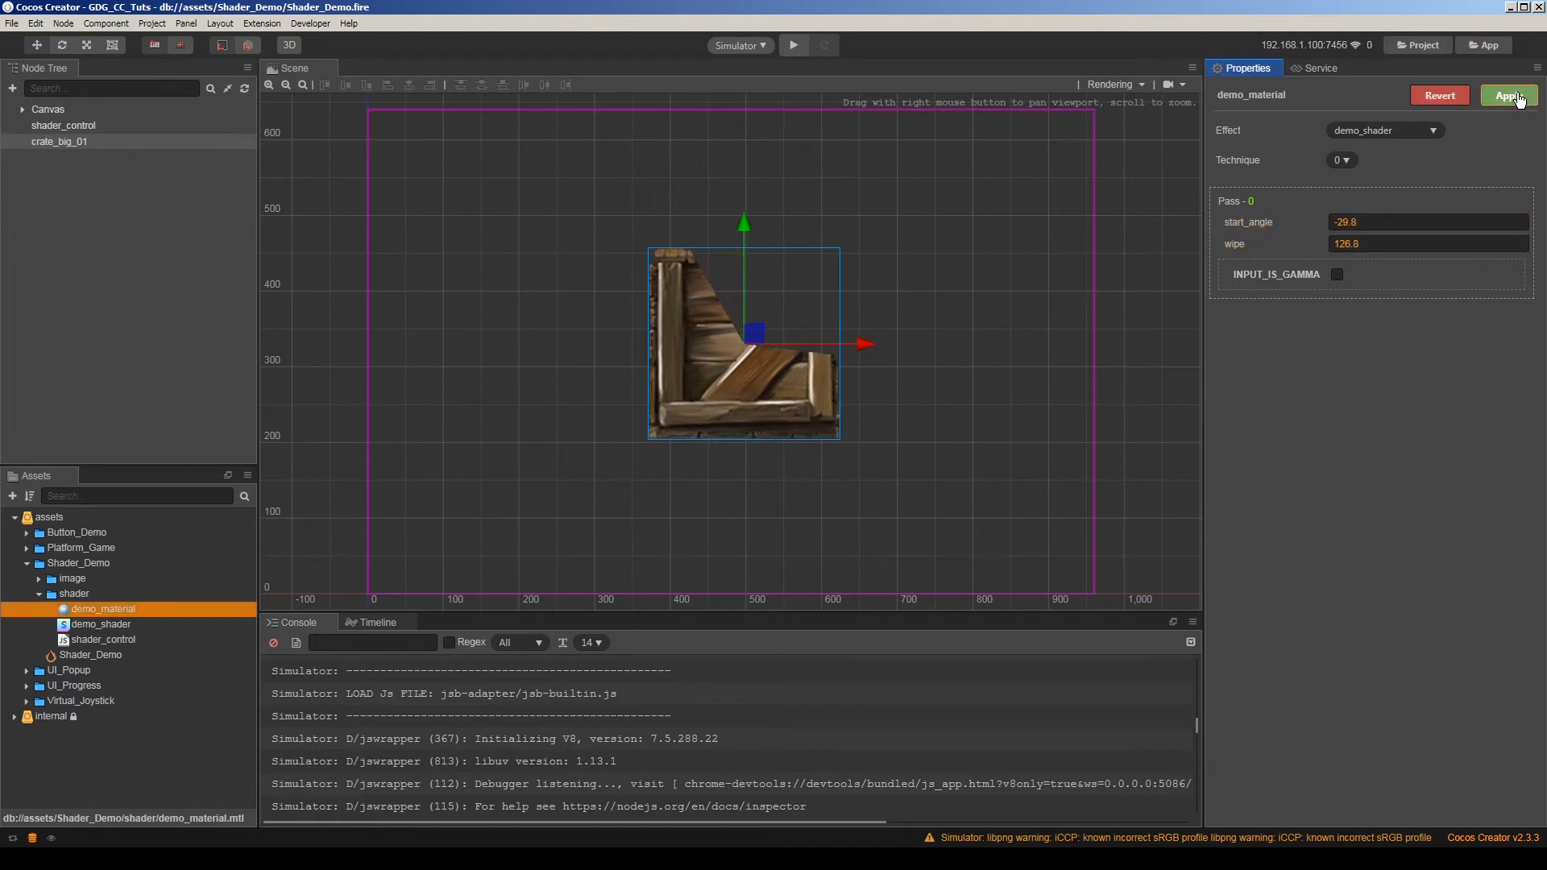
click(1509, 95)
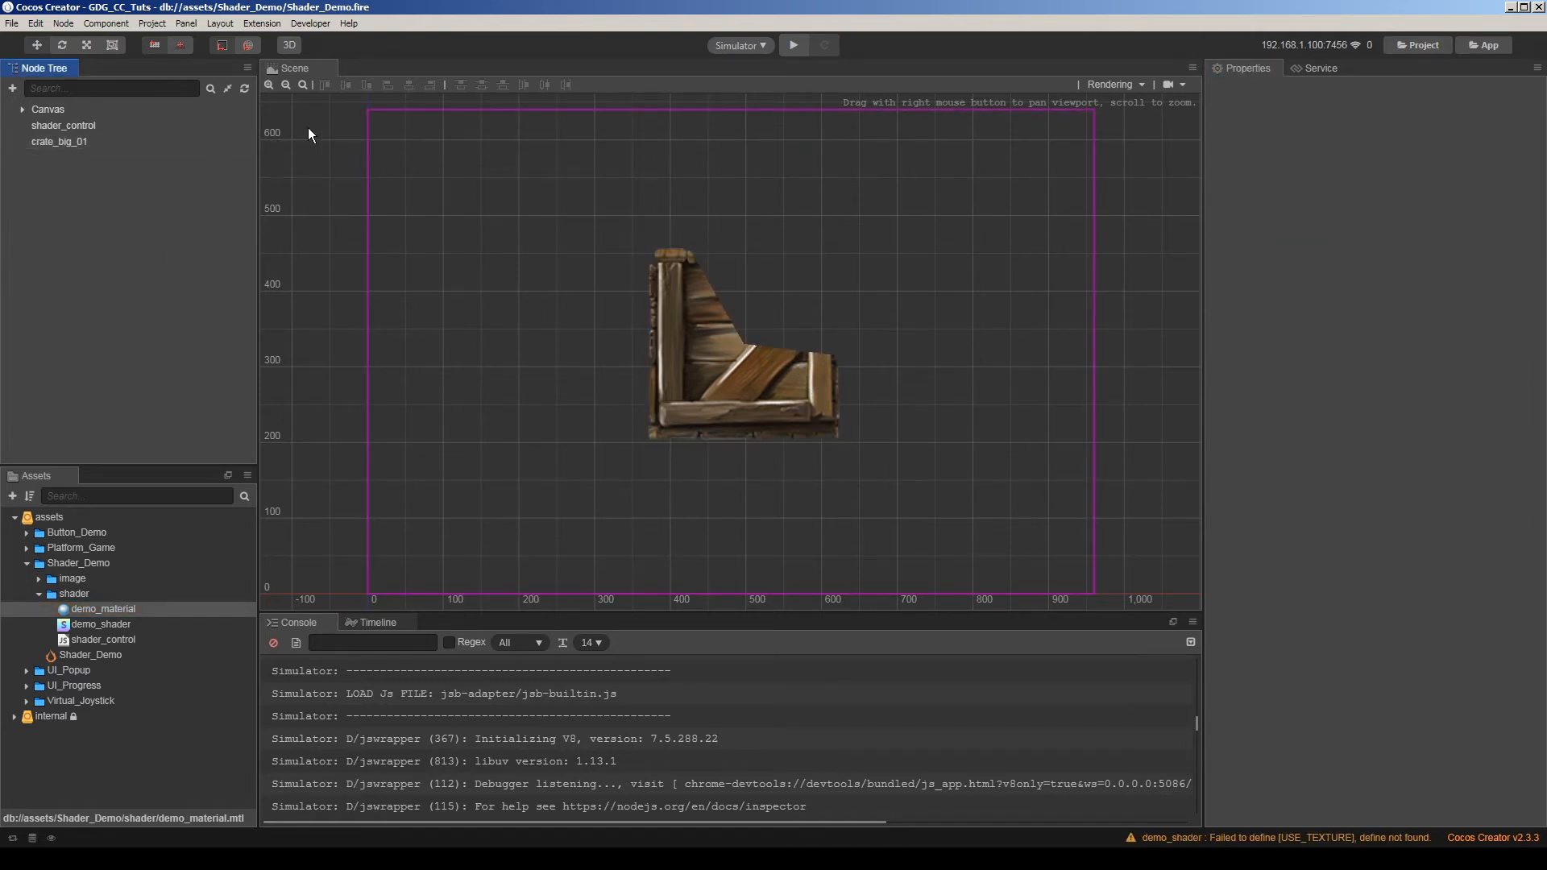
click(793, 46)
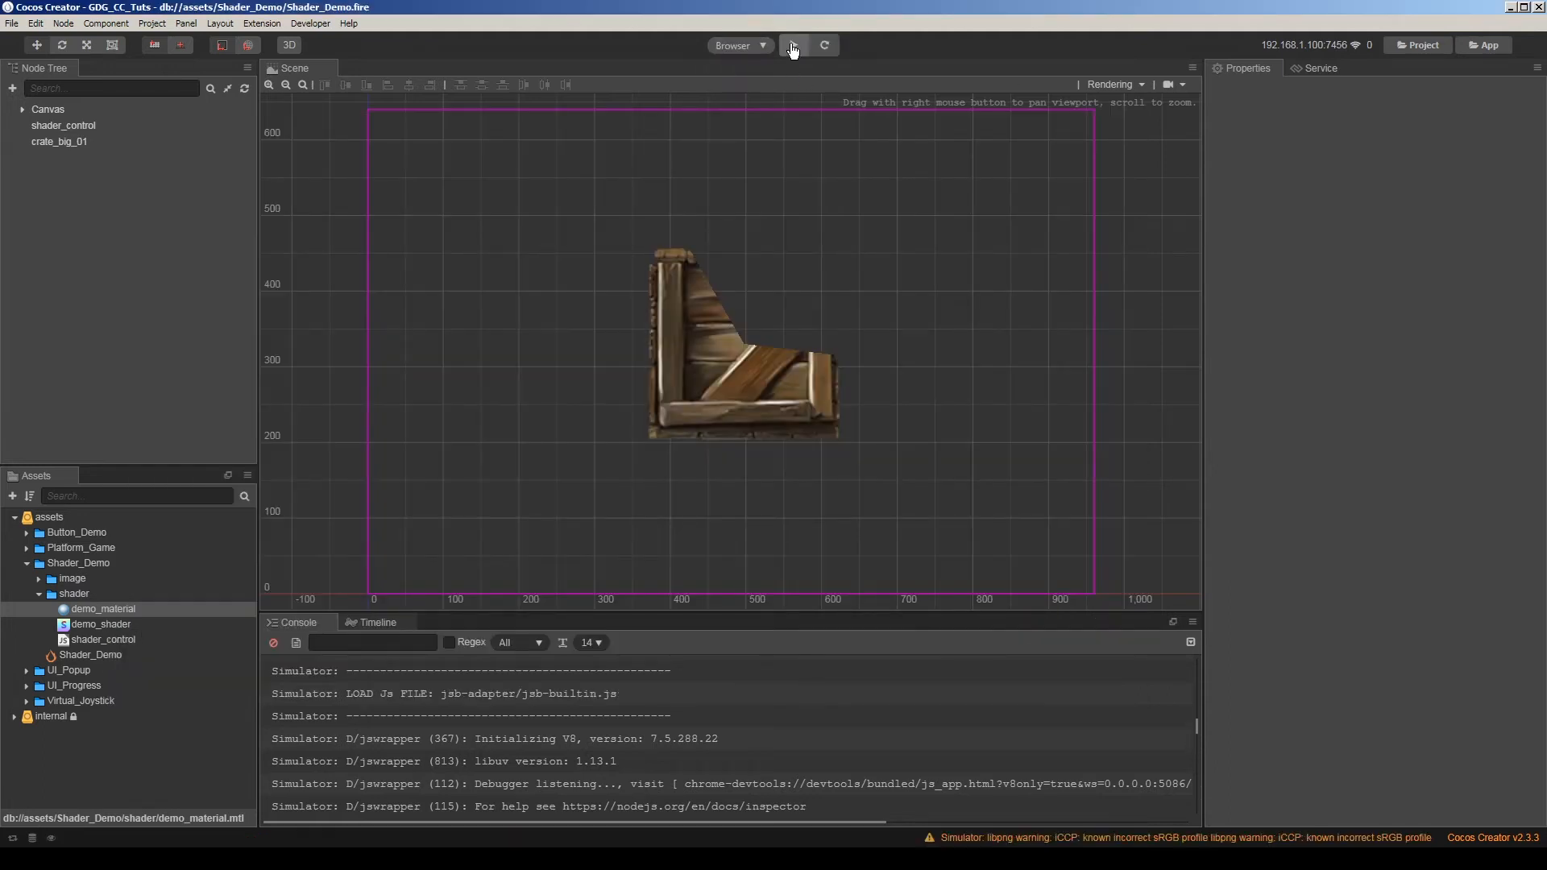
Preview the scene in the browser, then expand Canvas to reveal Main Camera.
click(795, 45)
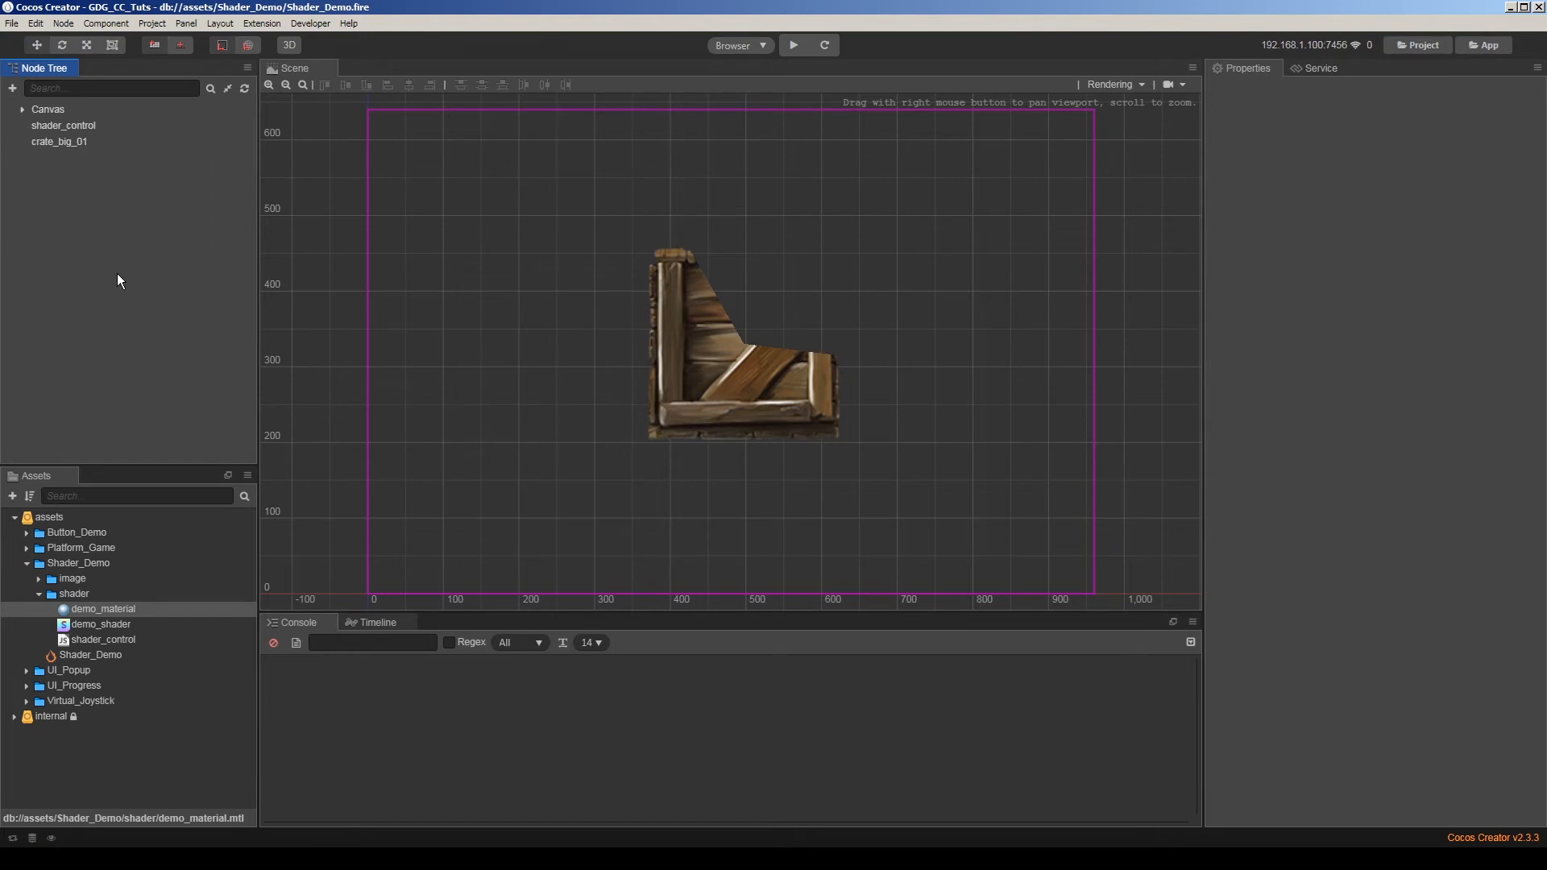
mouse_move(232, 416)
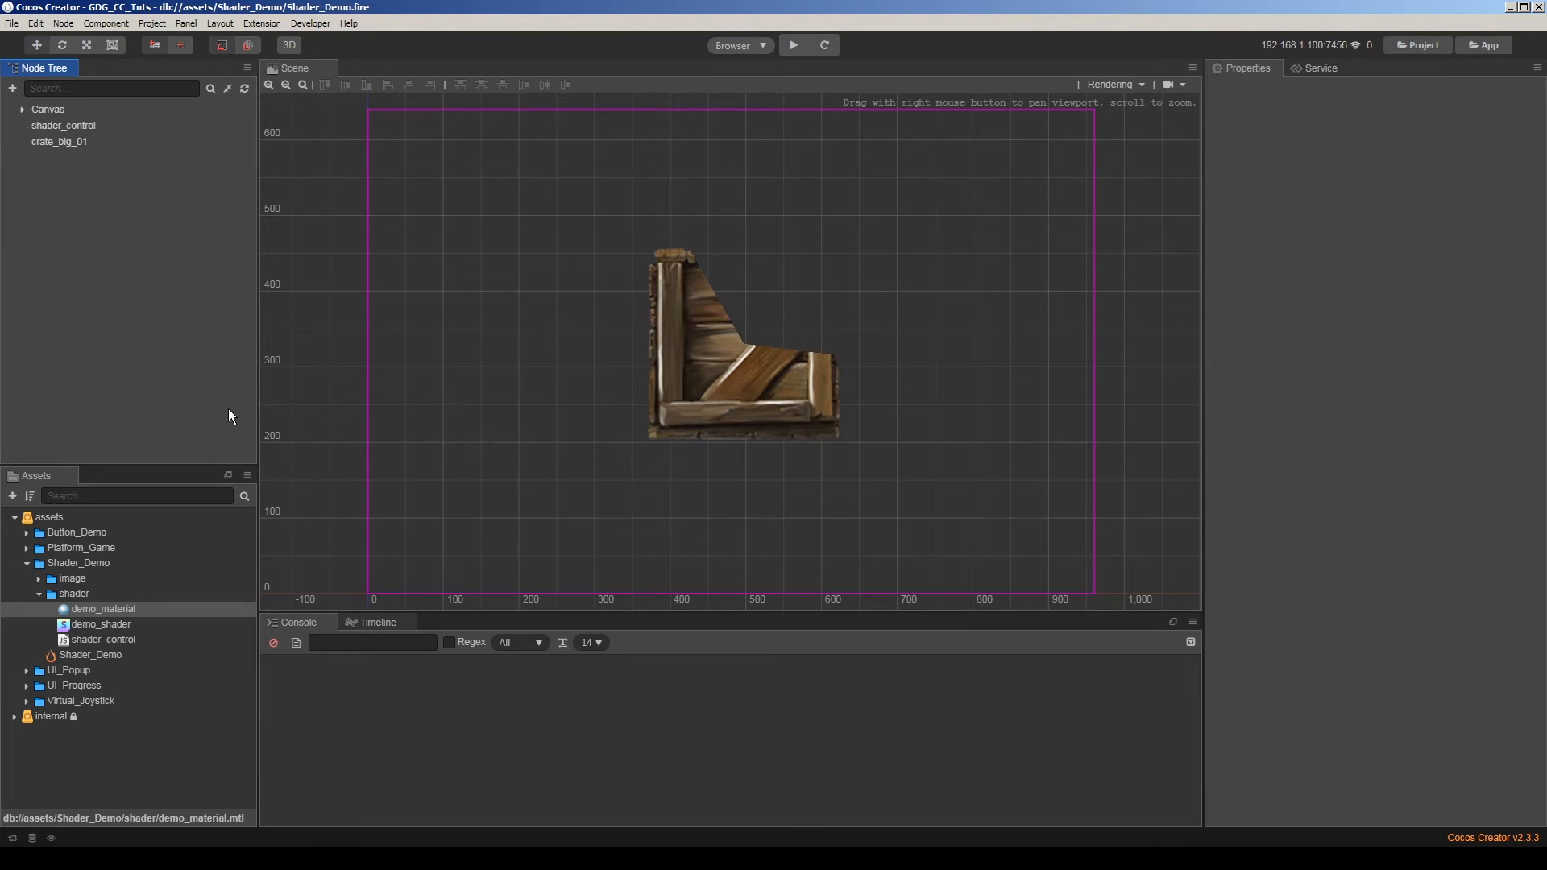
mouse_move(142, 300)
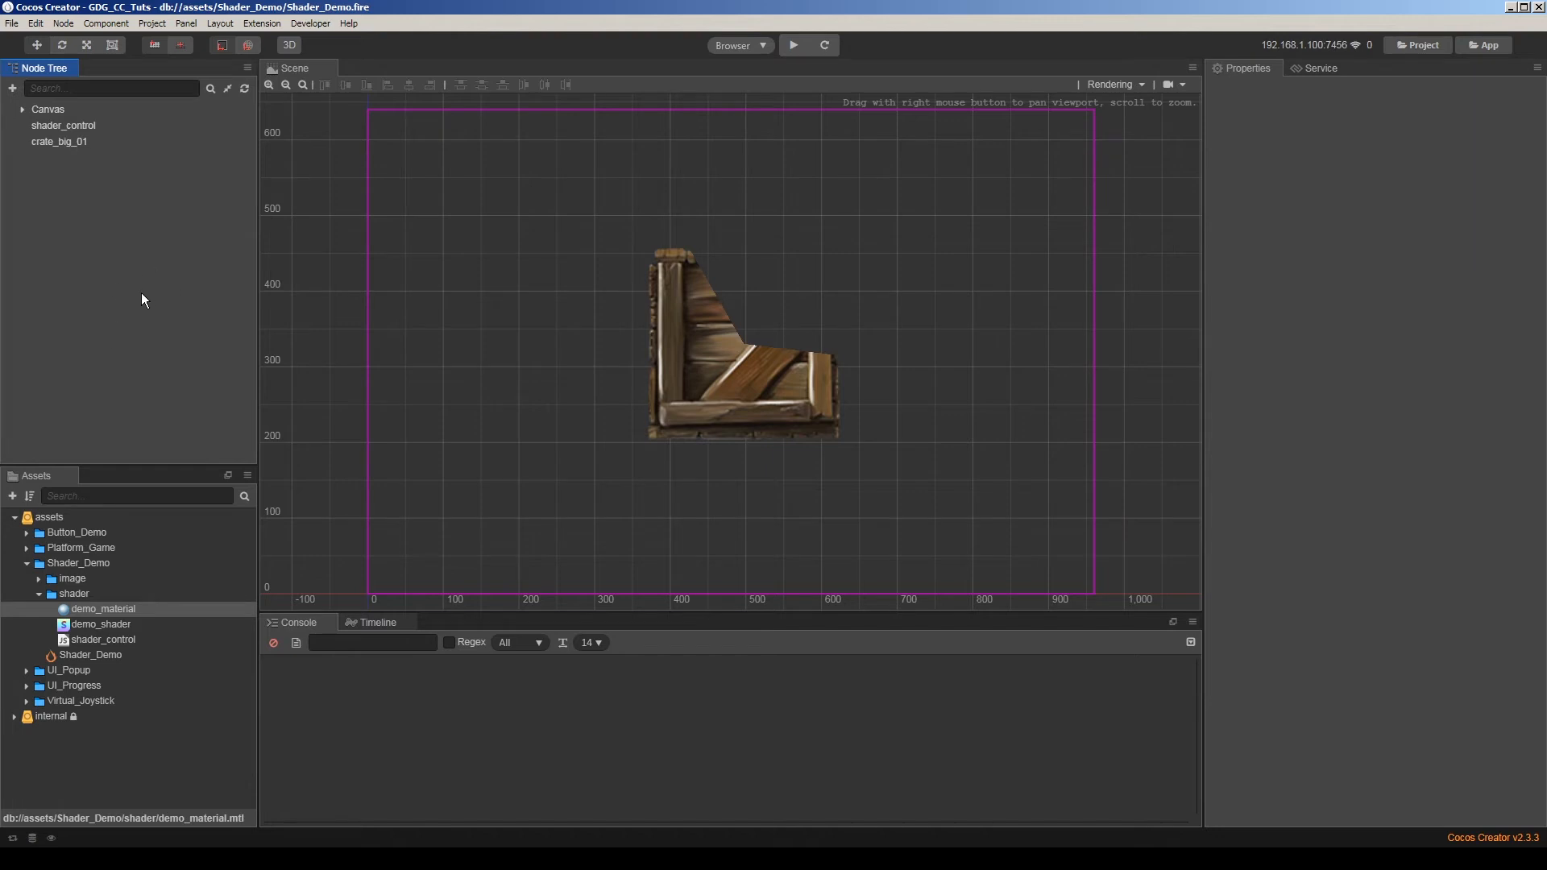
click(16, 109)
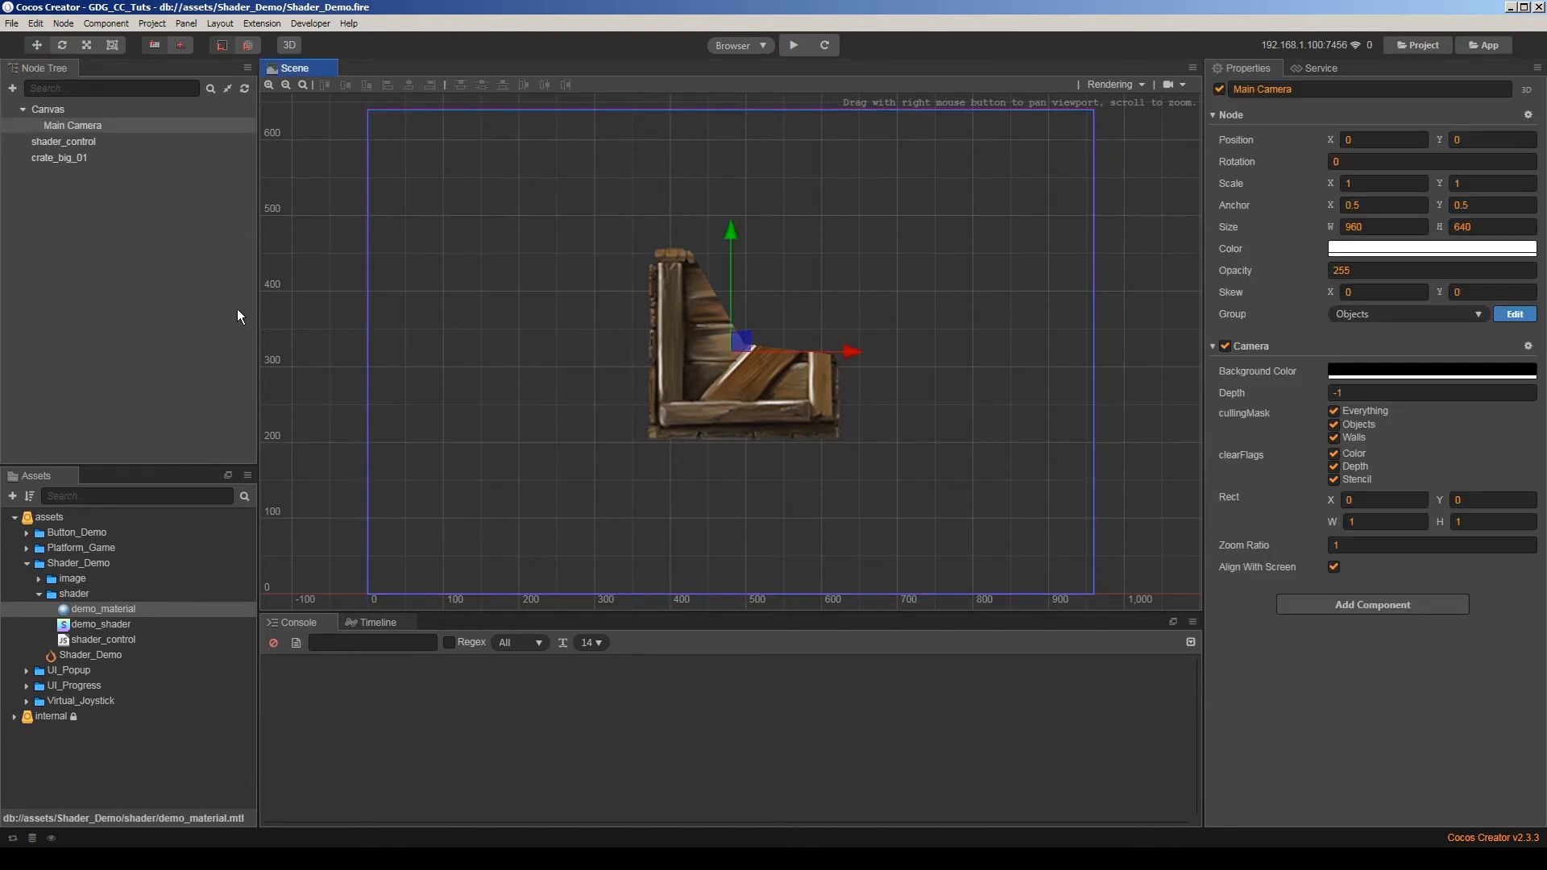
mouse_move(693, 338)
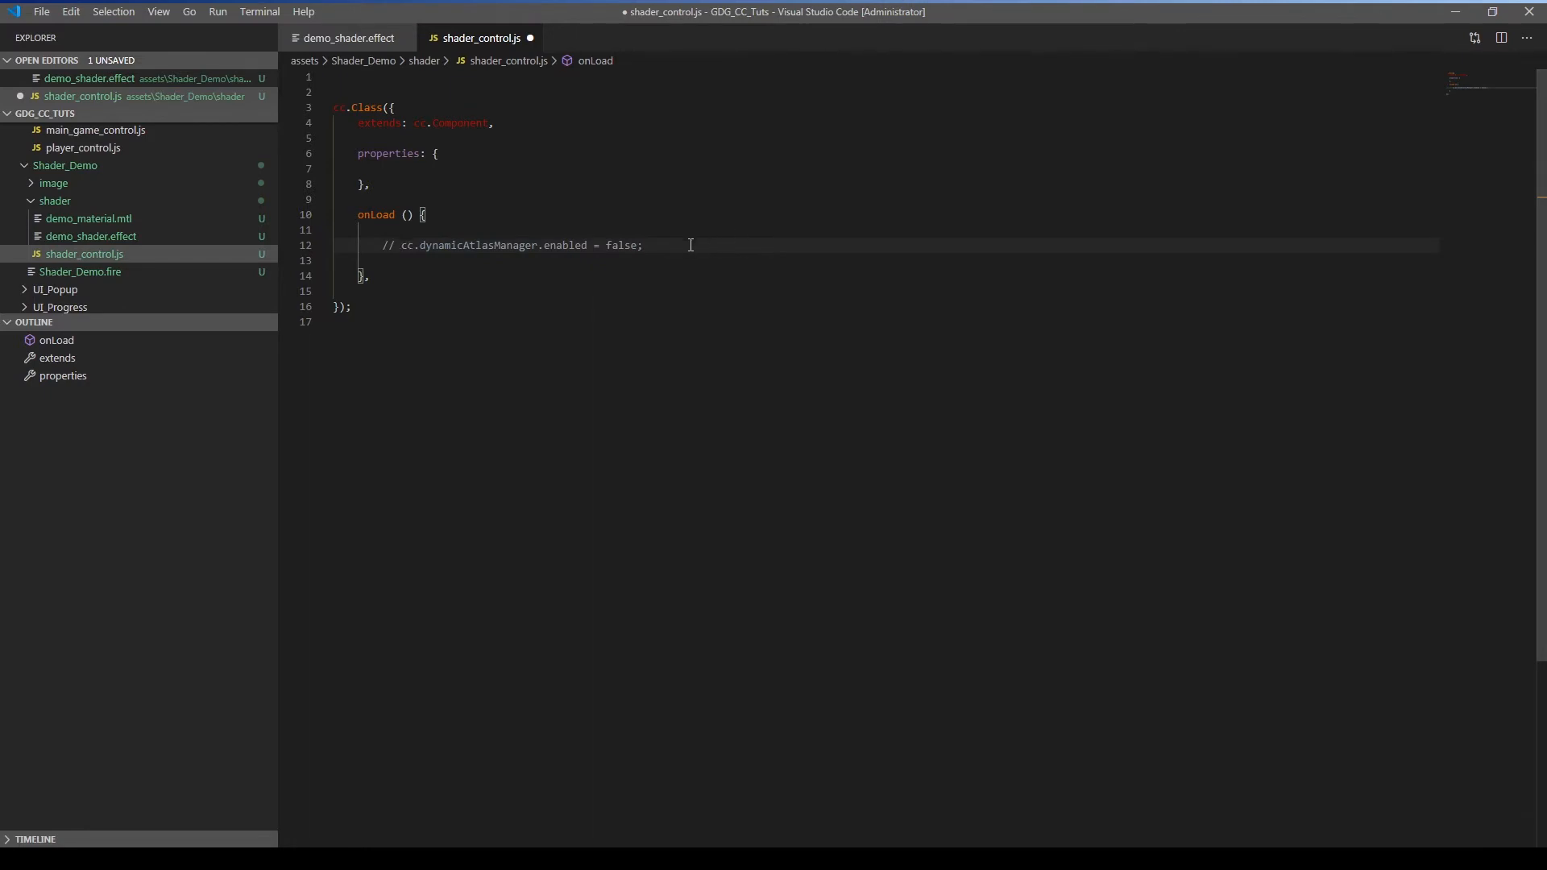
Declare a Sprite: cc.Sprite property in shader_control.js properties.
key(Enter)
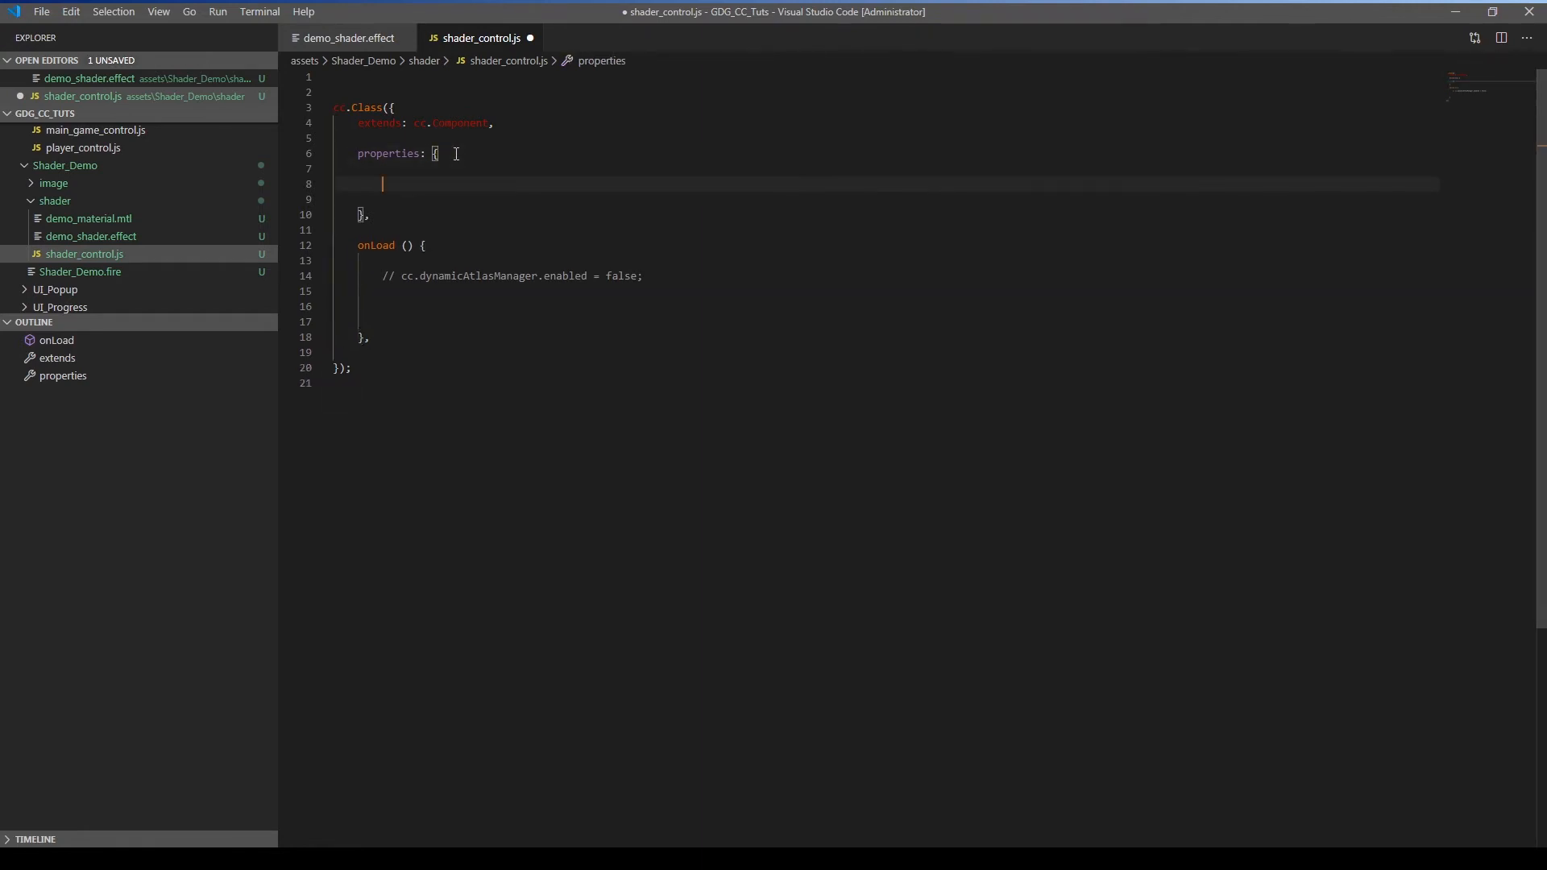
text(My_)
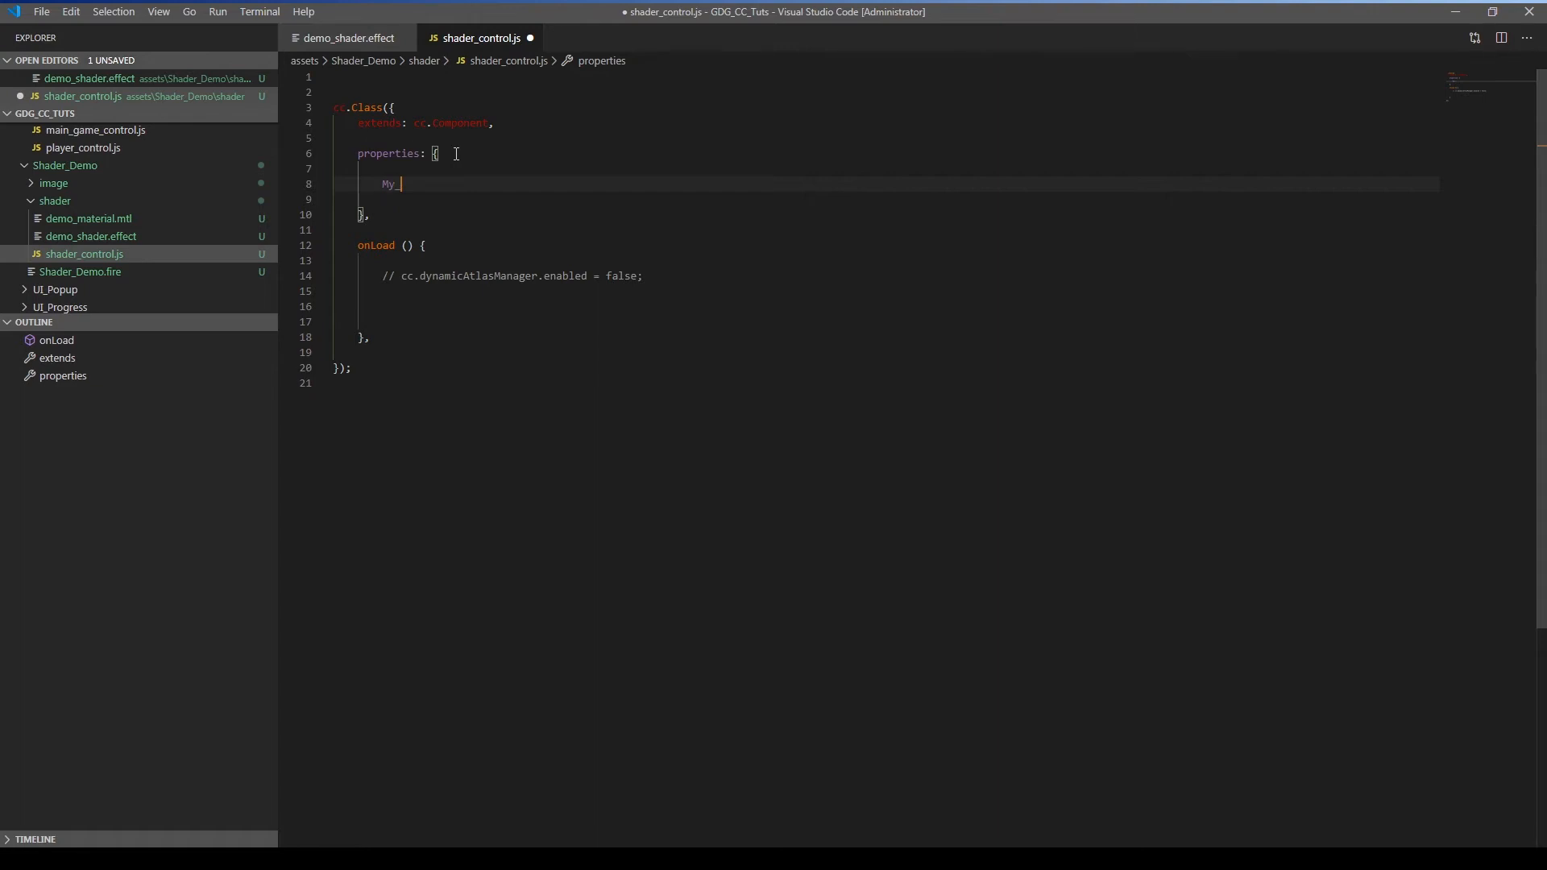
text(Sprite)
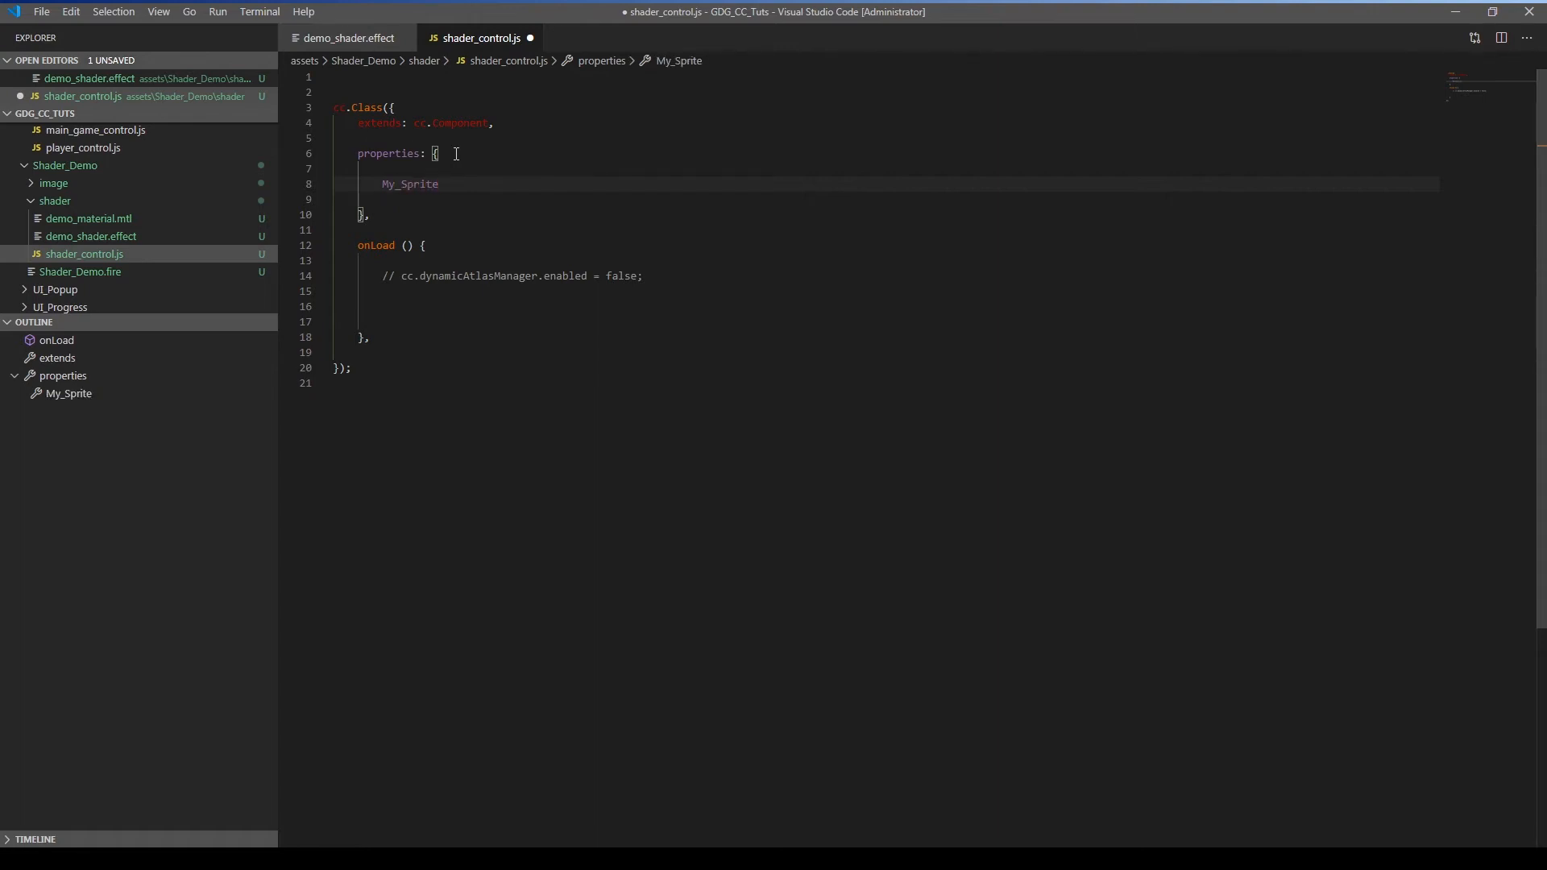
key(Backspace)
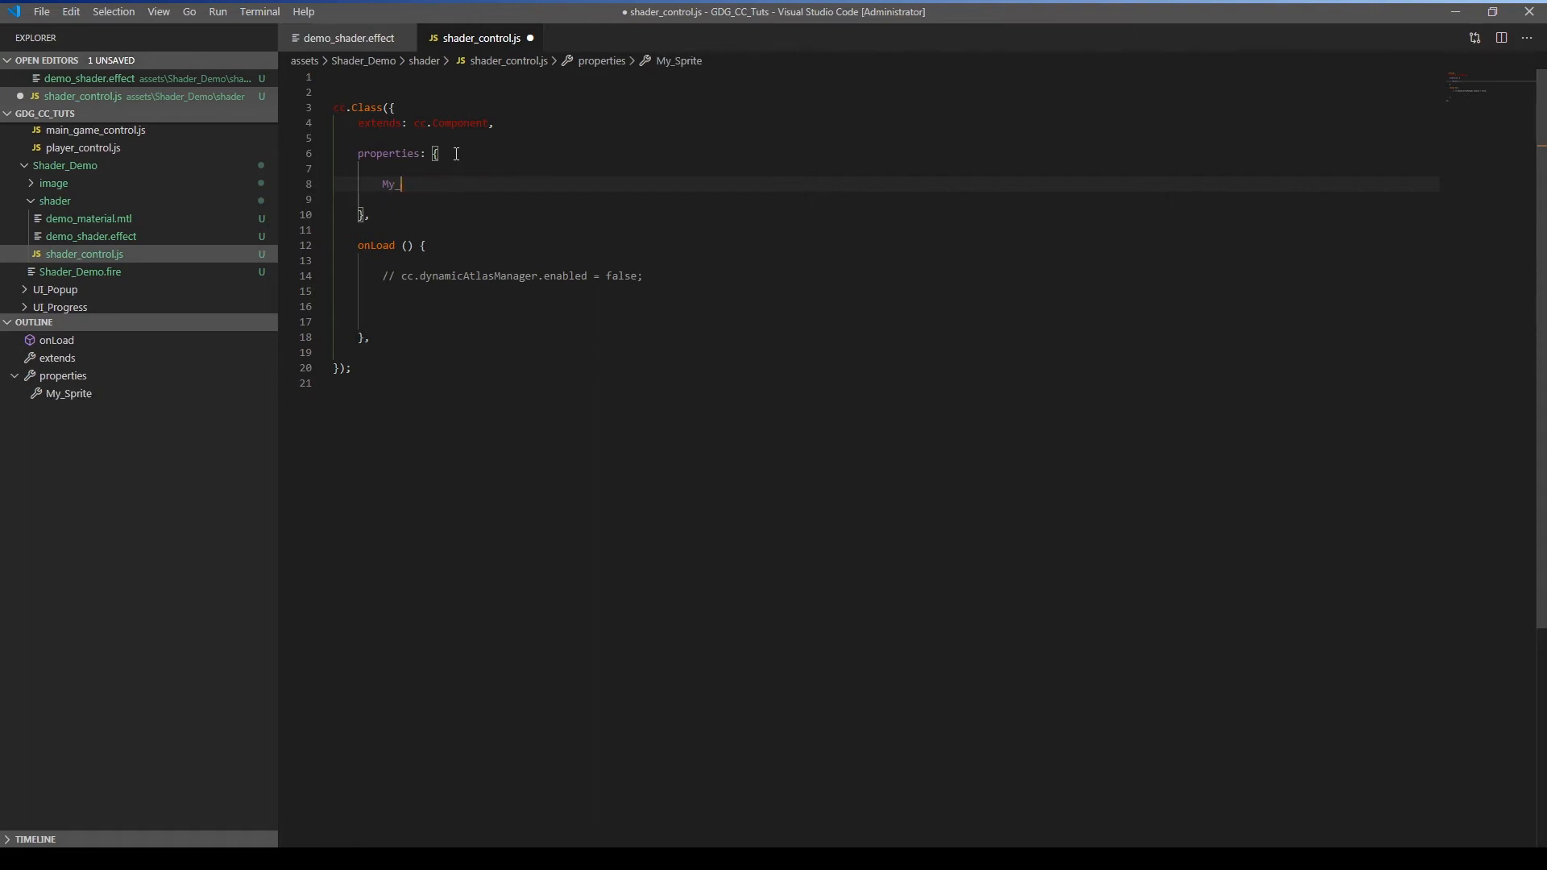
text(Sprite:)
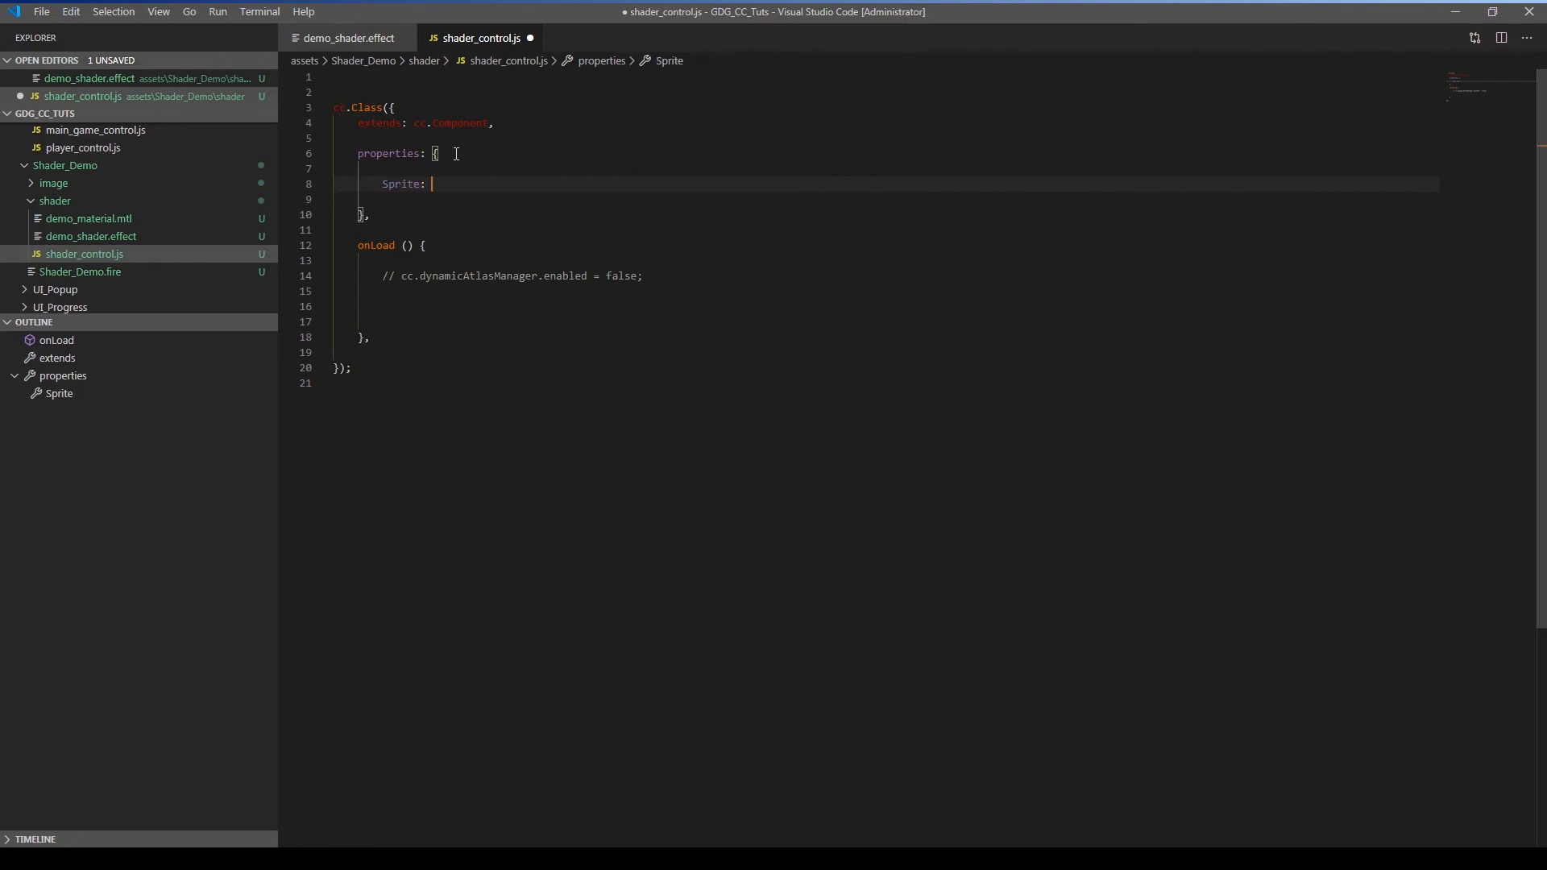
text(cc.Sprite,)
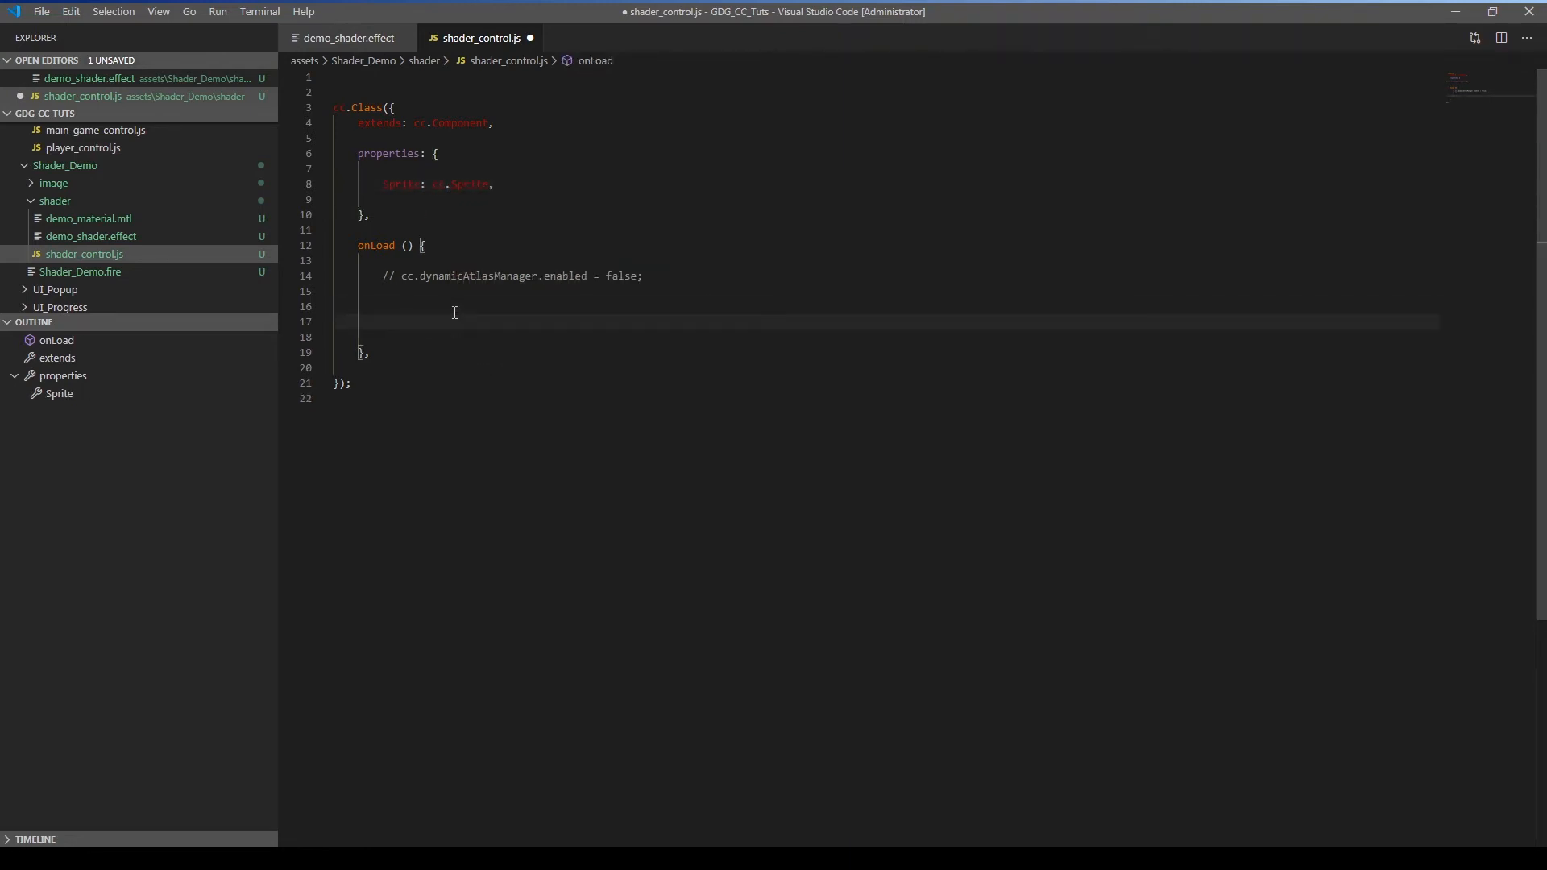
In onLoad, write let sprite_frame = this.Sprite.spriteFrame.
text(let)
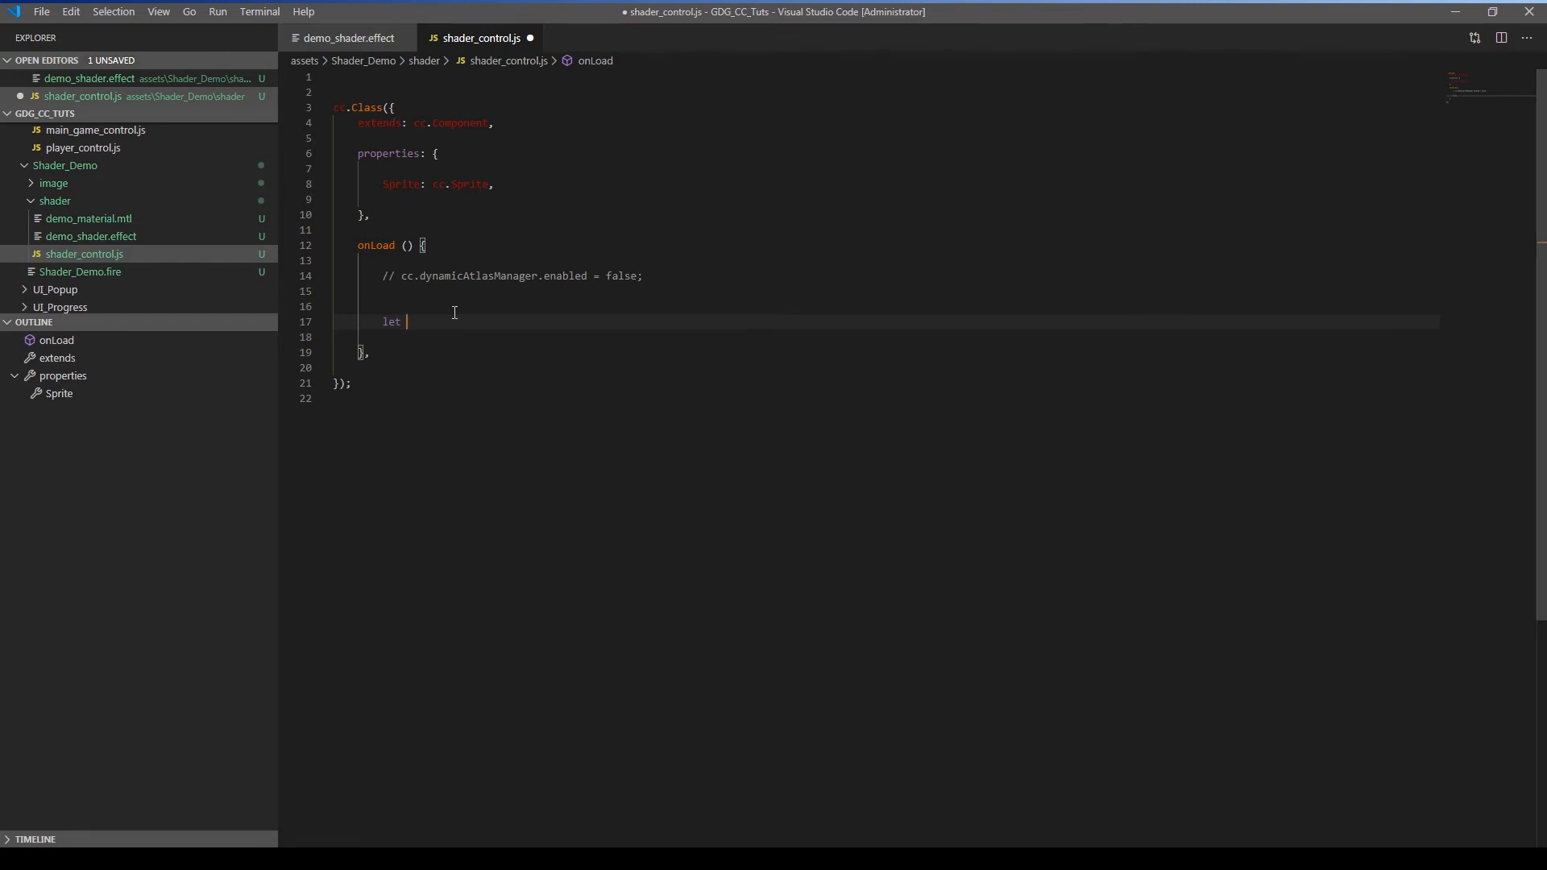
text(sprite_fa)
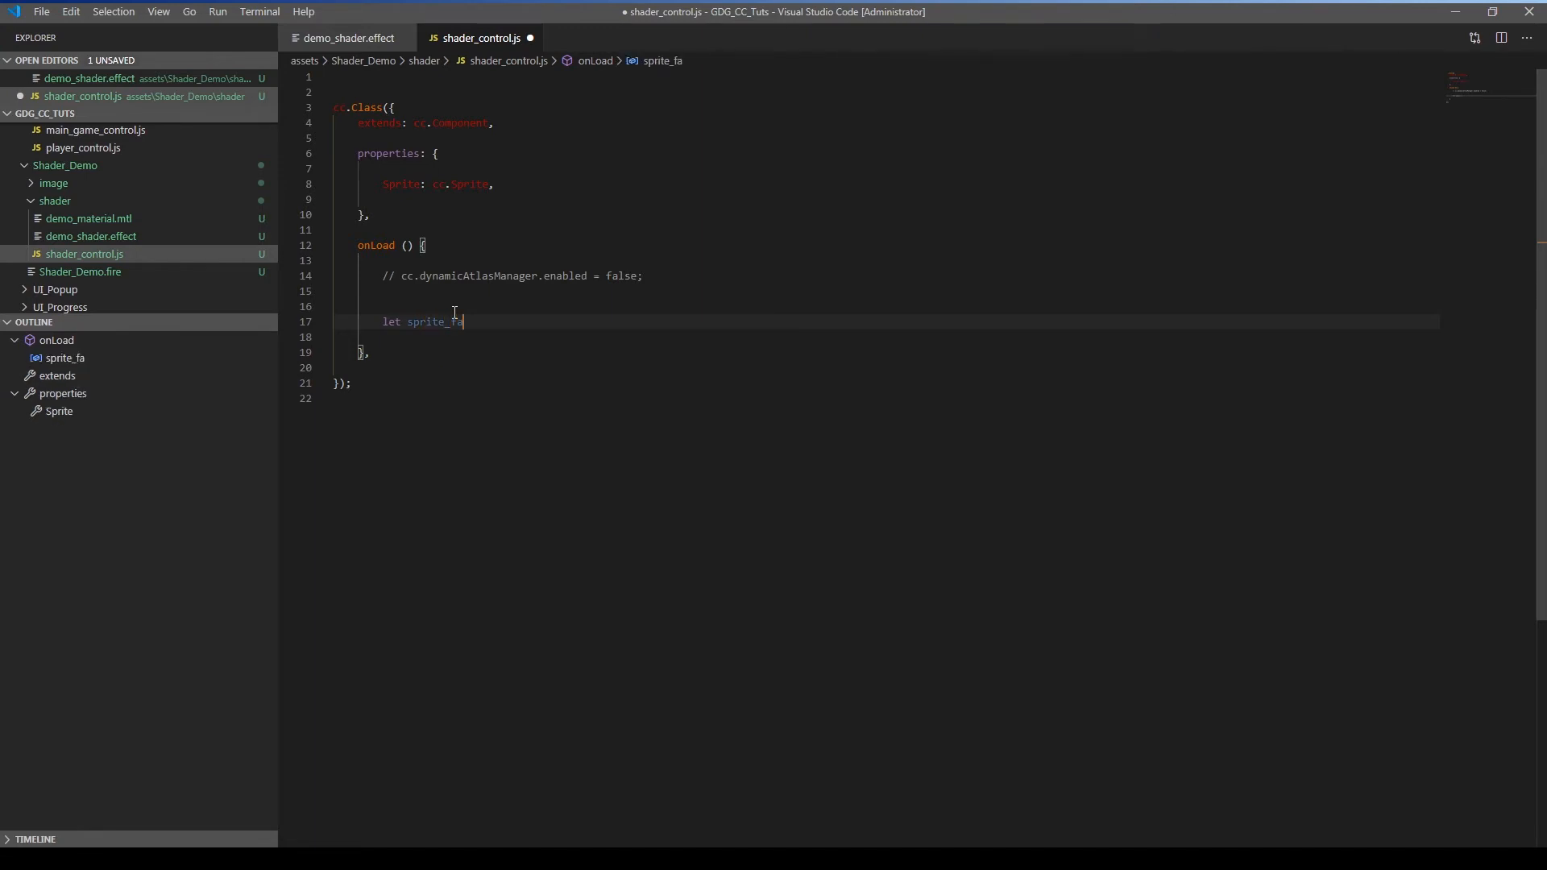
text(ram)
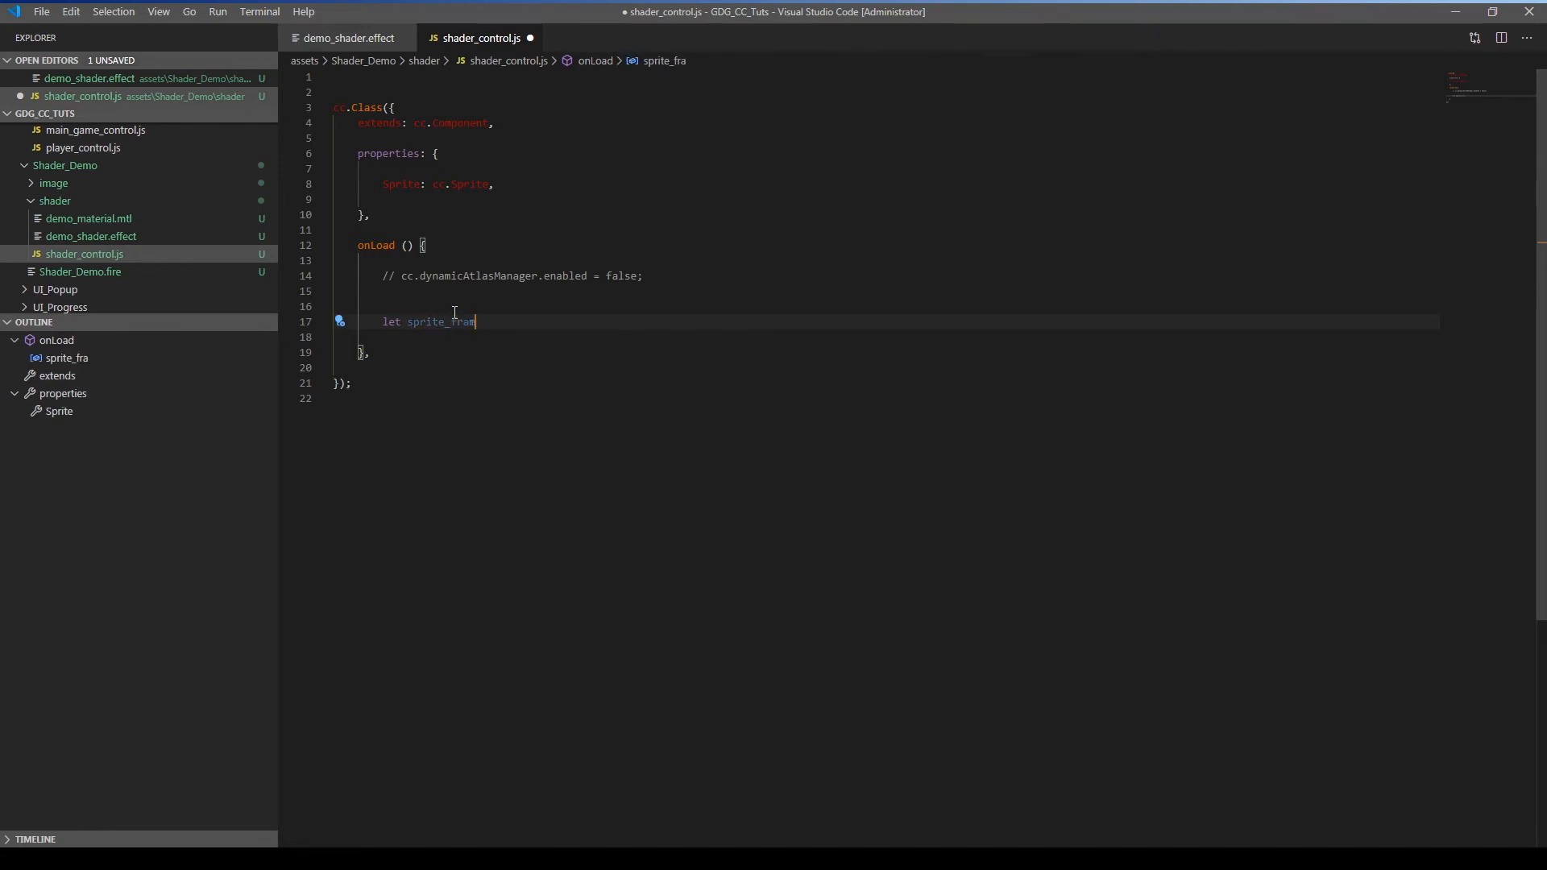
text(e)
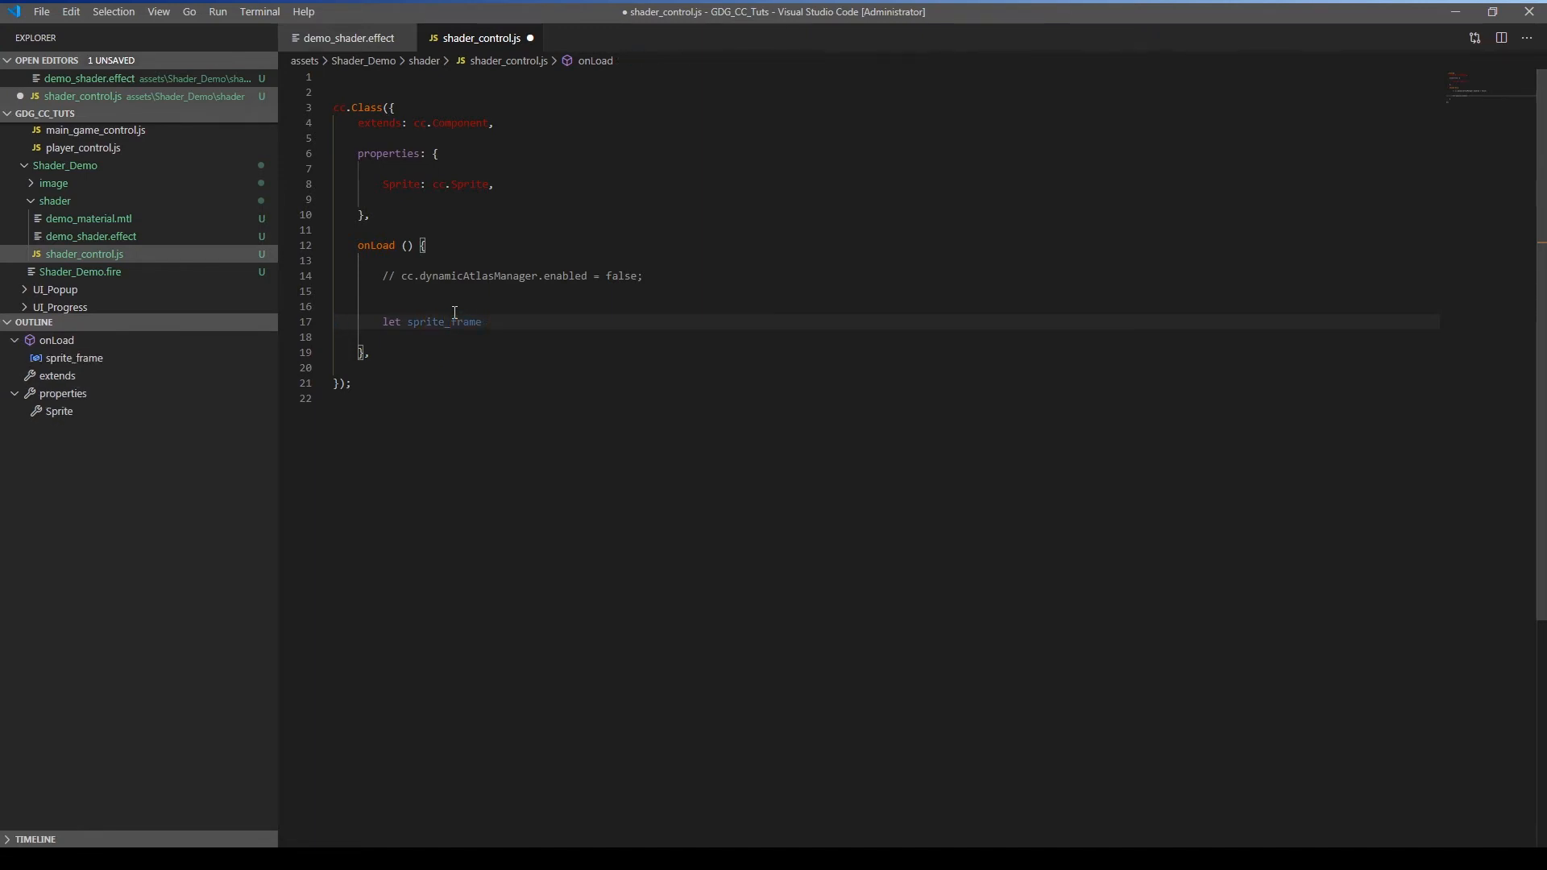
text(= this)
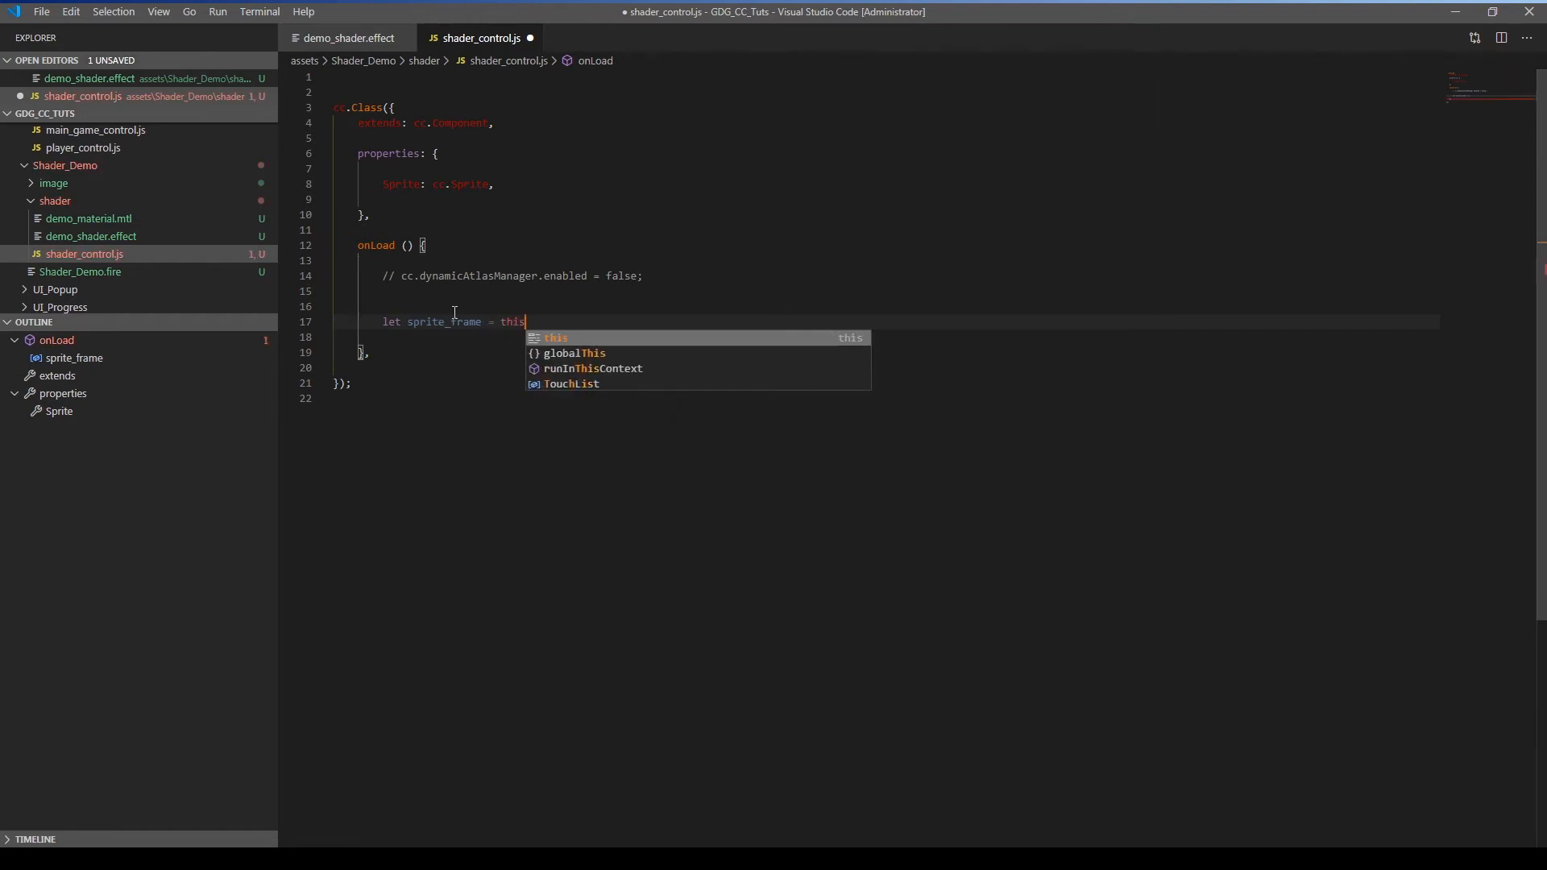
text(.Sprite.)
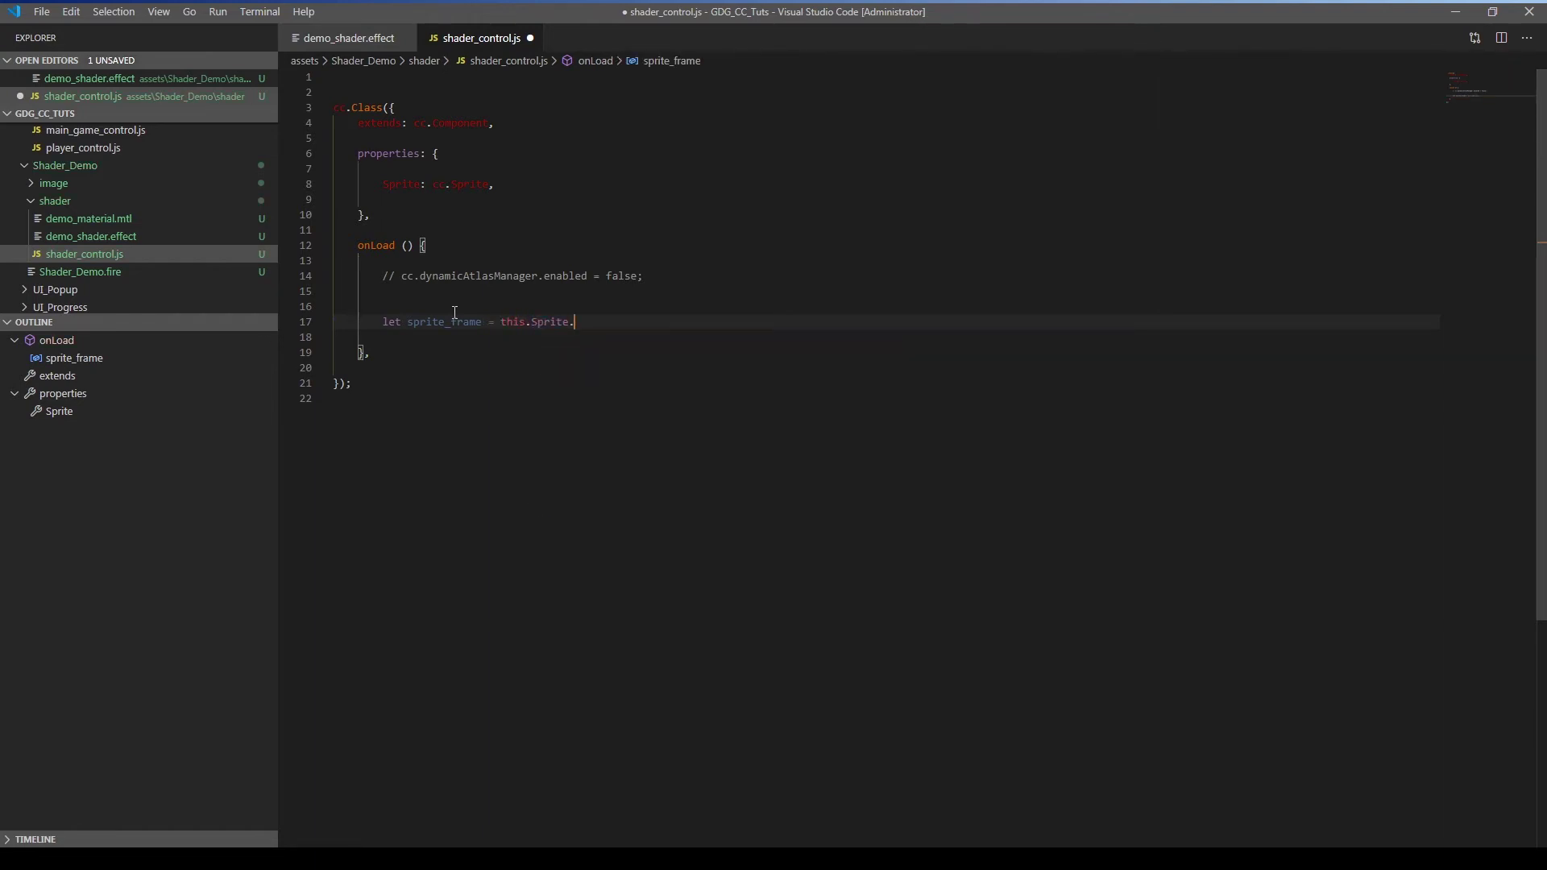
text(sp)
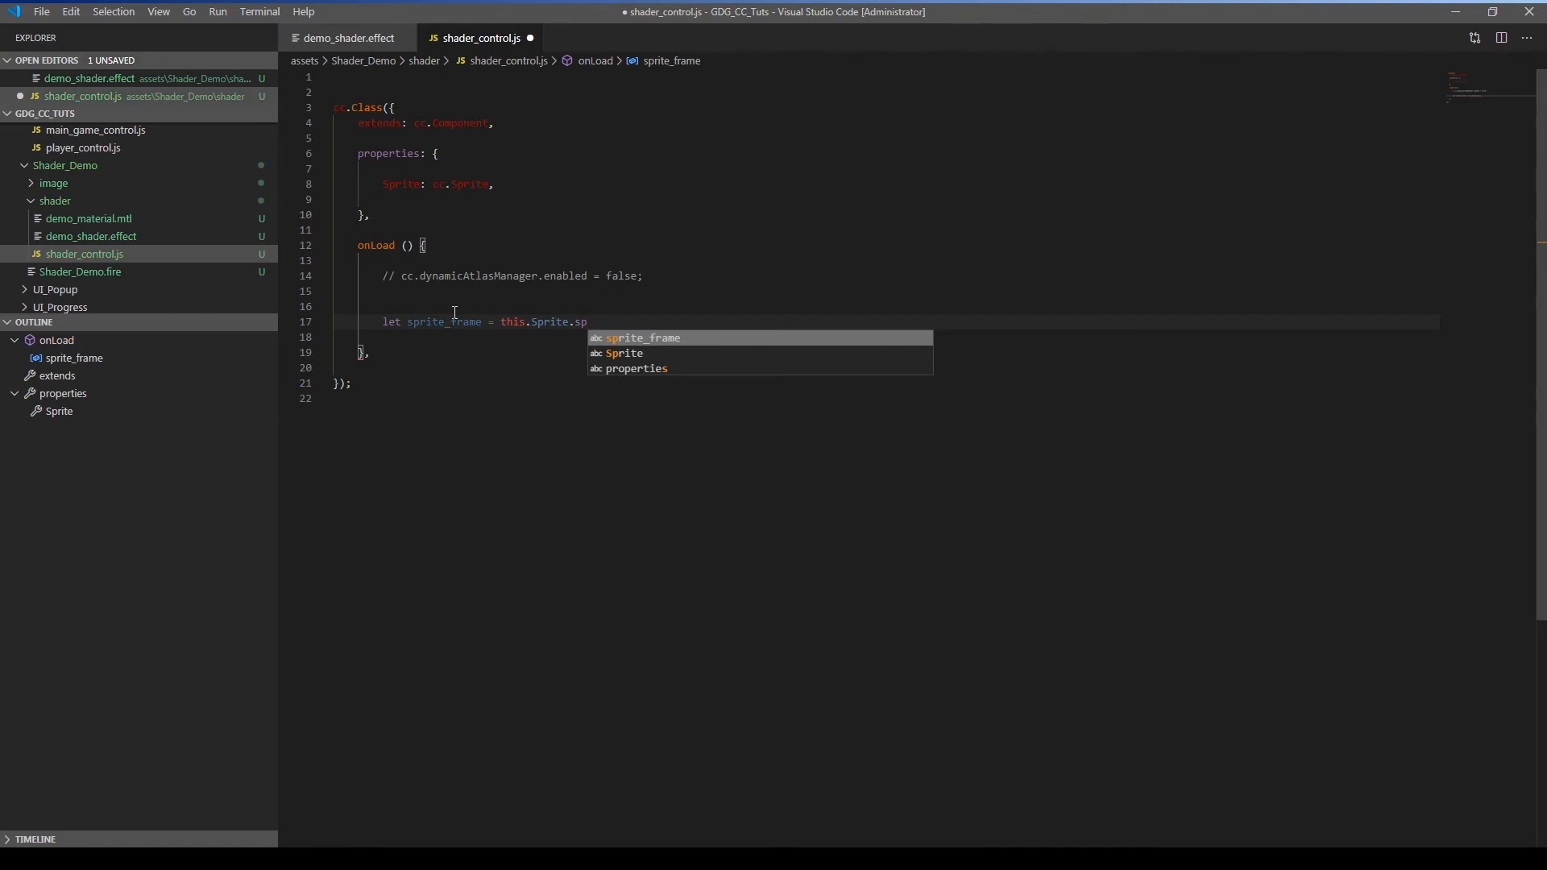
text(riteFrame;)
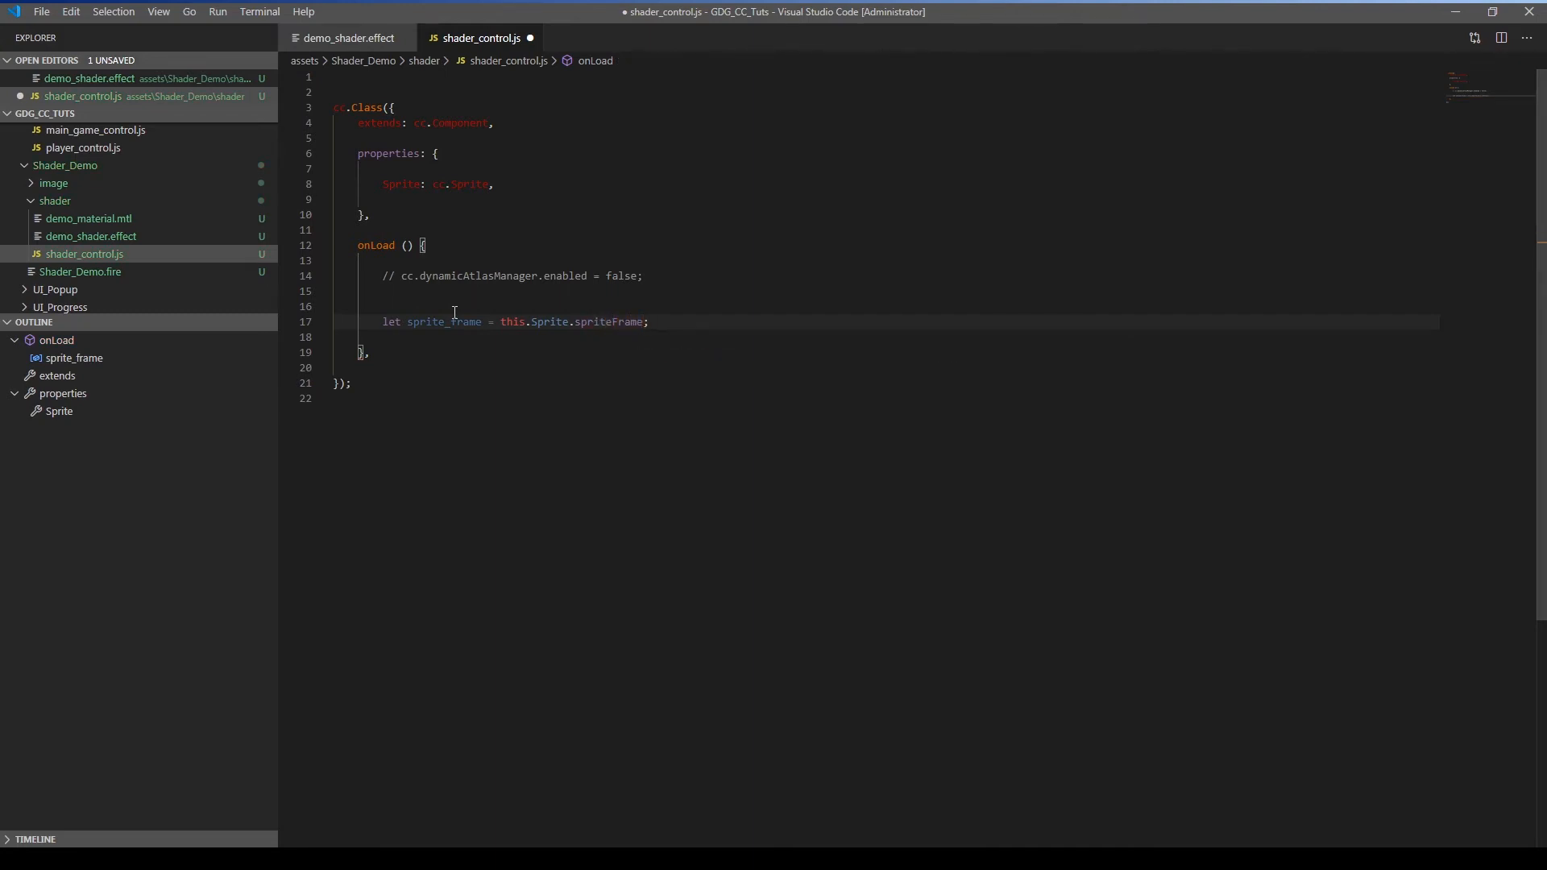
Add sprite_frame._texture.packable = false on the next line.
key(Enter)
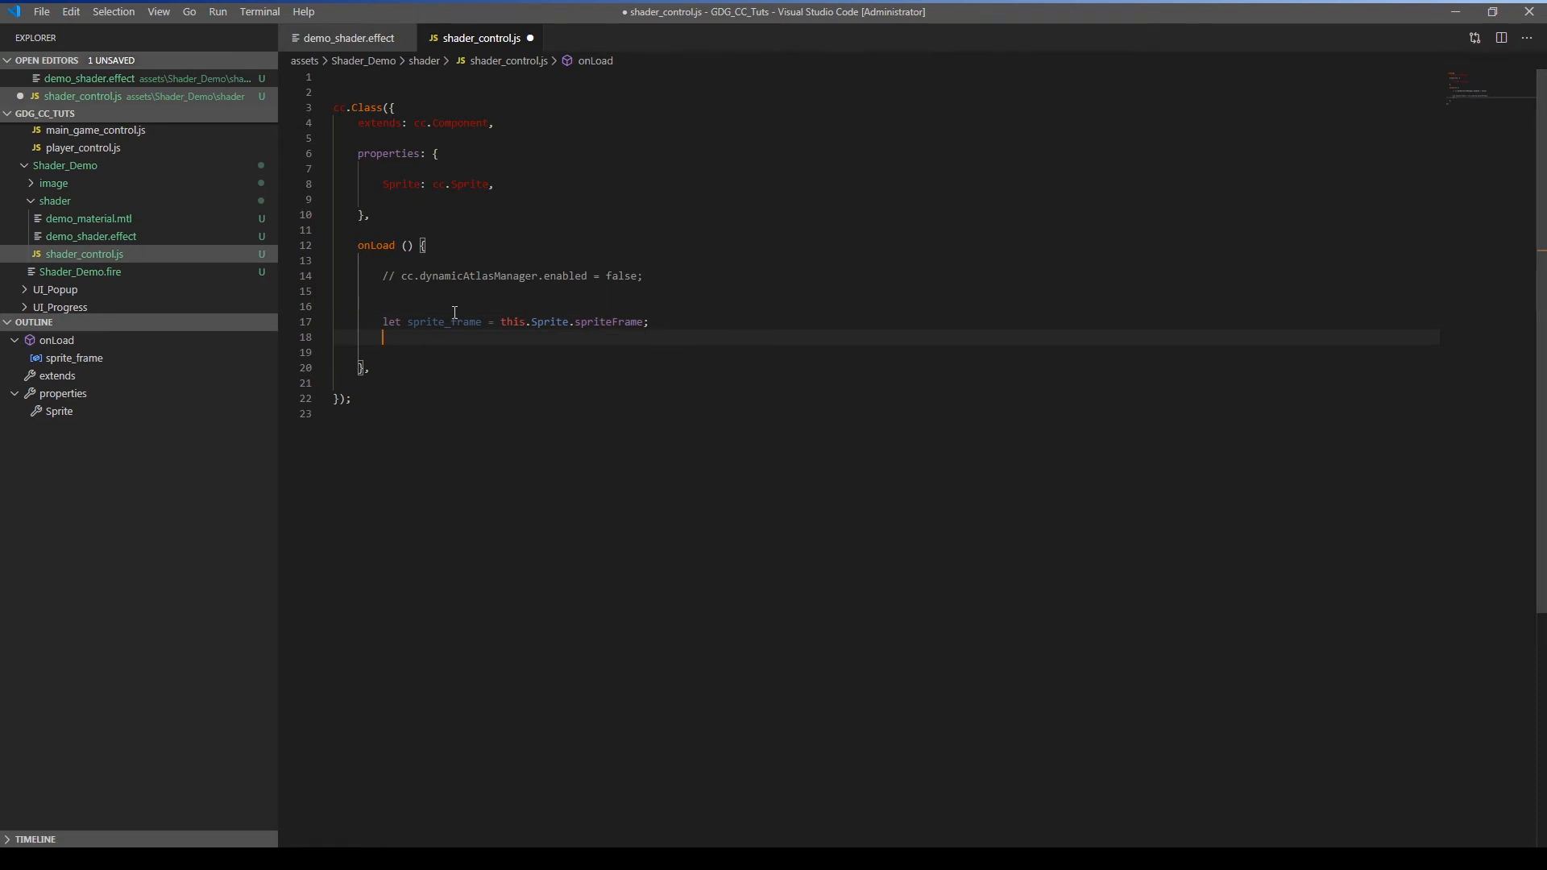
mouse_move(647, 338)
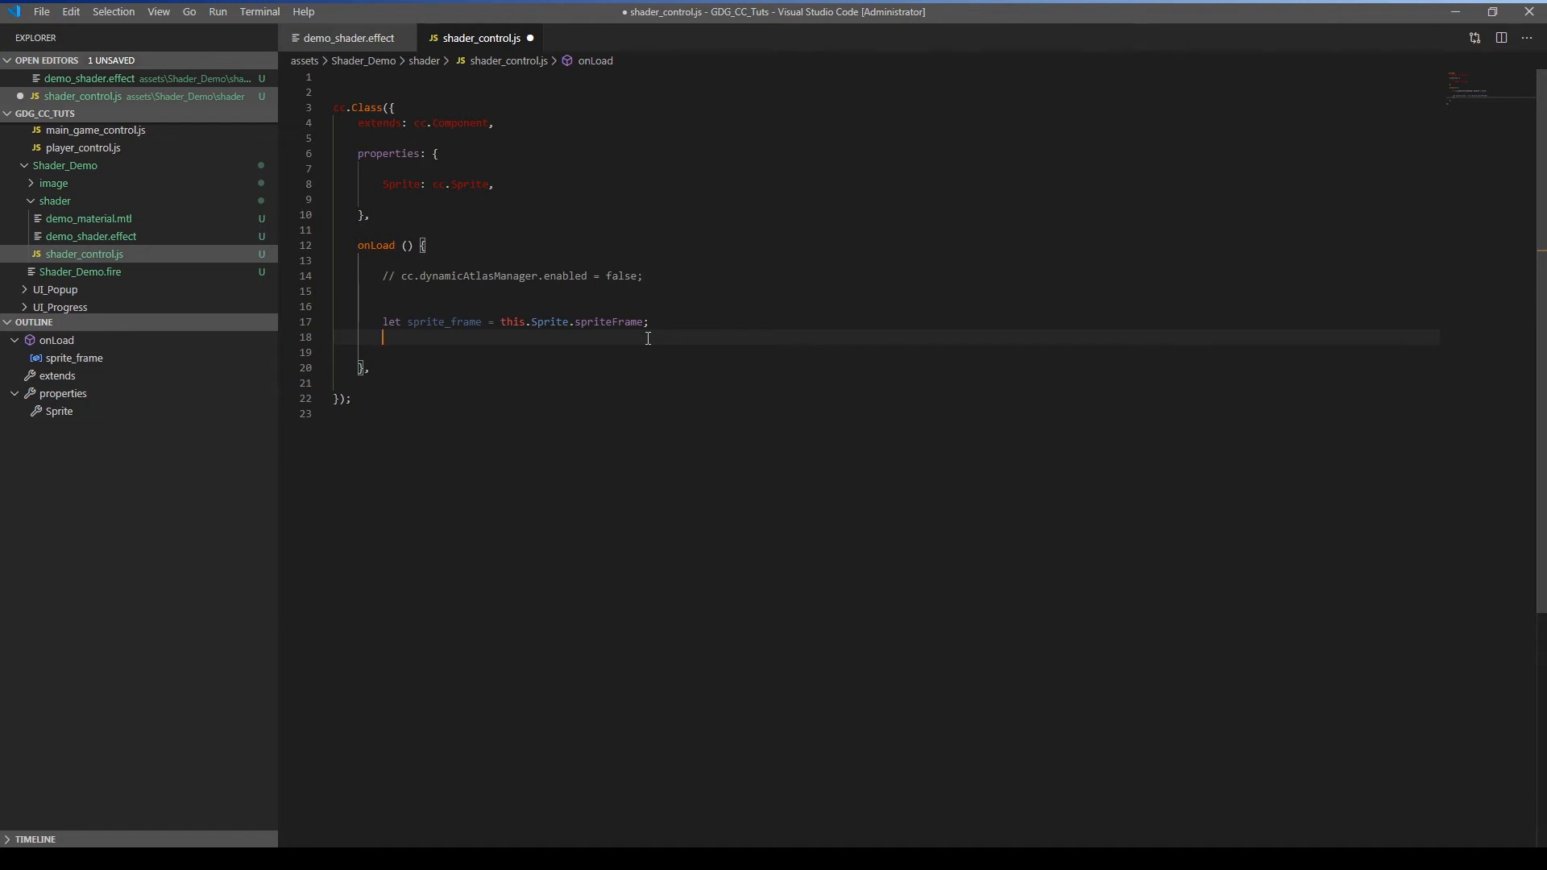
text(sprite_frame)
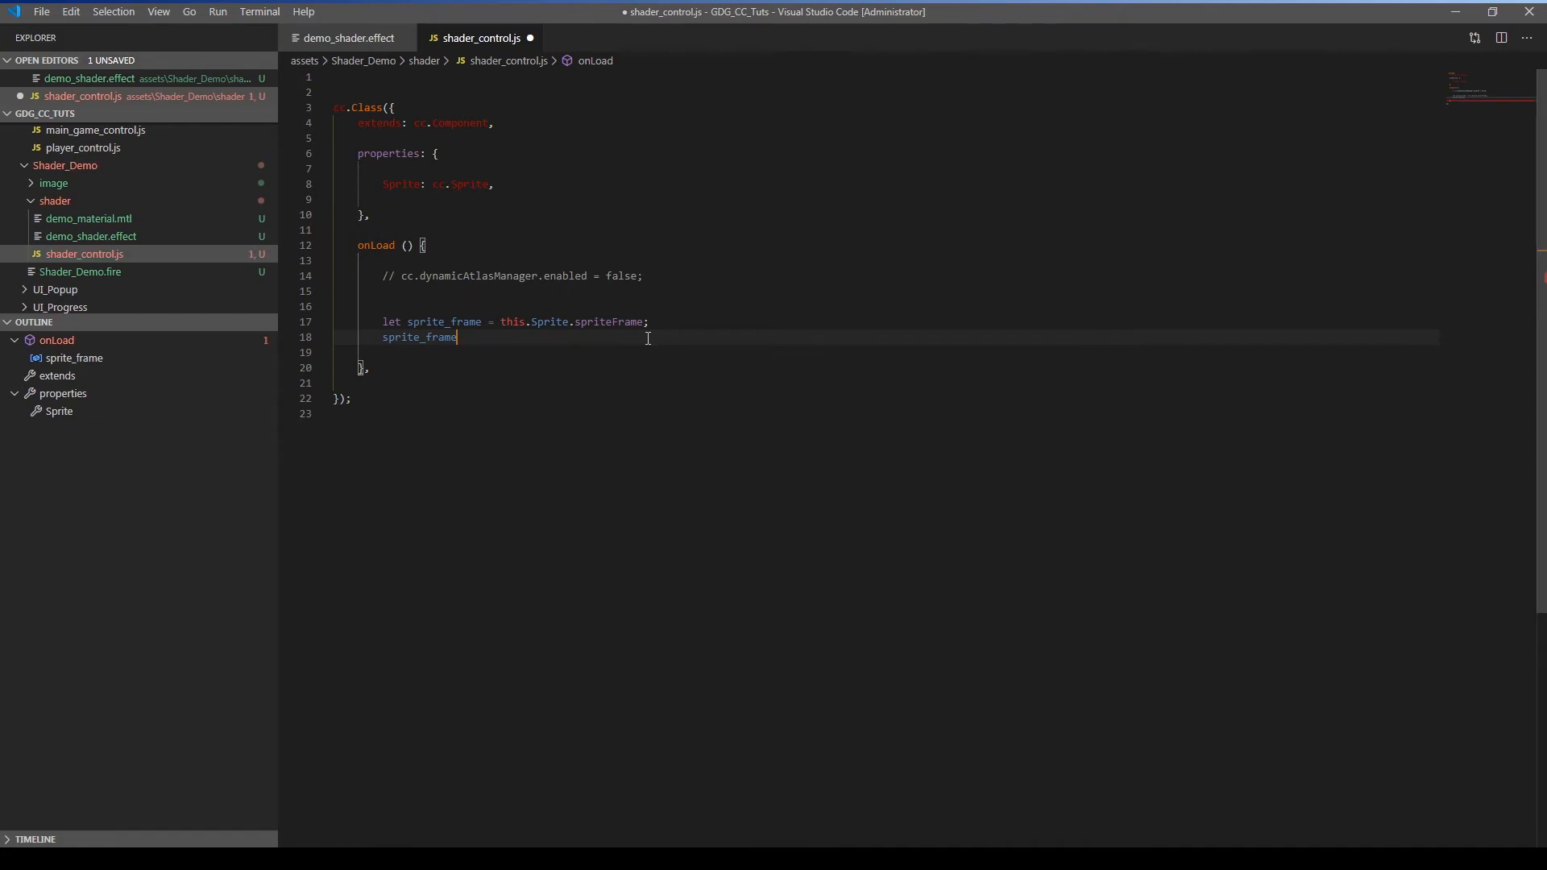
text(._texture)
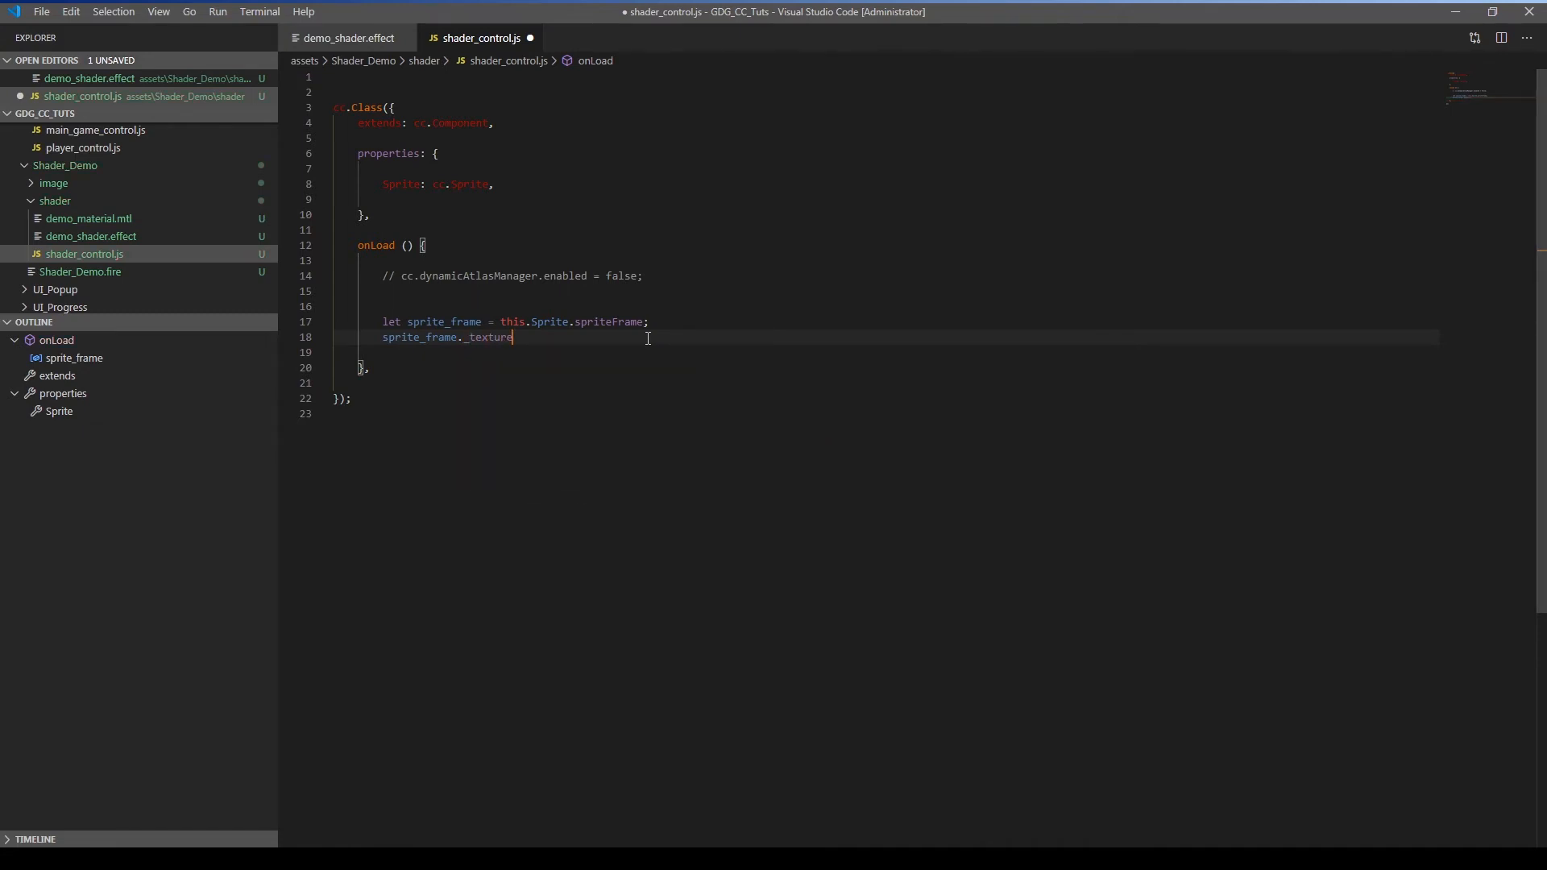
text(.packa)
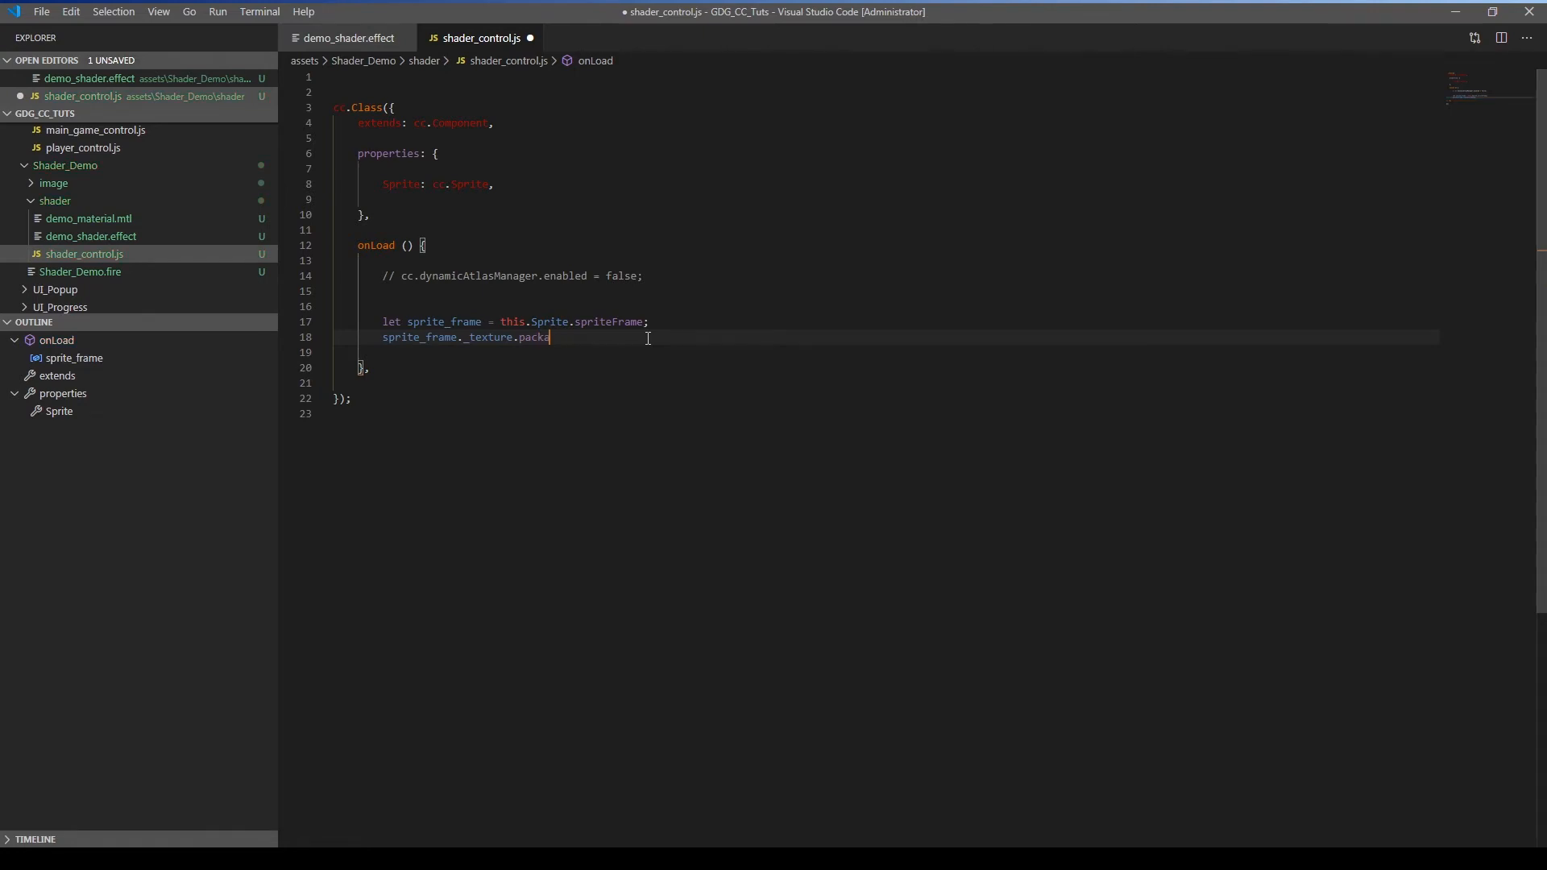
text(ble = false)
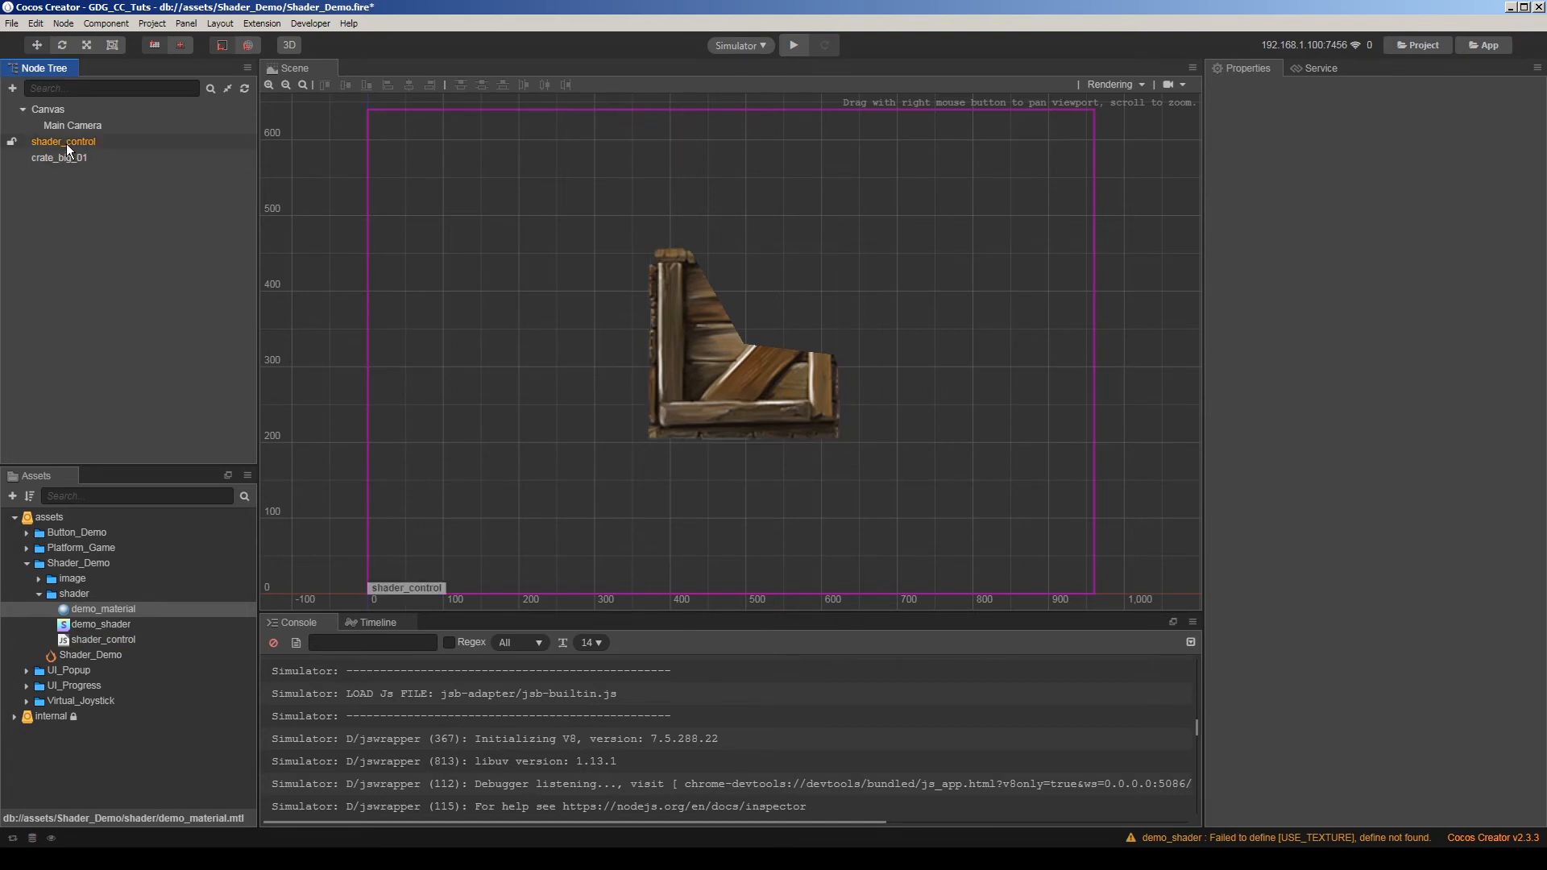
Run the scene preview in the Simulator, showing the crate sprite.
click(63, 142)
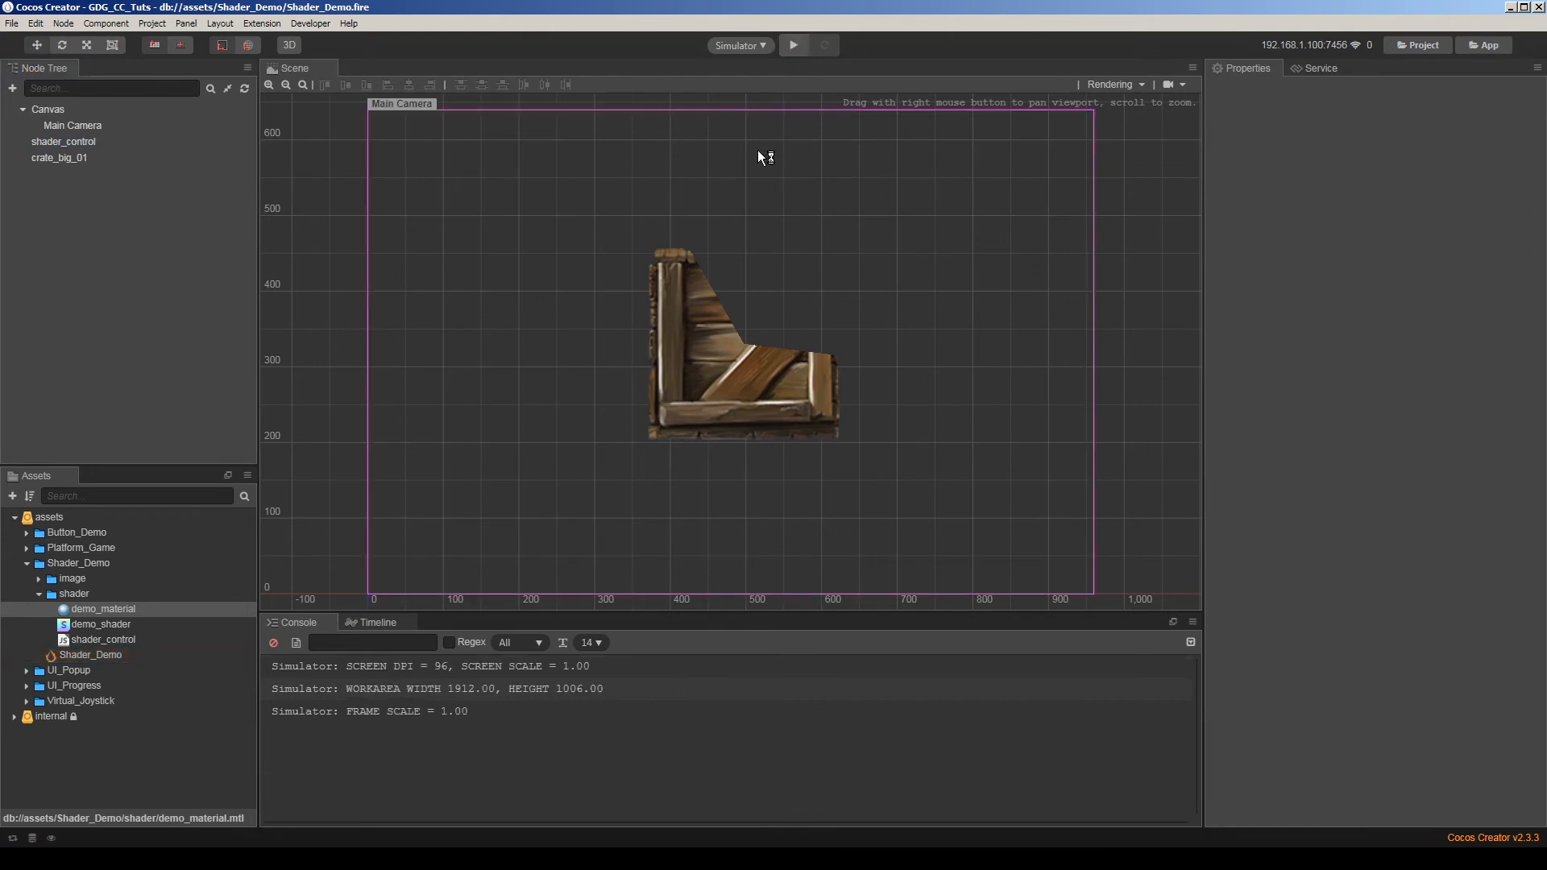
click(793, 45)
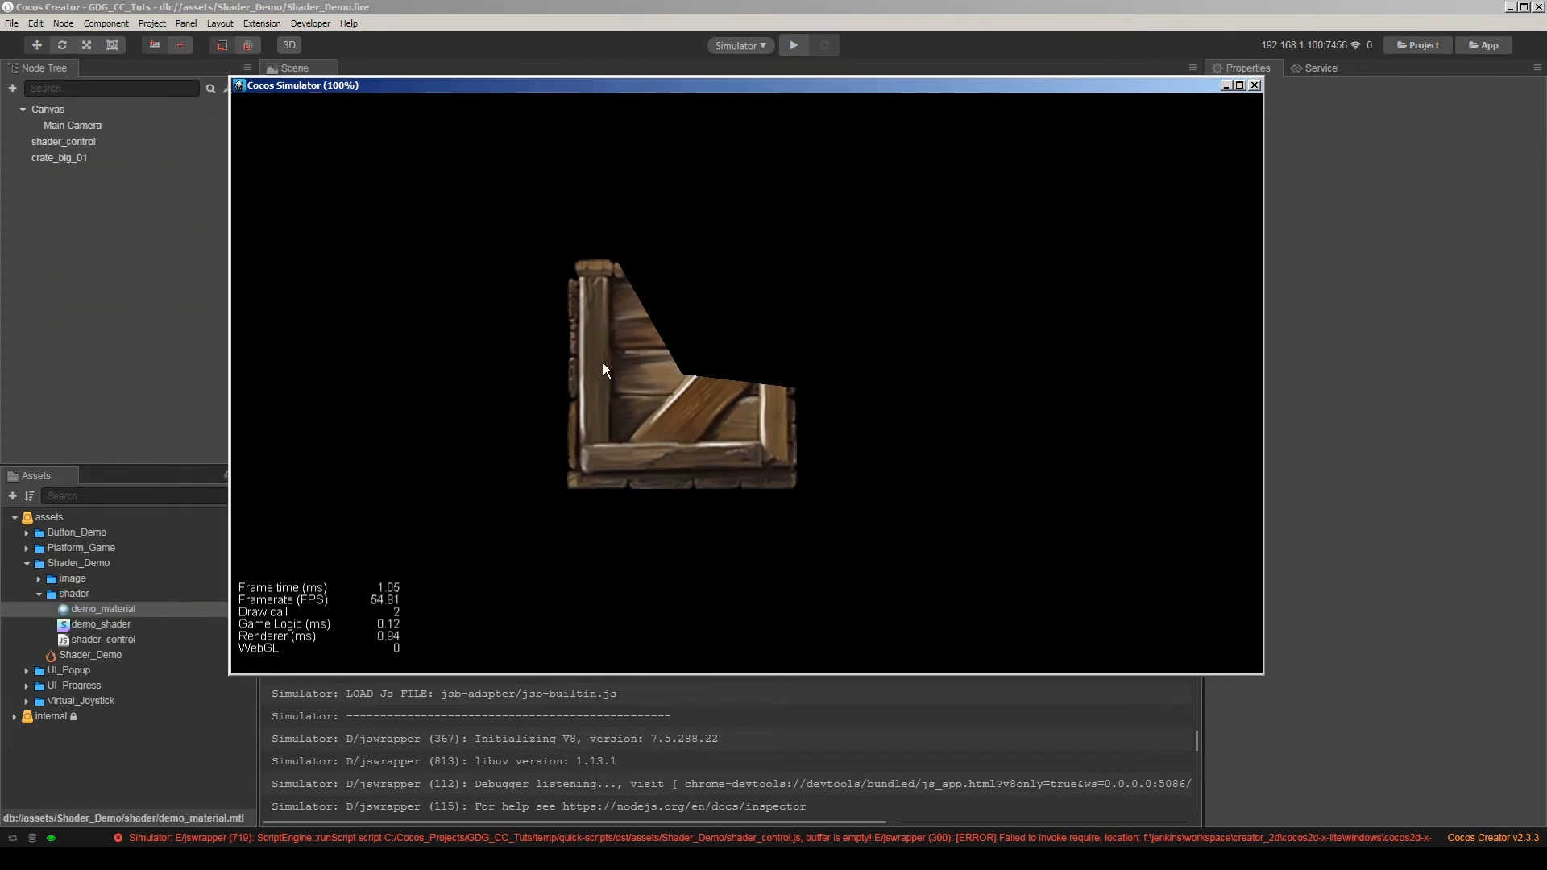
mouse_move(654, 377)
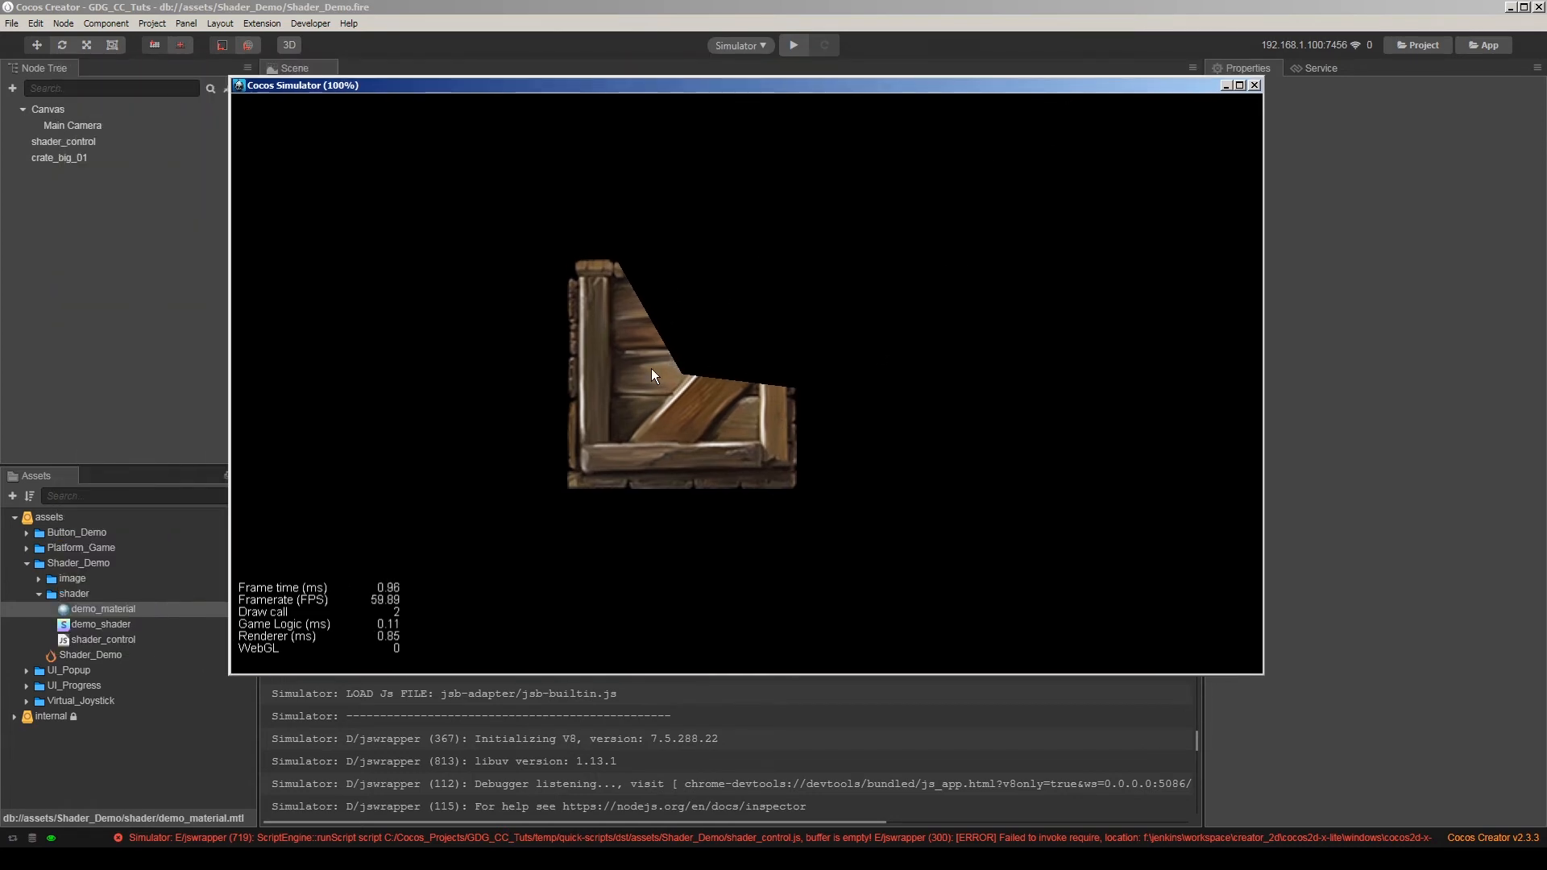
mouse_move(772, 377)
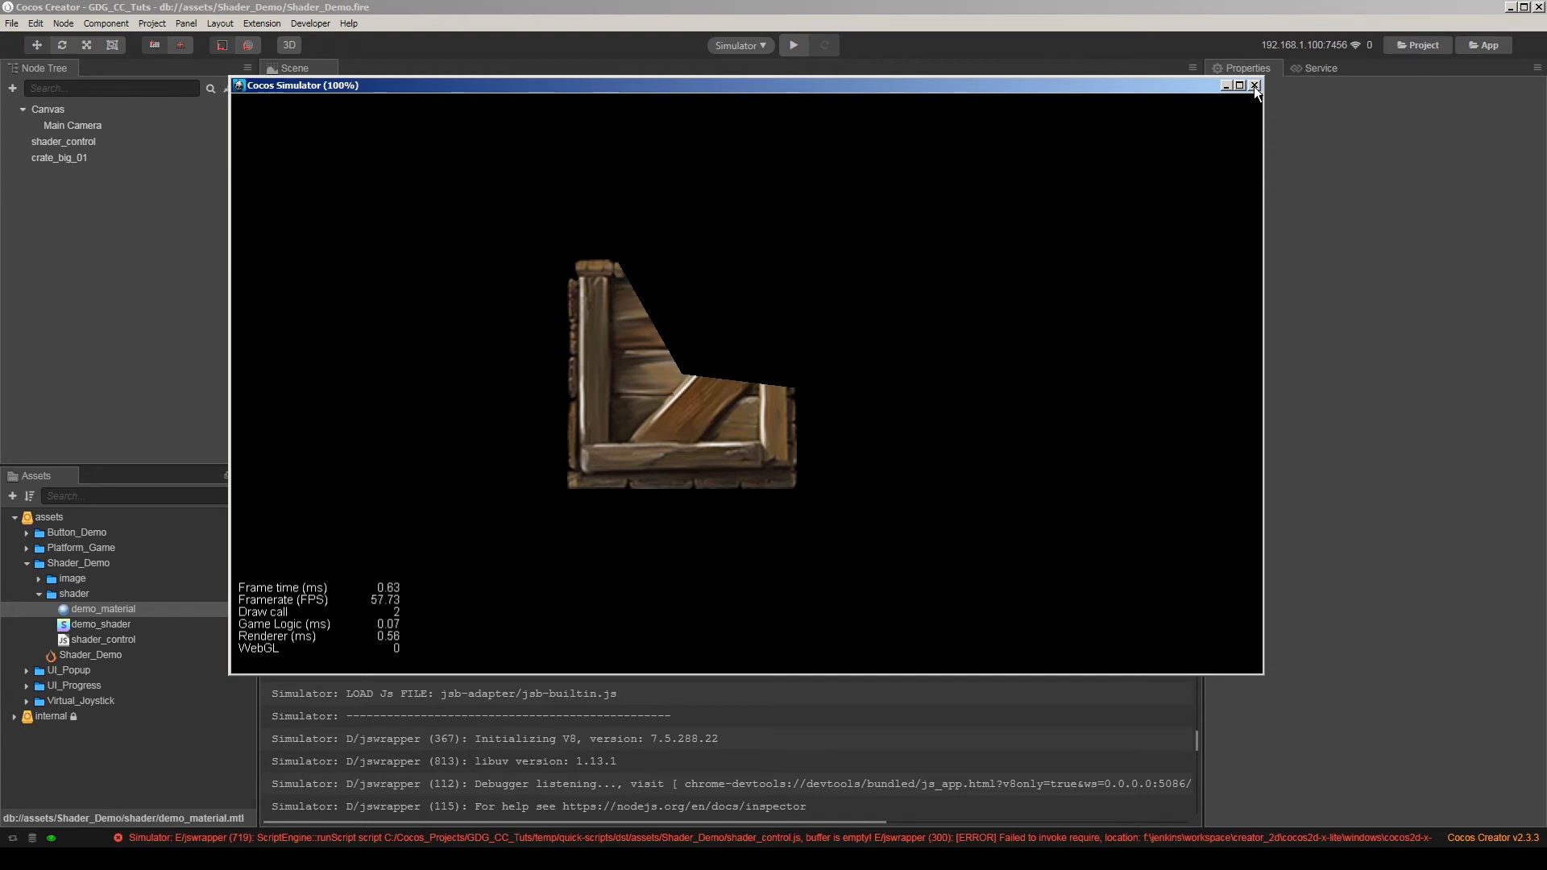
Assign Texture_Atlas as crate_big_01's Sprite atlas and expand its crate frames in Assets.
click(1256, 85)
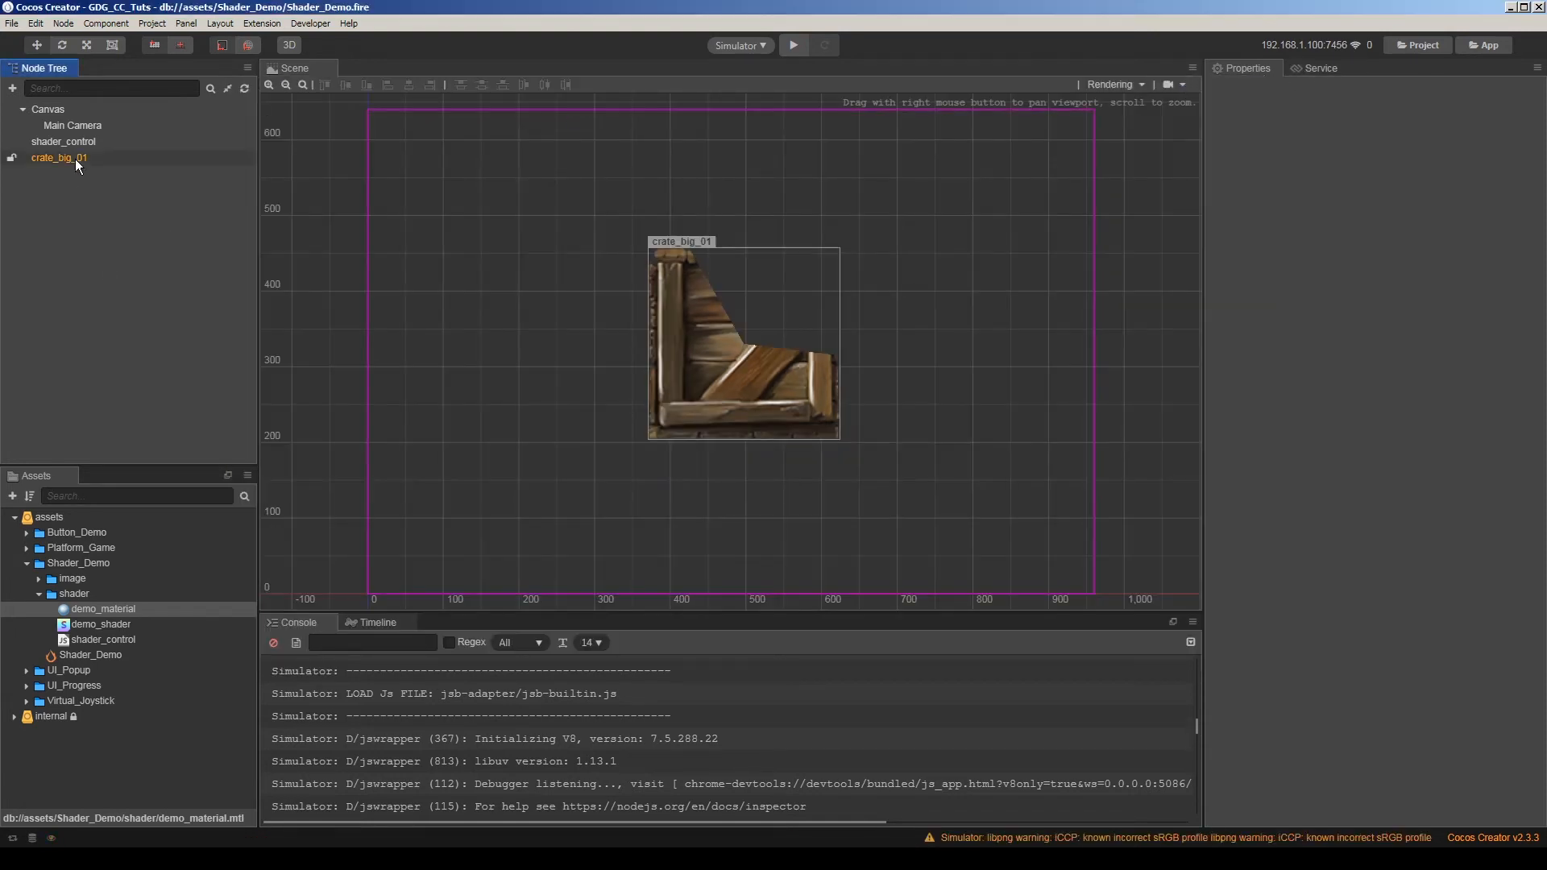
click(58, 158)
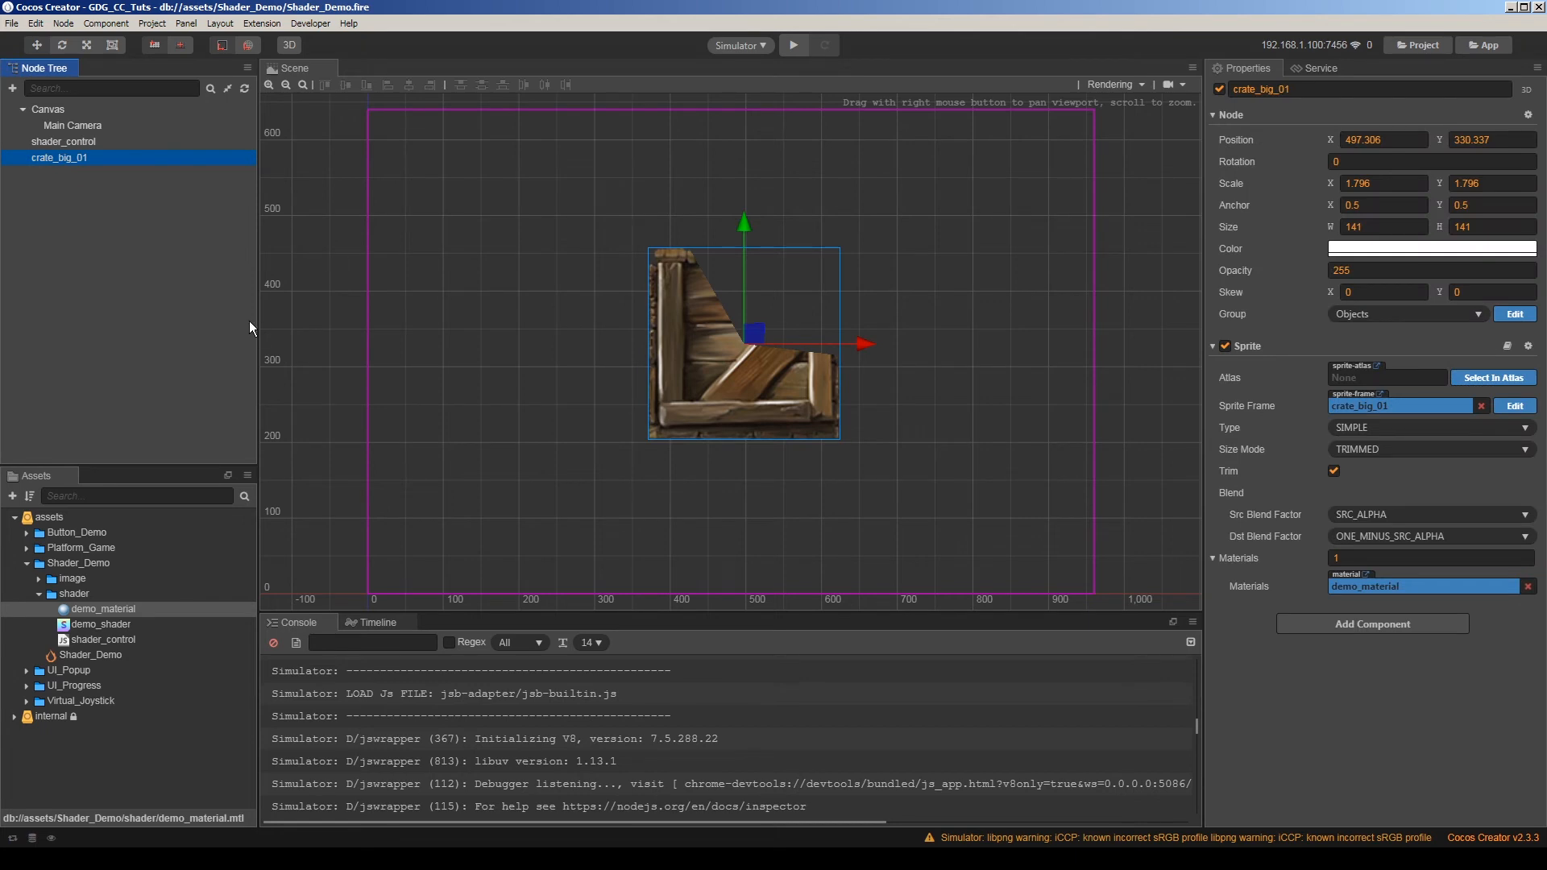
mouse_move(215, 303)
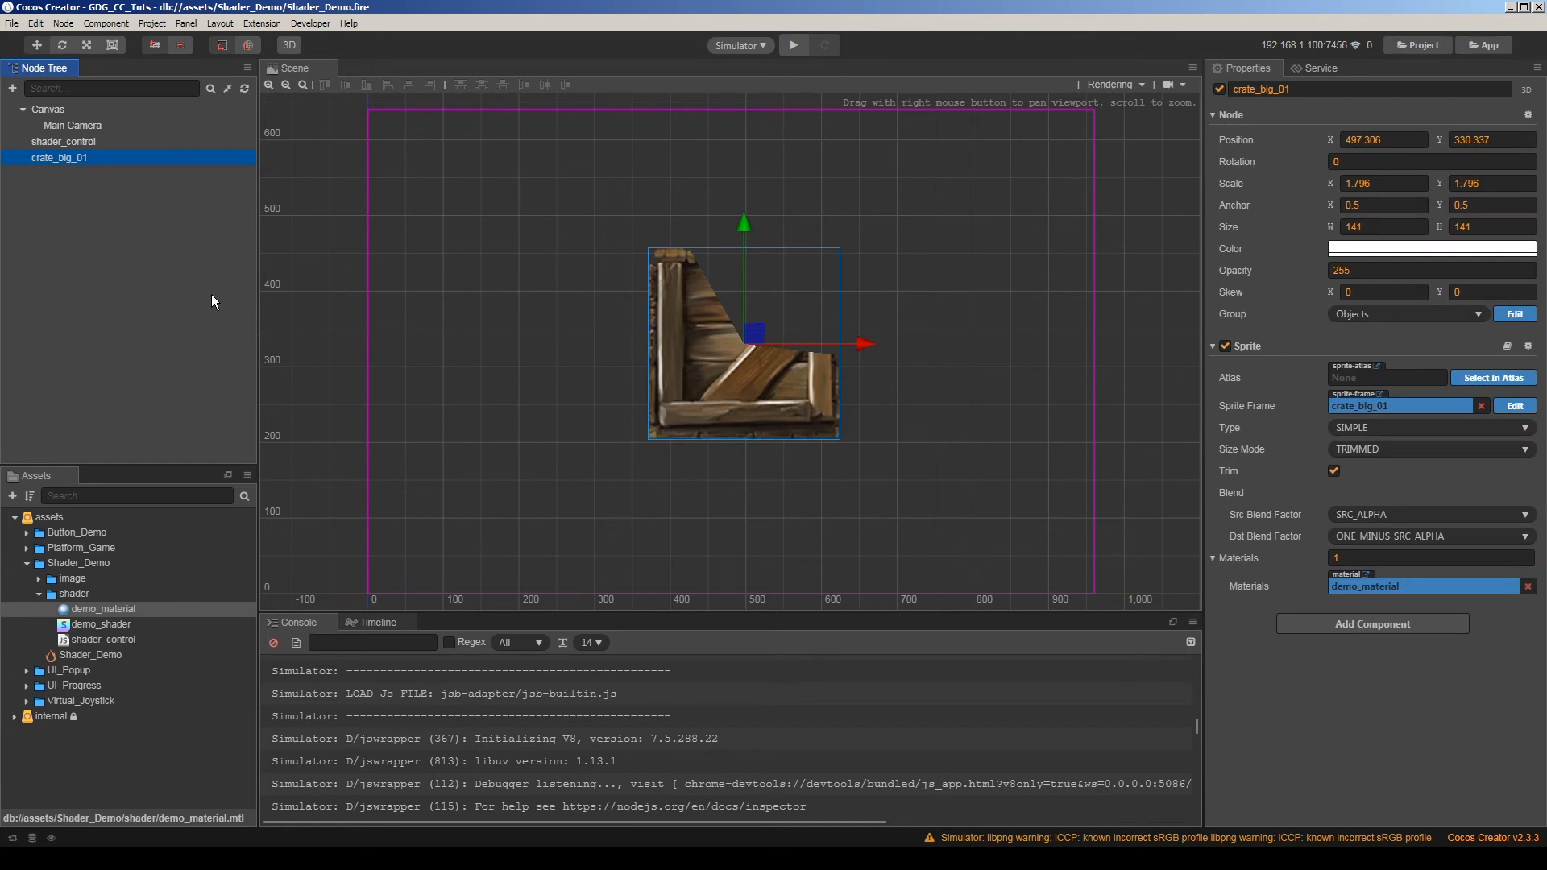
mouse_move(205, 296)
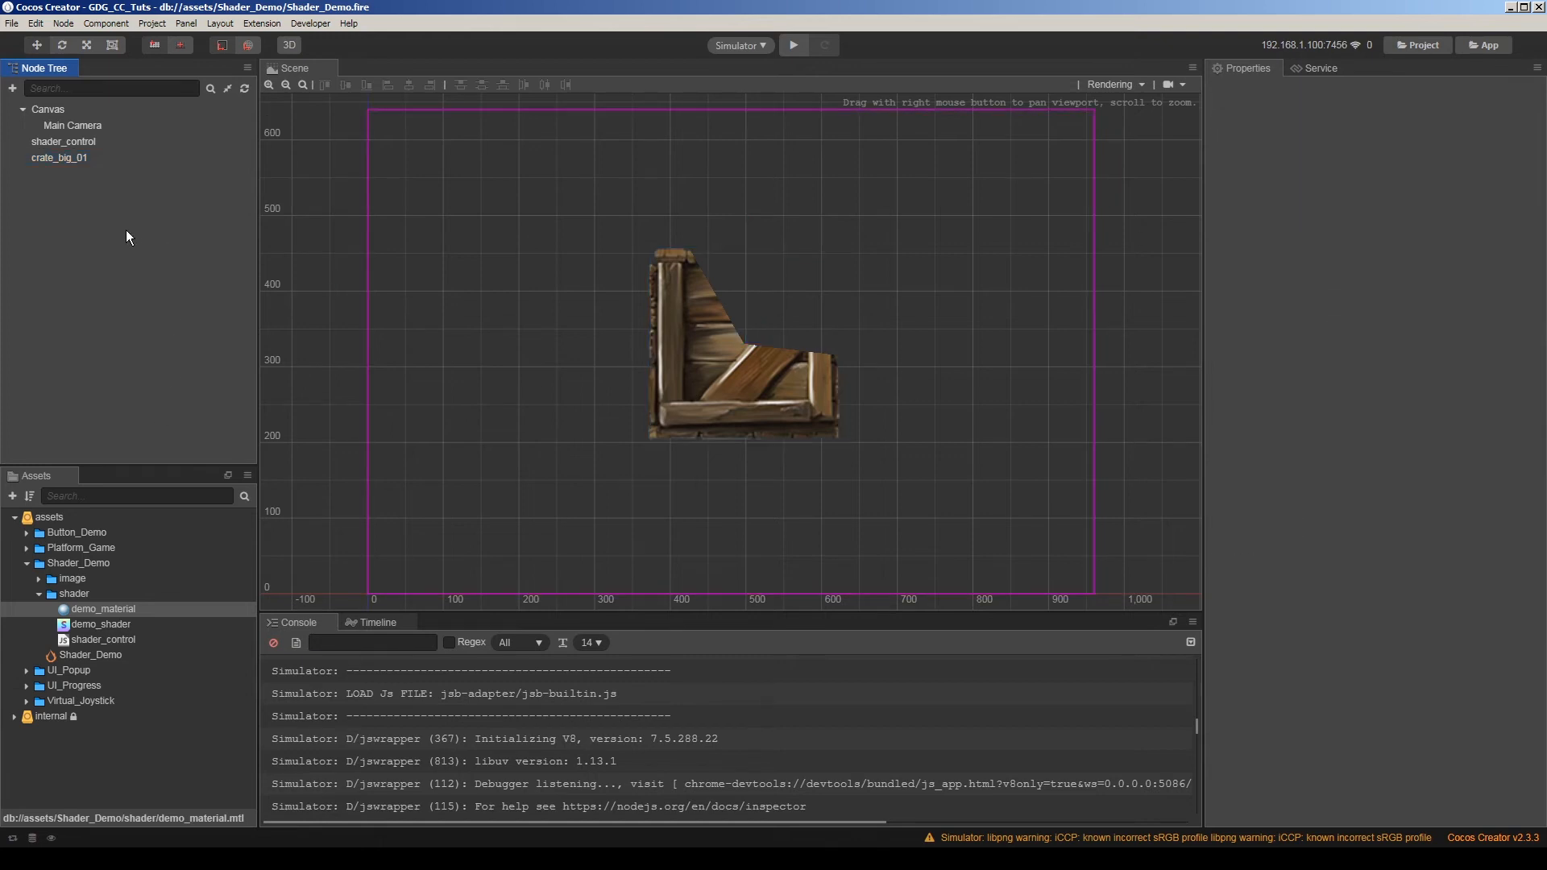
click(58, 158)
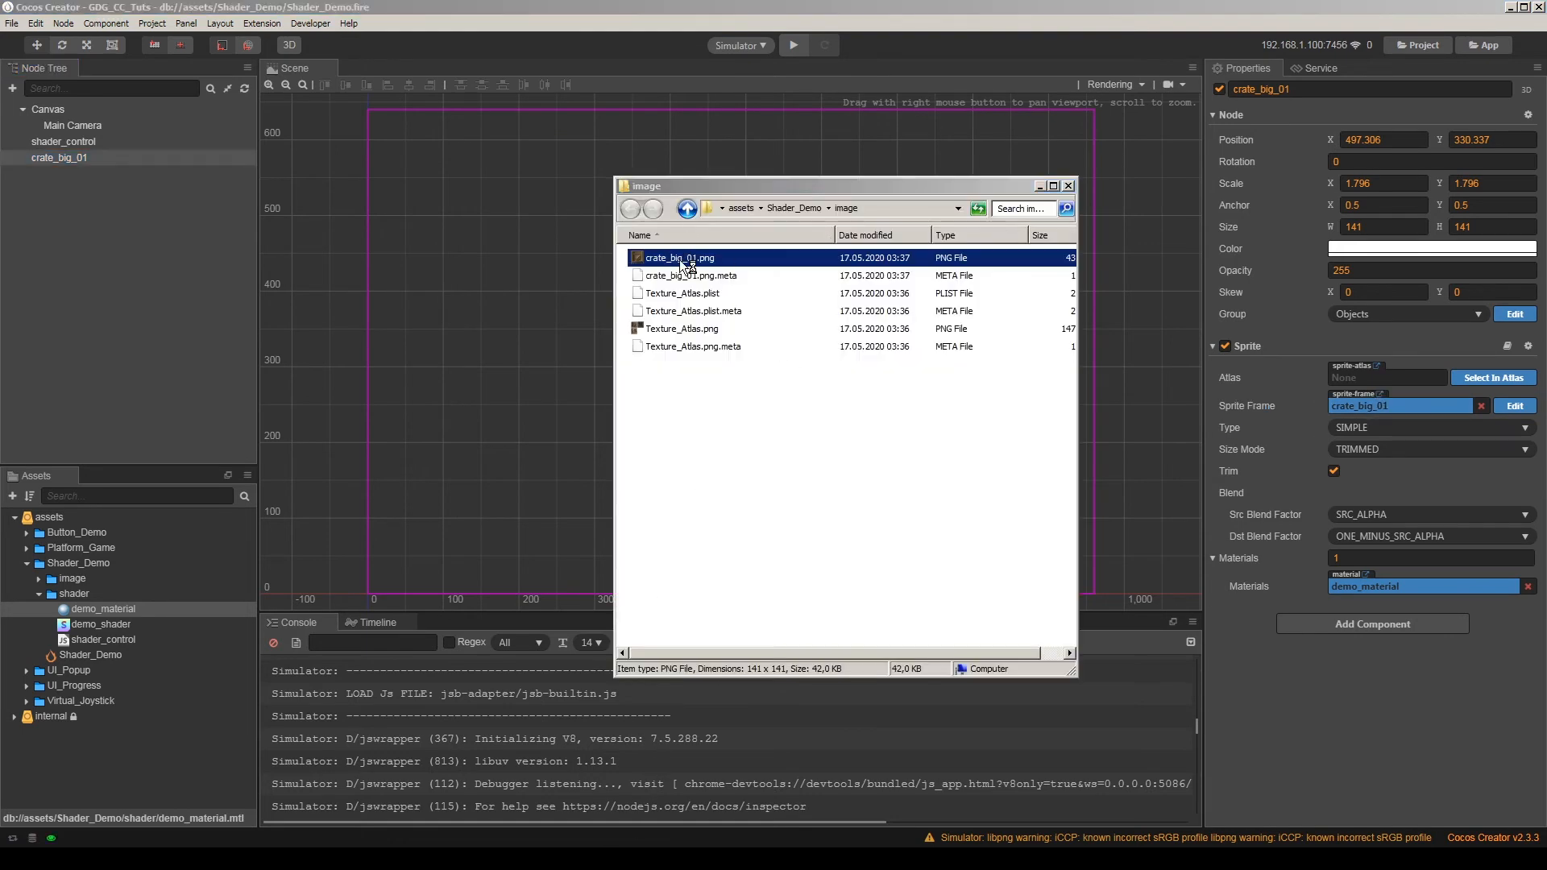
mouse_move(1125, 142)
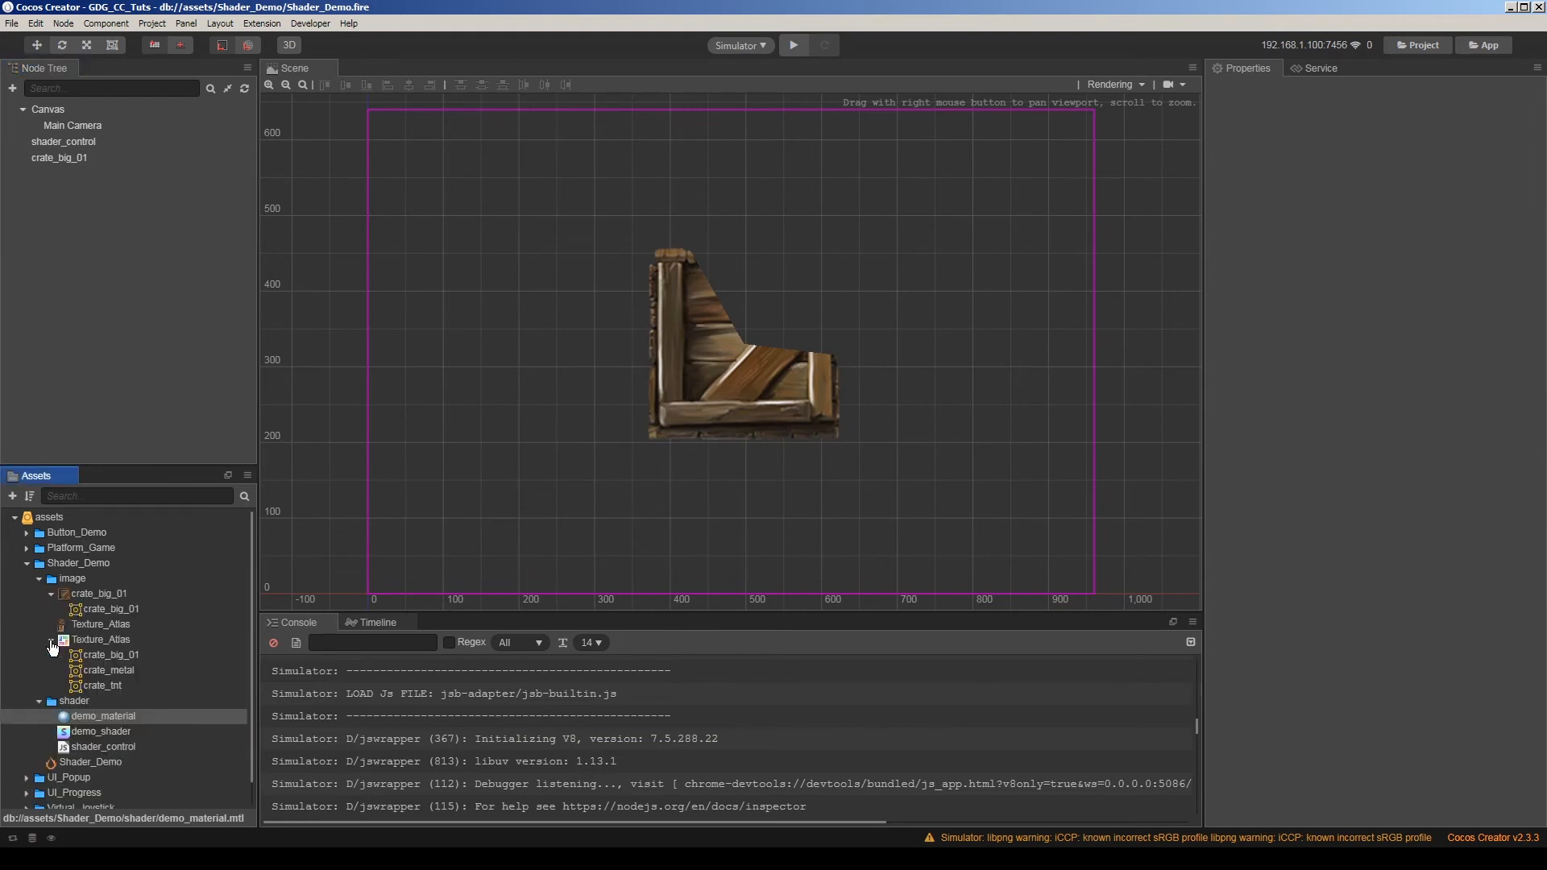
click(58, 158)
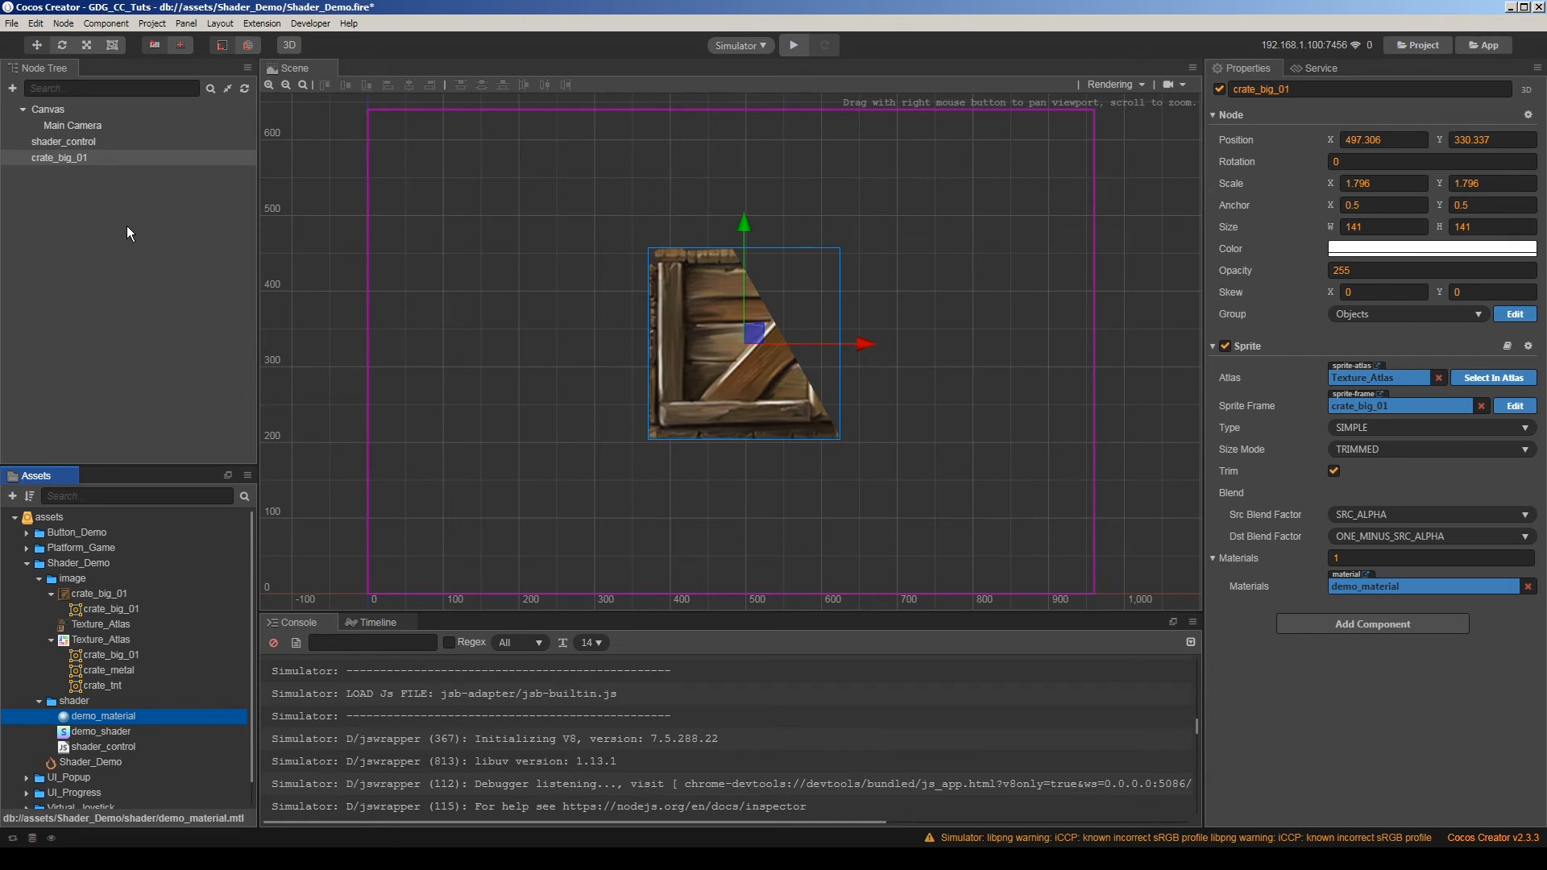
click(71, 126)
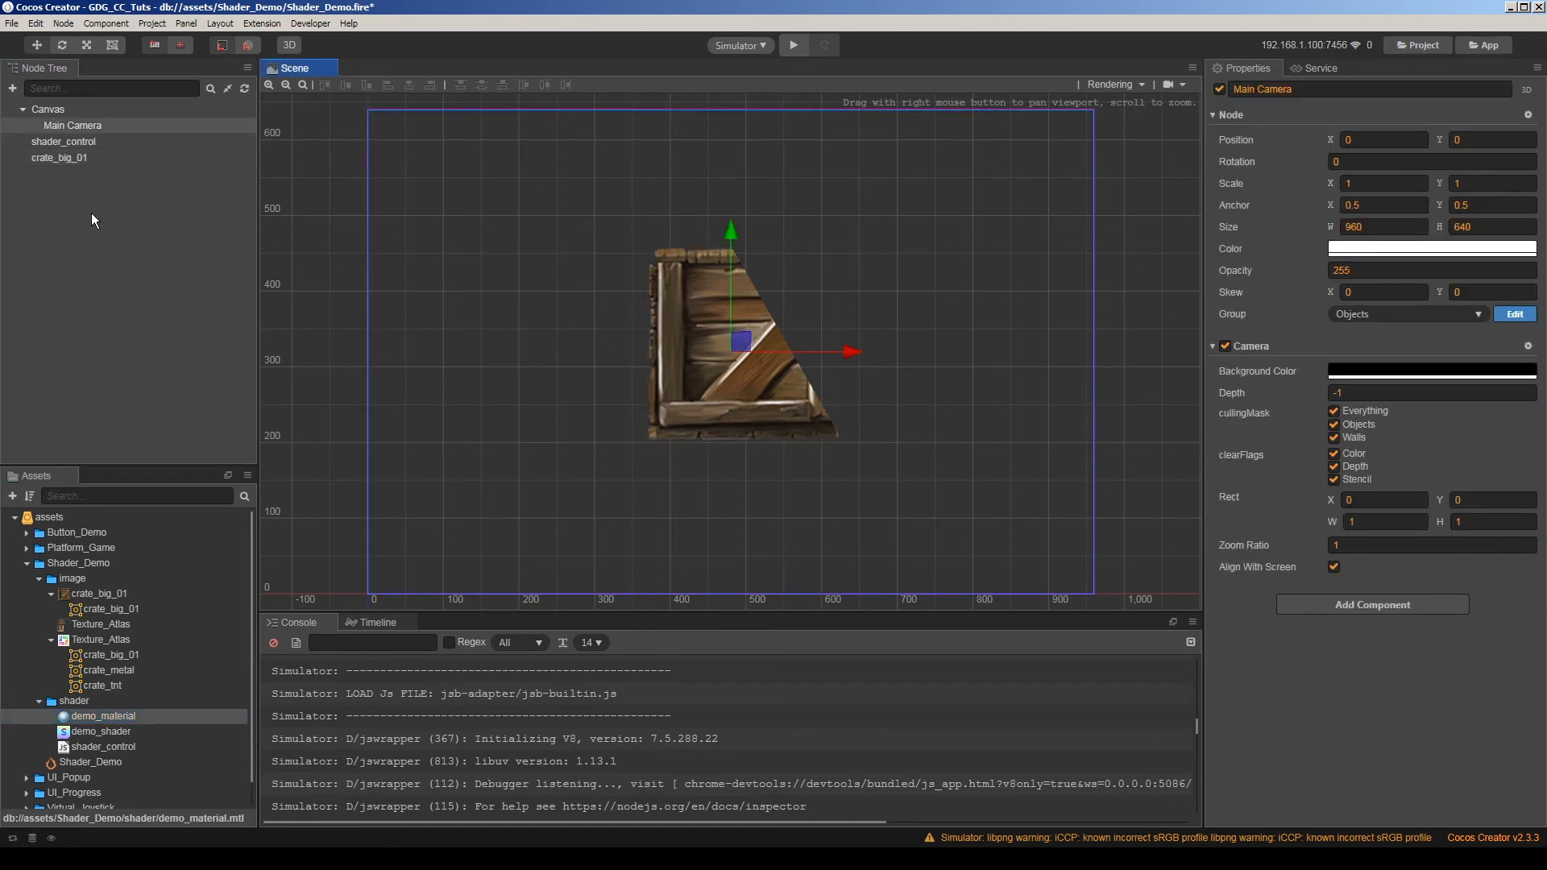
click(793, 46)
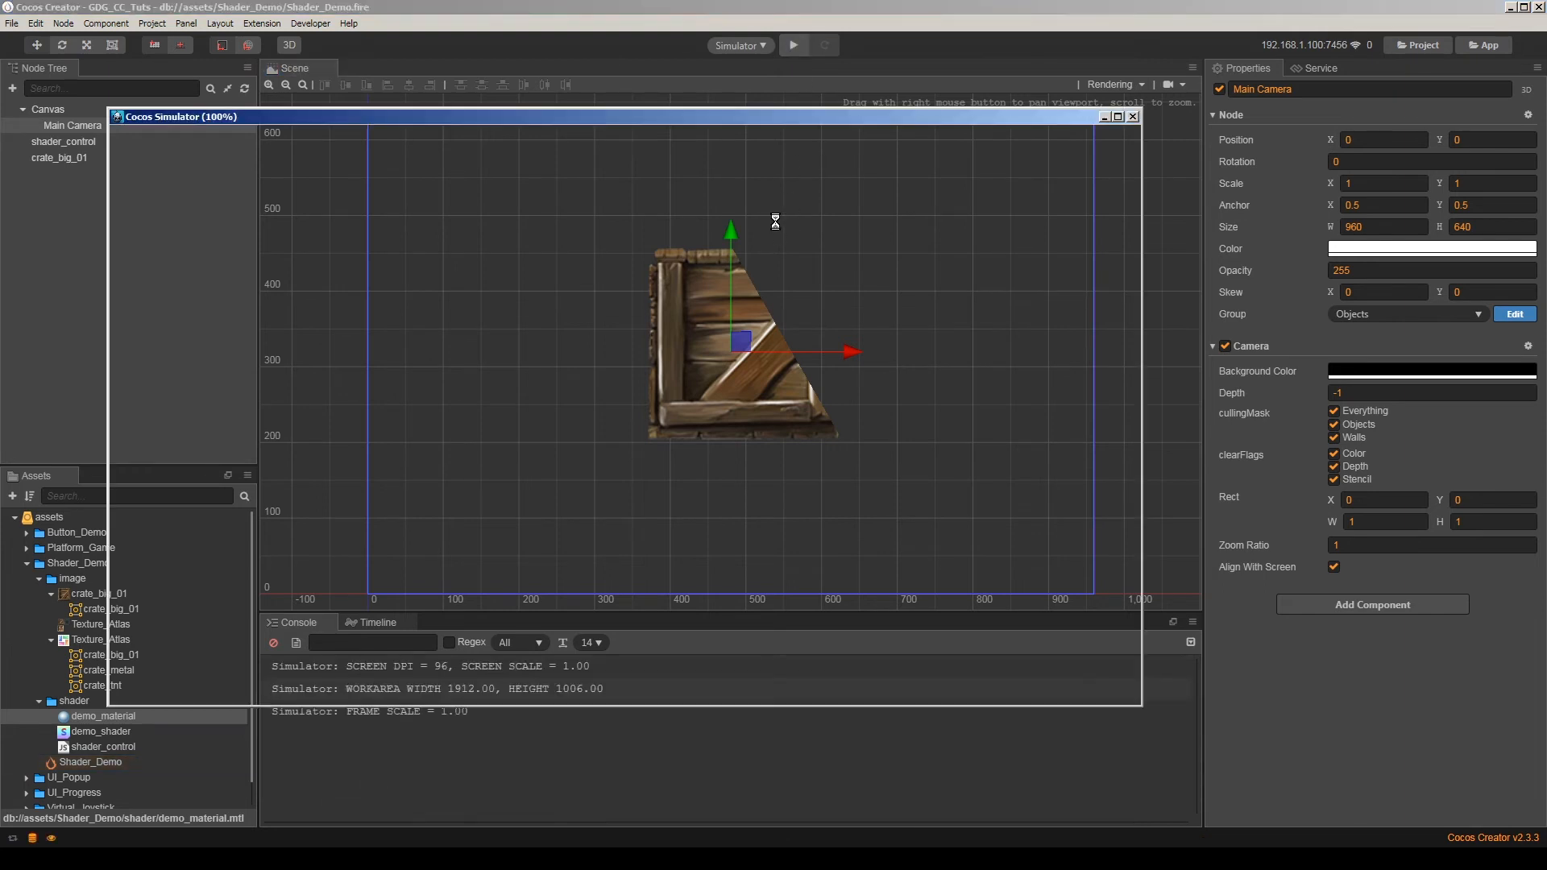
click(793, 45)
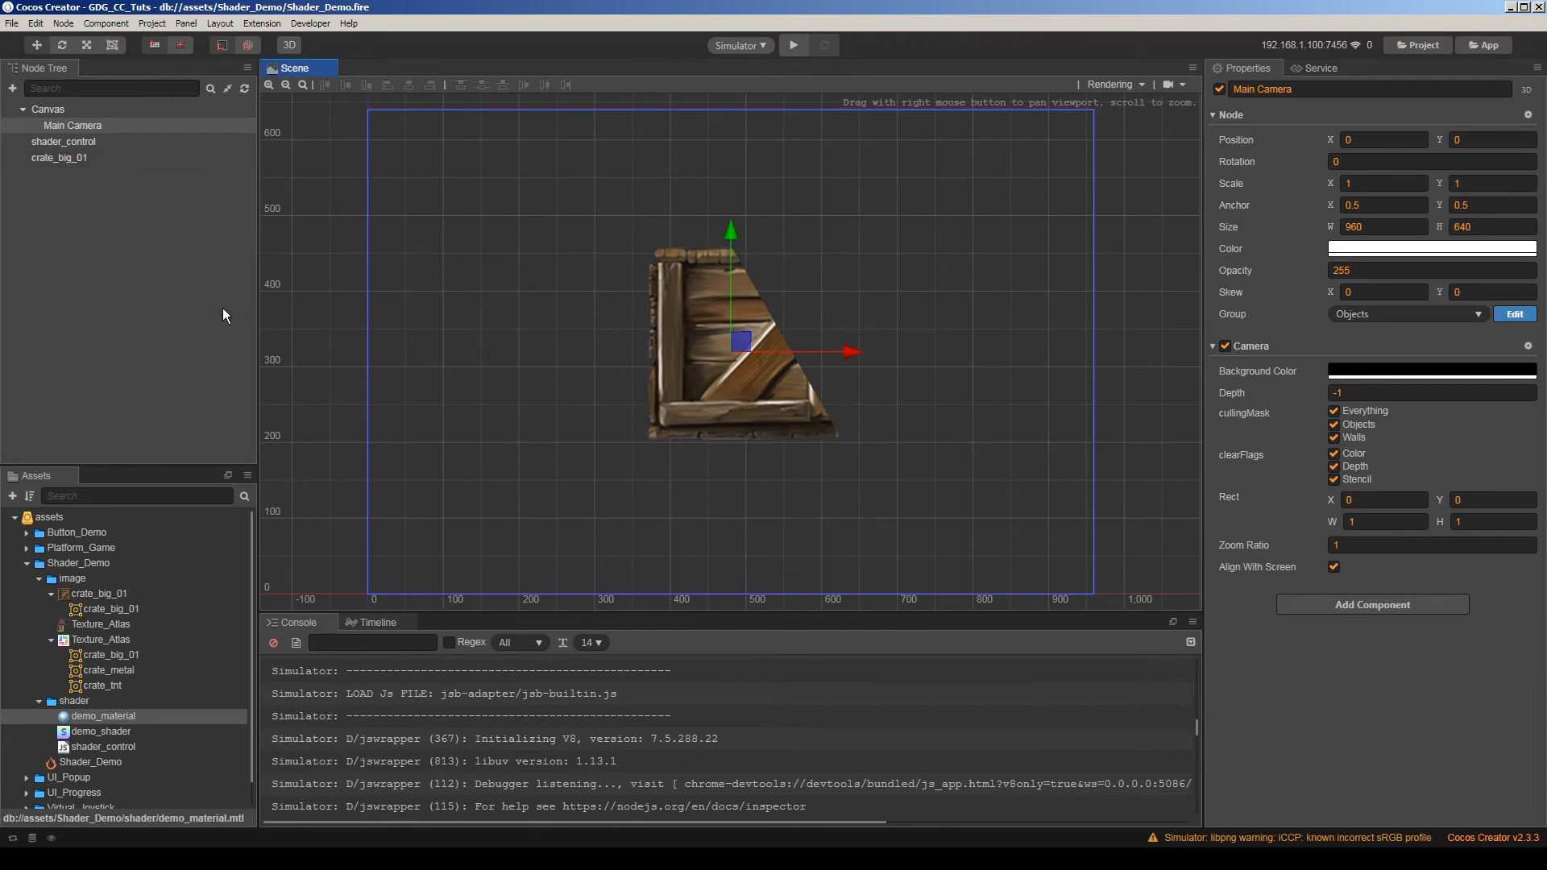
click(58, 158)
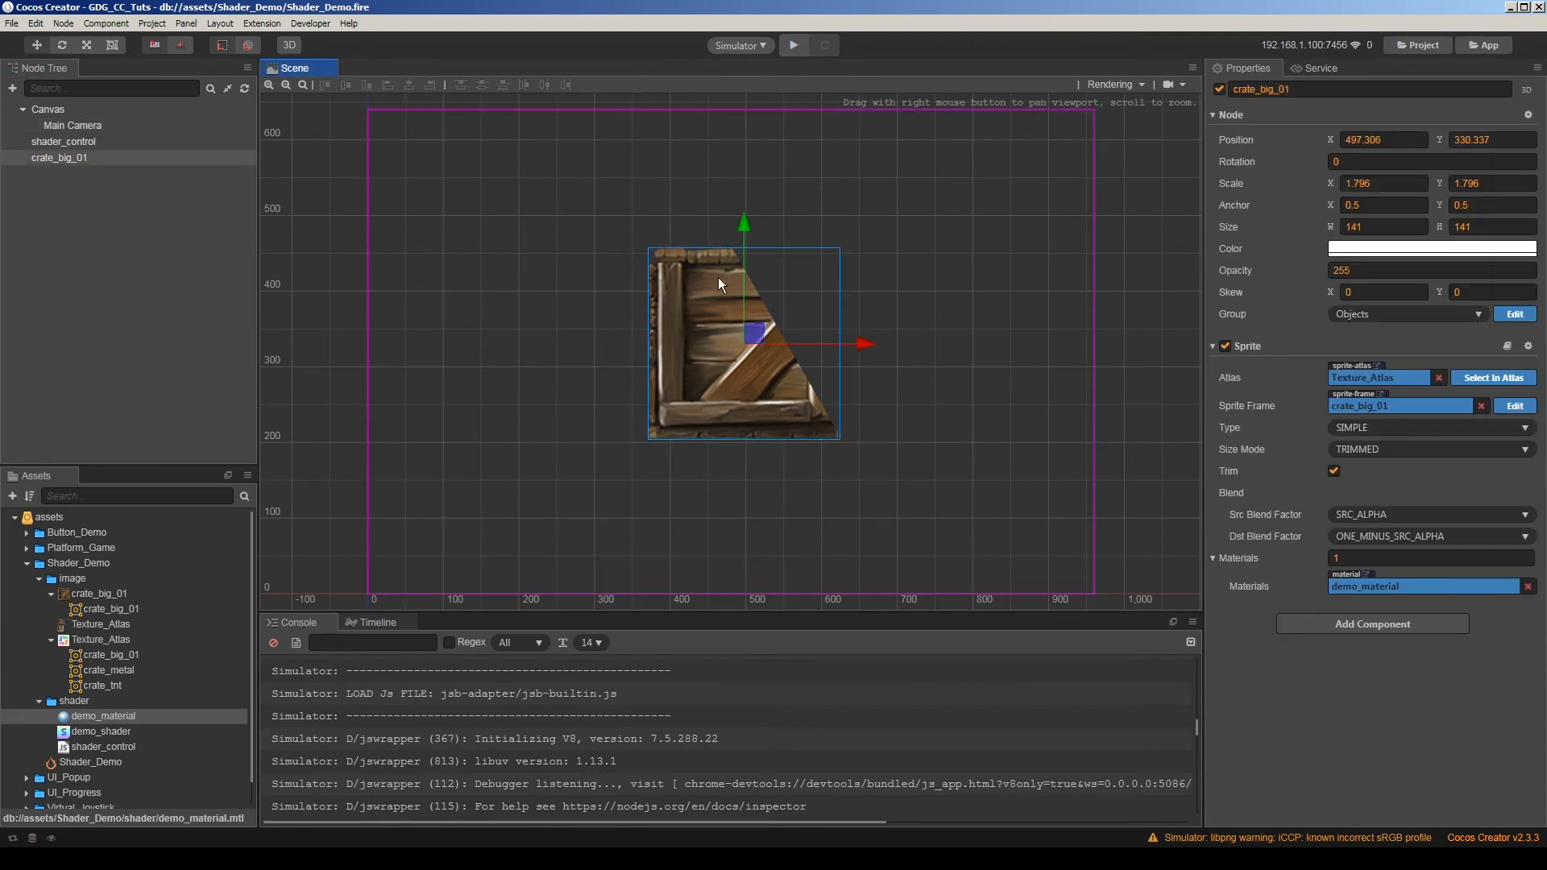
click(100, 639)
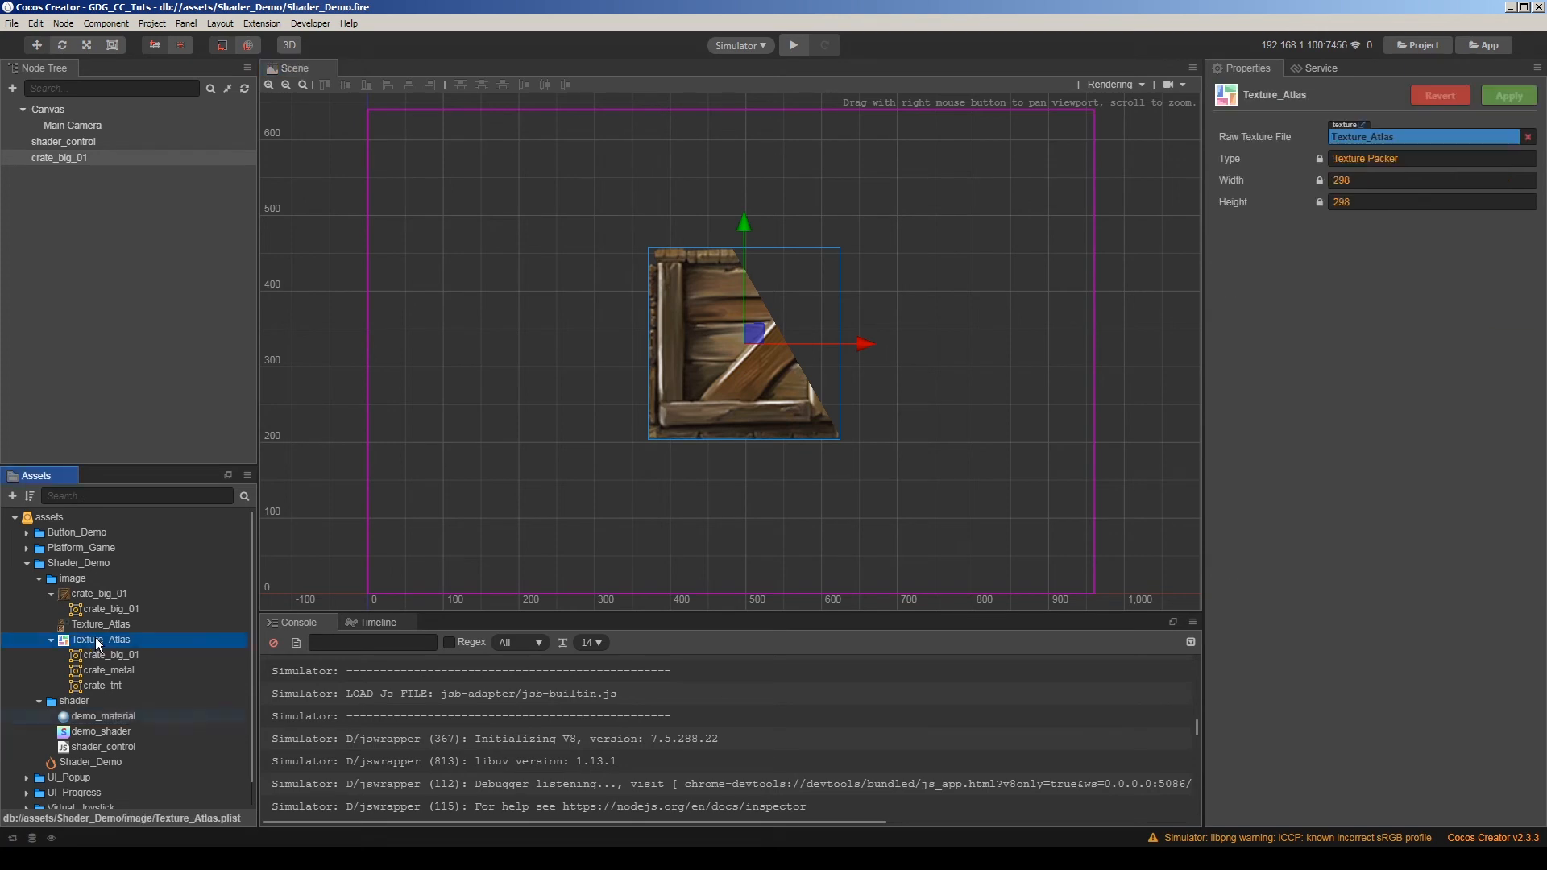
right_click(100, 639)
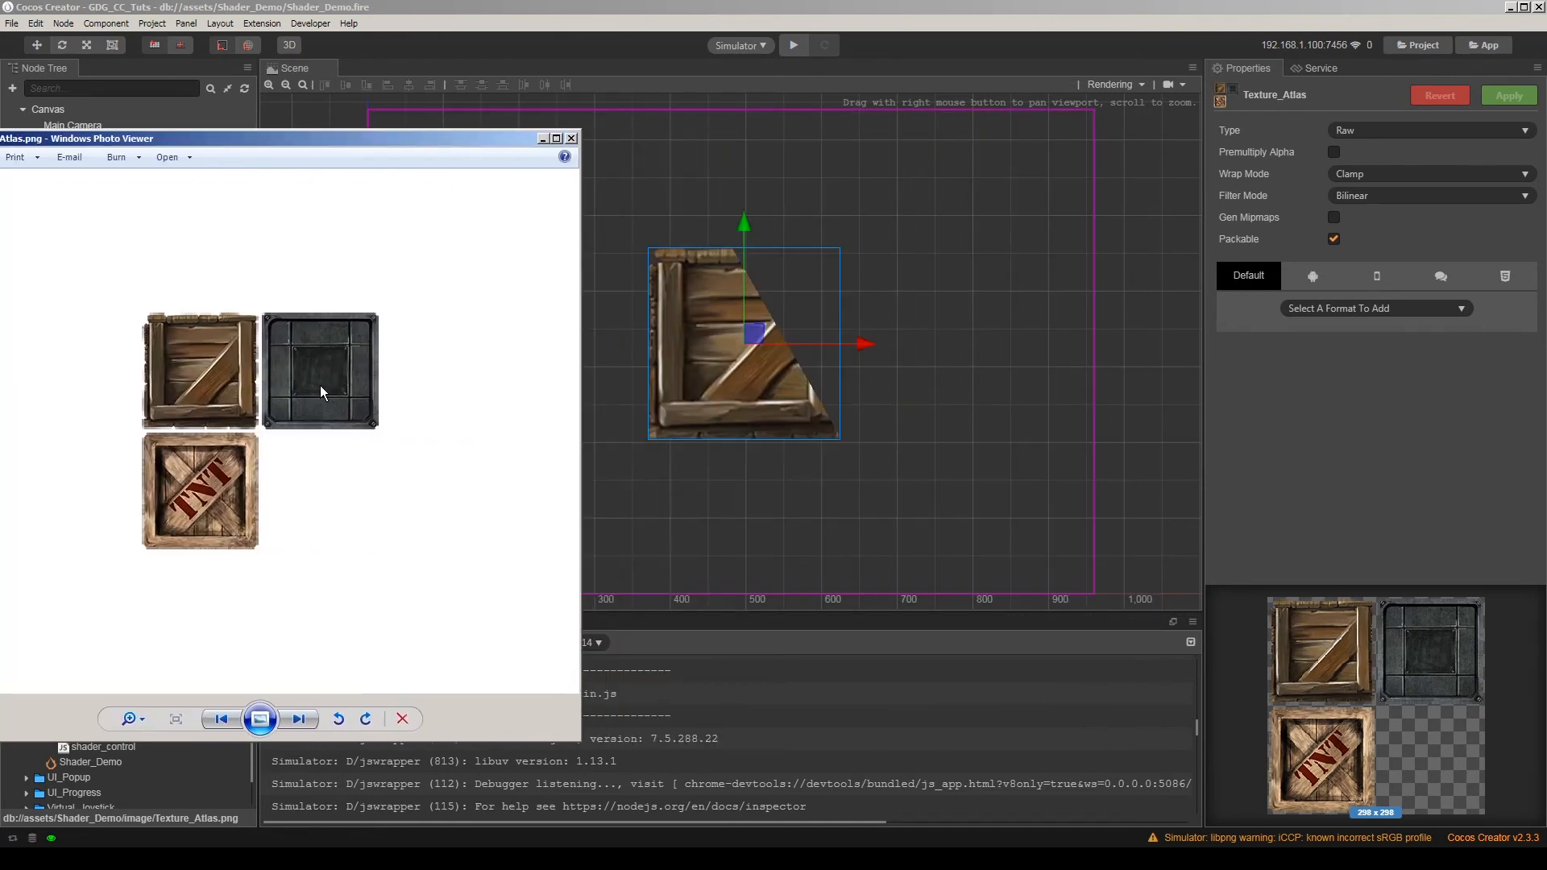
mouse_move(247, 403)
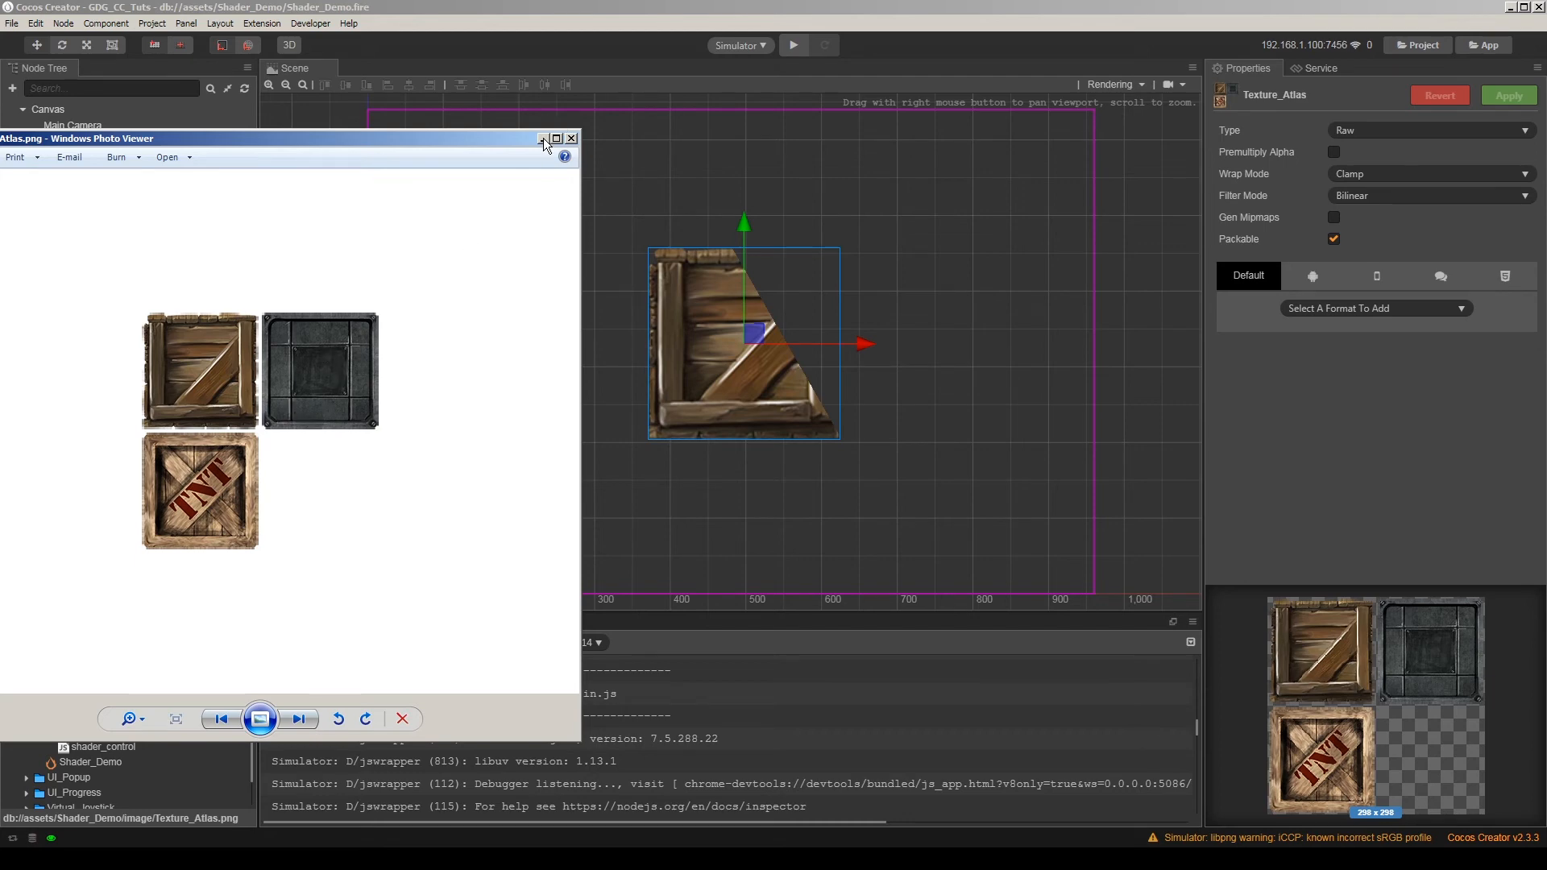
click(572, 139)
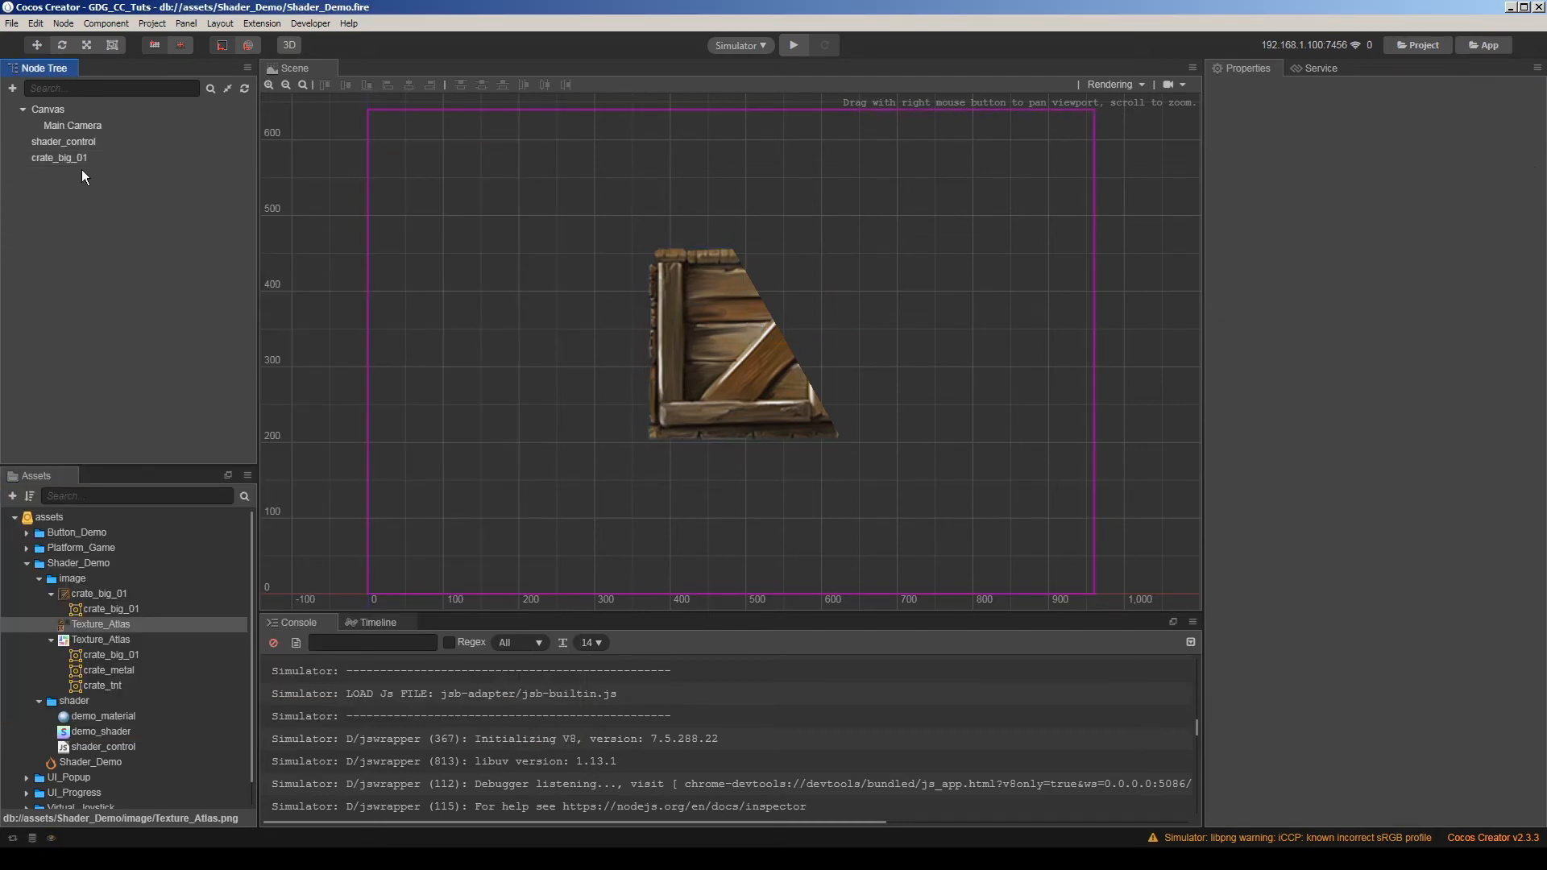
click(58, 158)
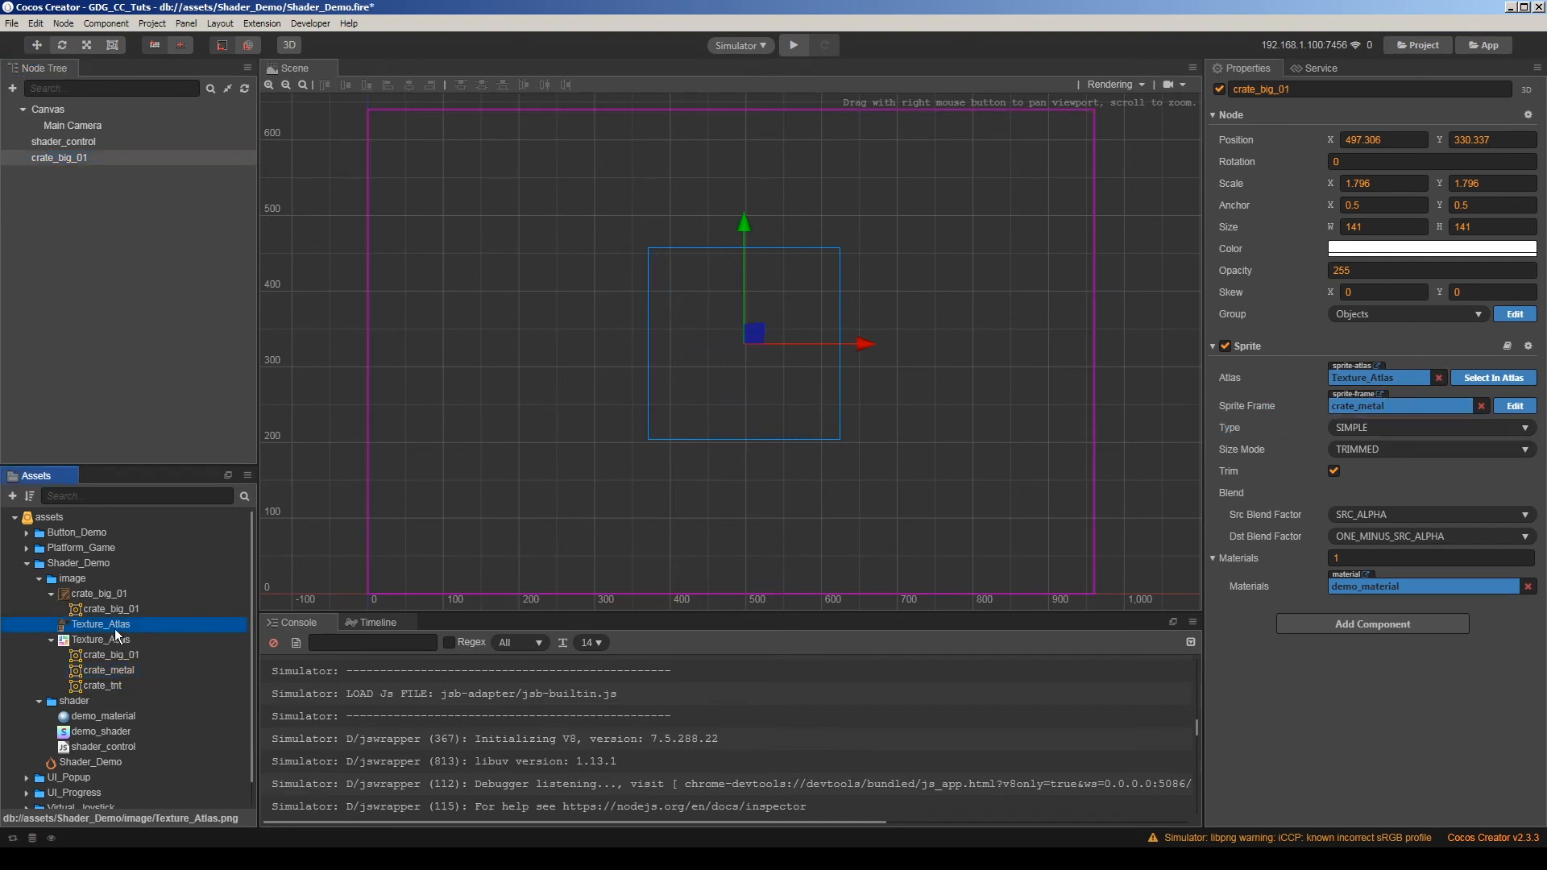
click(94, 685)
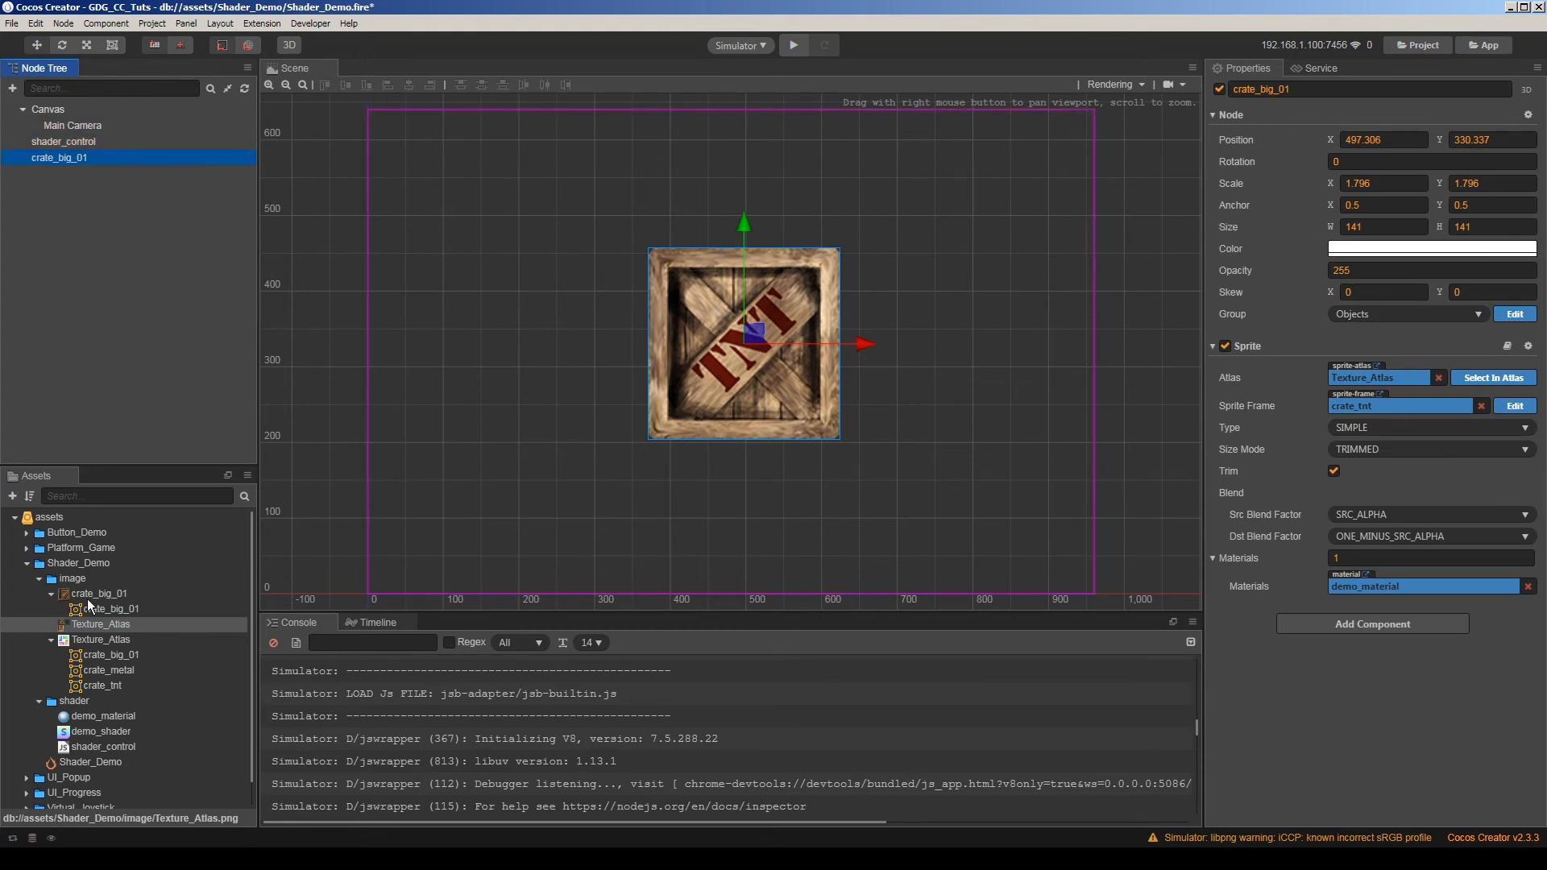
click(100, 715)
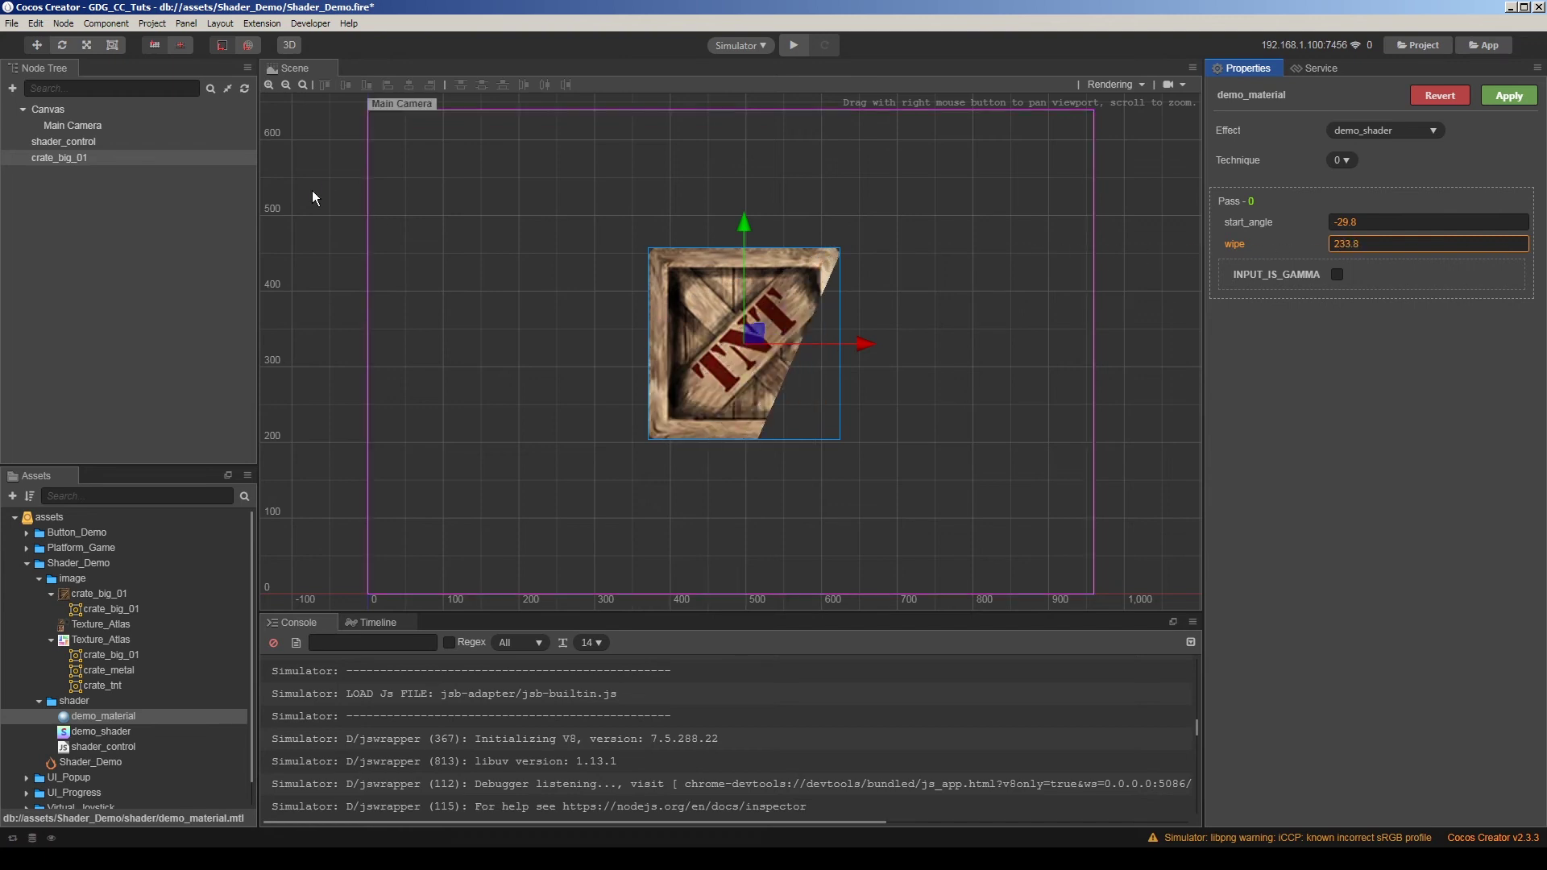
click(58, 158)
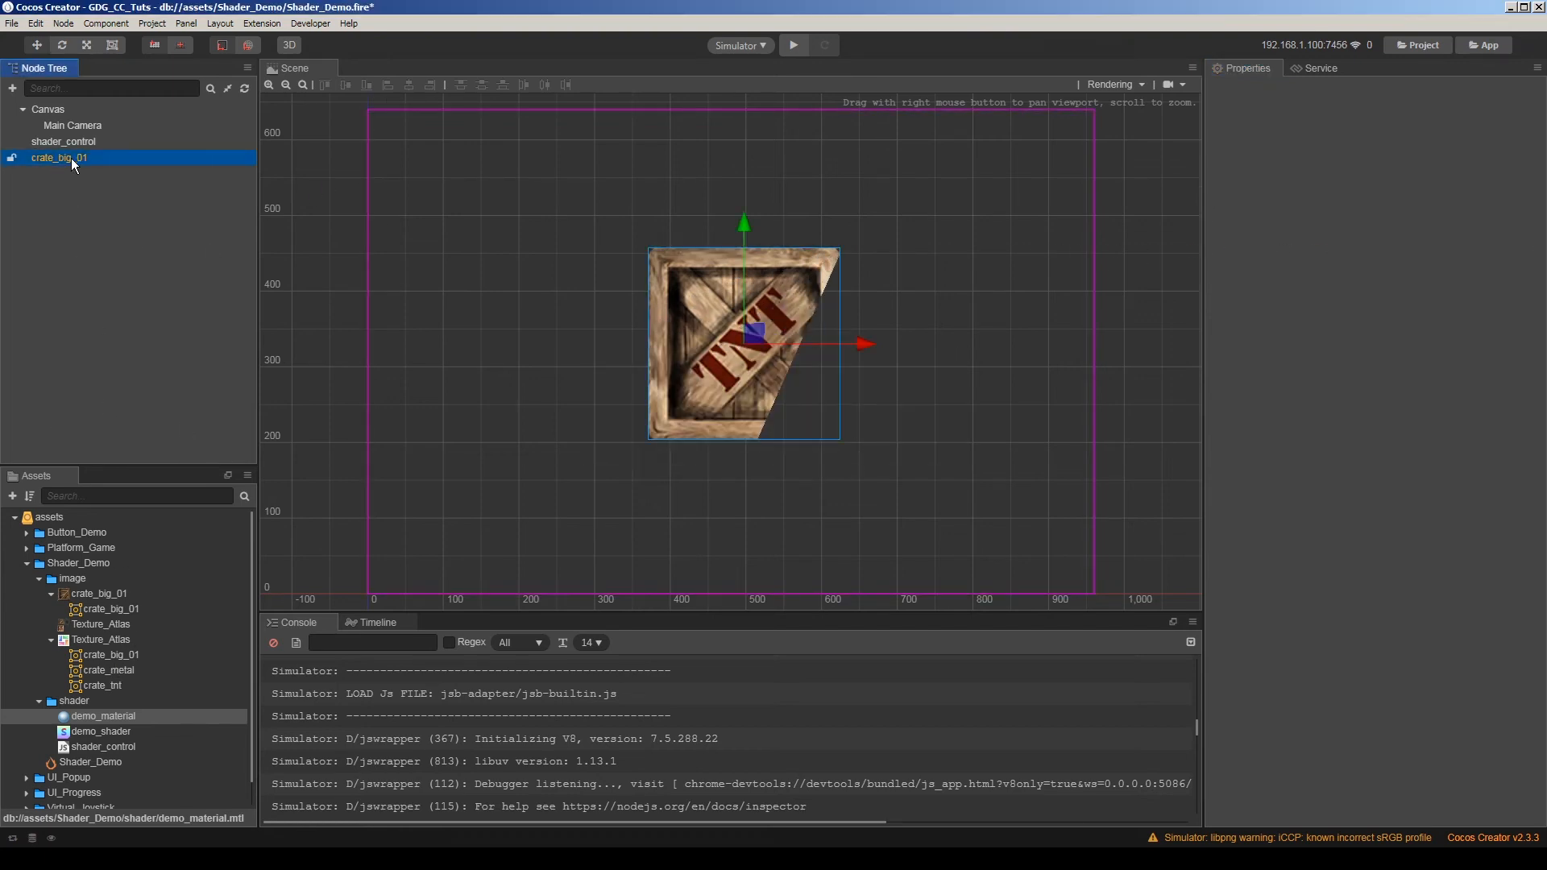
click(56, 158)
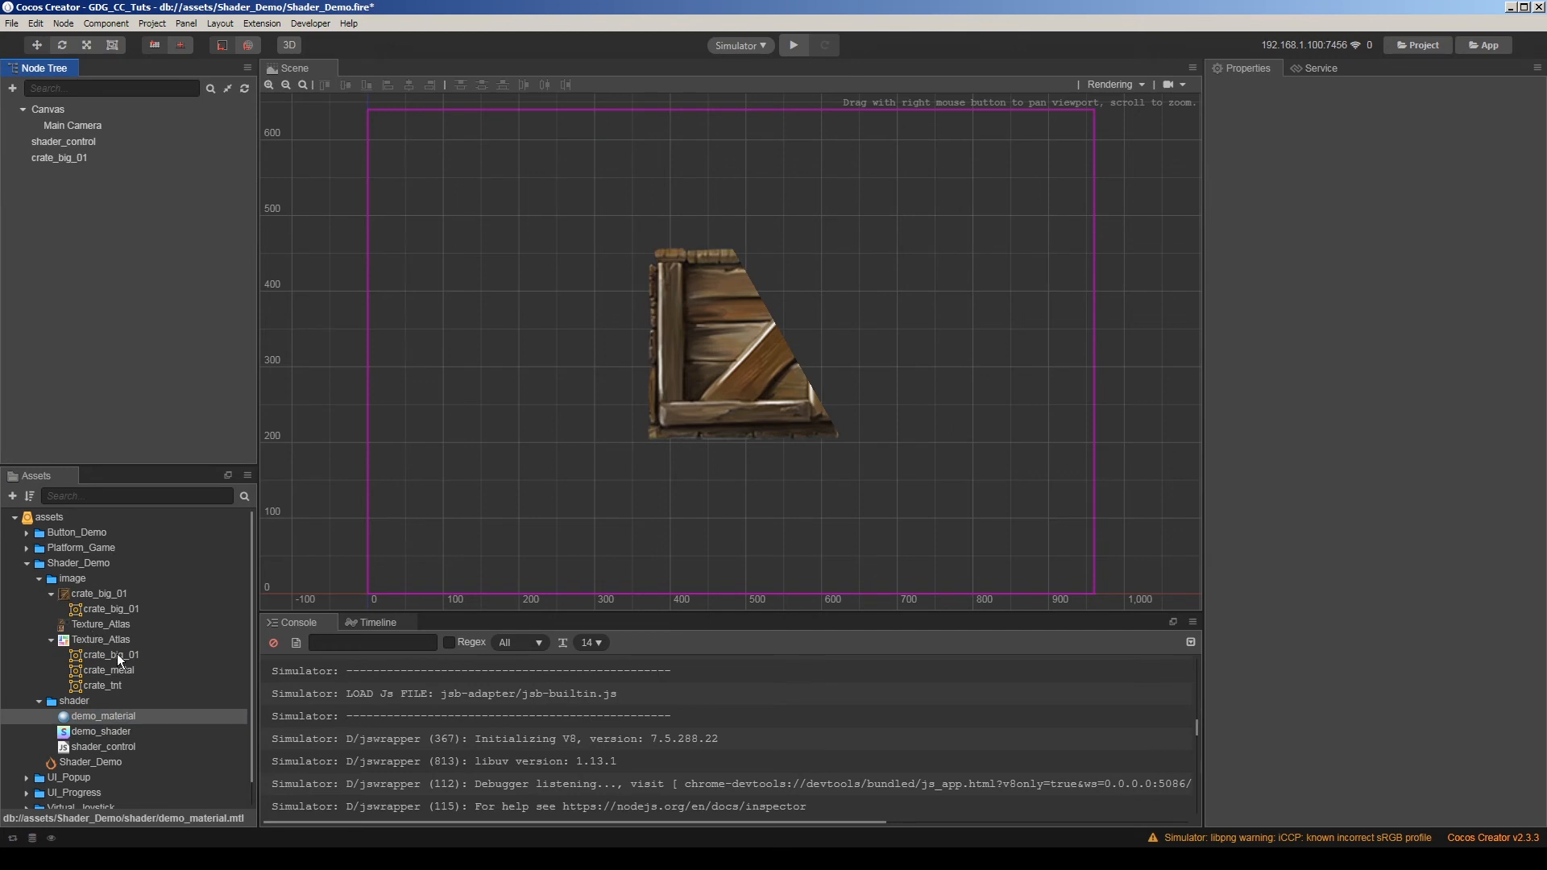
Edit demo_material's wipe value (entering 283.2) and apply it to the material.
click(100, 715)
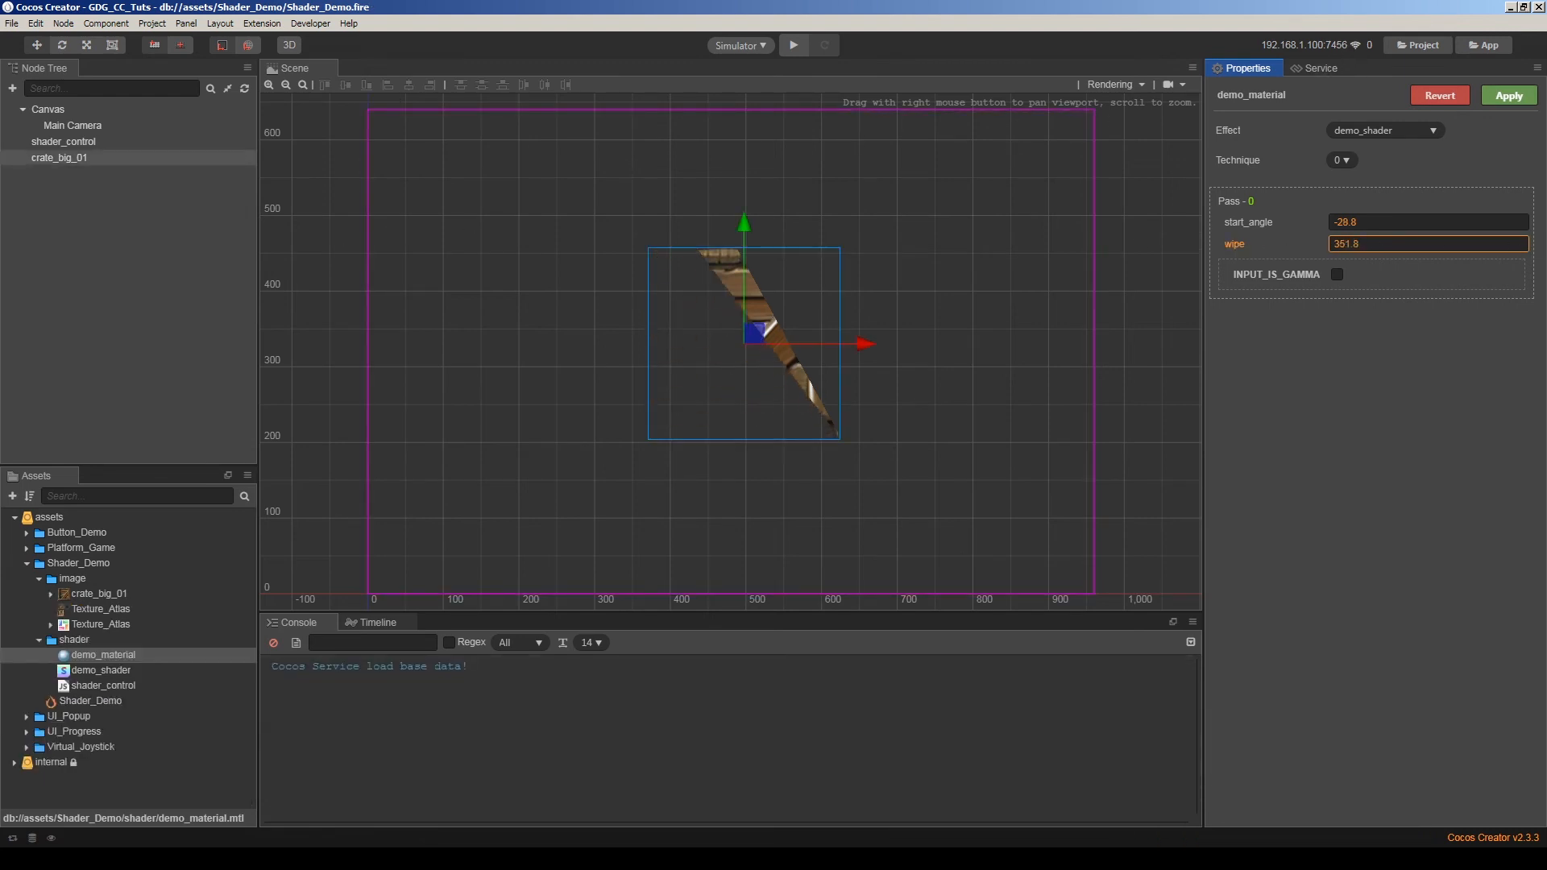
text(283.2)
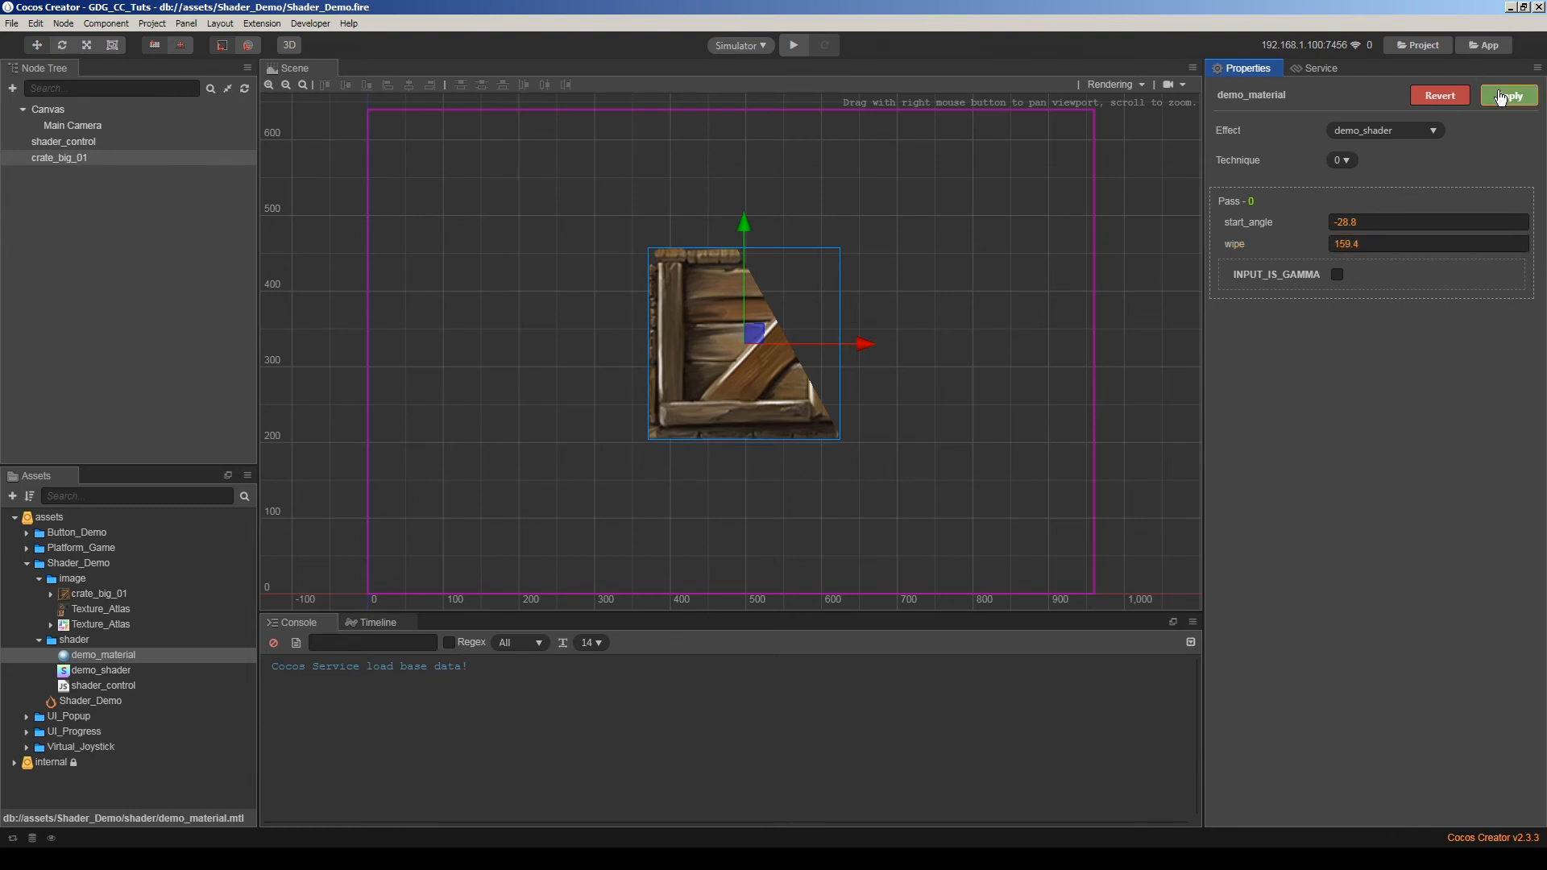
click(1512, 95)
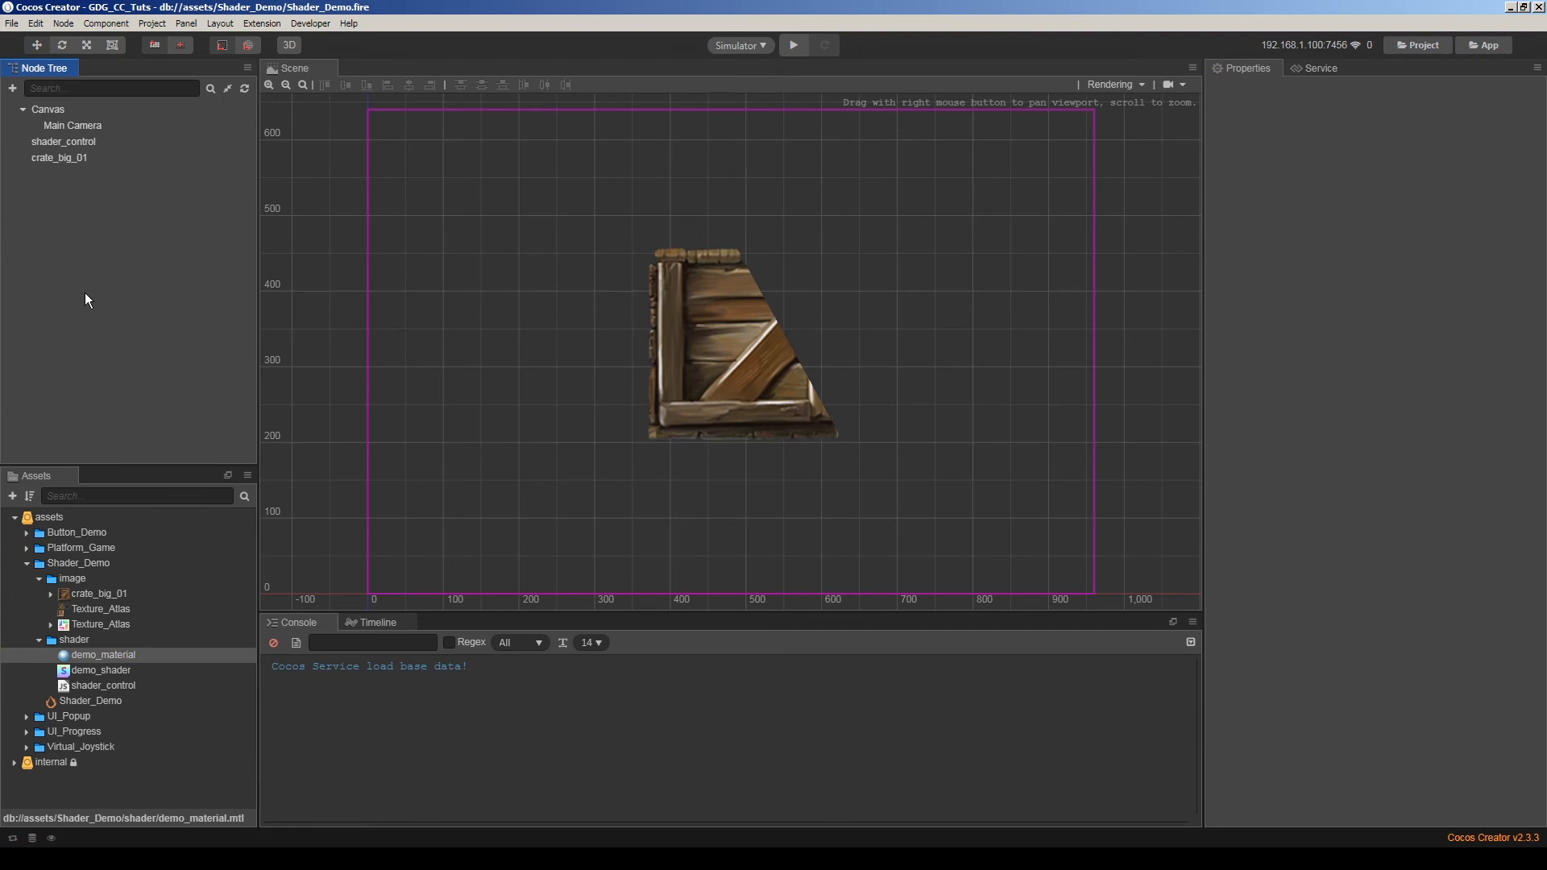
mouse_move(110, 273)
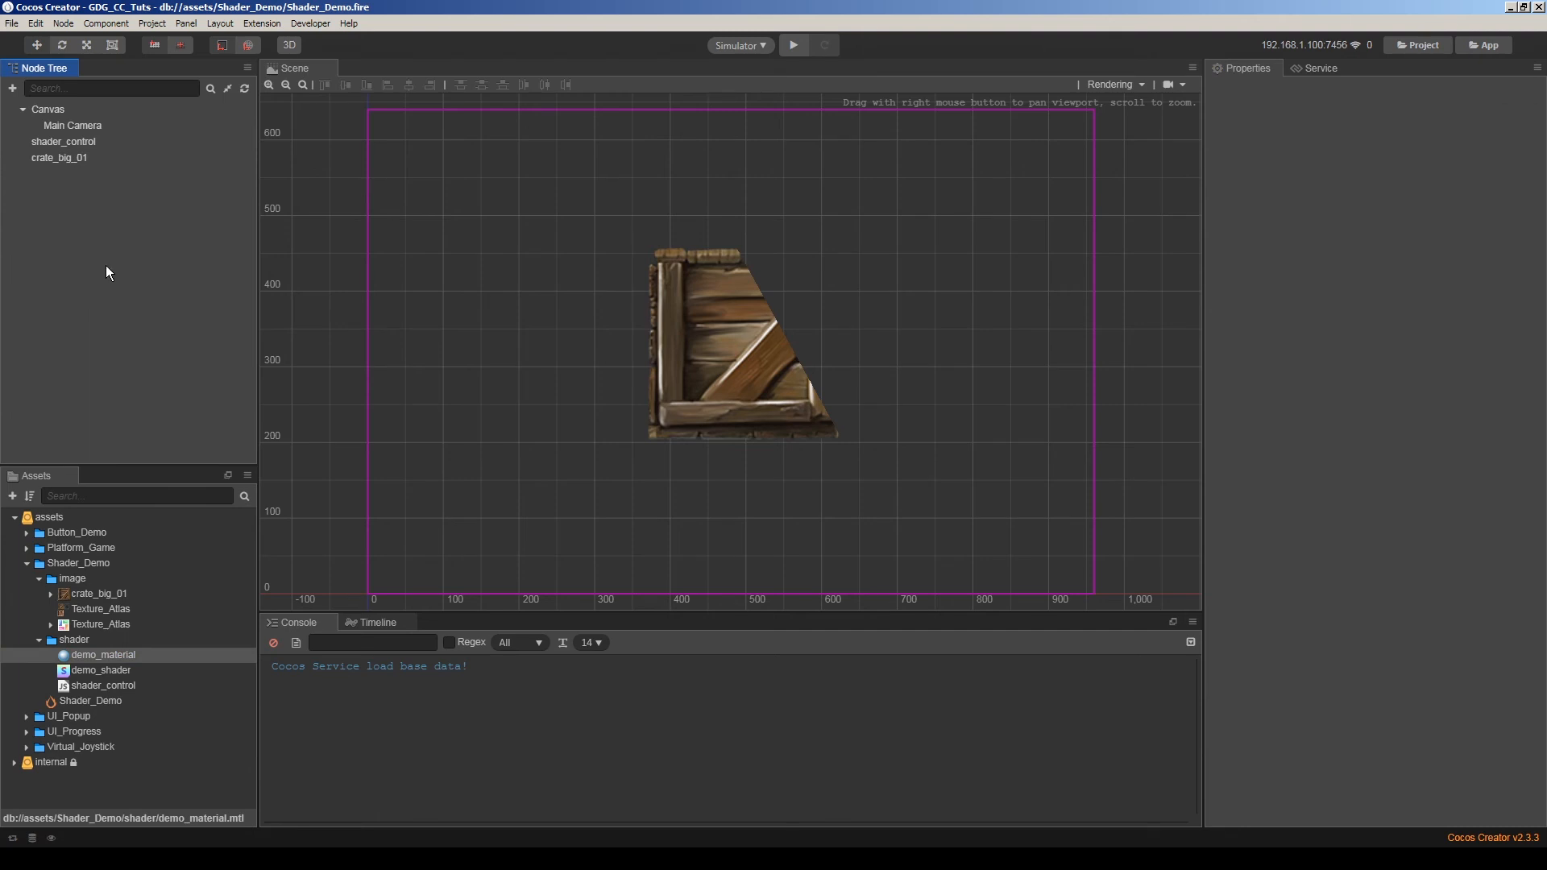
mouse_move(98, 697)
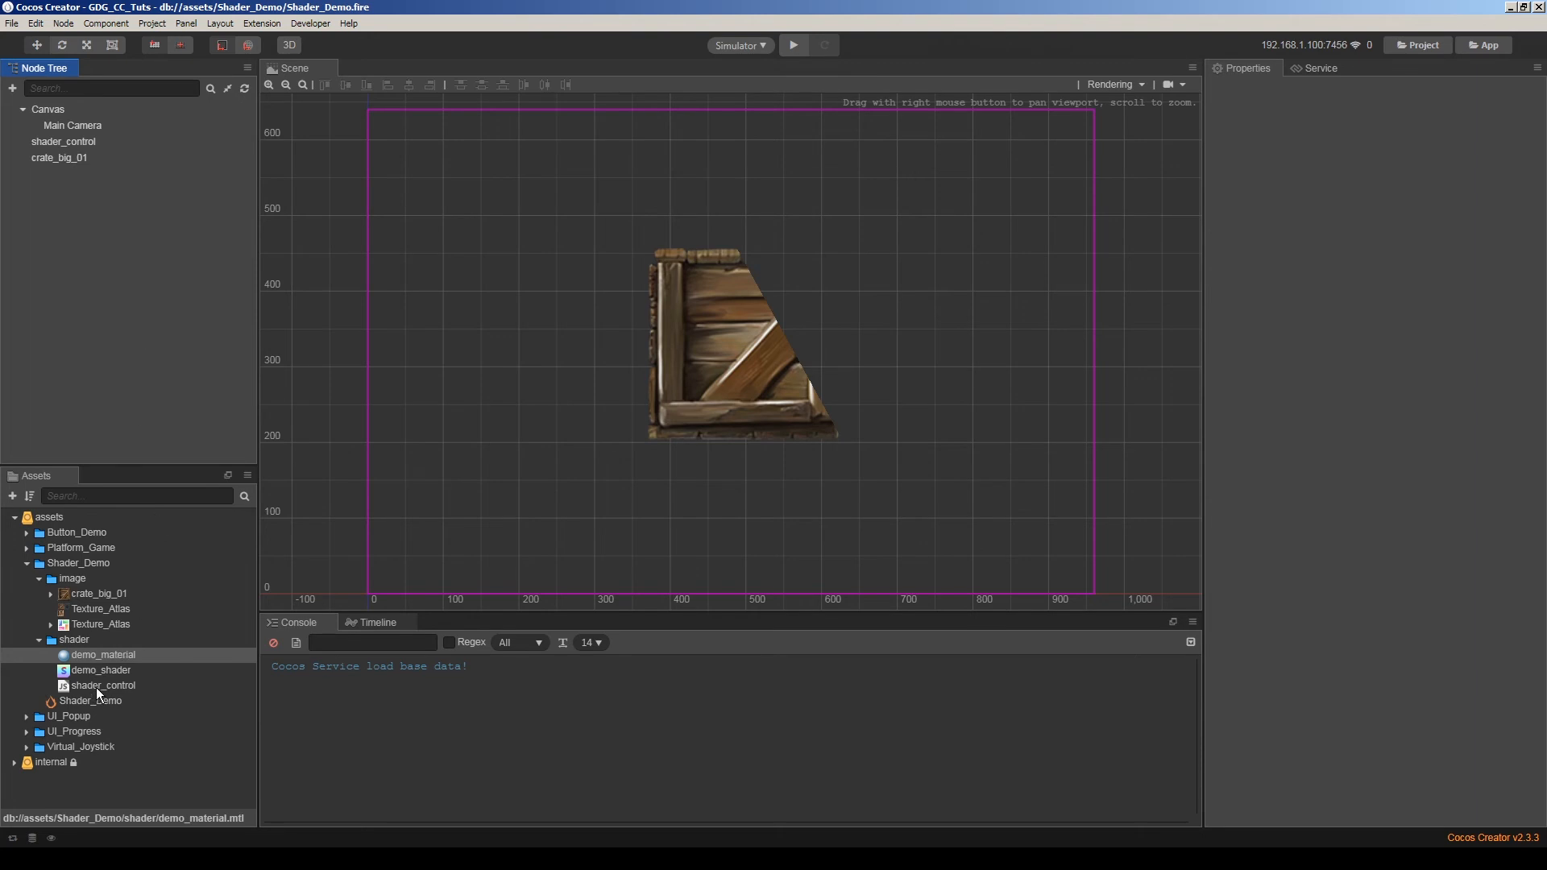
Write onLoad and Update_Values in shader_control.js passing rx, ry, rw, rh, tw, th and wipe via setProperty.
click(103, 687)
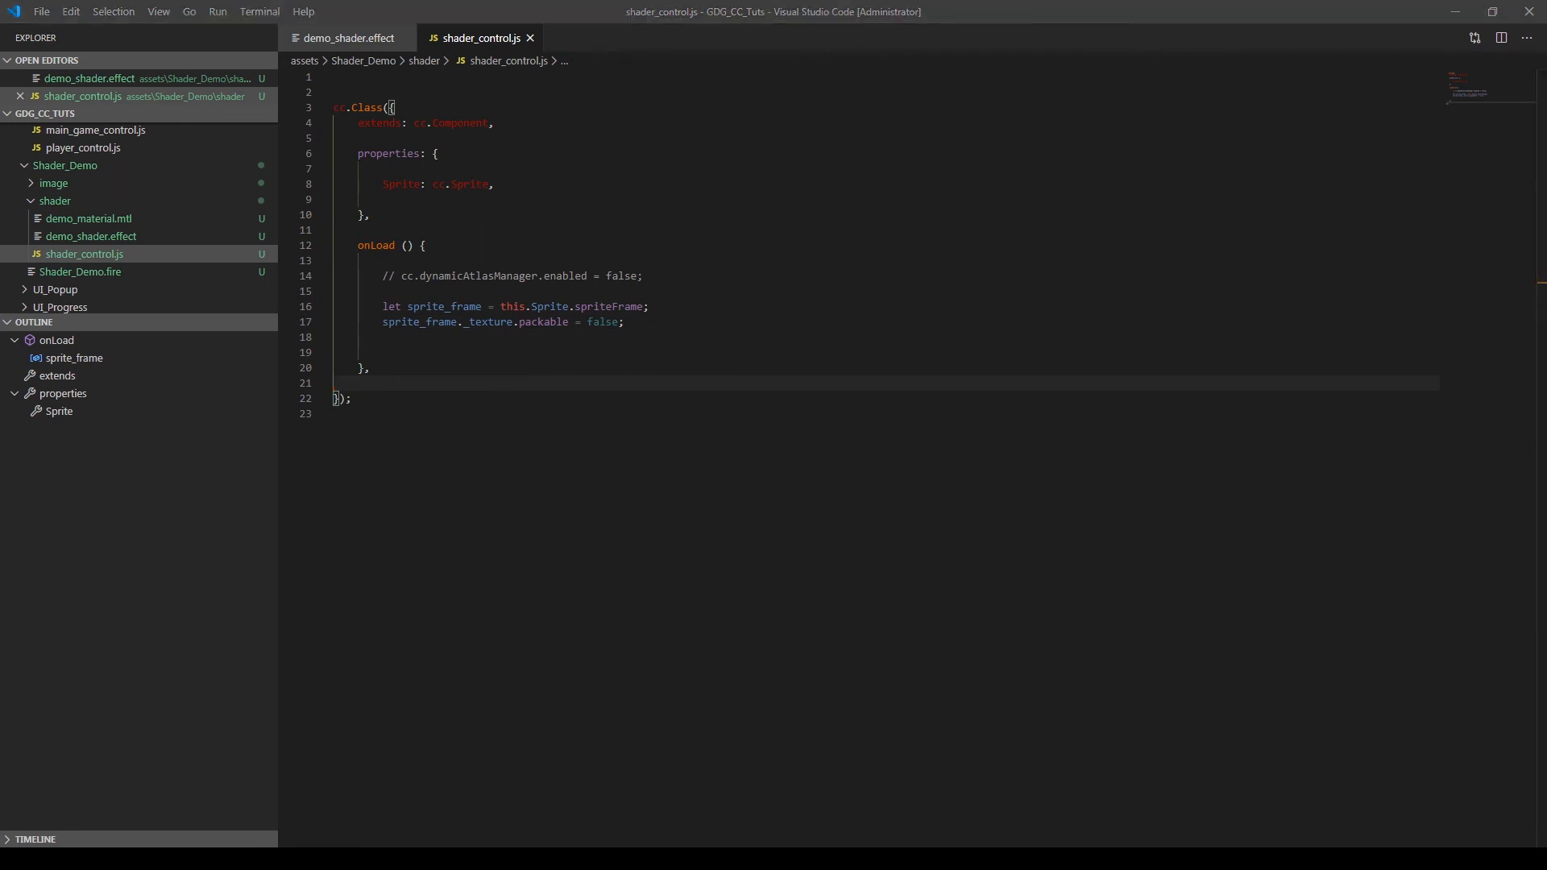
click(609, 335)
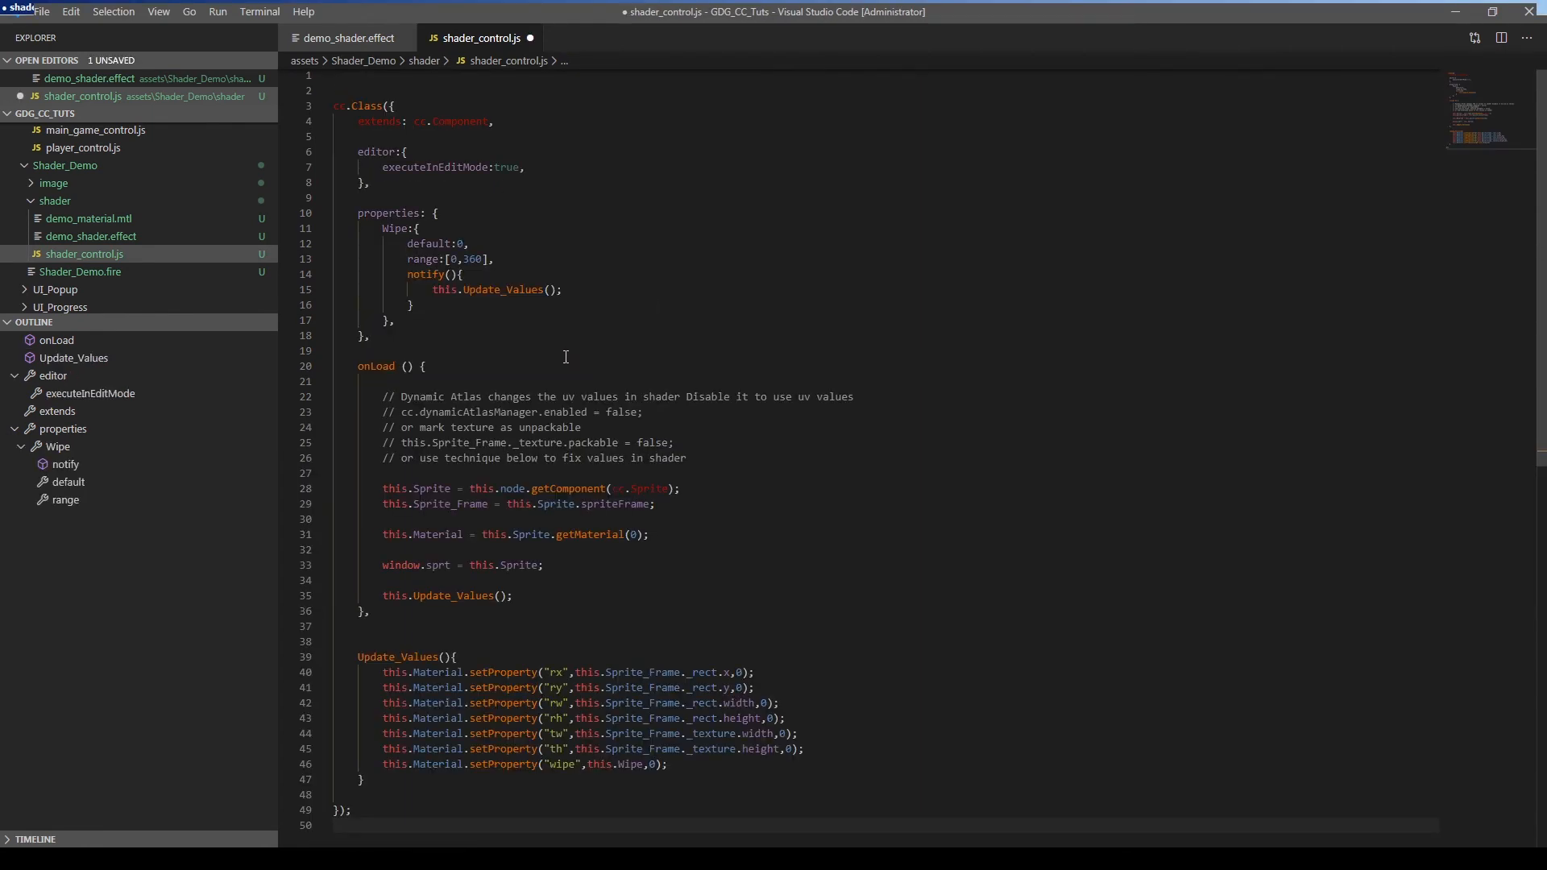
mouse_move(548, 413)
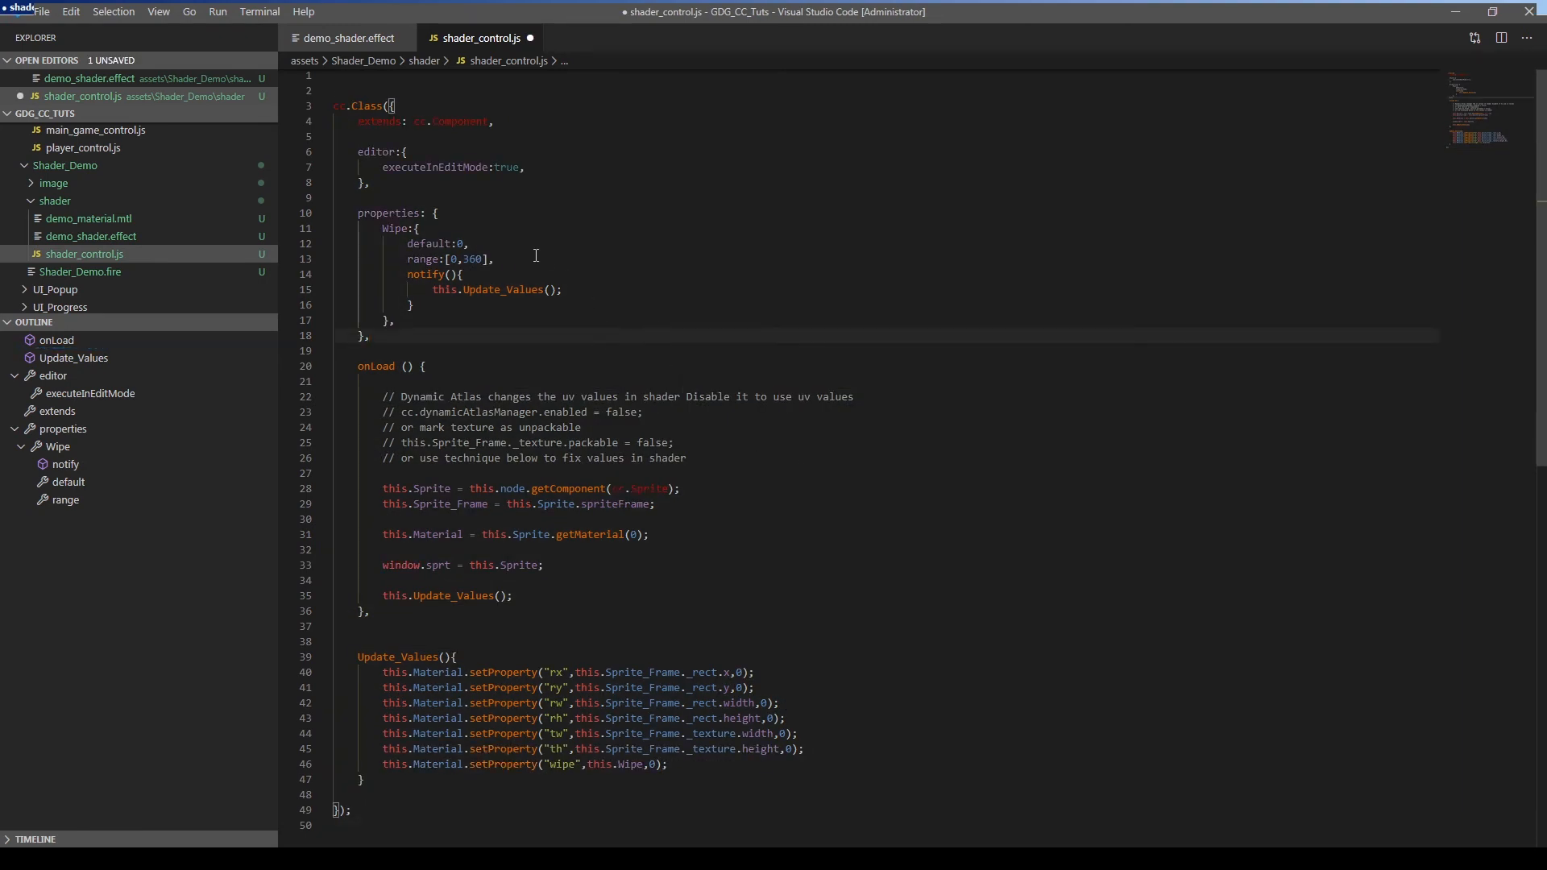
mouse_move(713, 458)
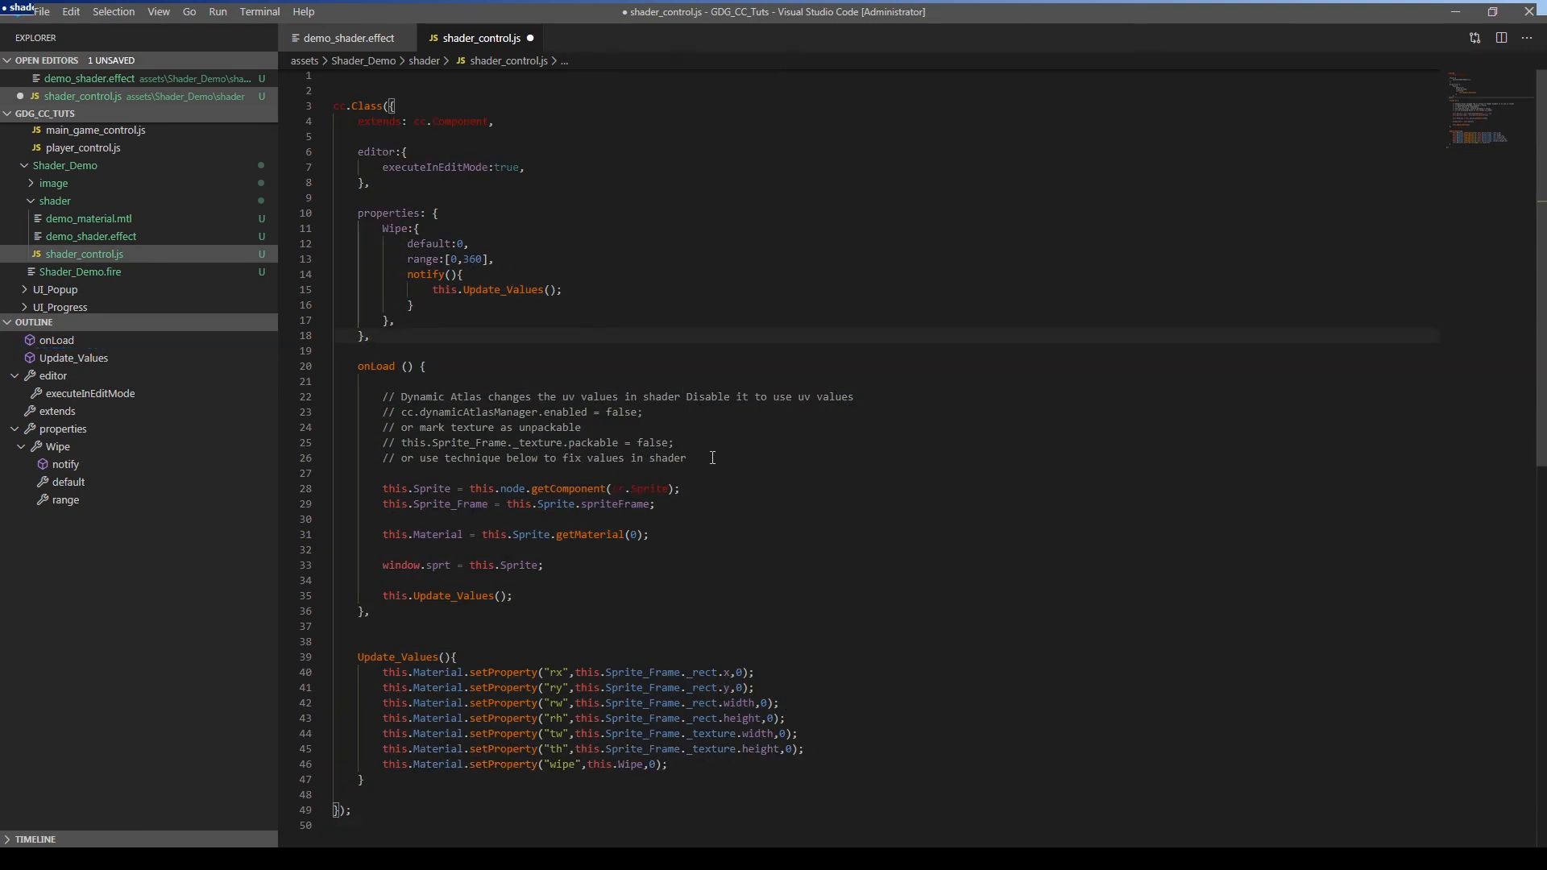
scroll(down, 3)
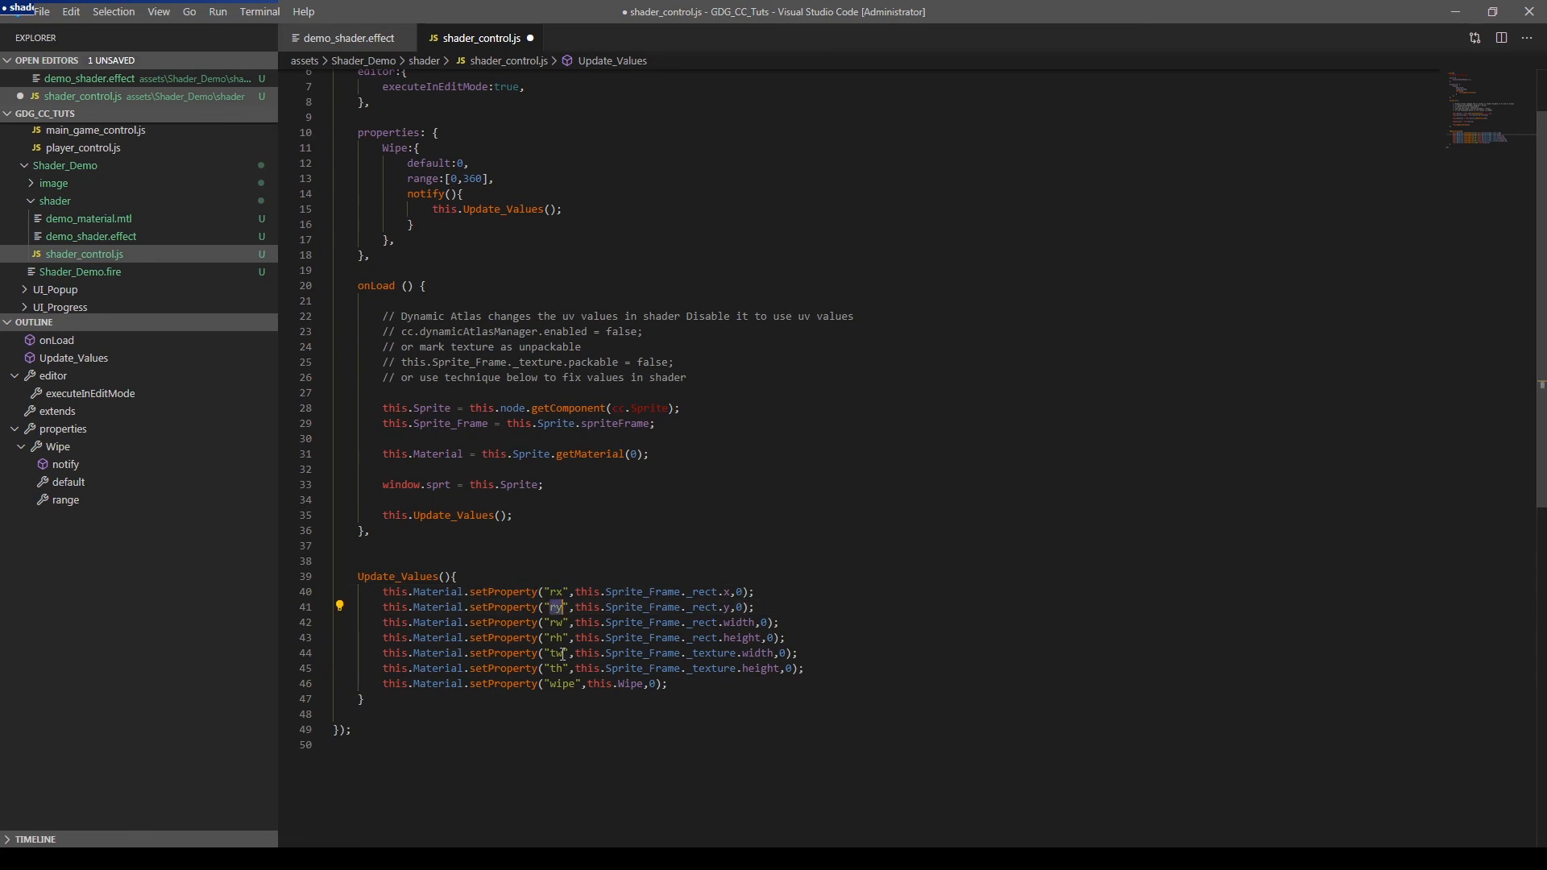
click(561, 684)
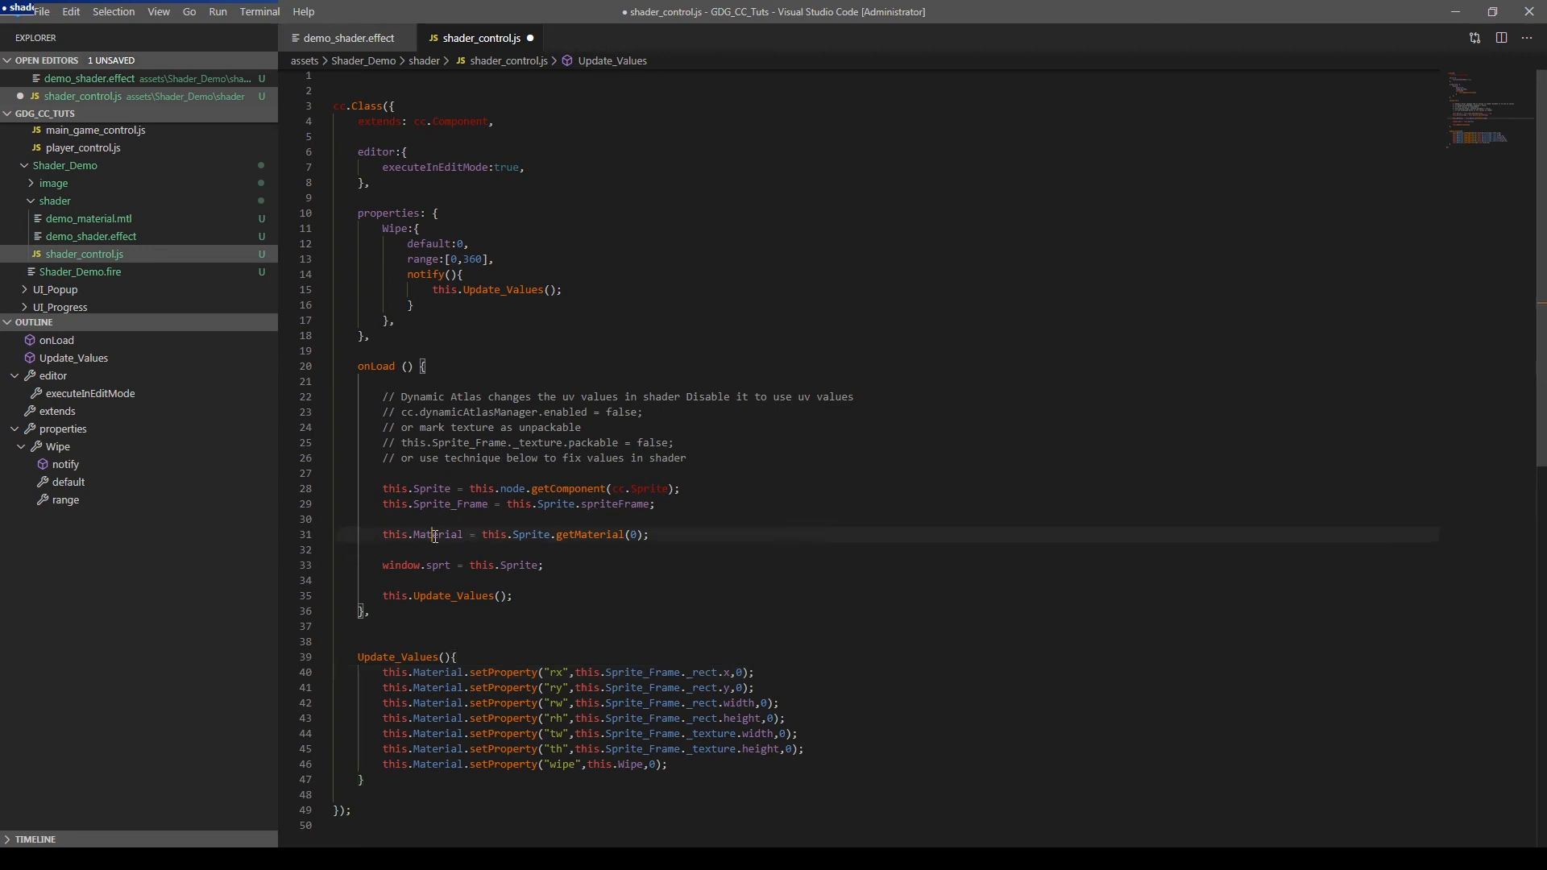
double_click(613, 505)
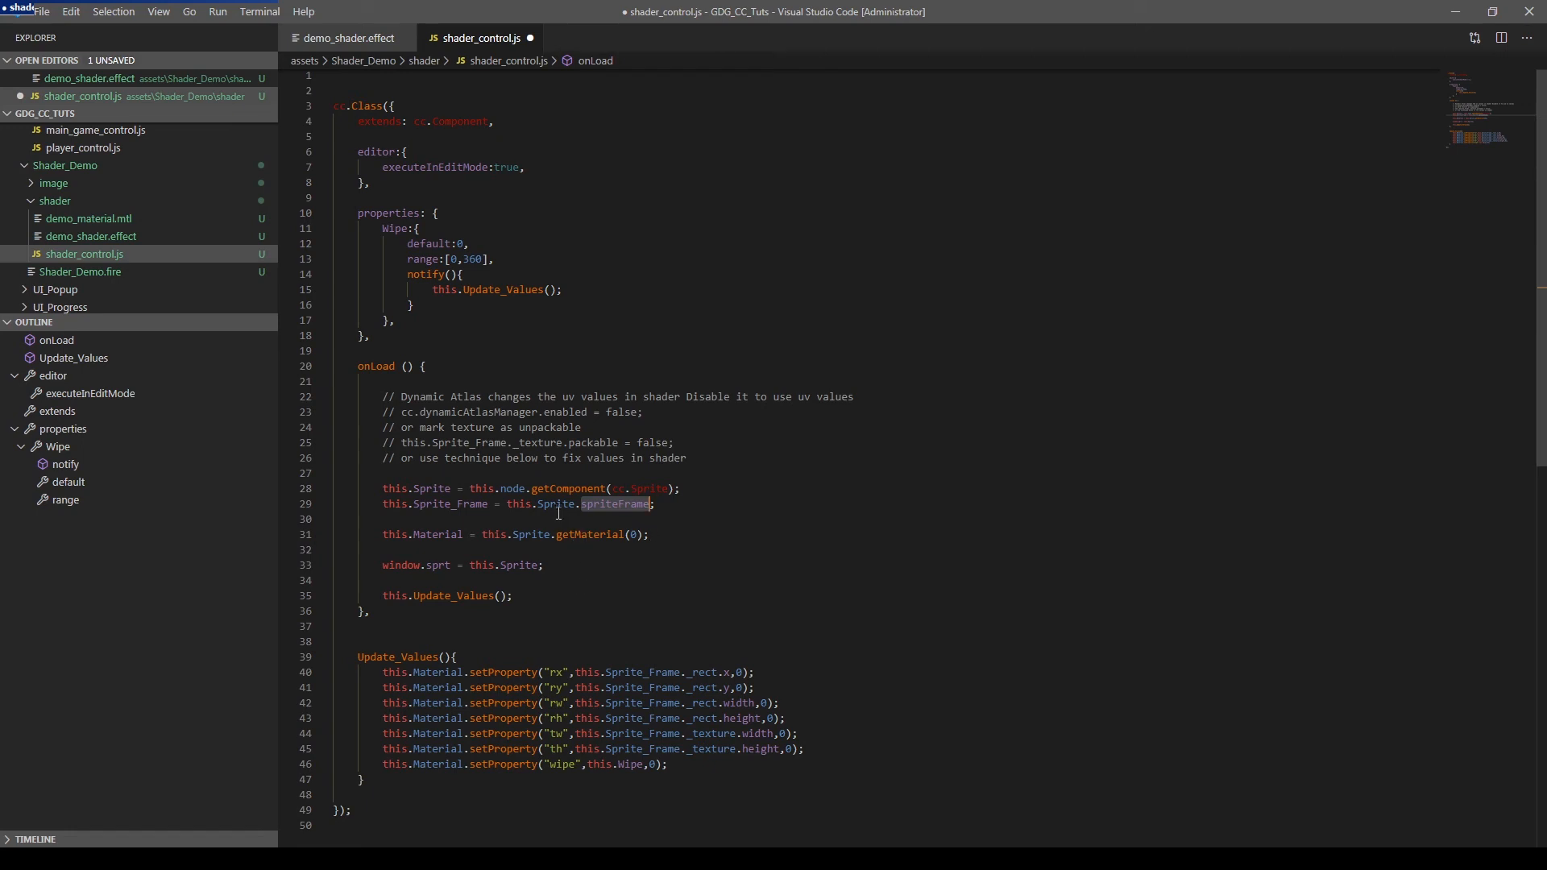
mouse_move(423, 672)
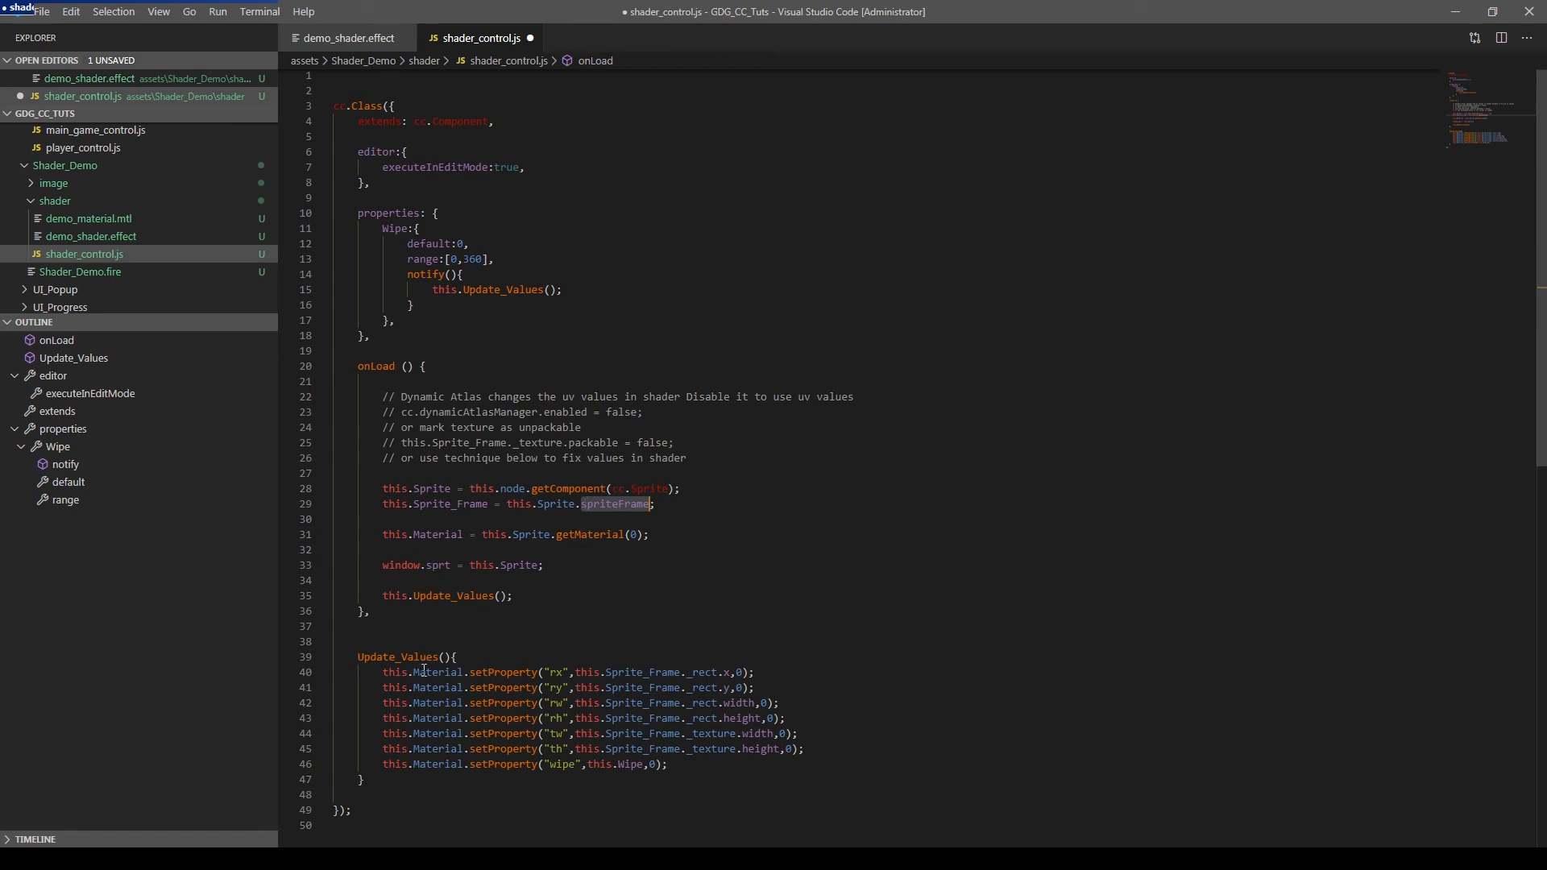
click(703, 672)
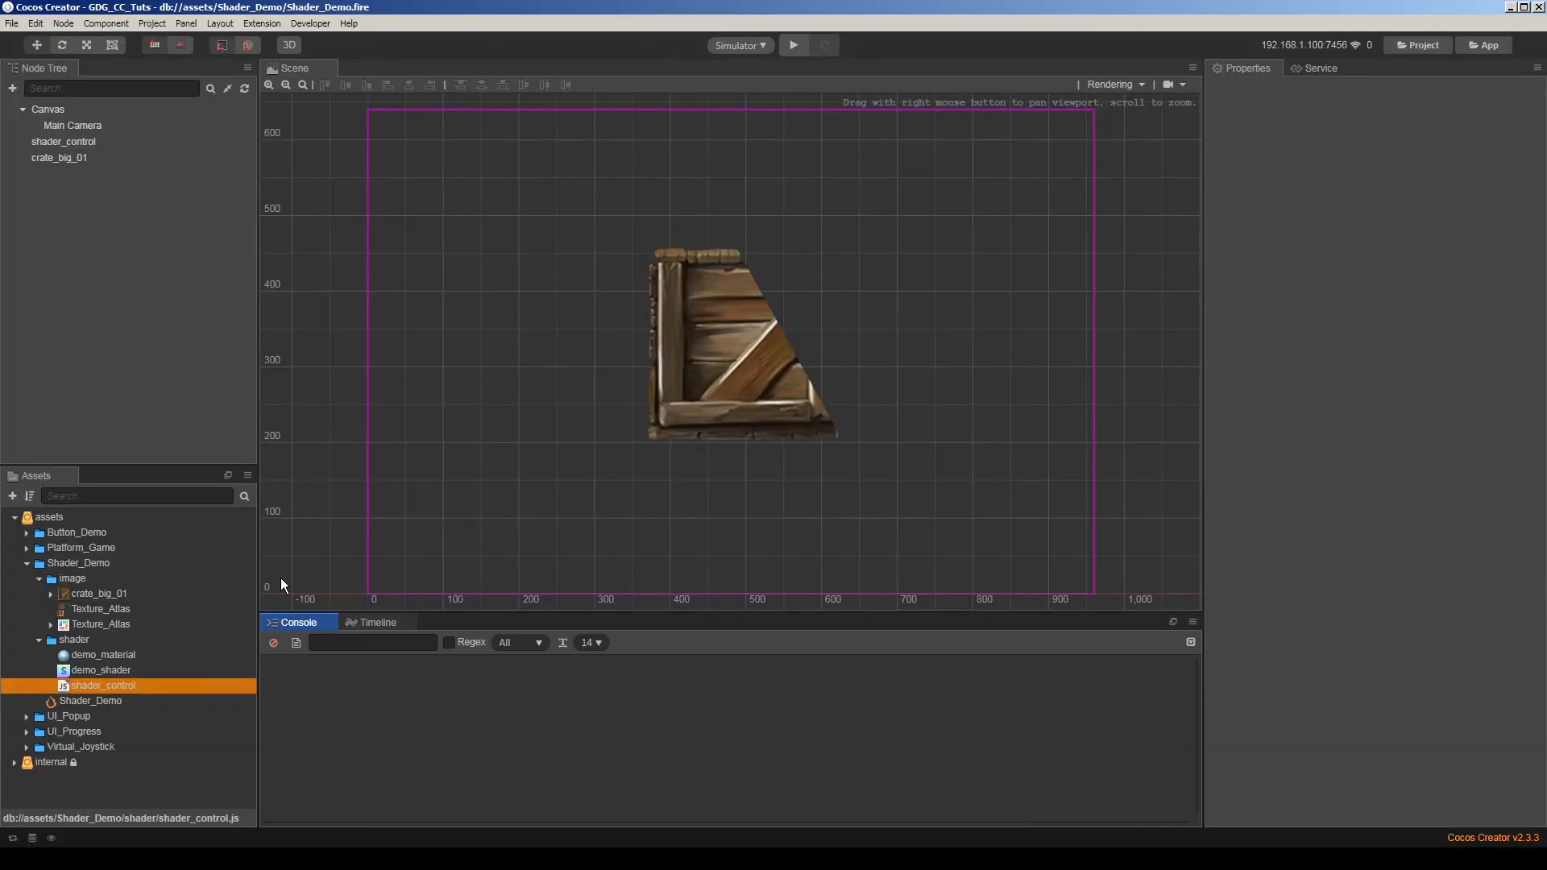
Delete the standalone shader_control node and attach shader_control as a component on crate_big_01.
click(63, 142)
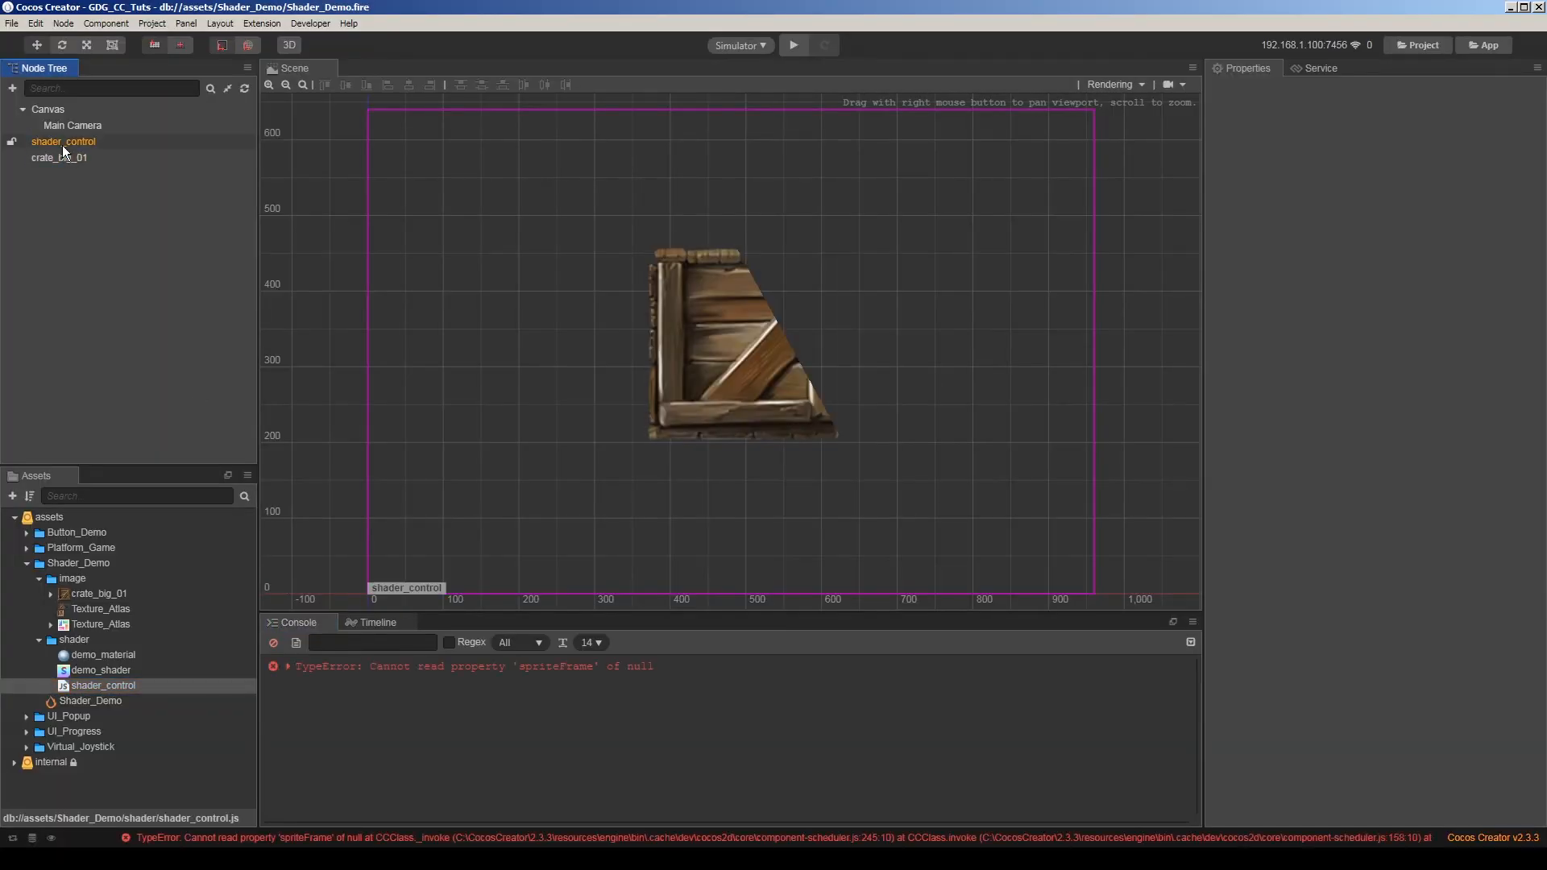
click(64, 142)
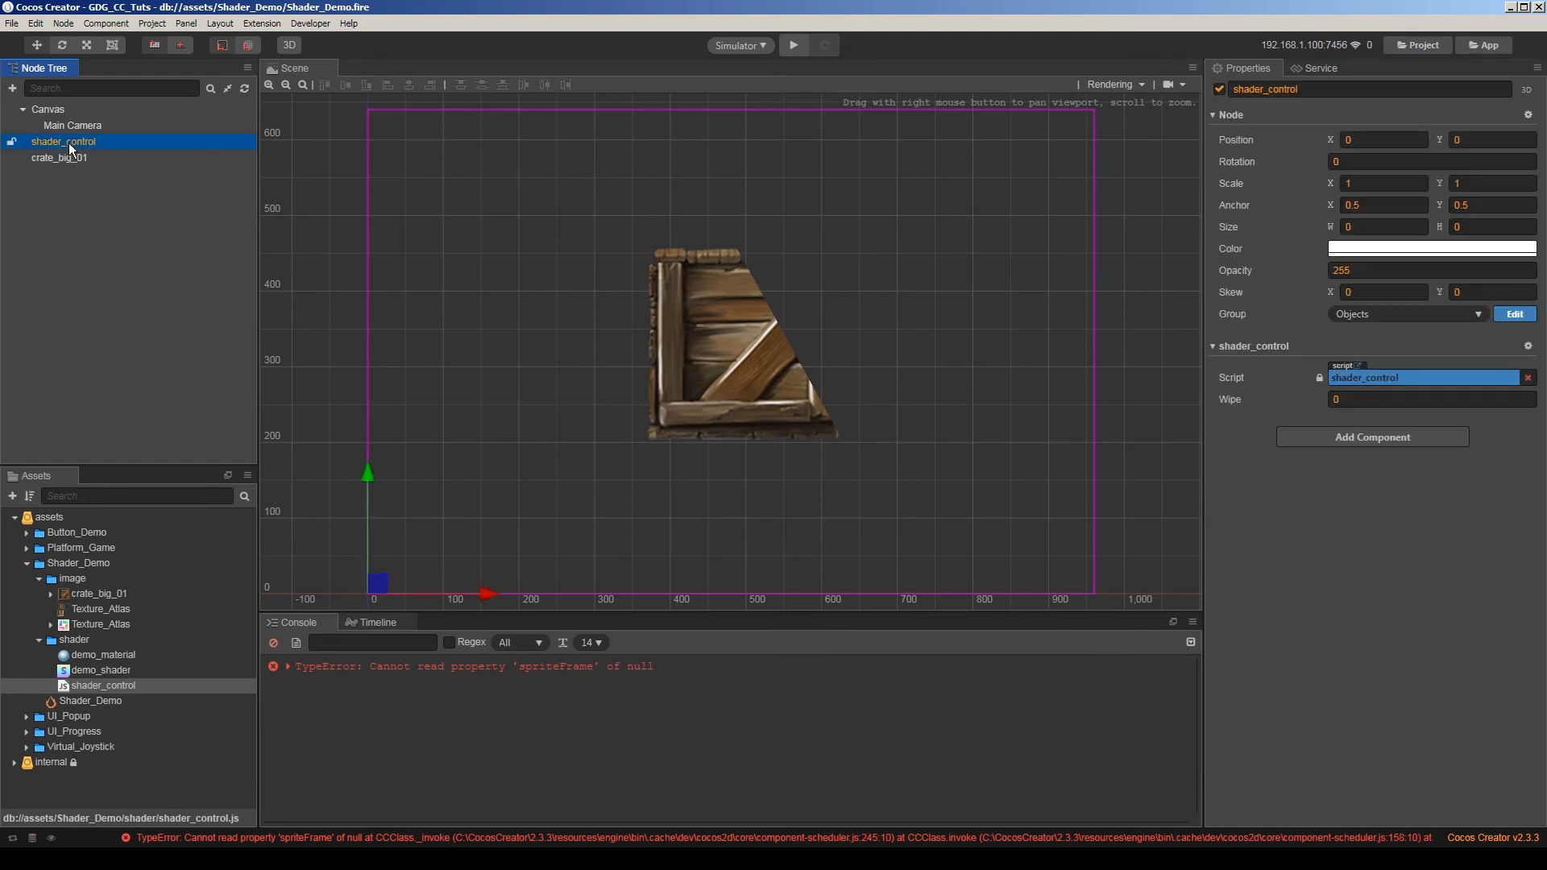
click(59, 158)
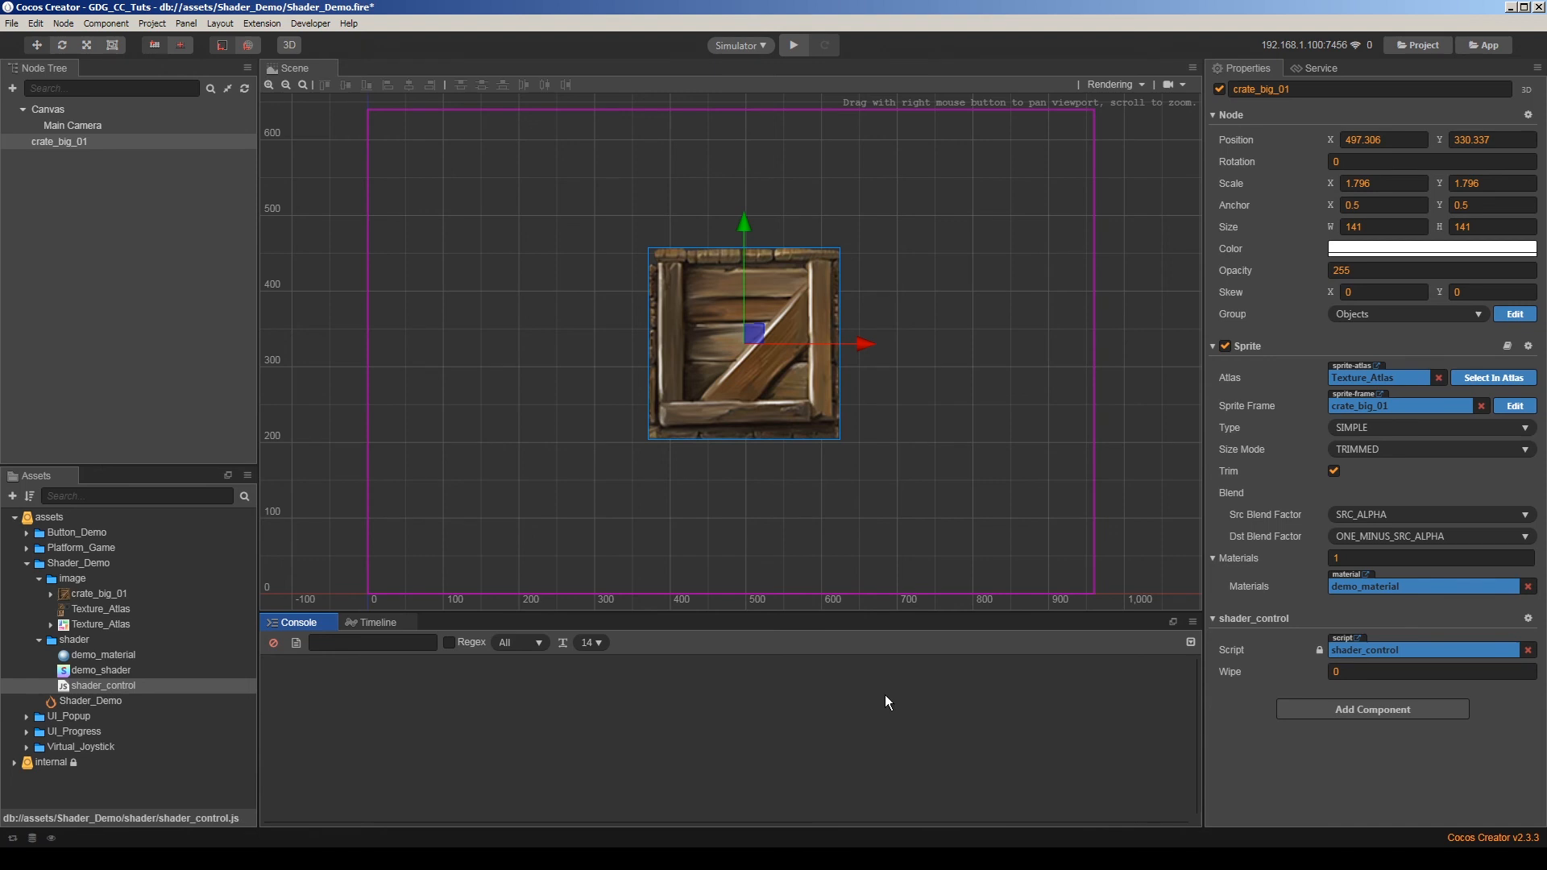
mouse_move(555, 680)
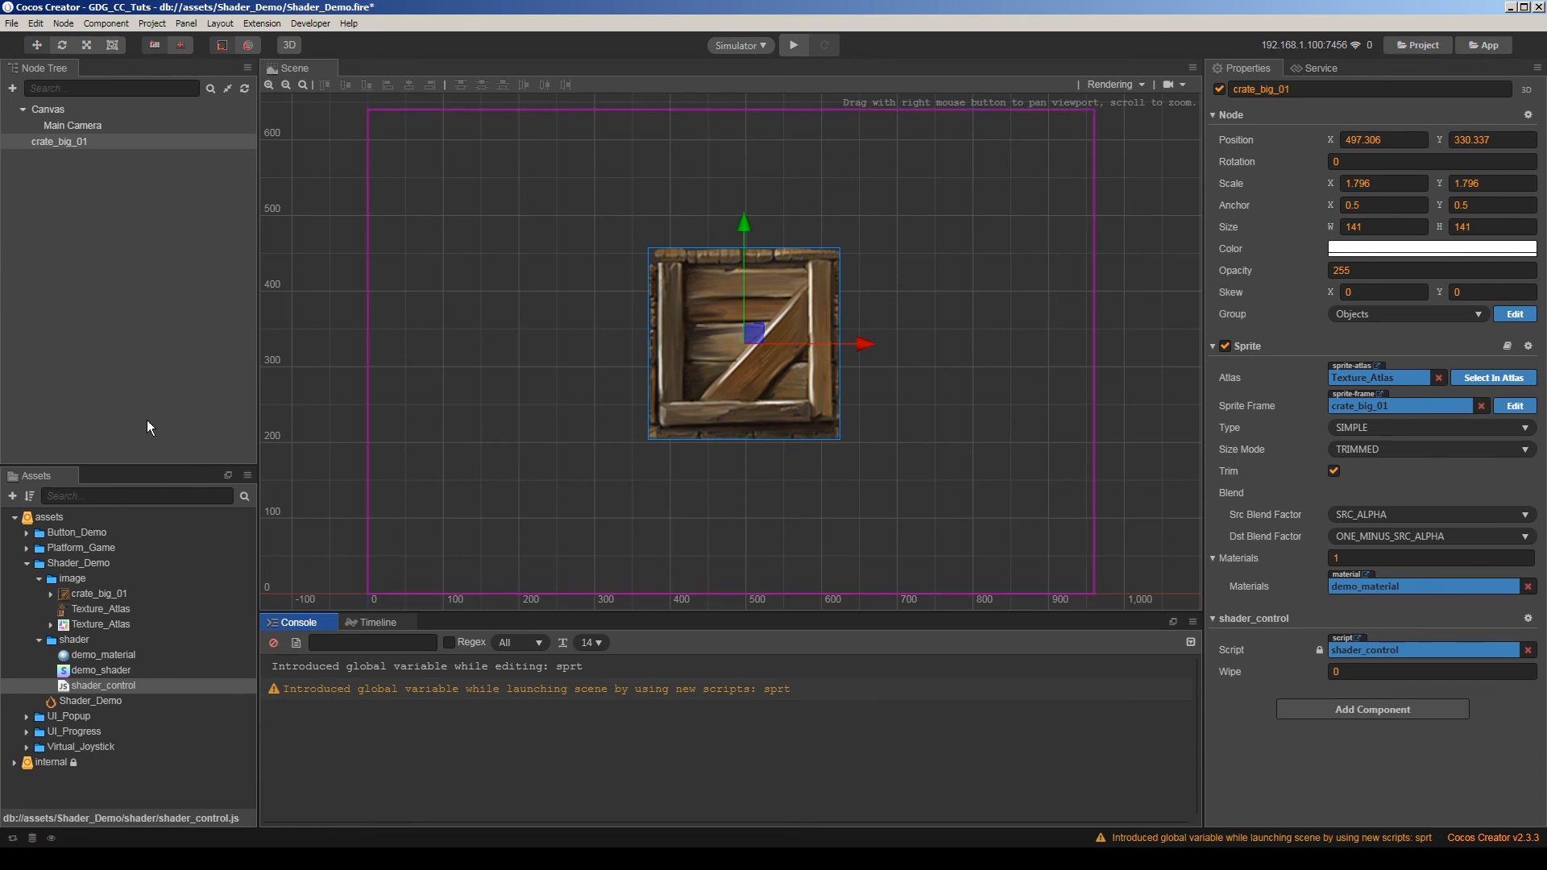
click(99, 654)
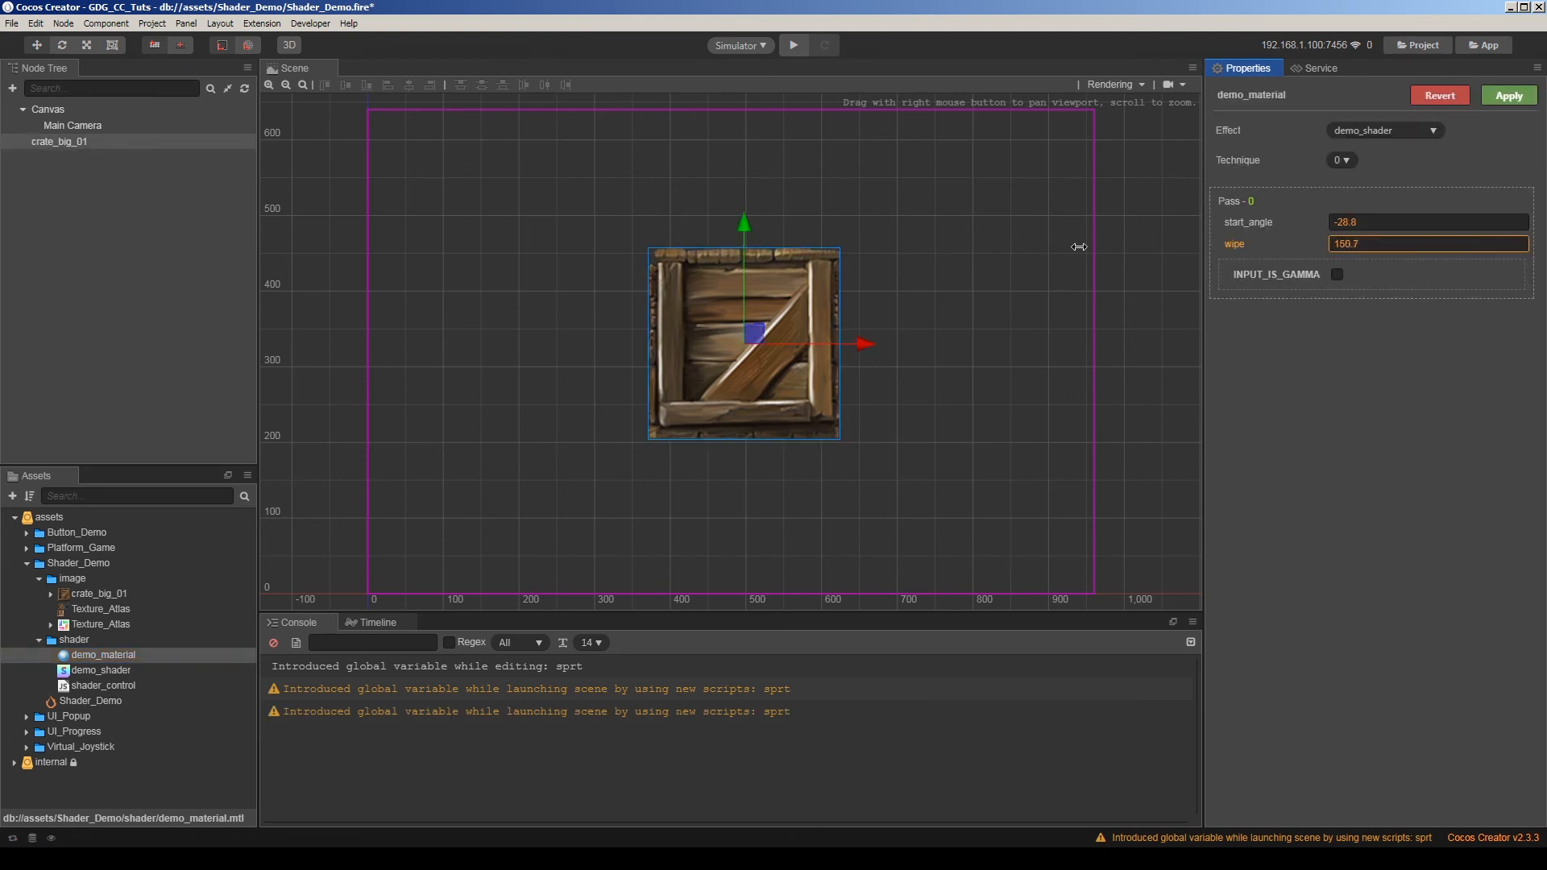
click(101, 685)
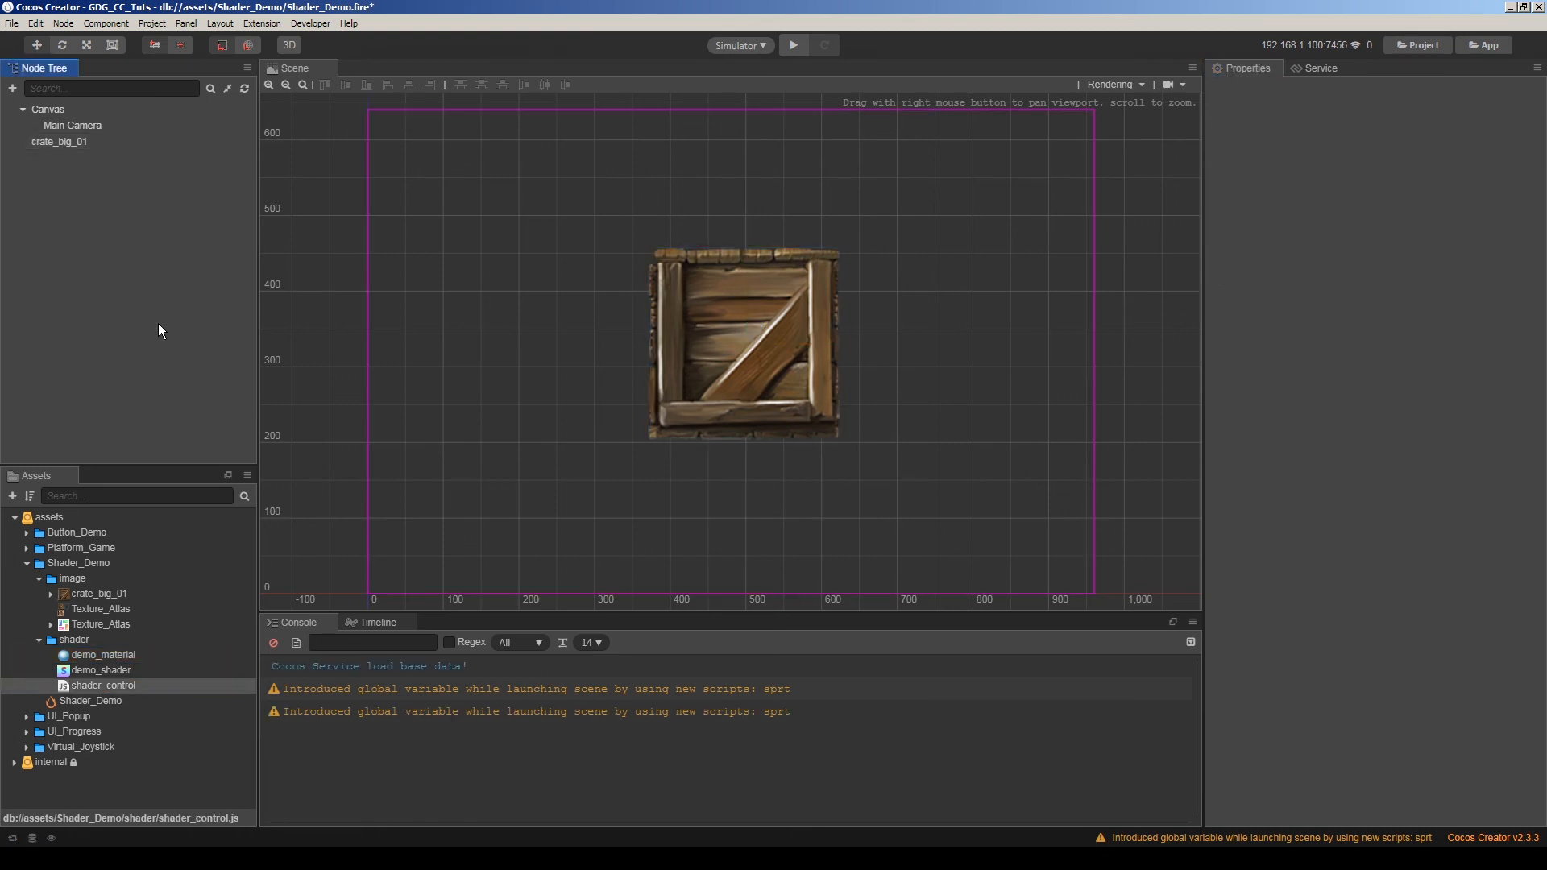
Preview Wipe on crate_big_01 with 120.1 and by dragging, then reset it to 0.
click(56, 142)
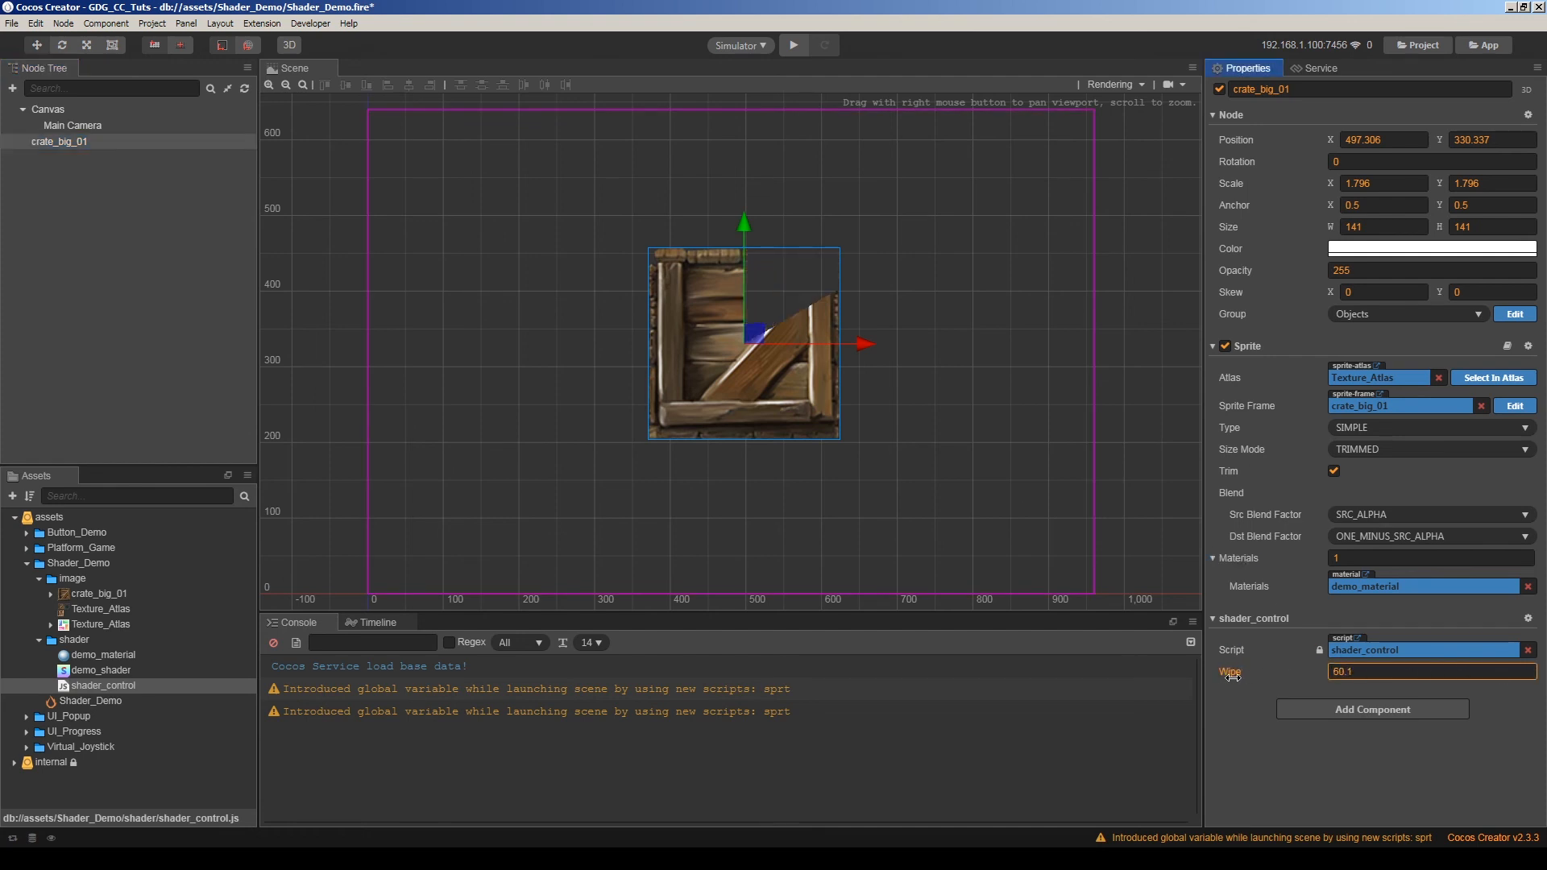
text(120.1)
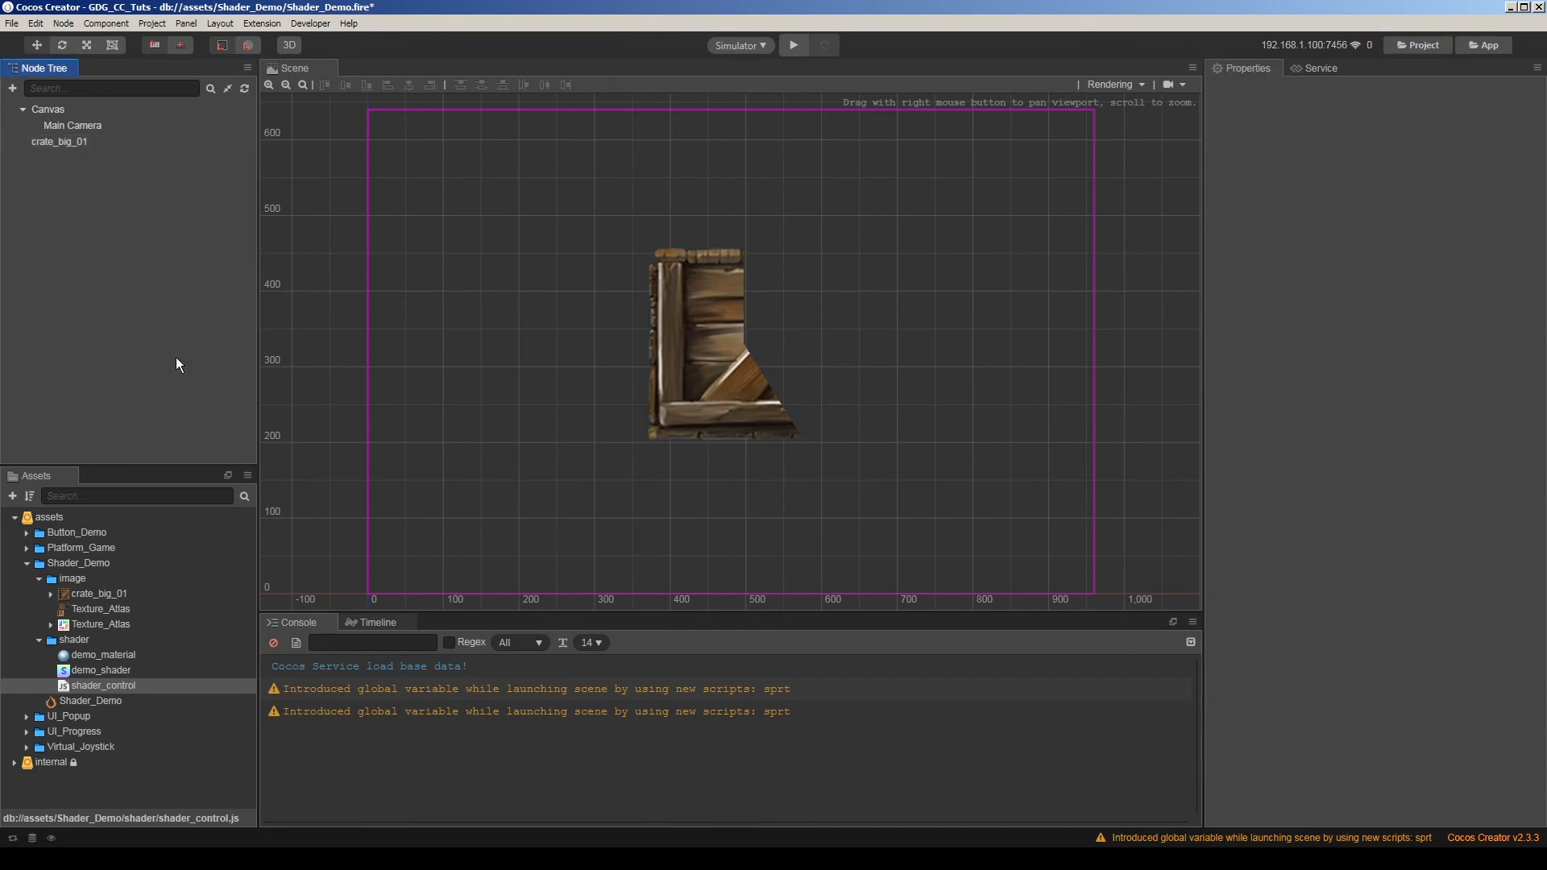
click(58, 142)
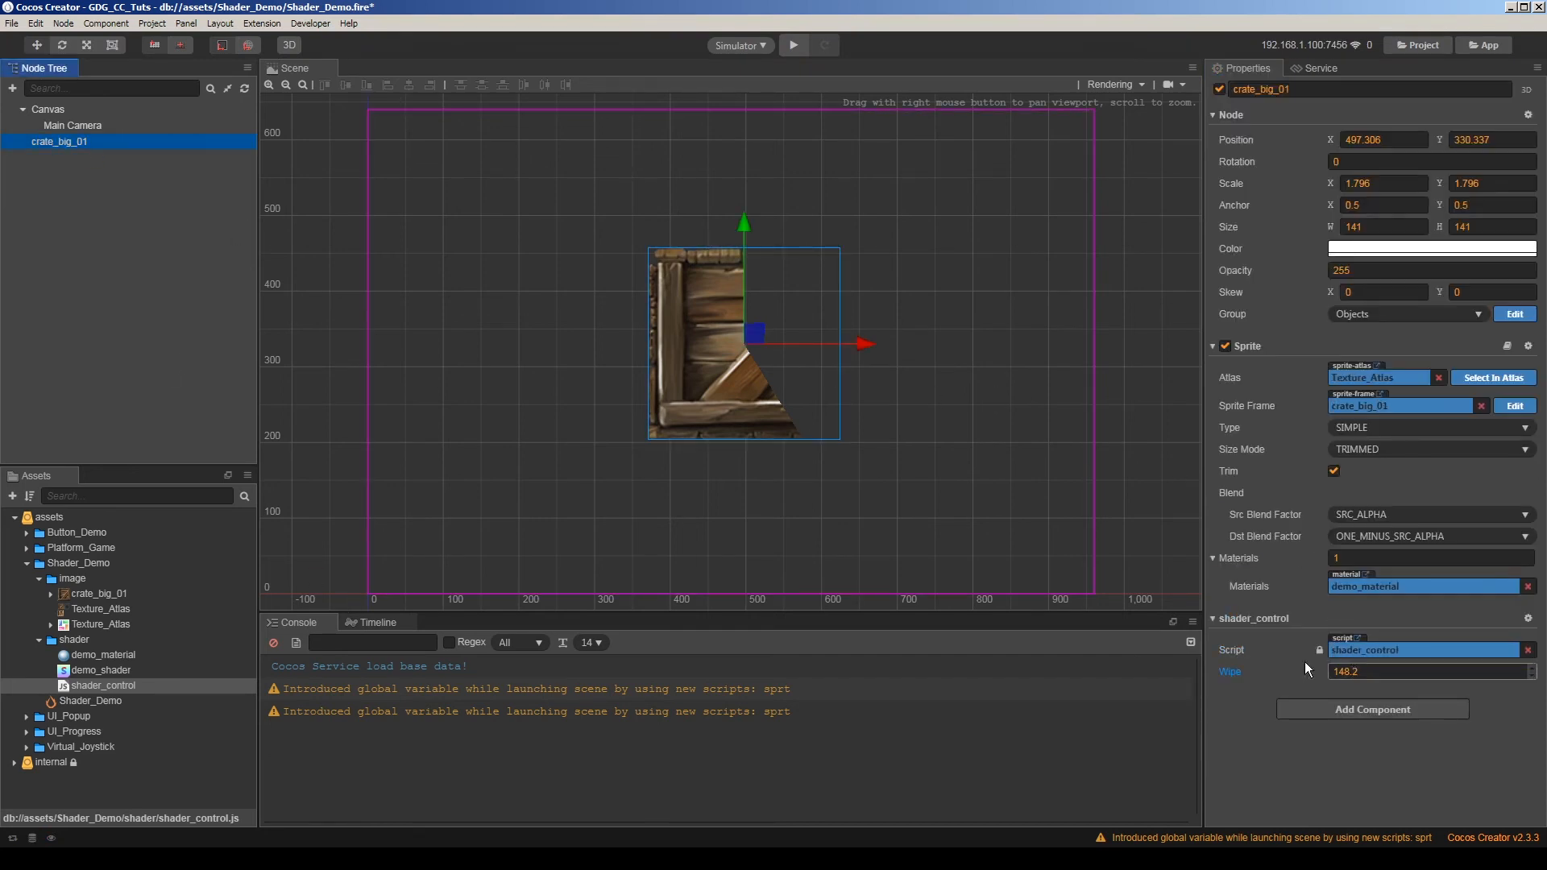
drag(1431, 672, 1361, 672)
text(0)
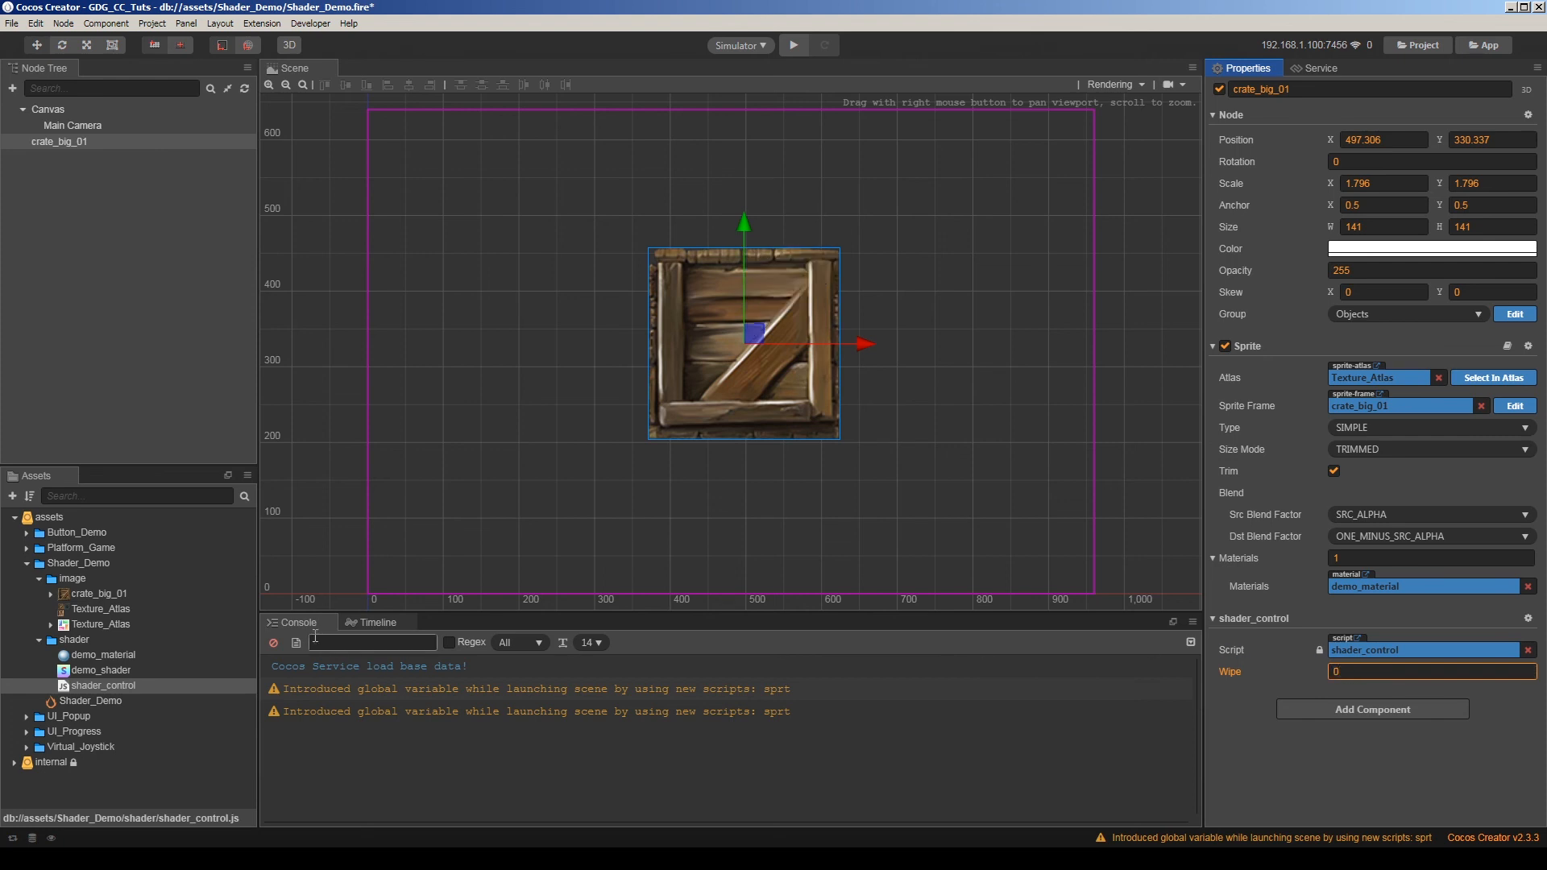
click(377, 622)
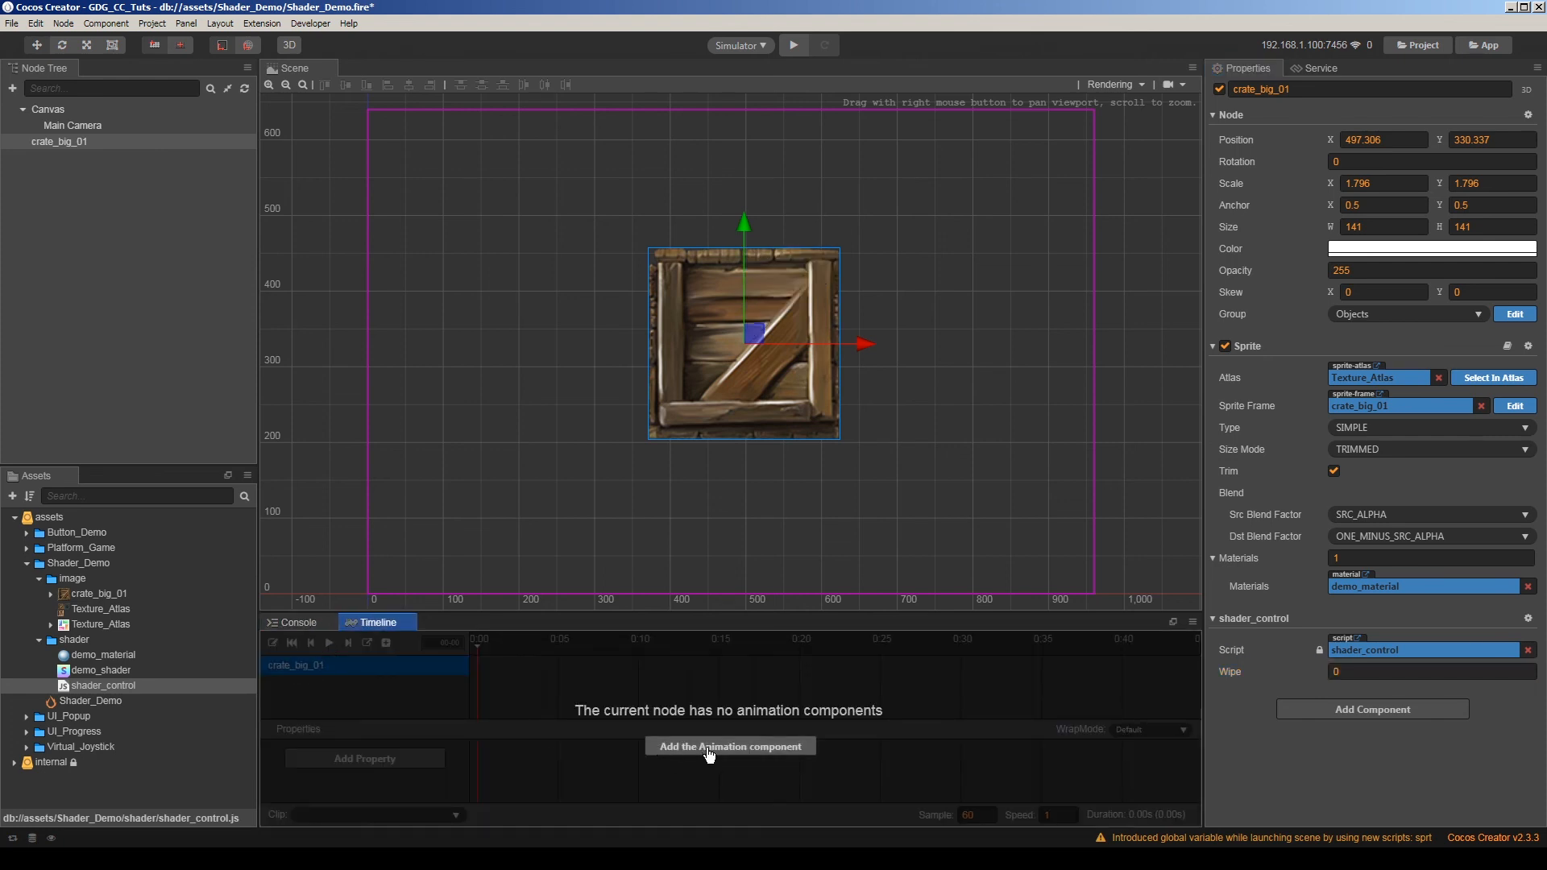
Add an Animation component and save a new shader_anim clip in an animation folder under Shader_Demo.
click(728, 746)
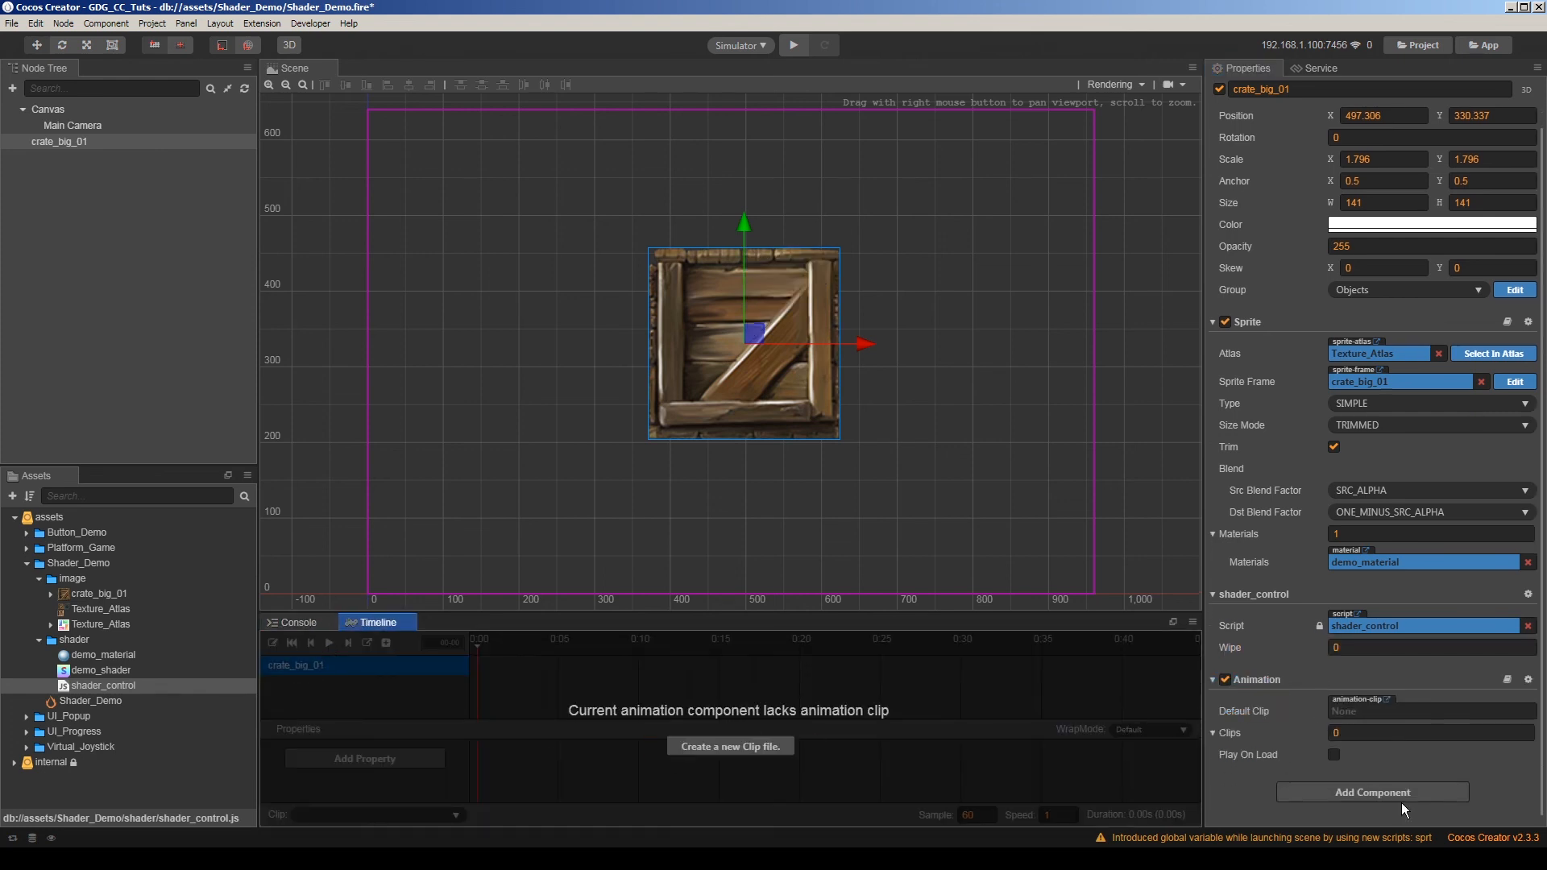
click(730, 745)
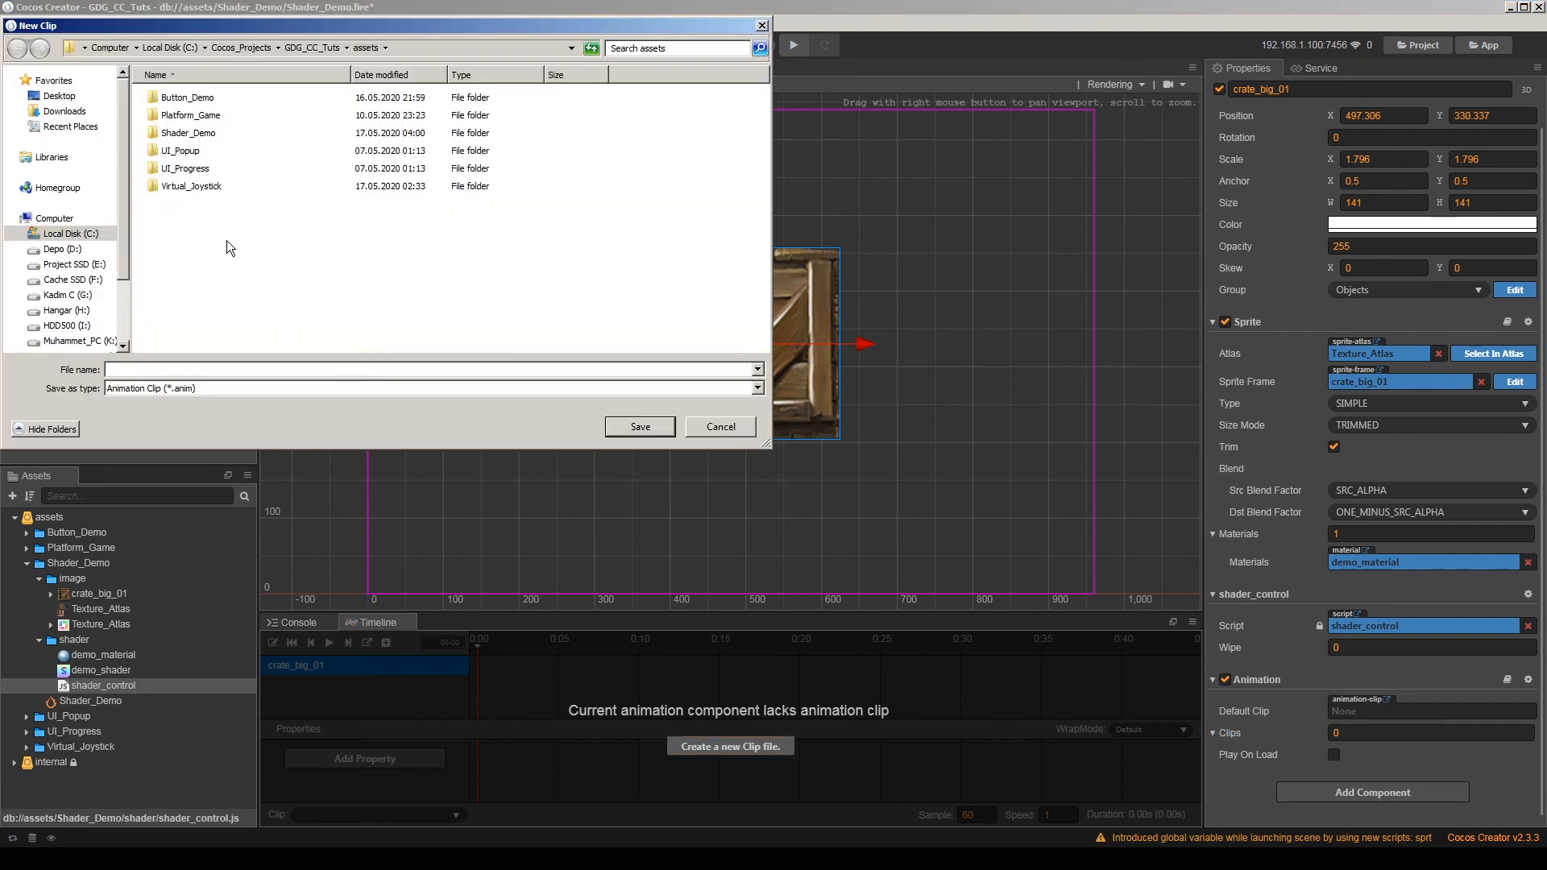
double_click(181, 133)
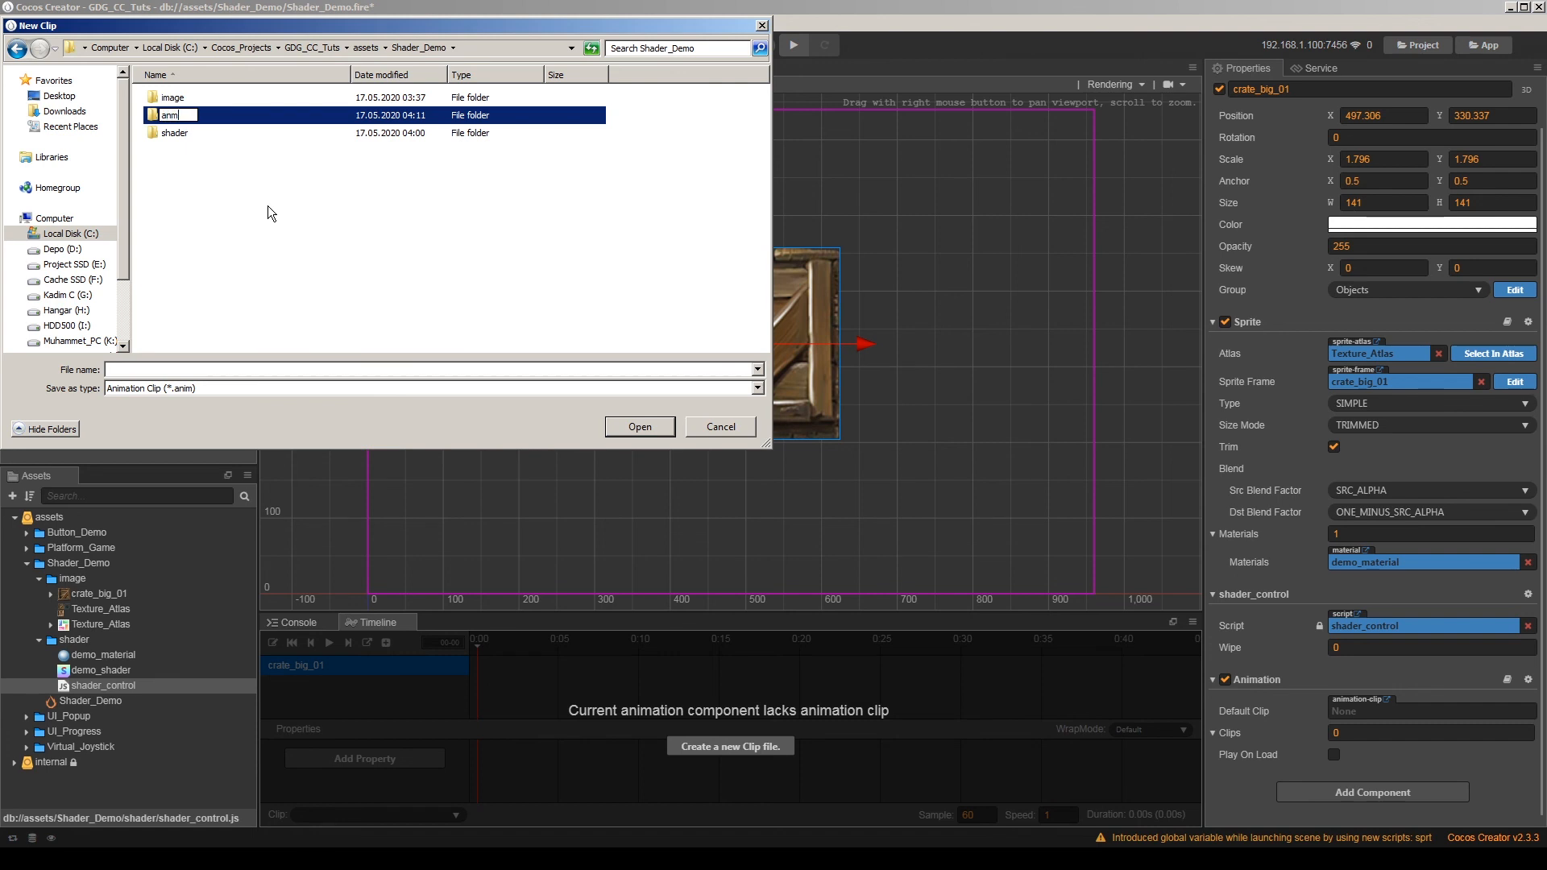
text(animat)
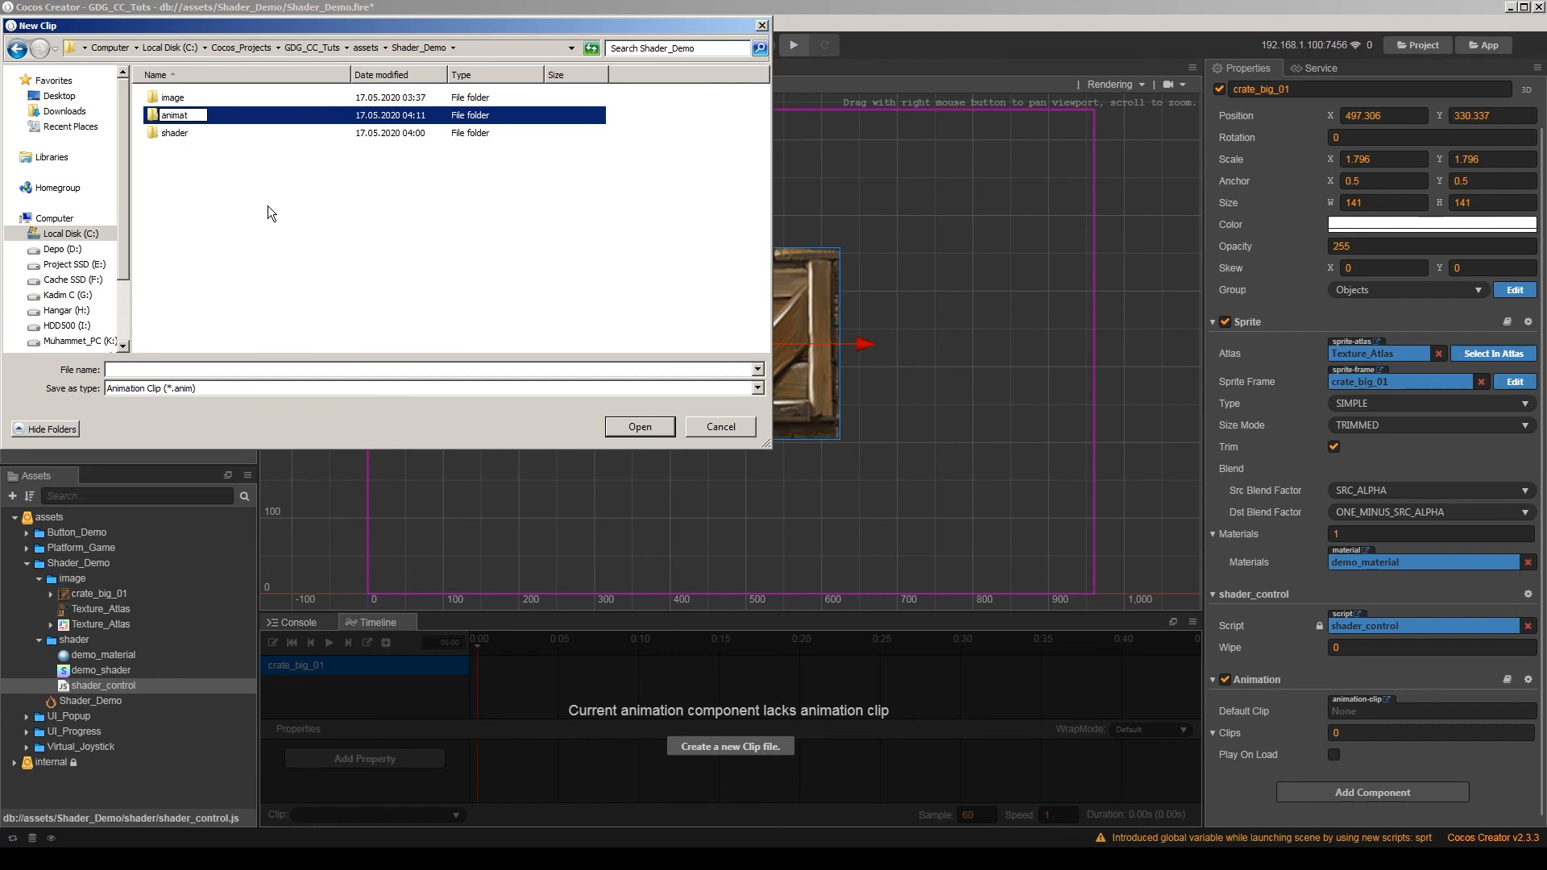
double_click(180, 115)
text(sha)
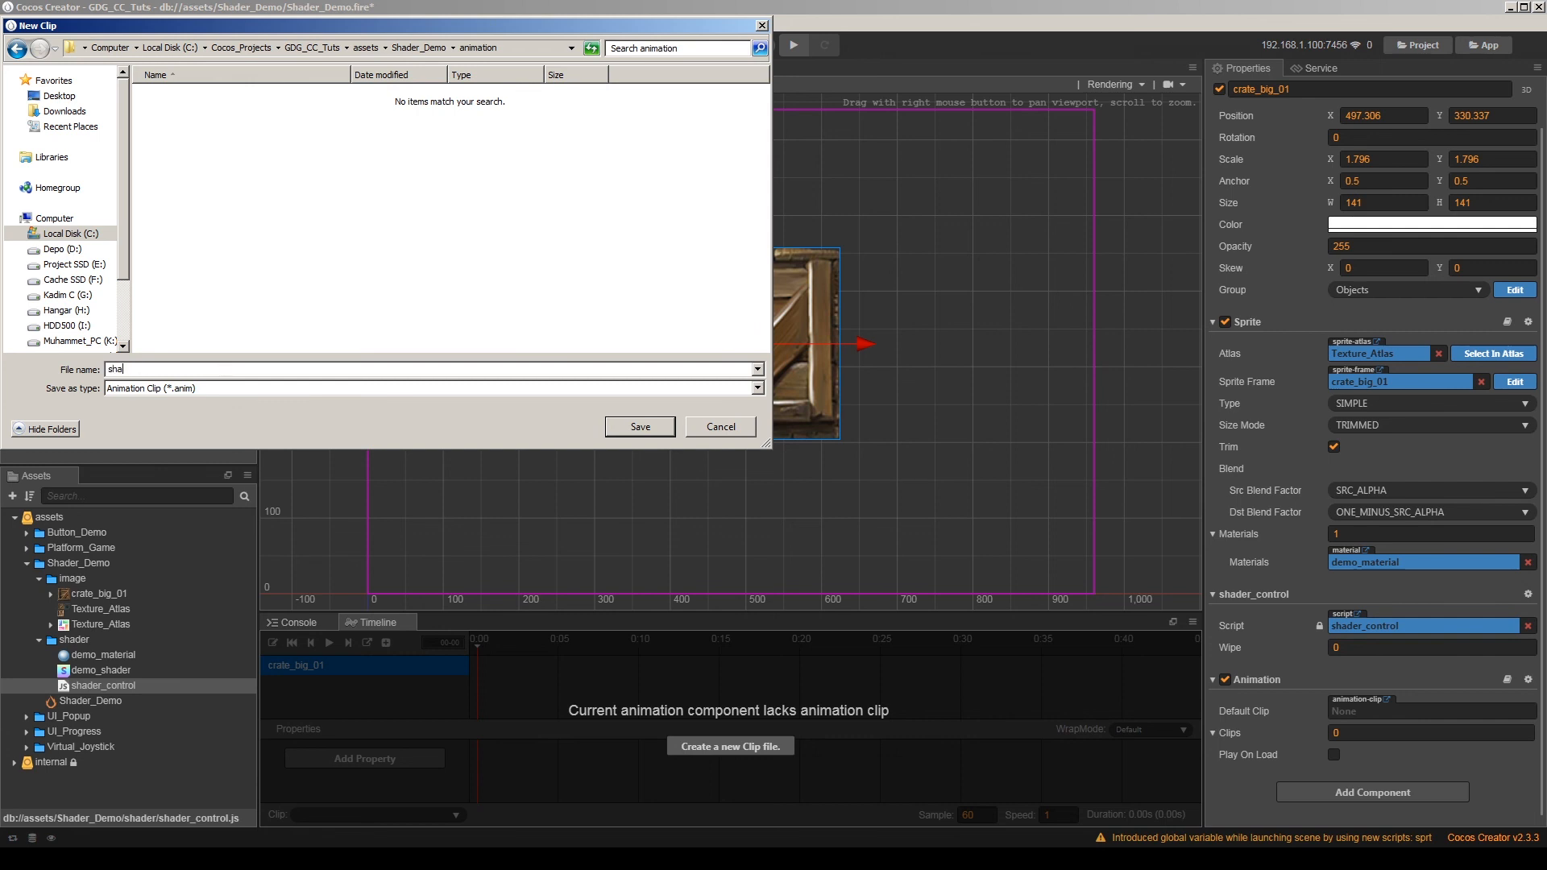
click(640, 425)
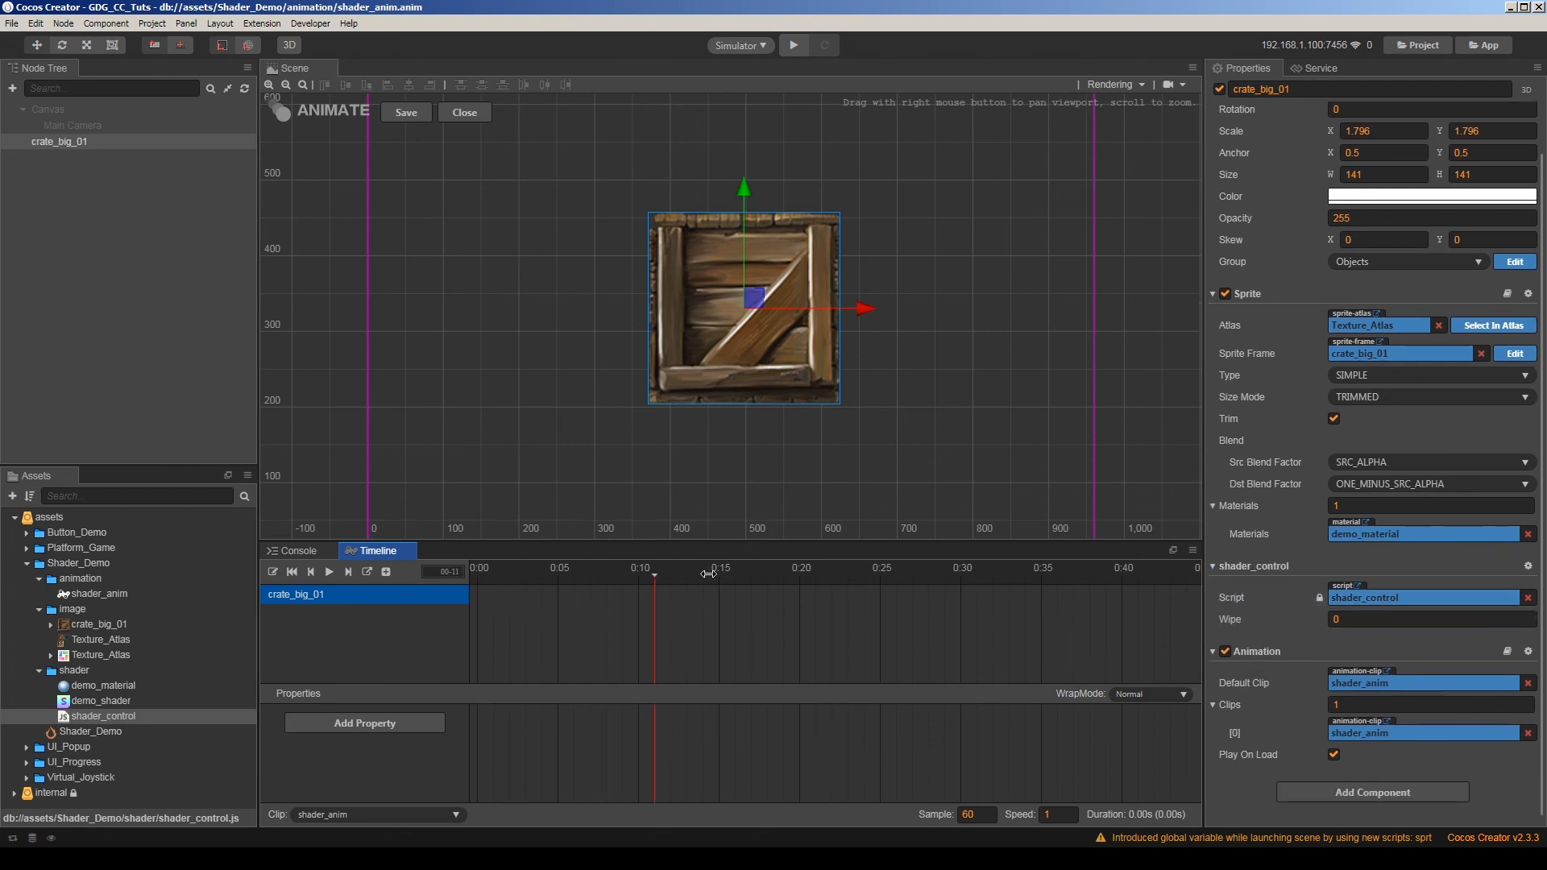
Keyframe shader_control.Wipe 0→360→0 over two seconds with WrapMode Loop.
click(364, 722)
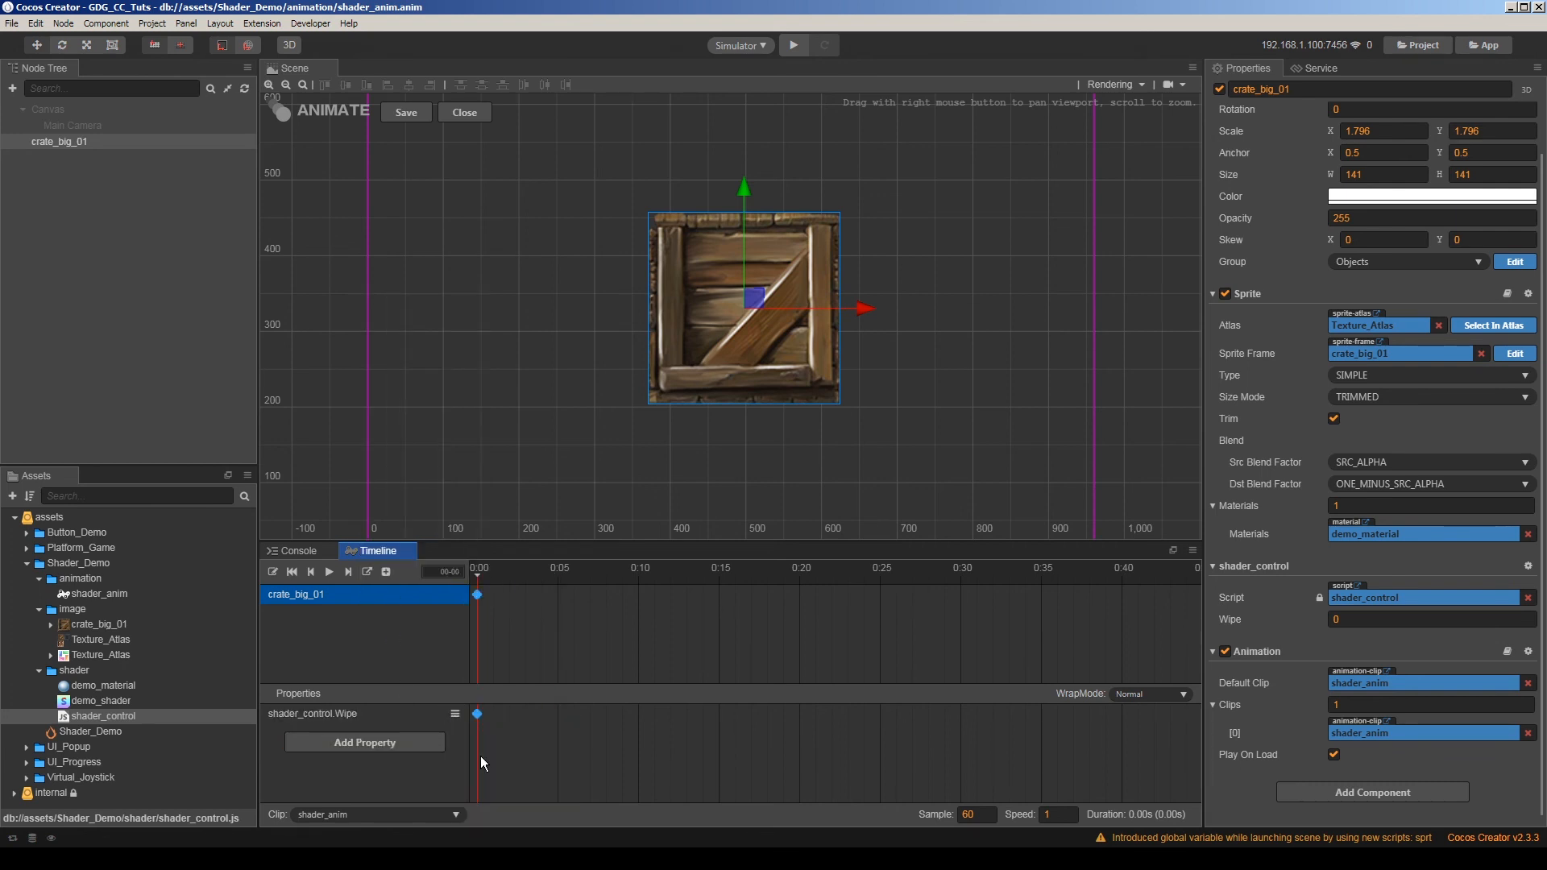
scroll(down, 3)
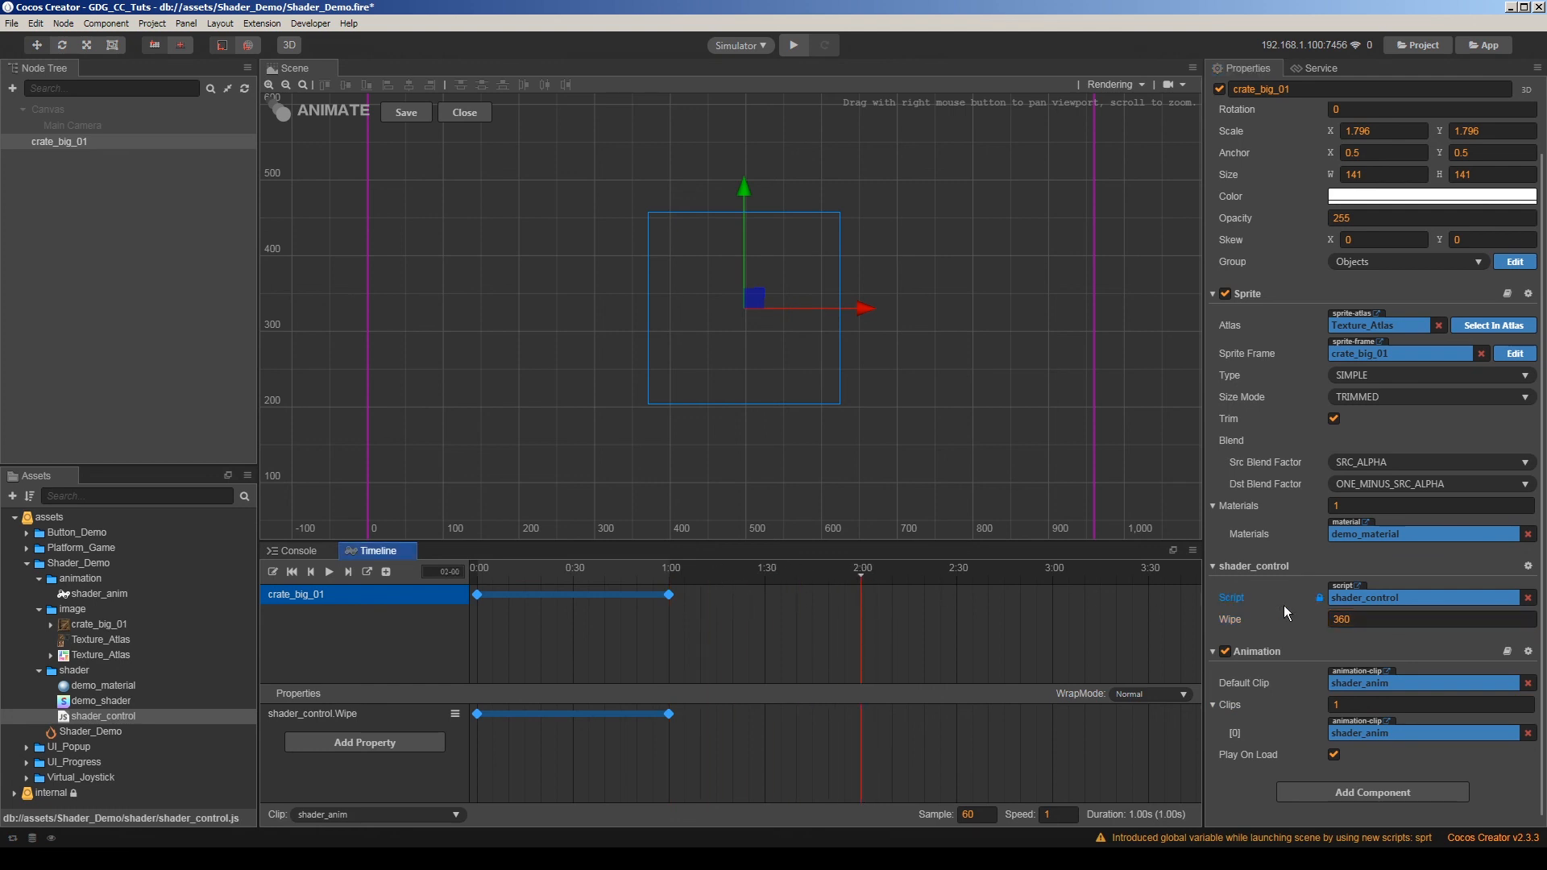
click(1151, 693)
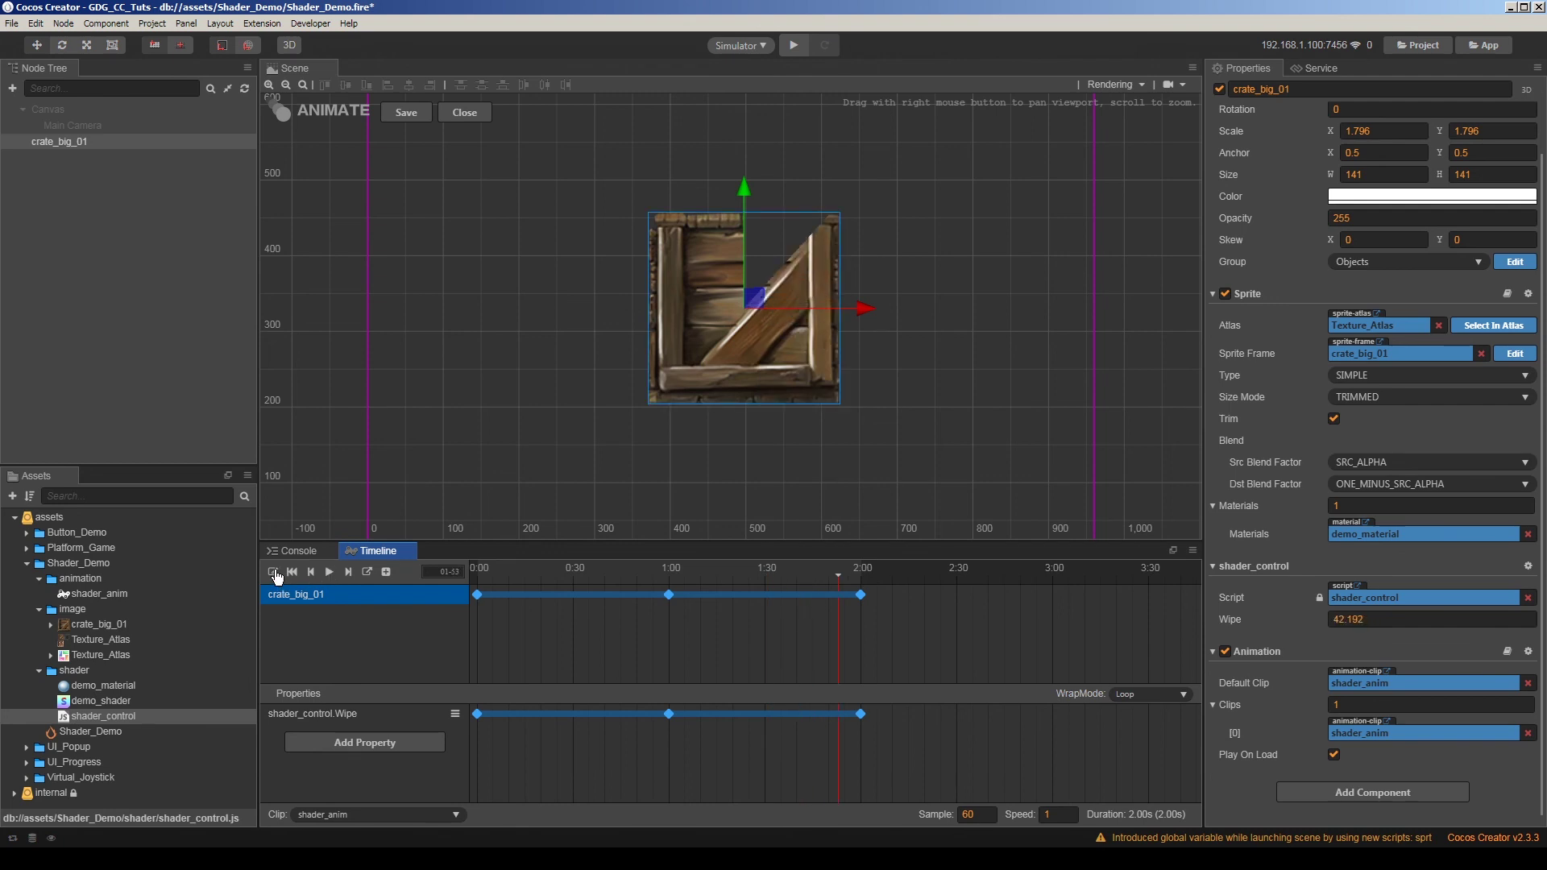
Exit animation editing and save the modified shader_anim clip.
click(464, 113)
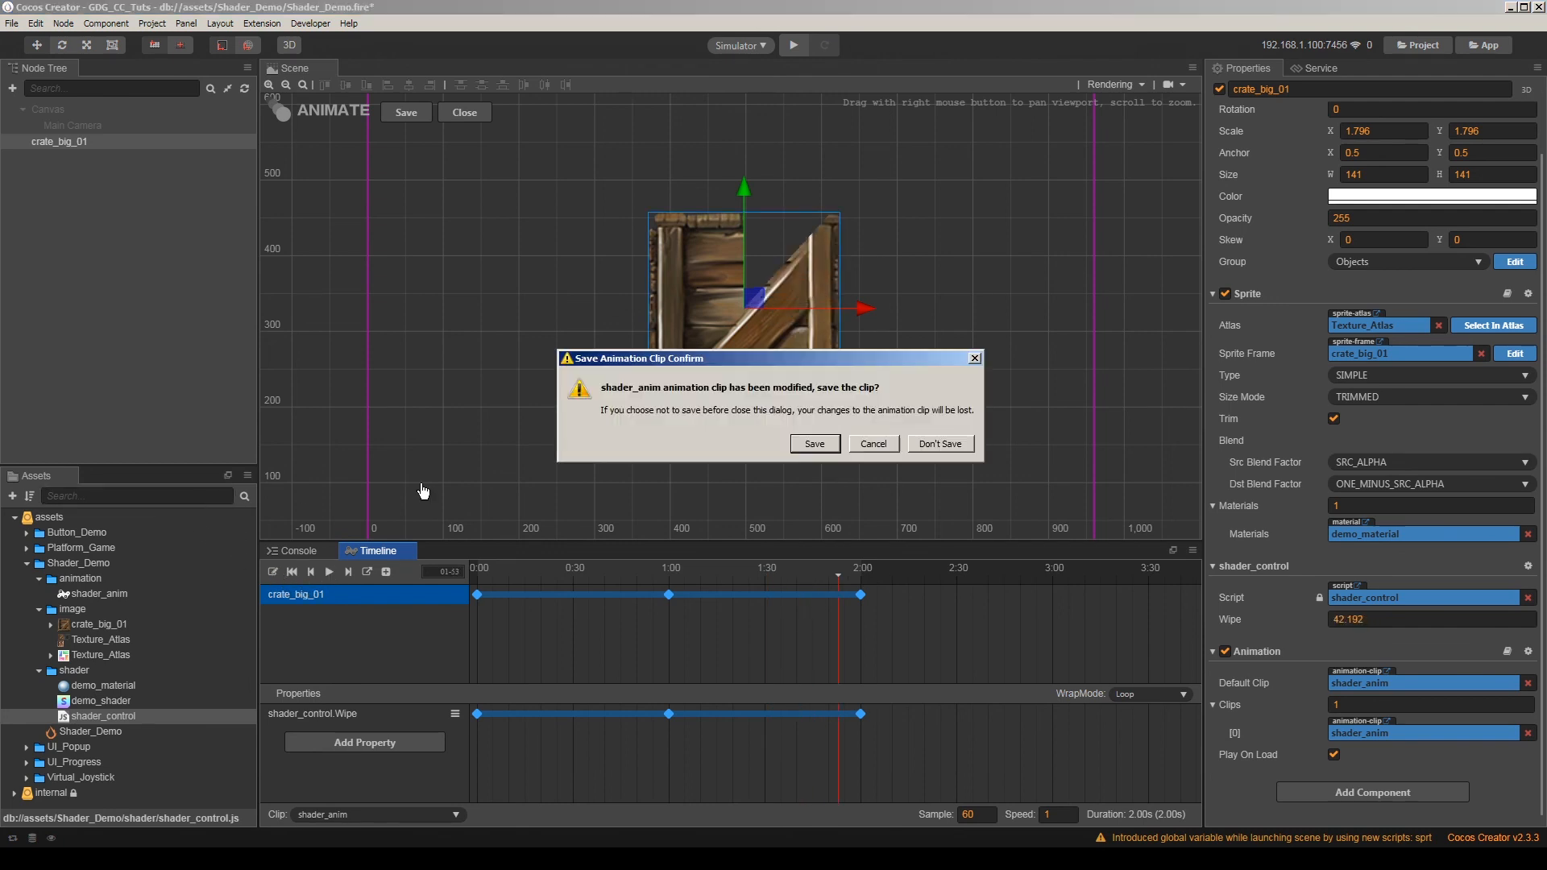
click(814, 444)
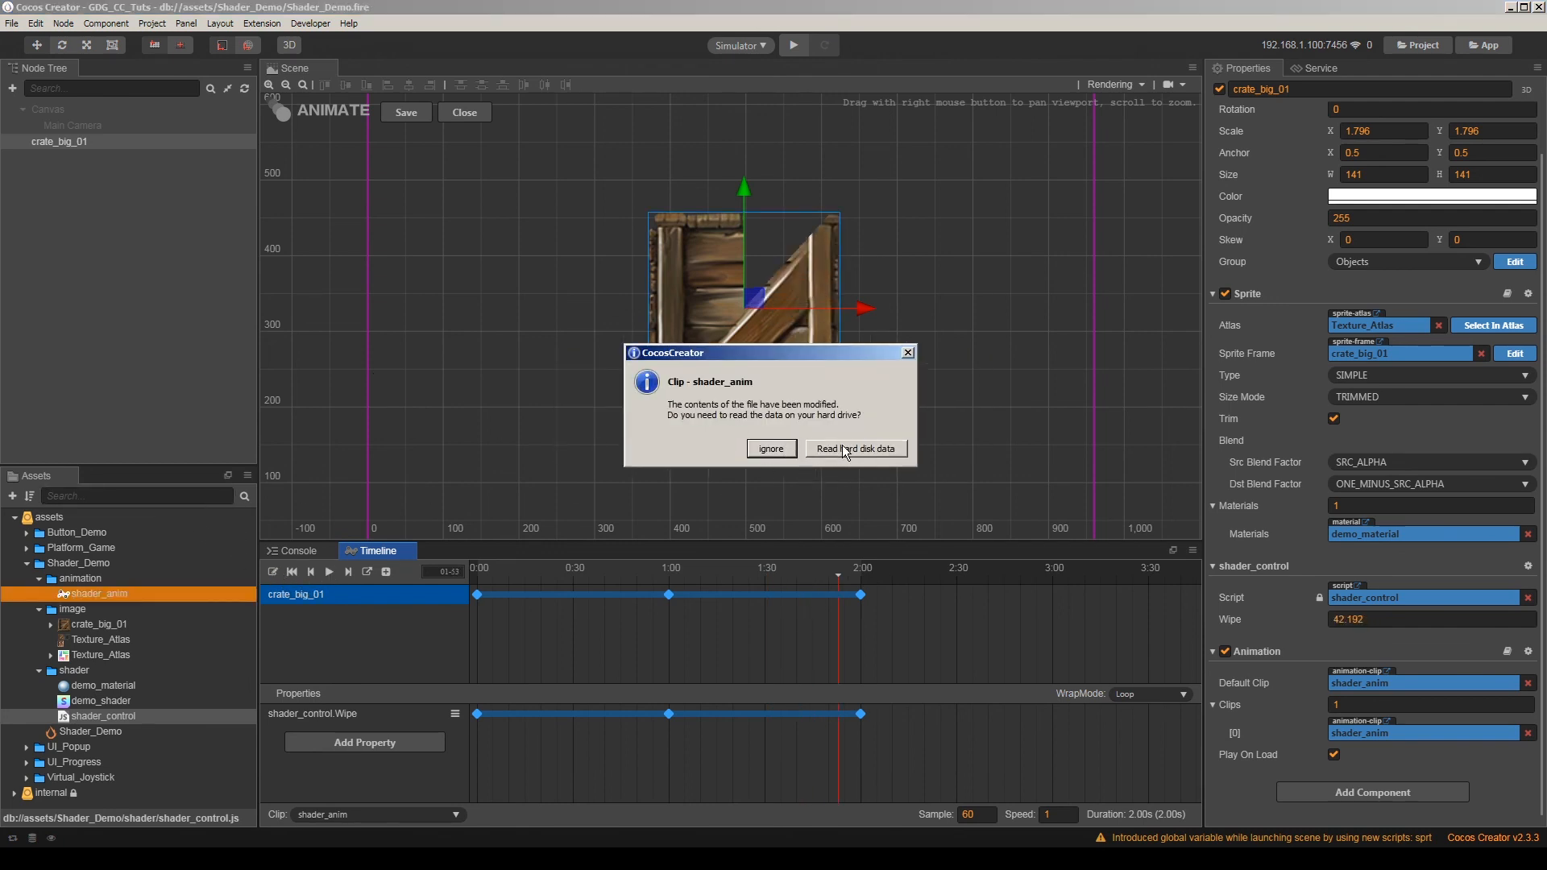
click(856, 448)
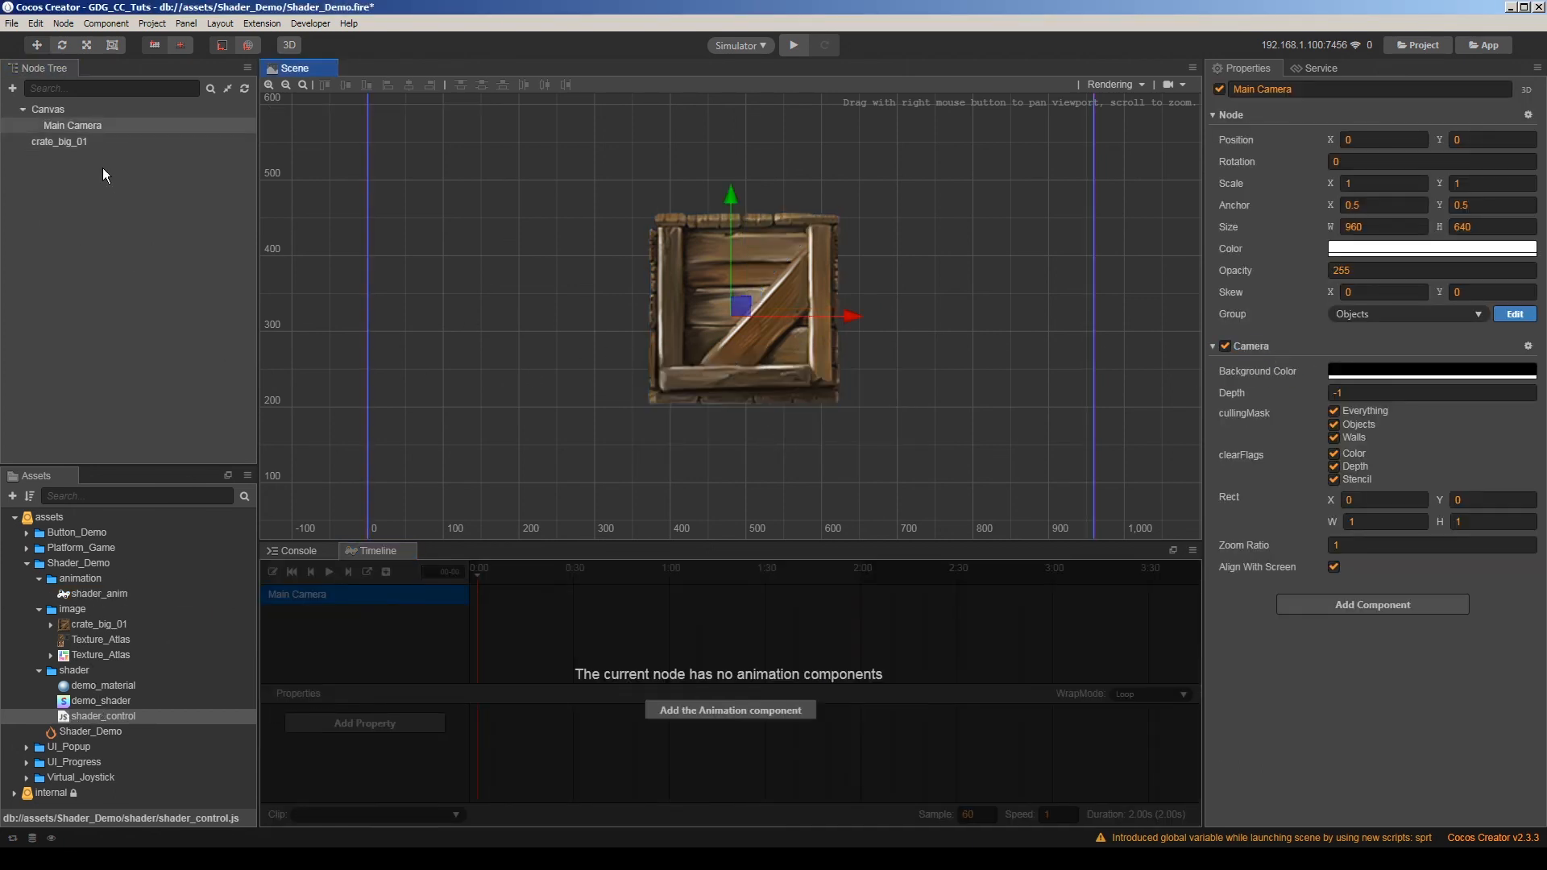
Select crate_big_01, then Main Camera, then crate_big_01 again to watch the Wipe animation play.
click(58, 142)
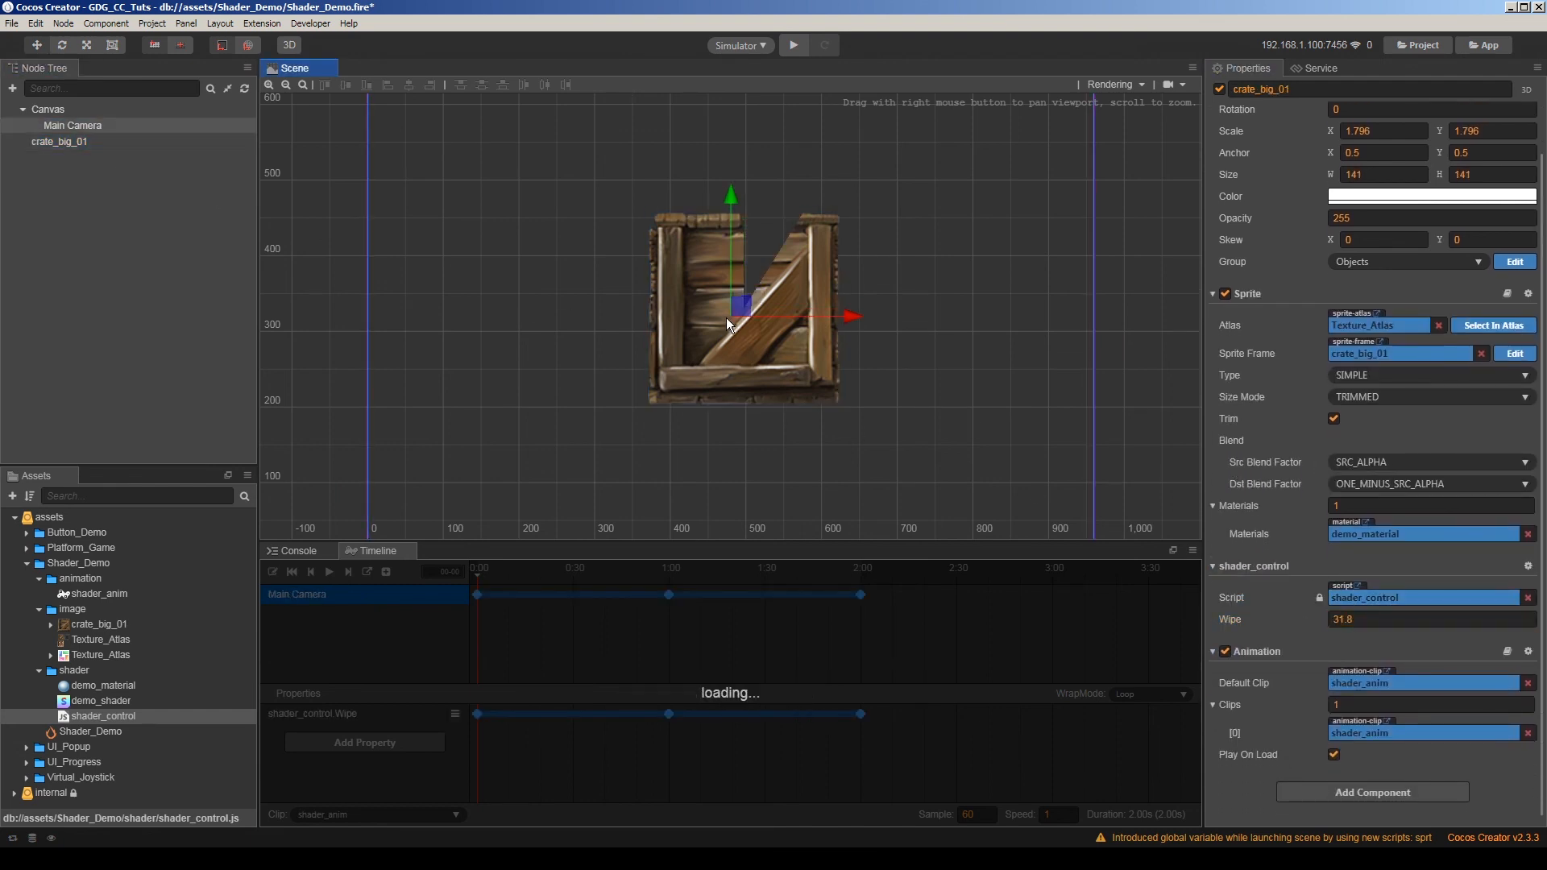
click(72, 126)
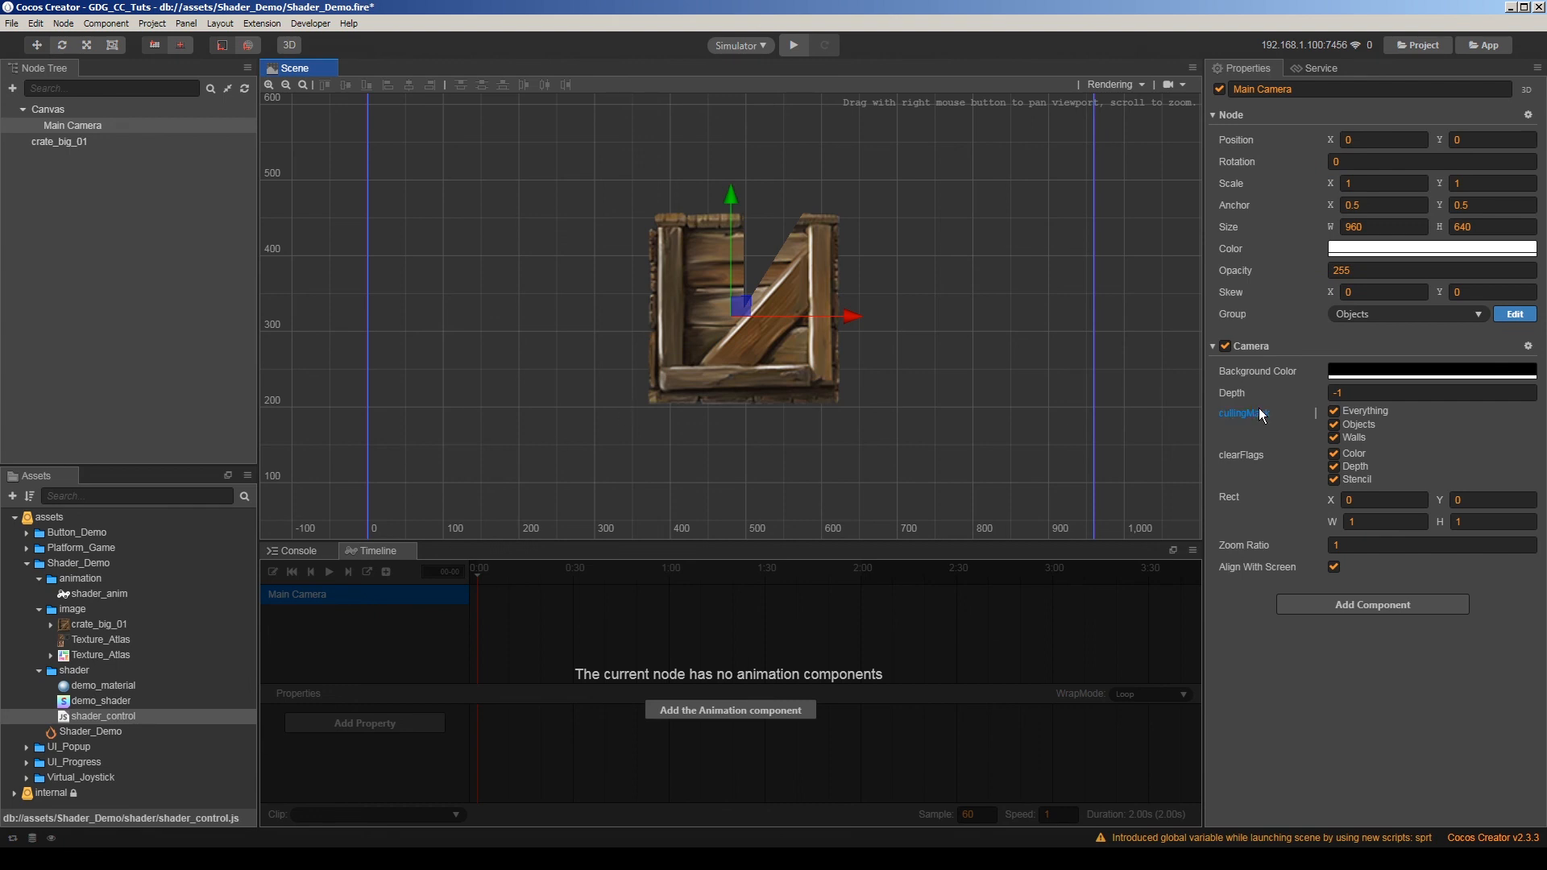
click(53, 152)
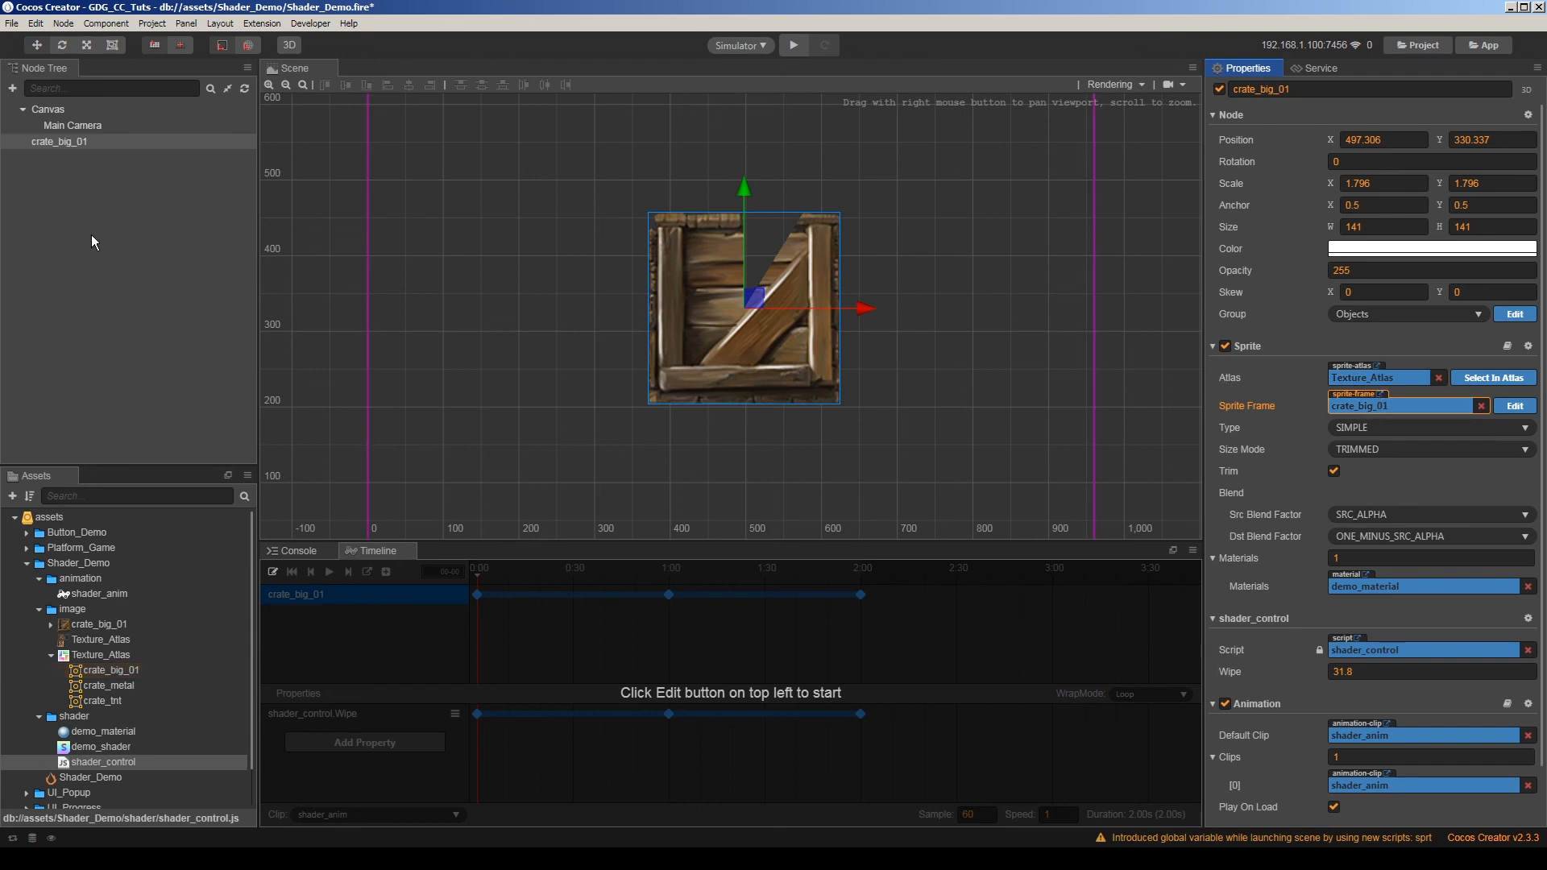
mouse_move(310, 274)
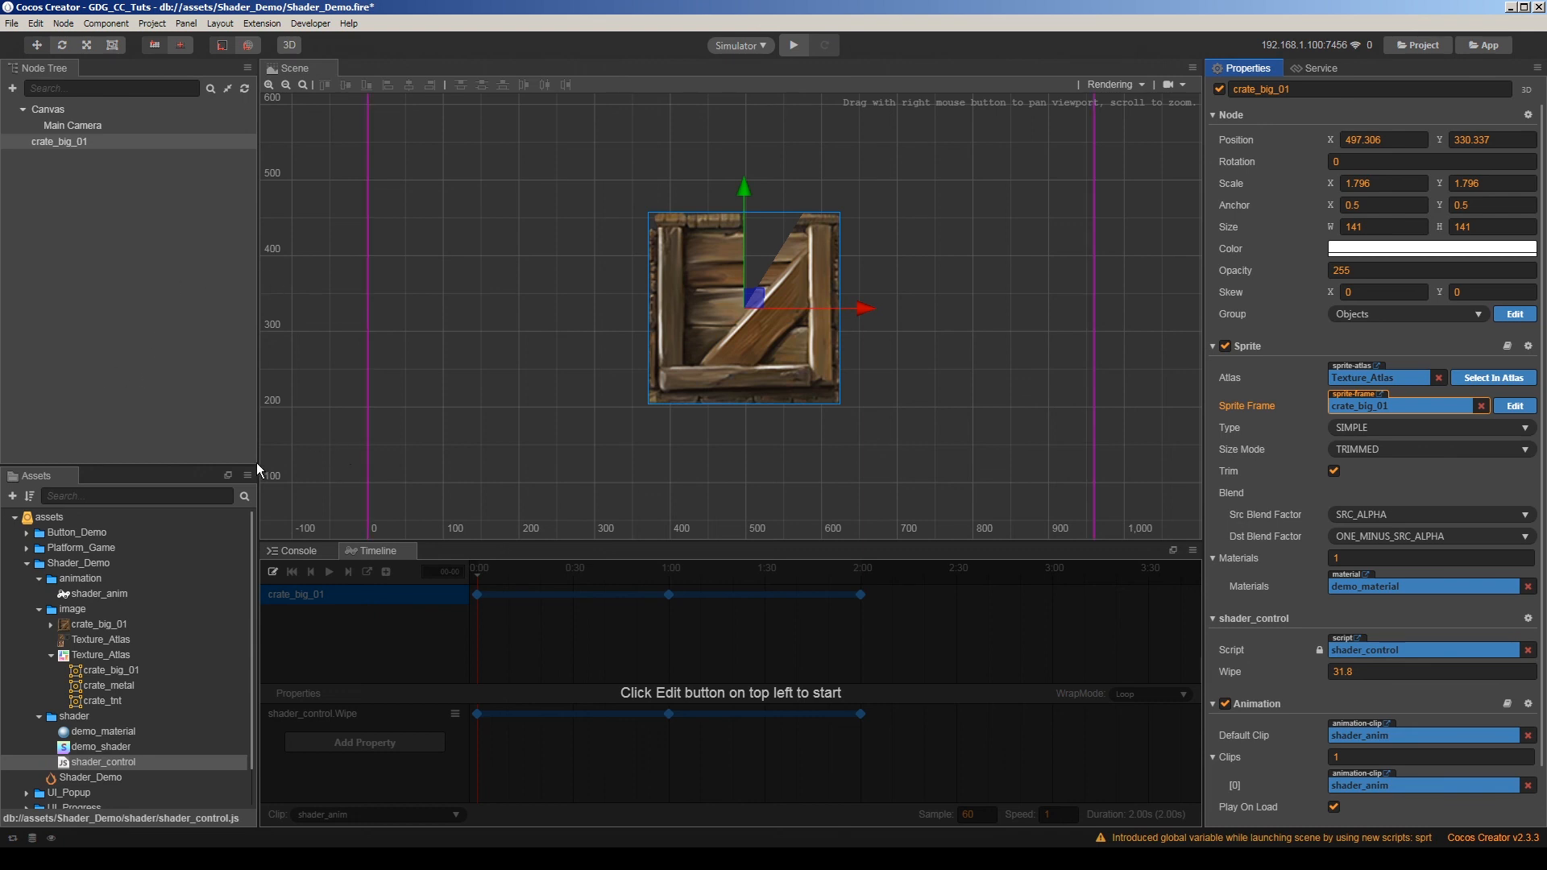
mouse_move(790, 303)
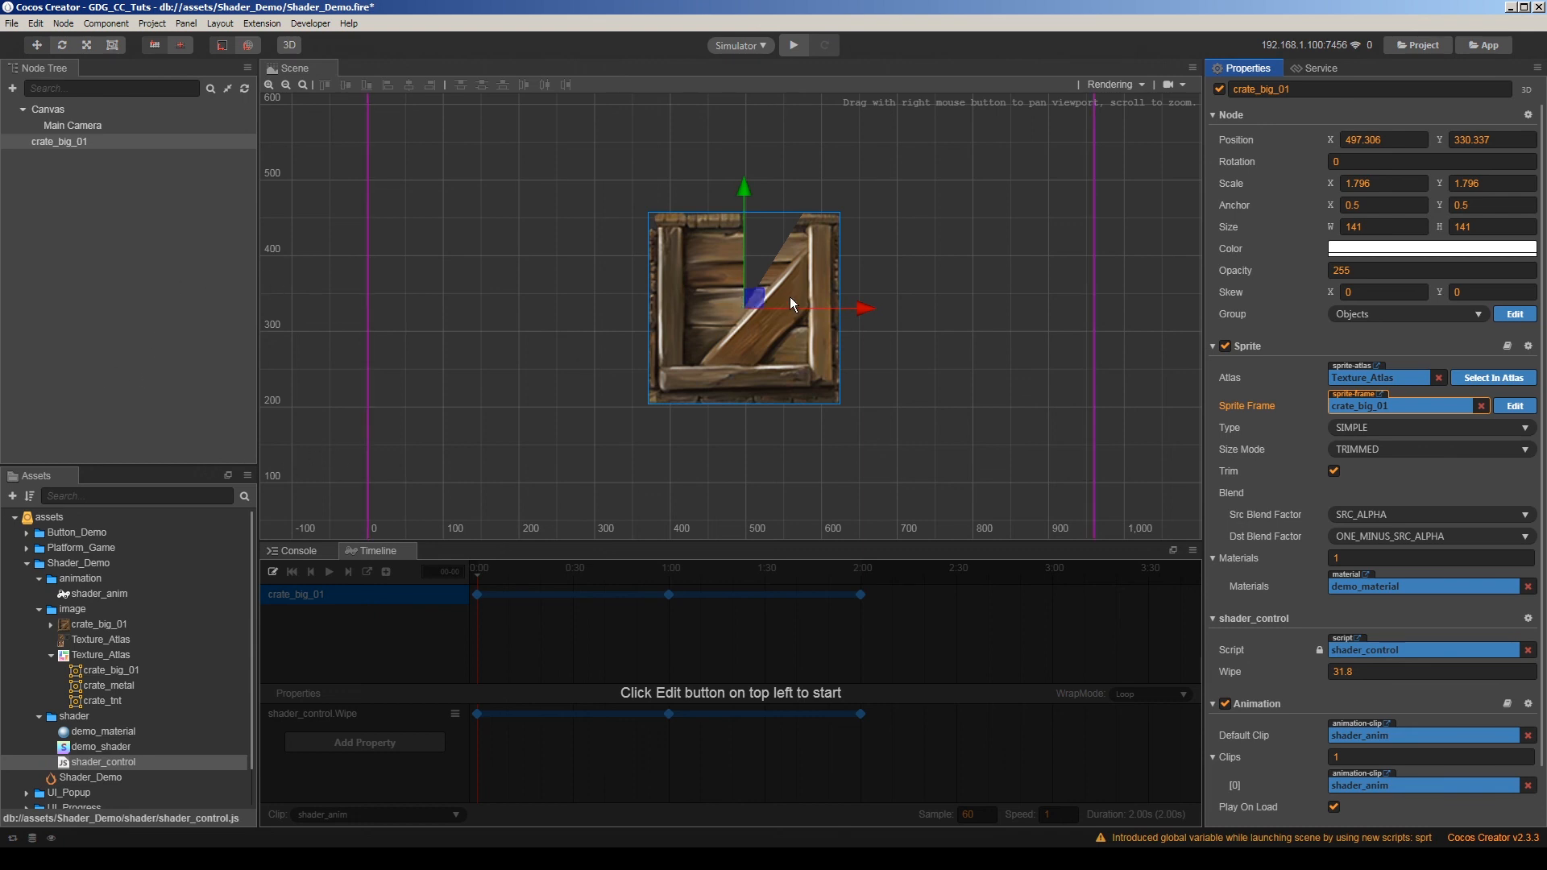